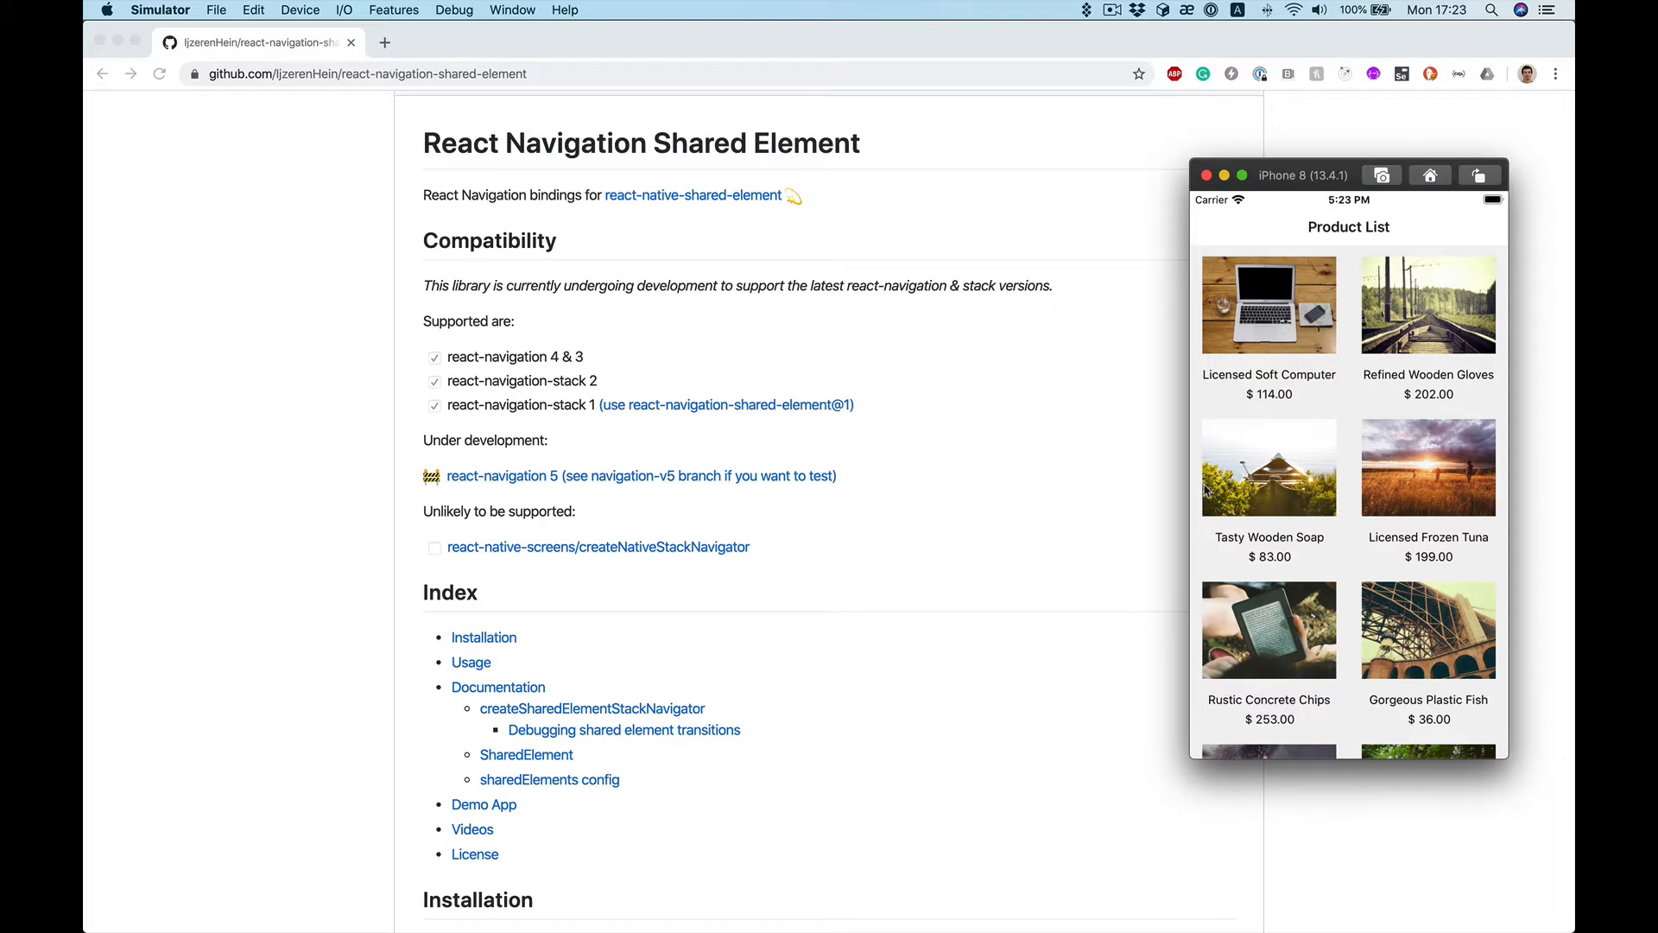
- Preview the Licensed Frozen Tuna and Rustic Concrete Chips product details in the starter app
{"action": "left_click", "coordinate": [1429, 468]}
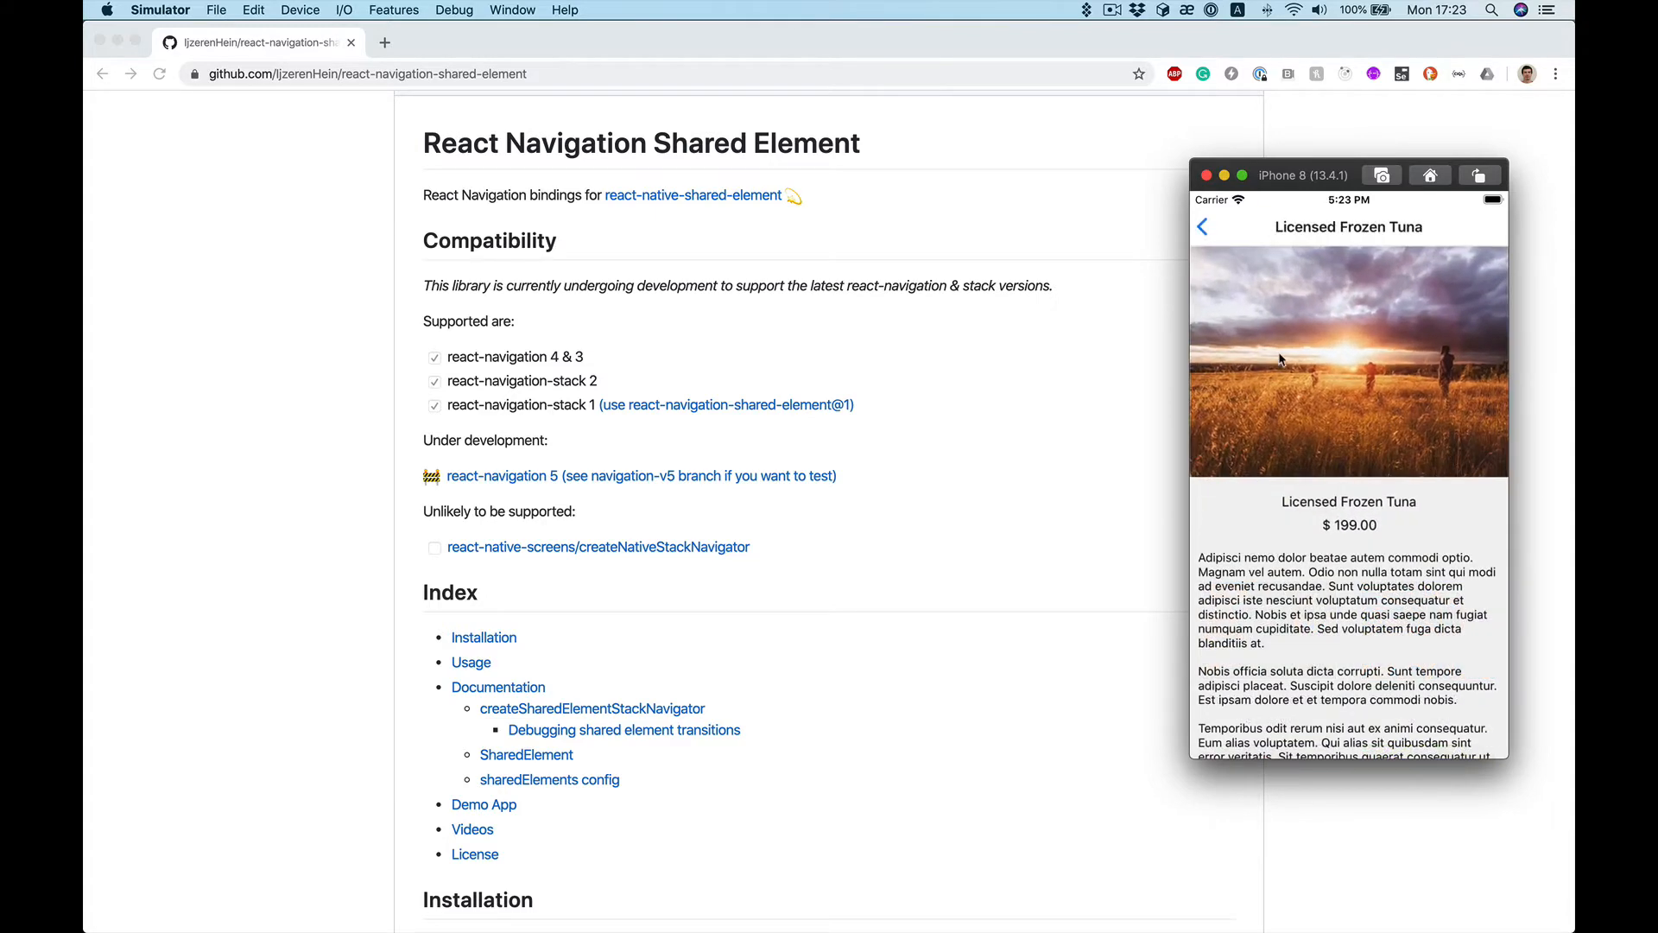
{"action": "left_click", "coordinate": [1202, 226]}
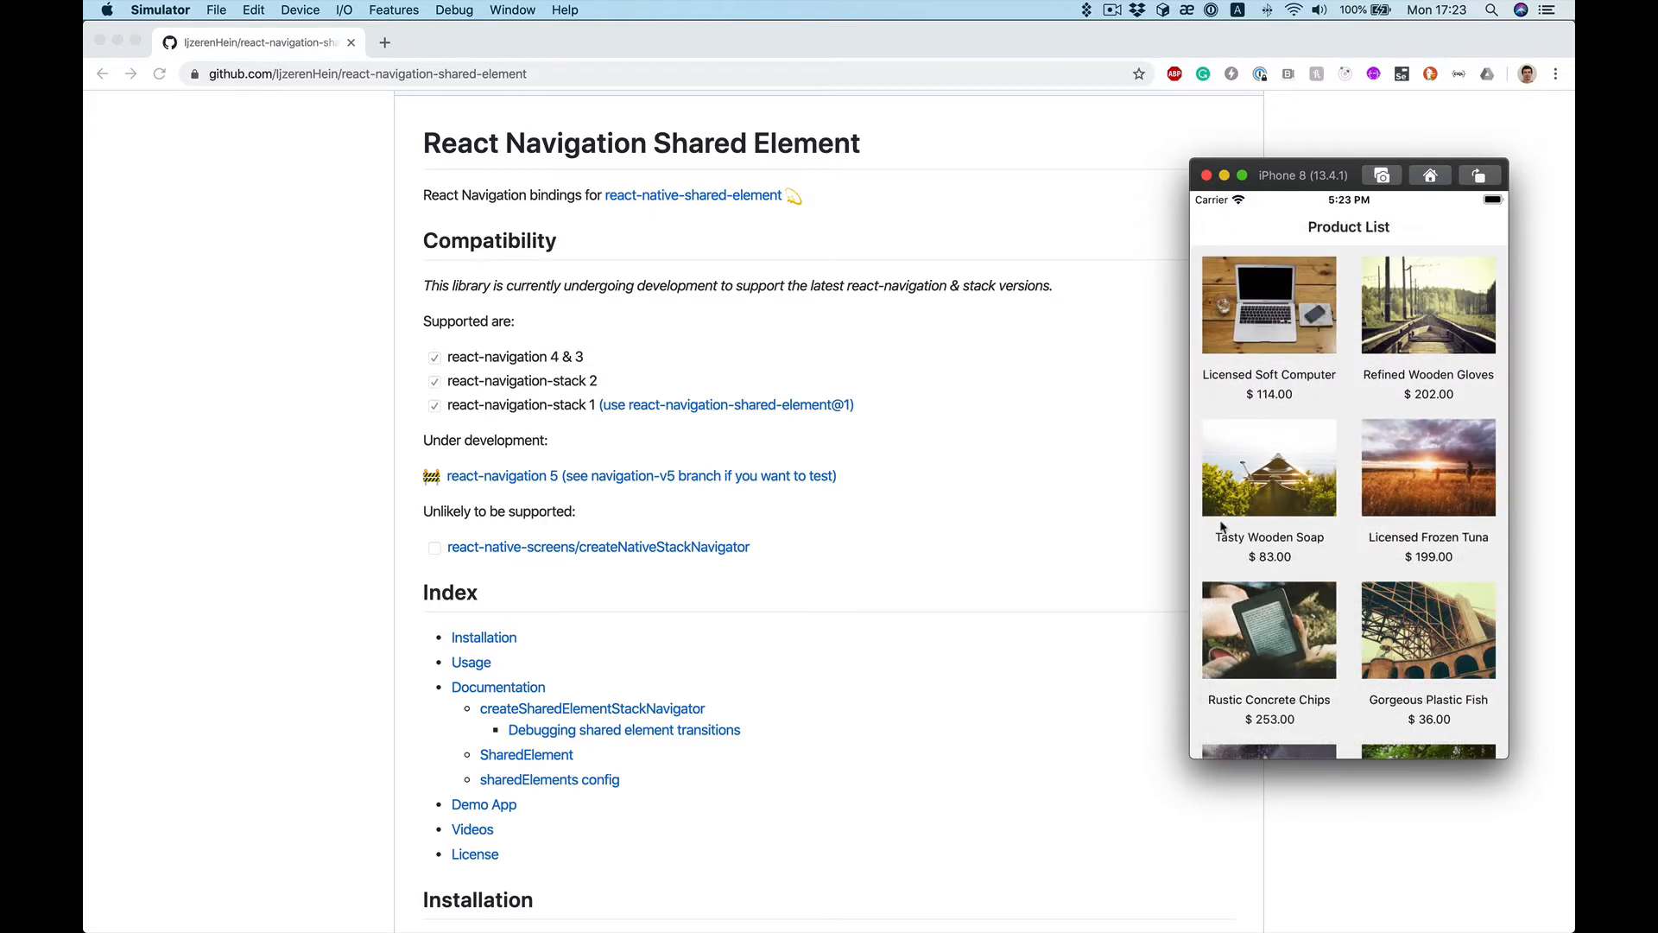
{"action": "left_click", "coordinate": [1268, 630]}
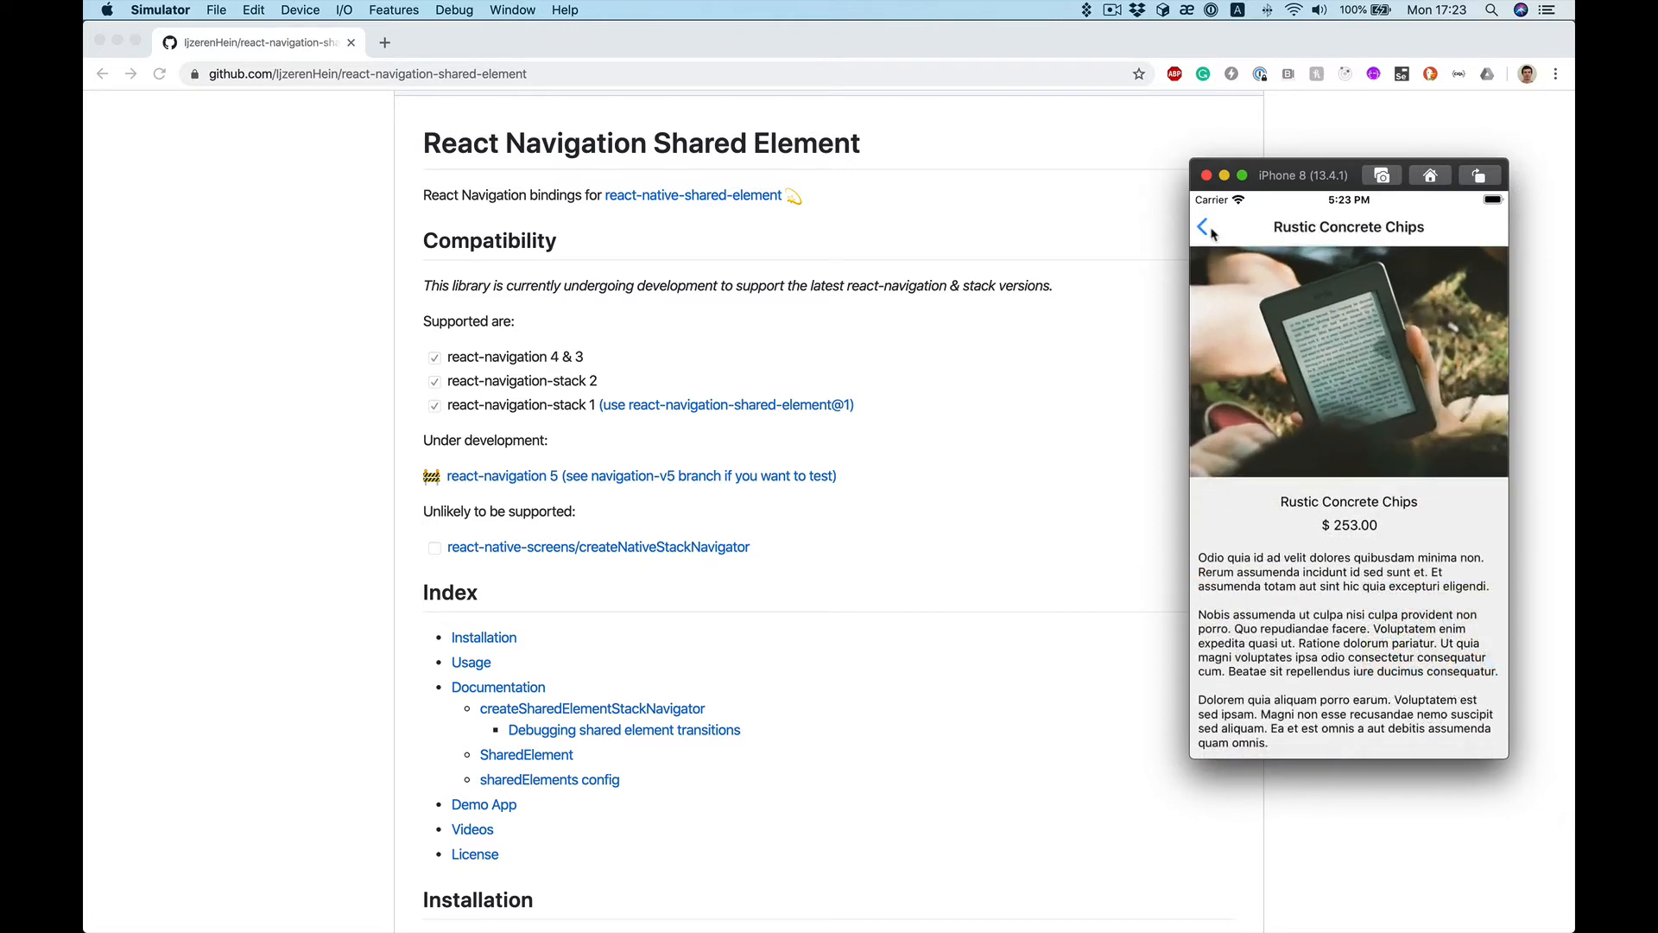
{"action": "left_click", "coordinate": [1206, 227]}
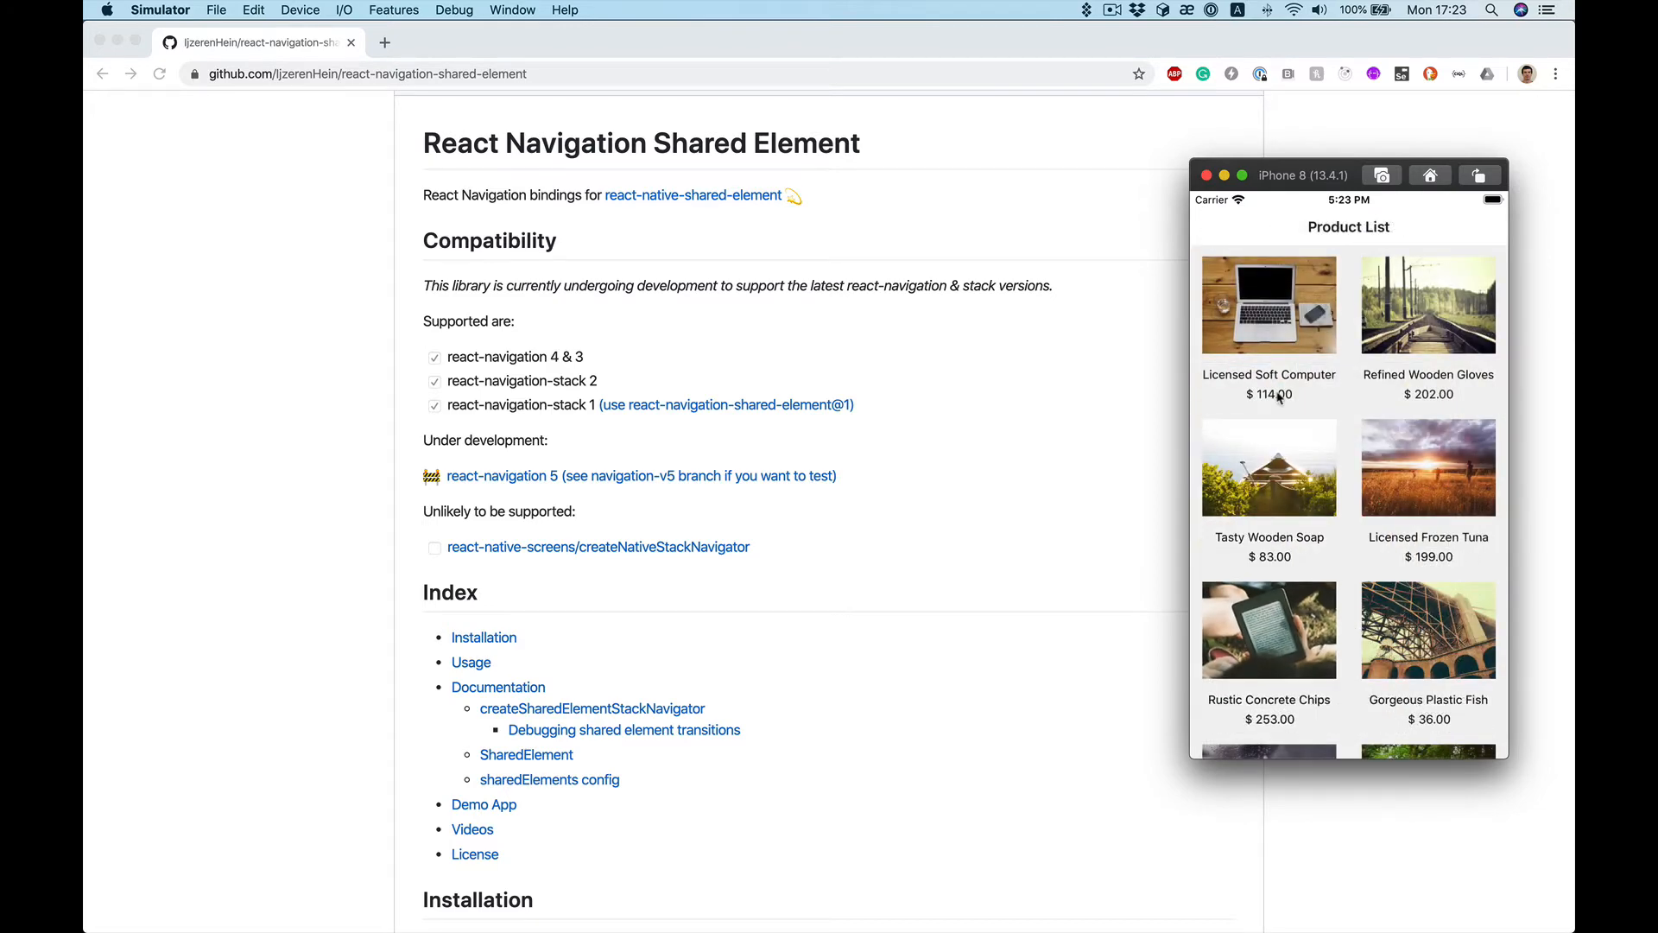
- Review App.js in PhpStorm, then bring the iPhone simulator back in front via the app switcher
{"action": "key", "text": "cmd+tab"}
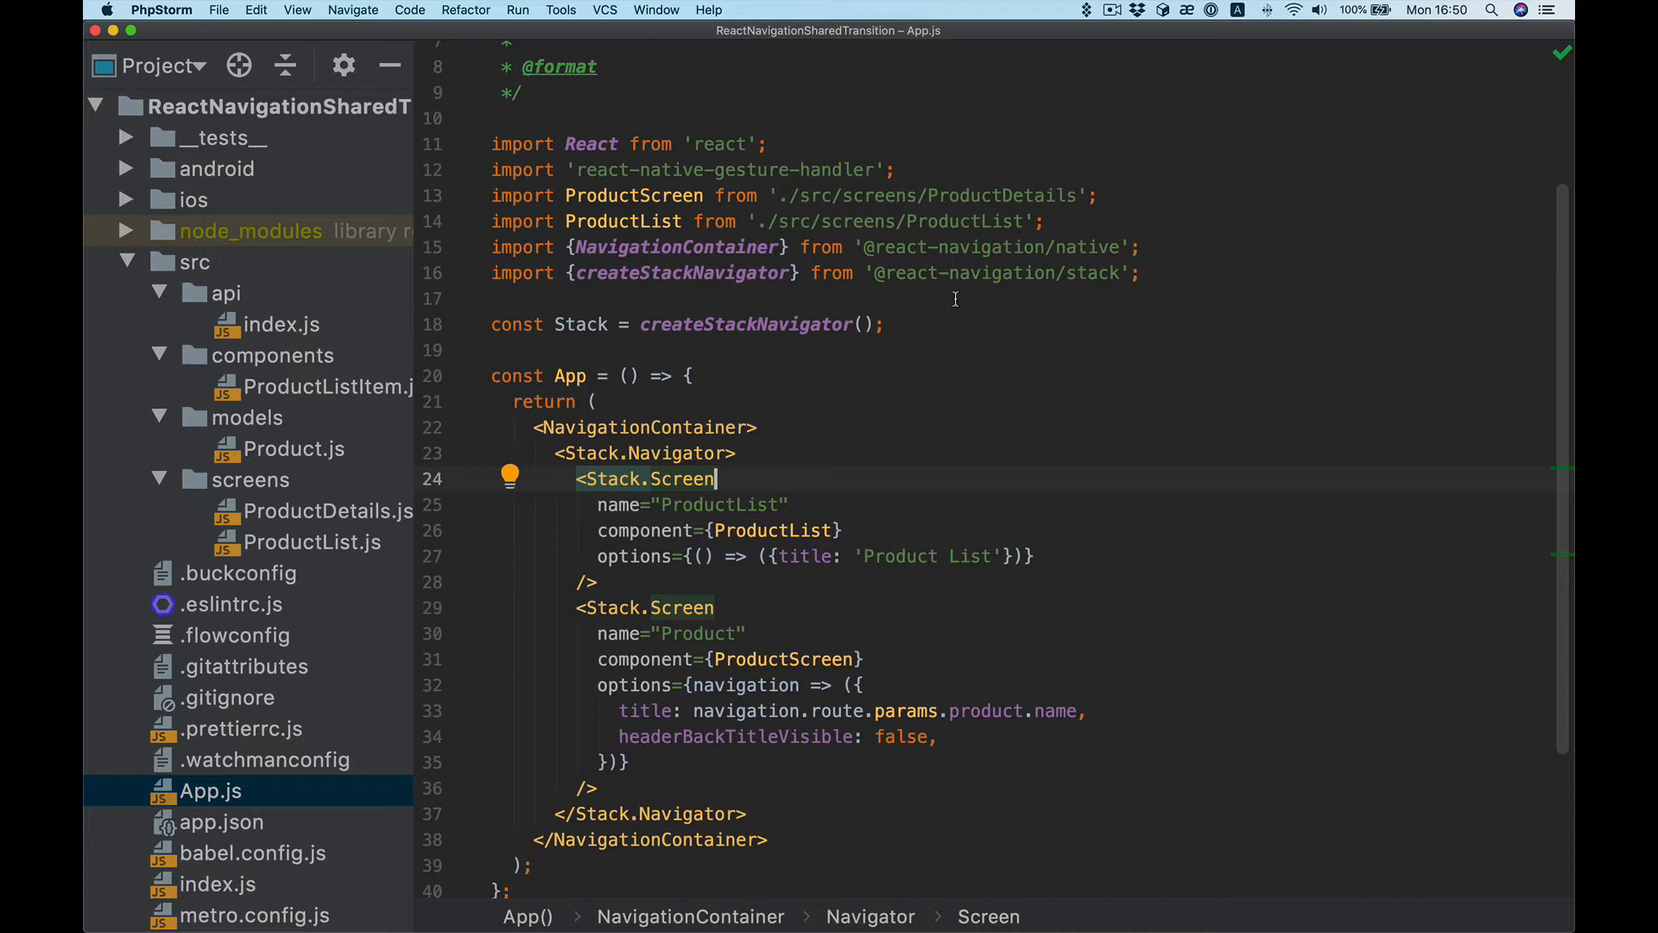
{"action": "key", "text": "cmd+tab"}
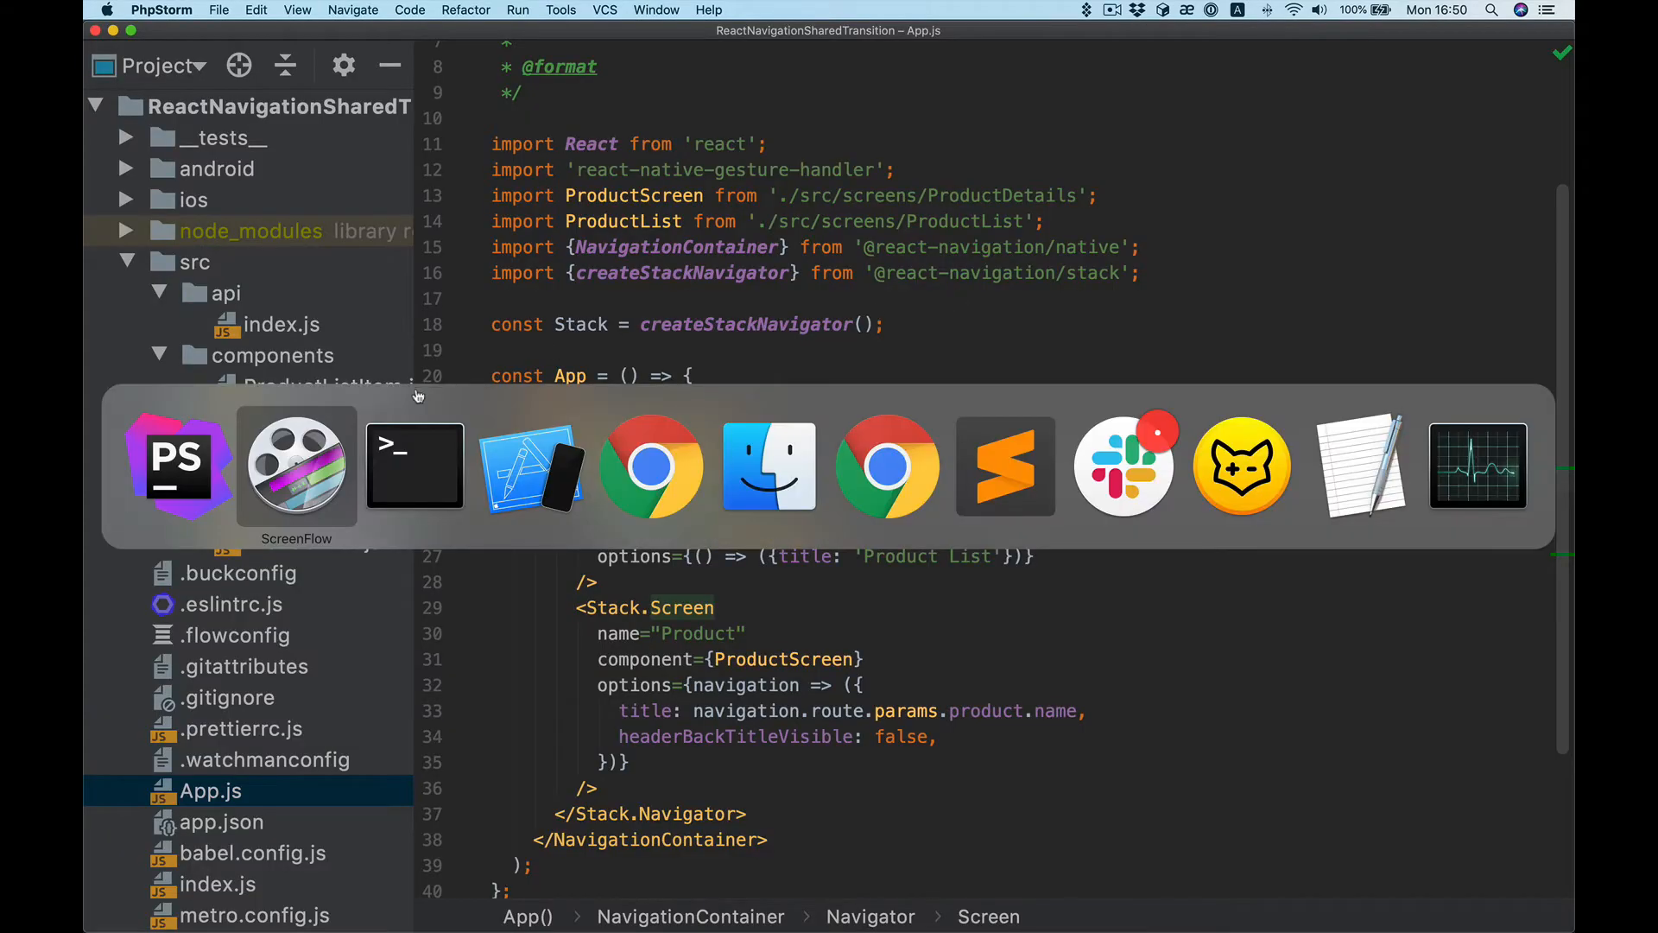
{"action": "left_click", "coordinate": [532, 464]}
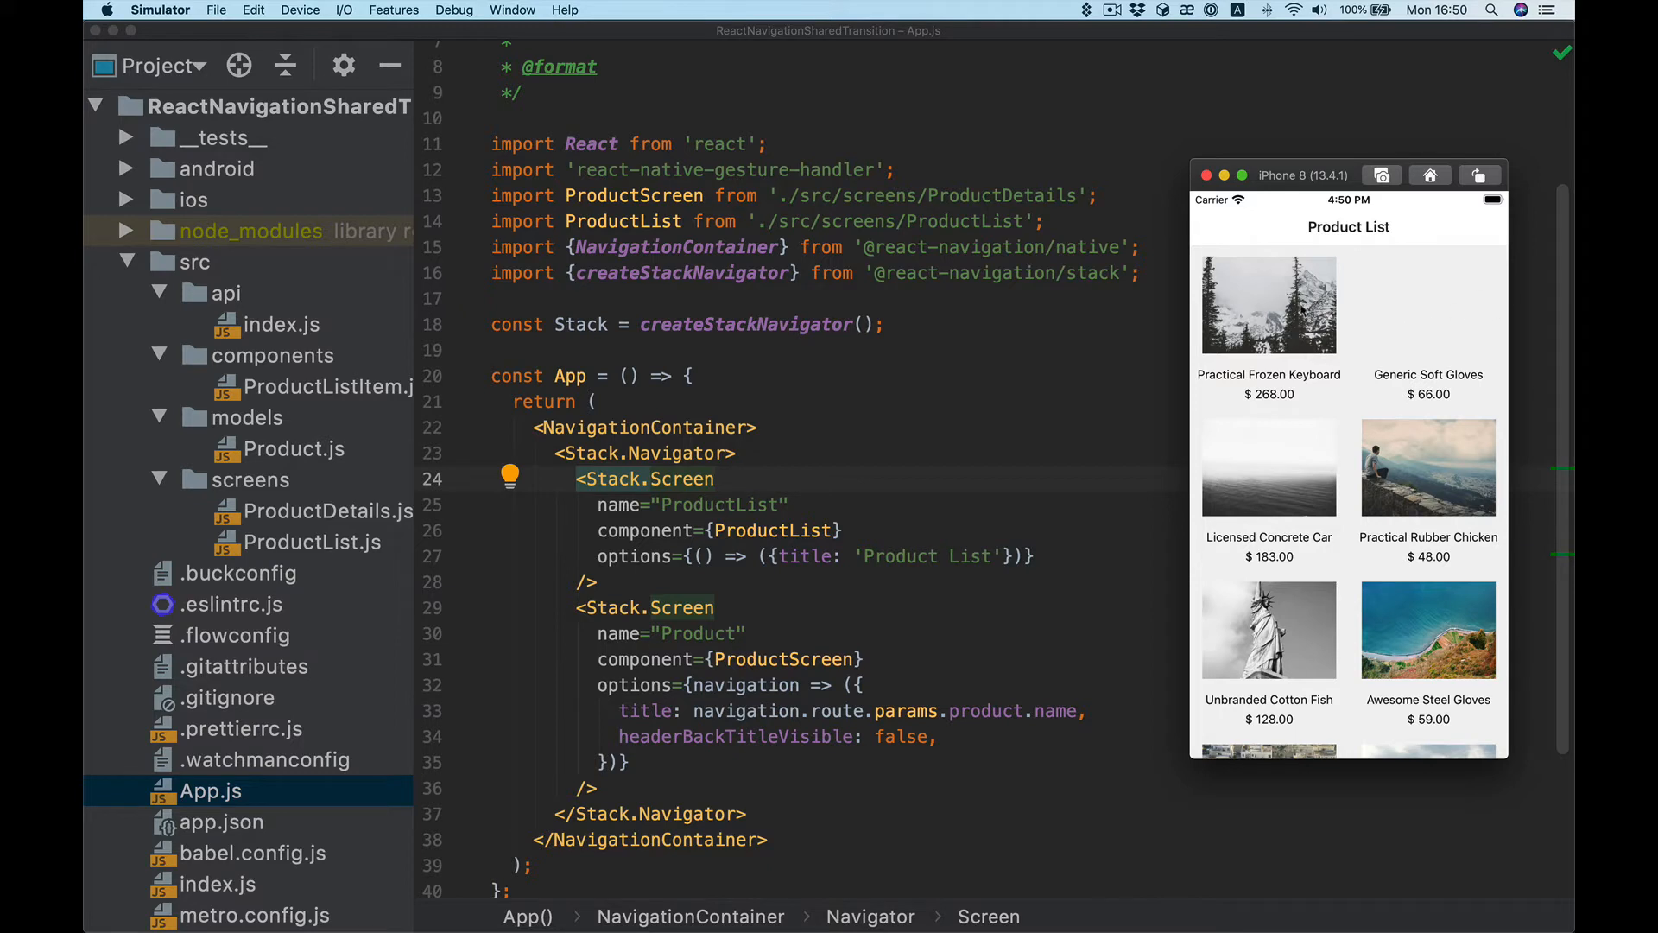
{"action": "mouse_move", "coordinate": [1275, 387]}
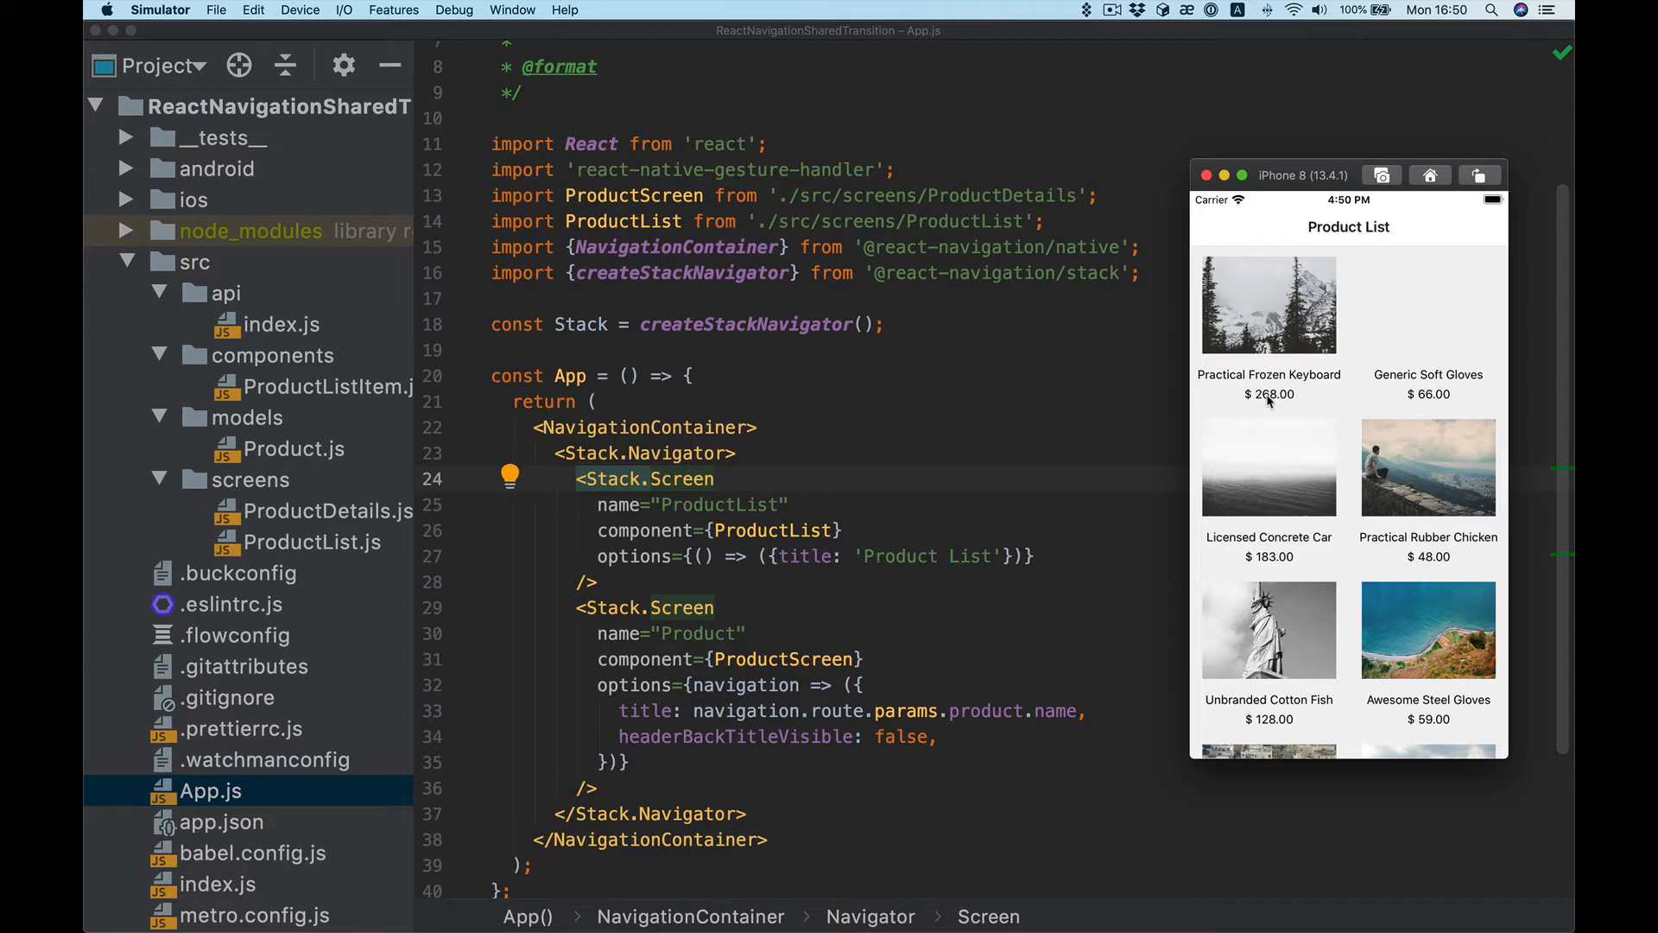
{"action": "scroll", "scroll_direction": "down", "scroll_amount": 3}
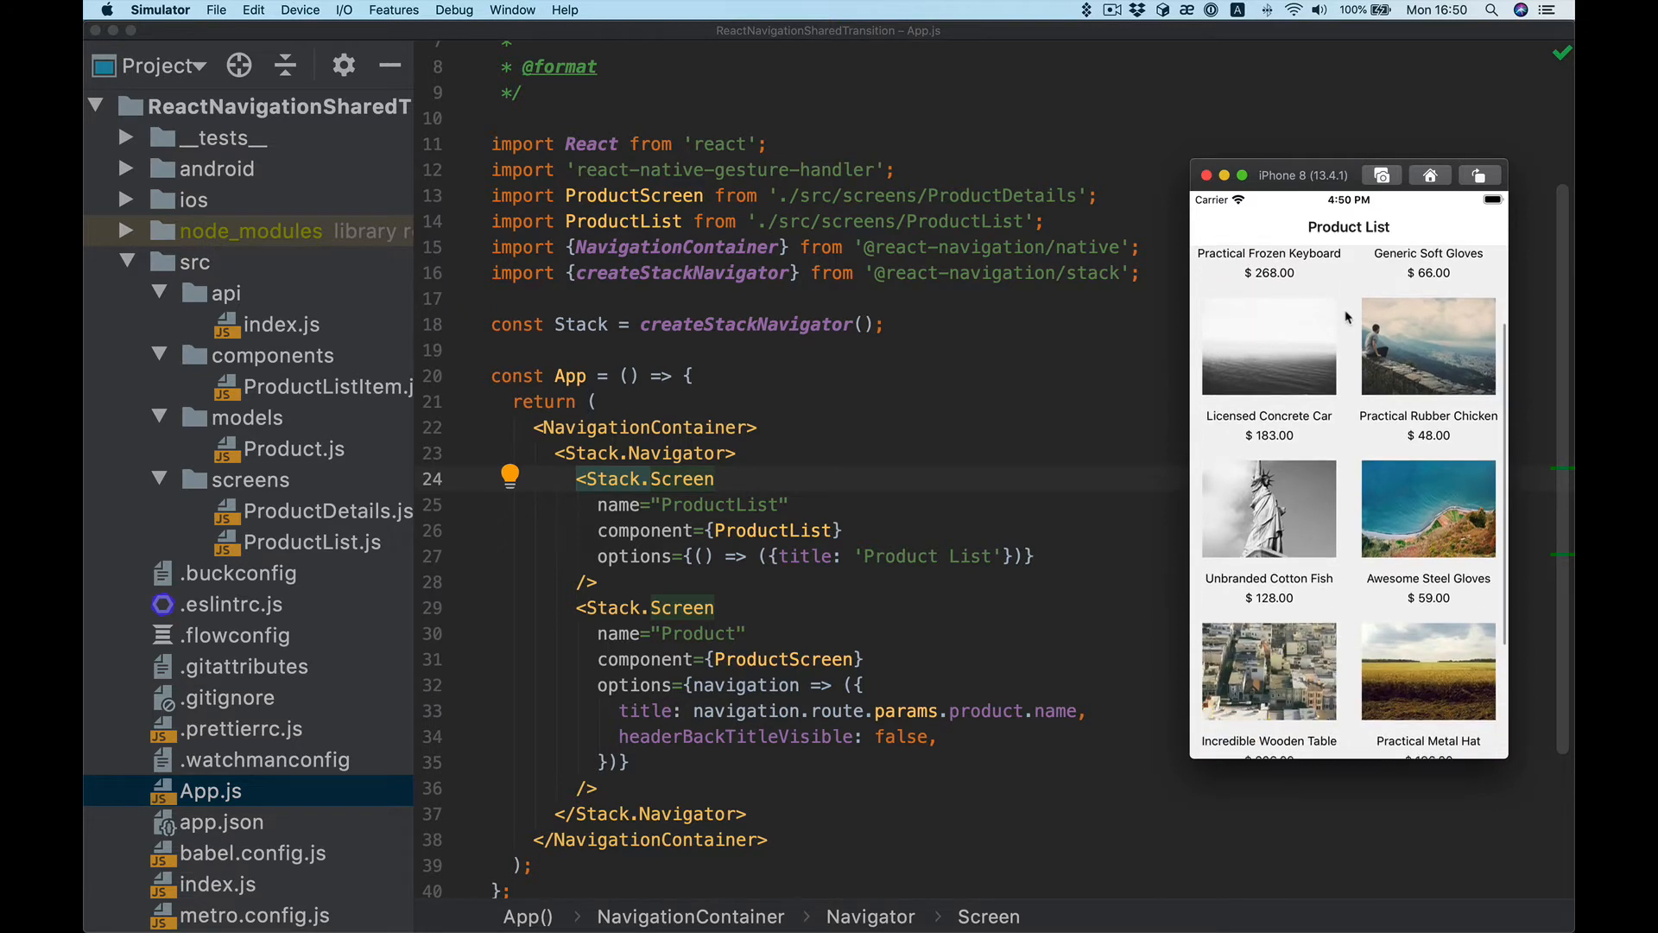
{"action": "mouse_move", "coordinate": [1259, 343]}
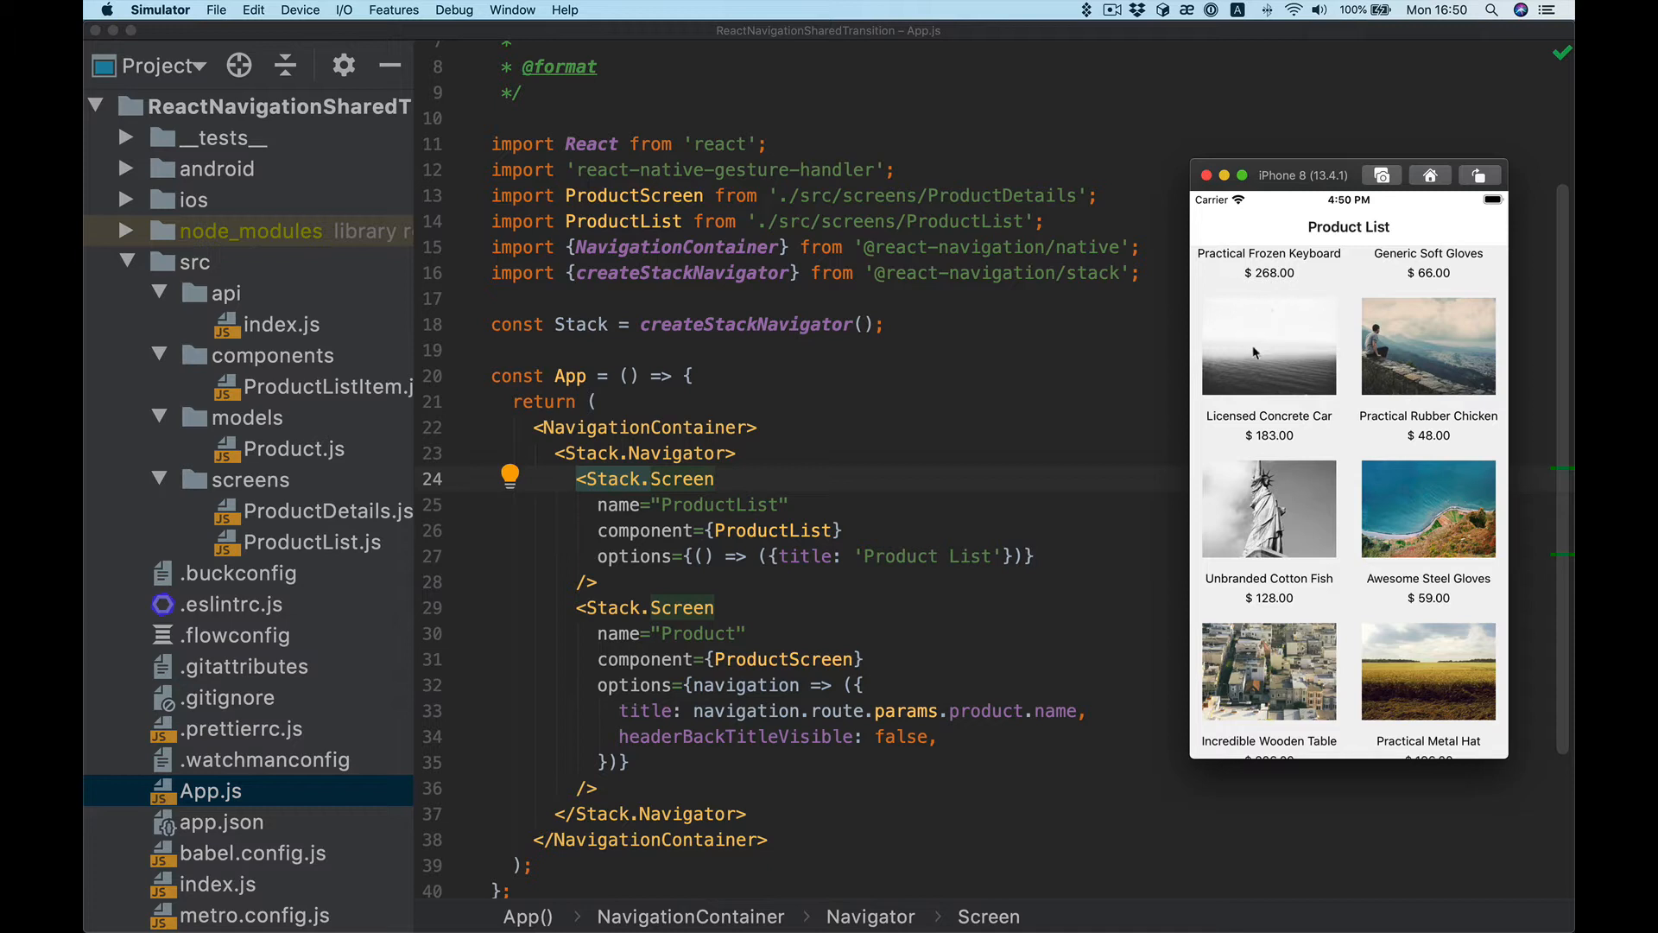
{"action": "mouse_move", "coordinate": [1259, 334]}
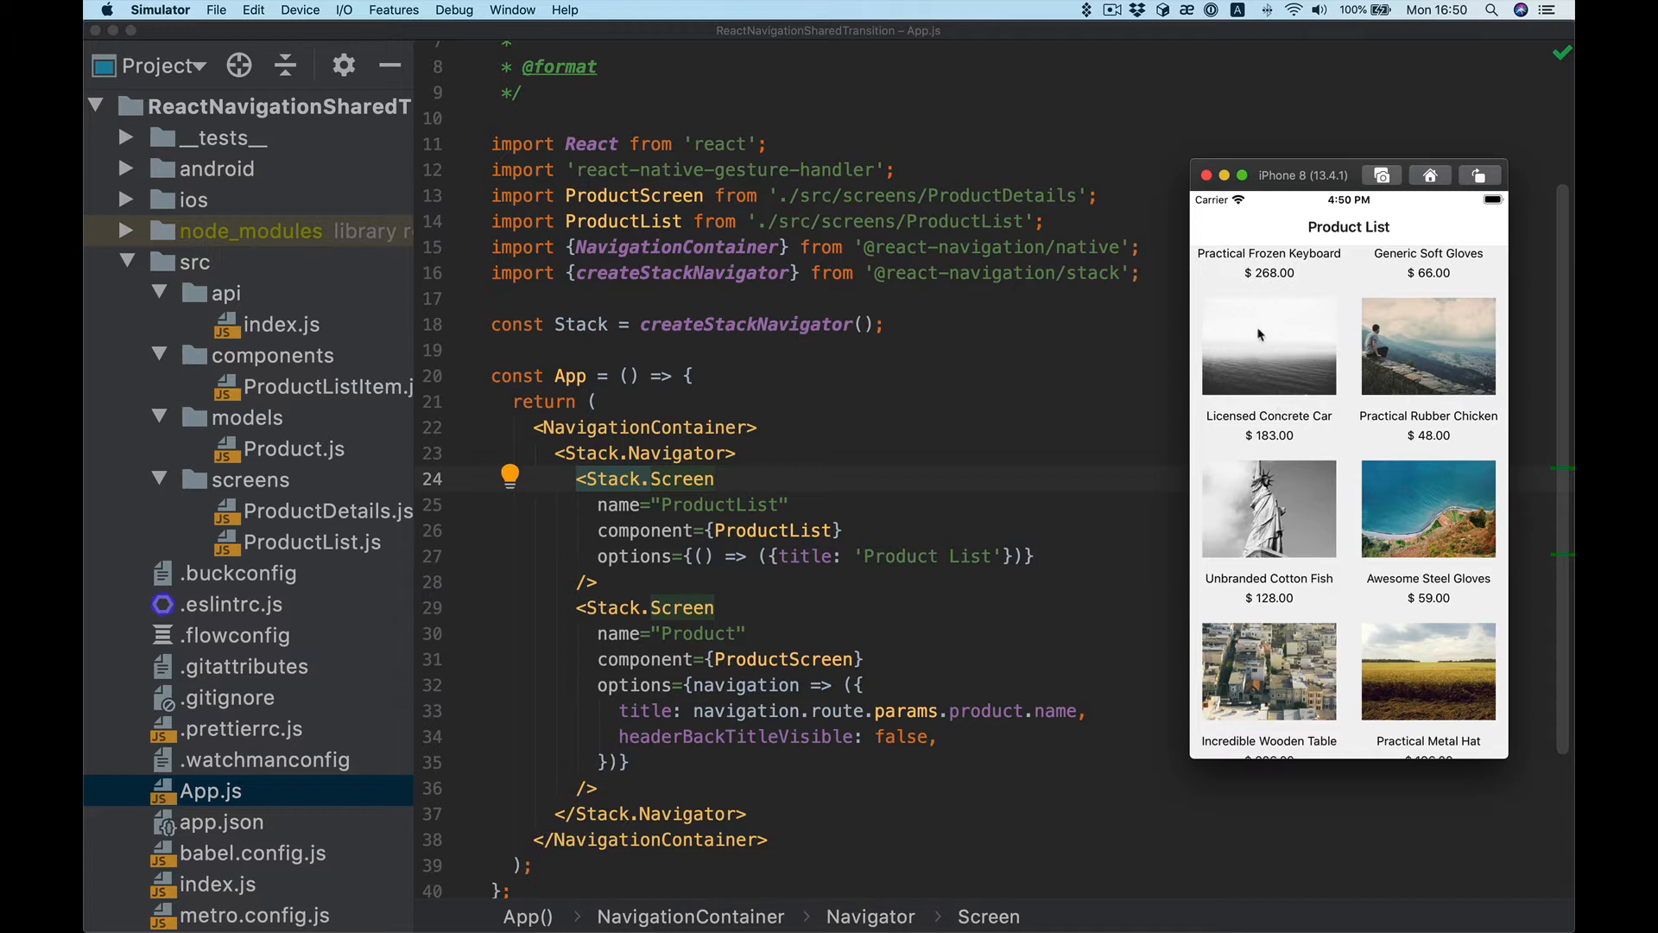
{"action": "left_click", "coordinate": [1267, 347]}
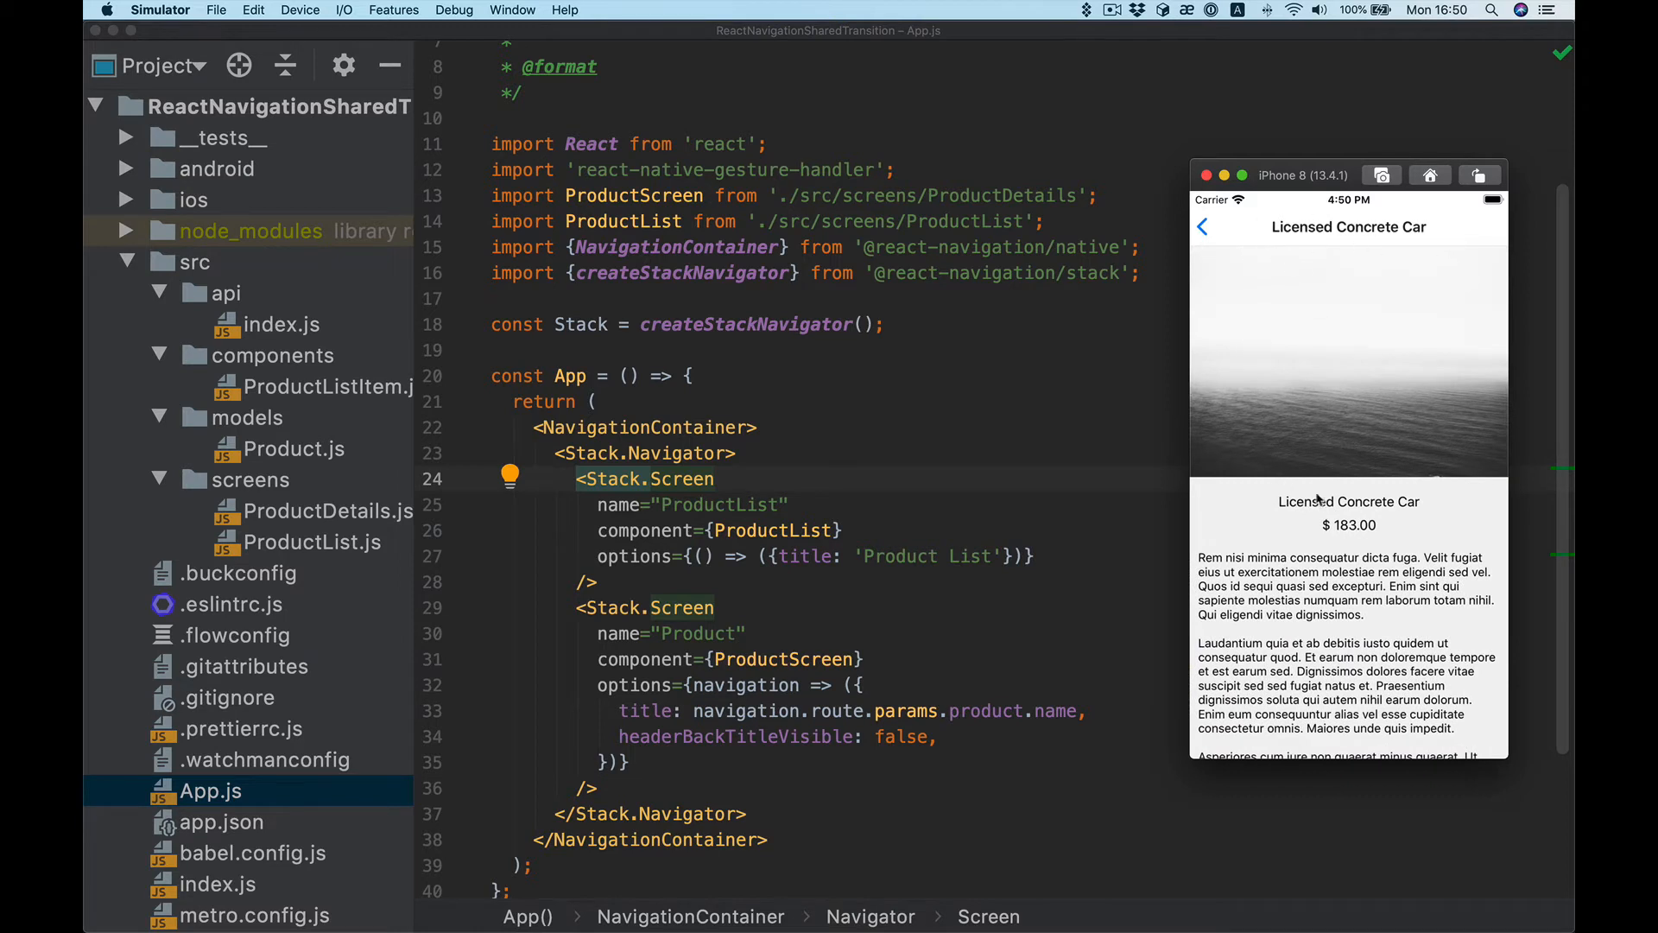
{"action": "mouse_move", "coordinate": [1204, 234]}
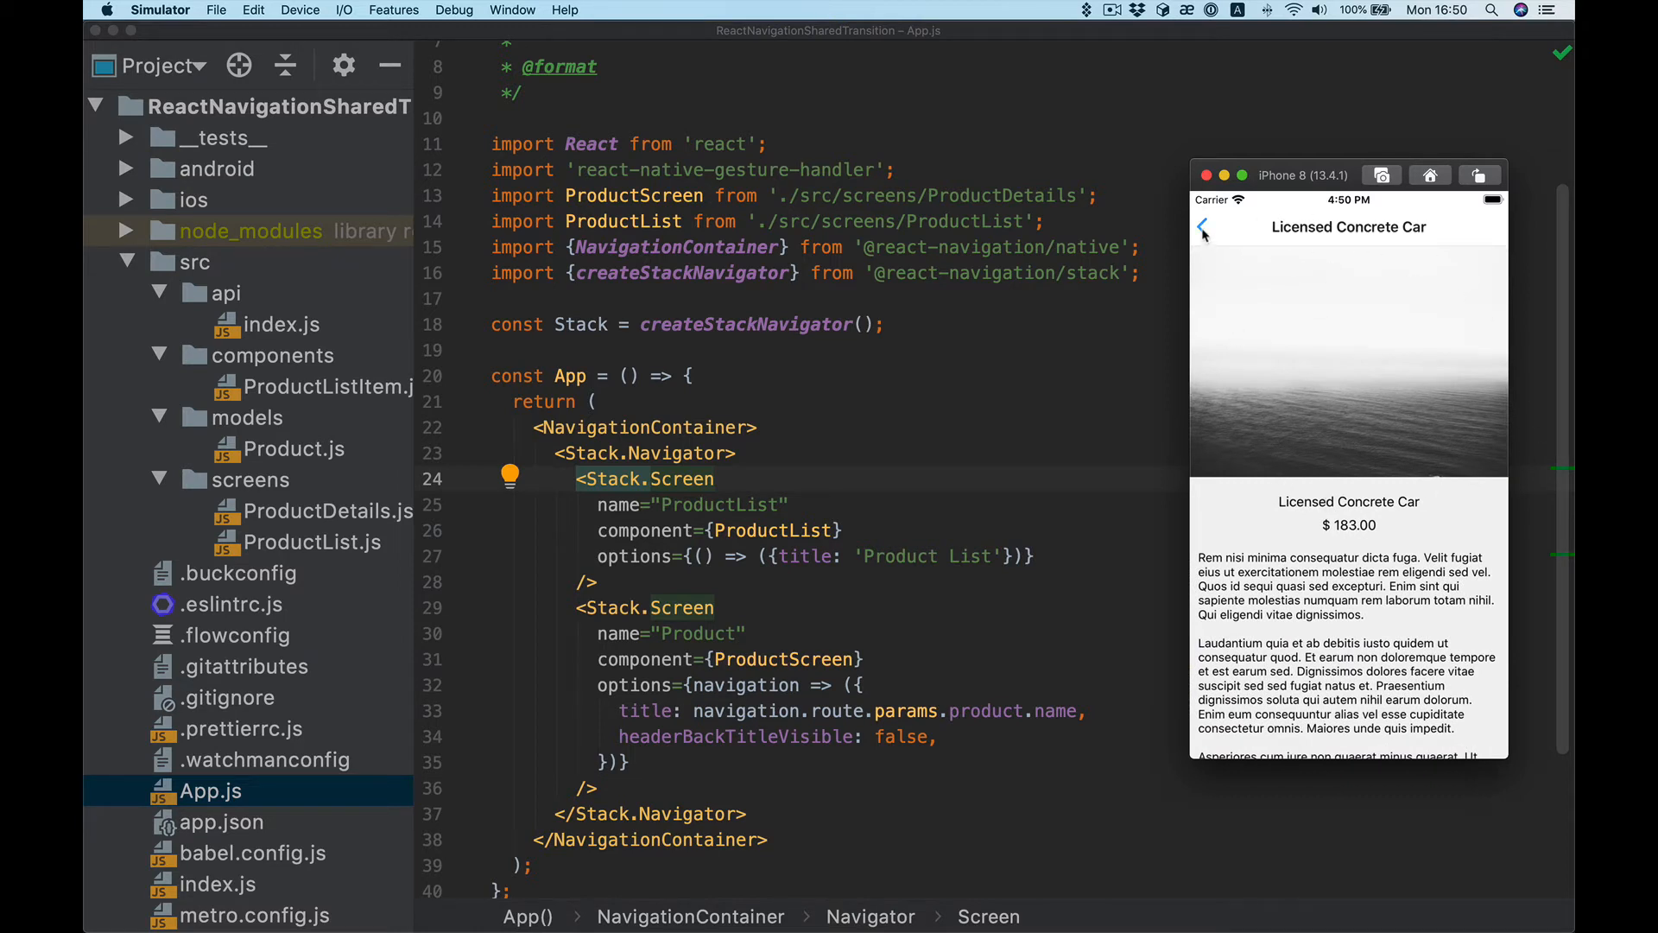
{"action": "left_click", "coordinate": [1202, 226]}
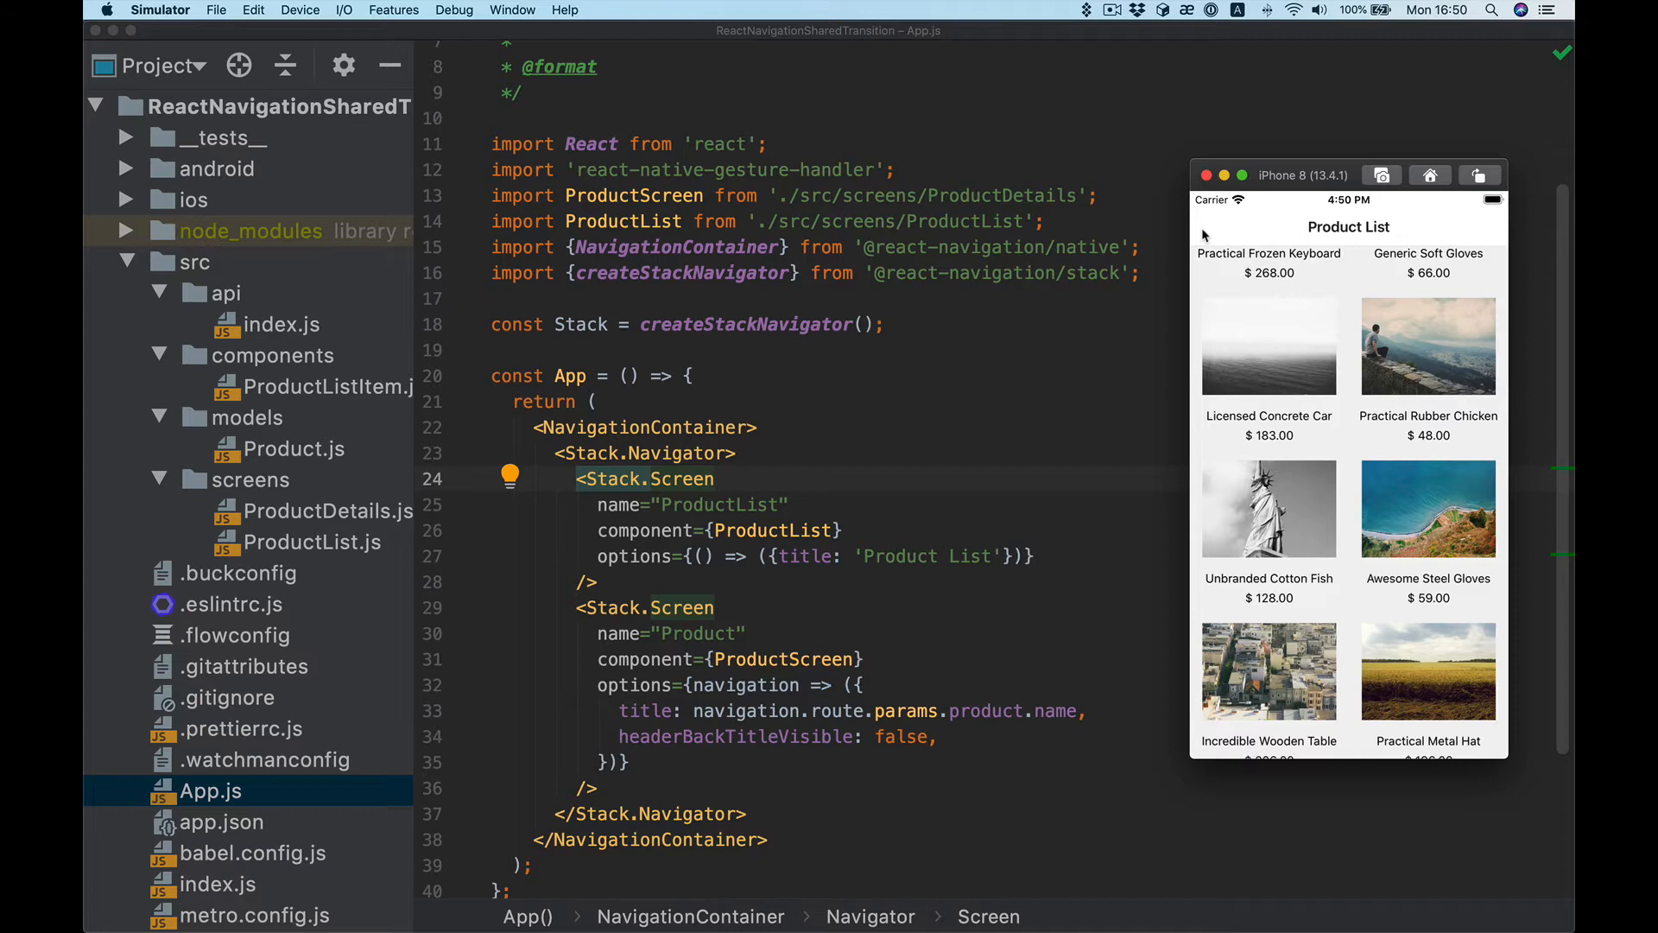
{"action": "key", "text": "cmd+tab"}
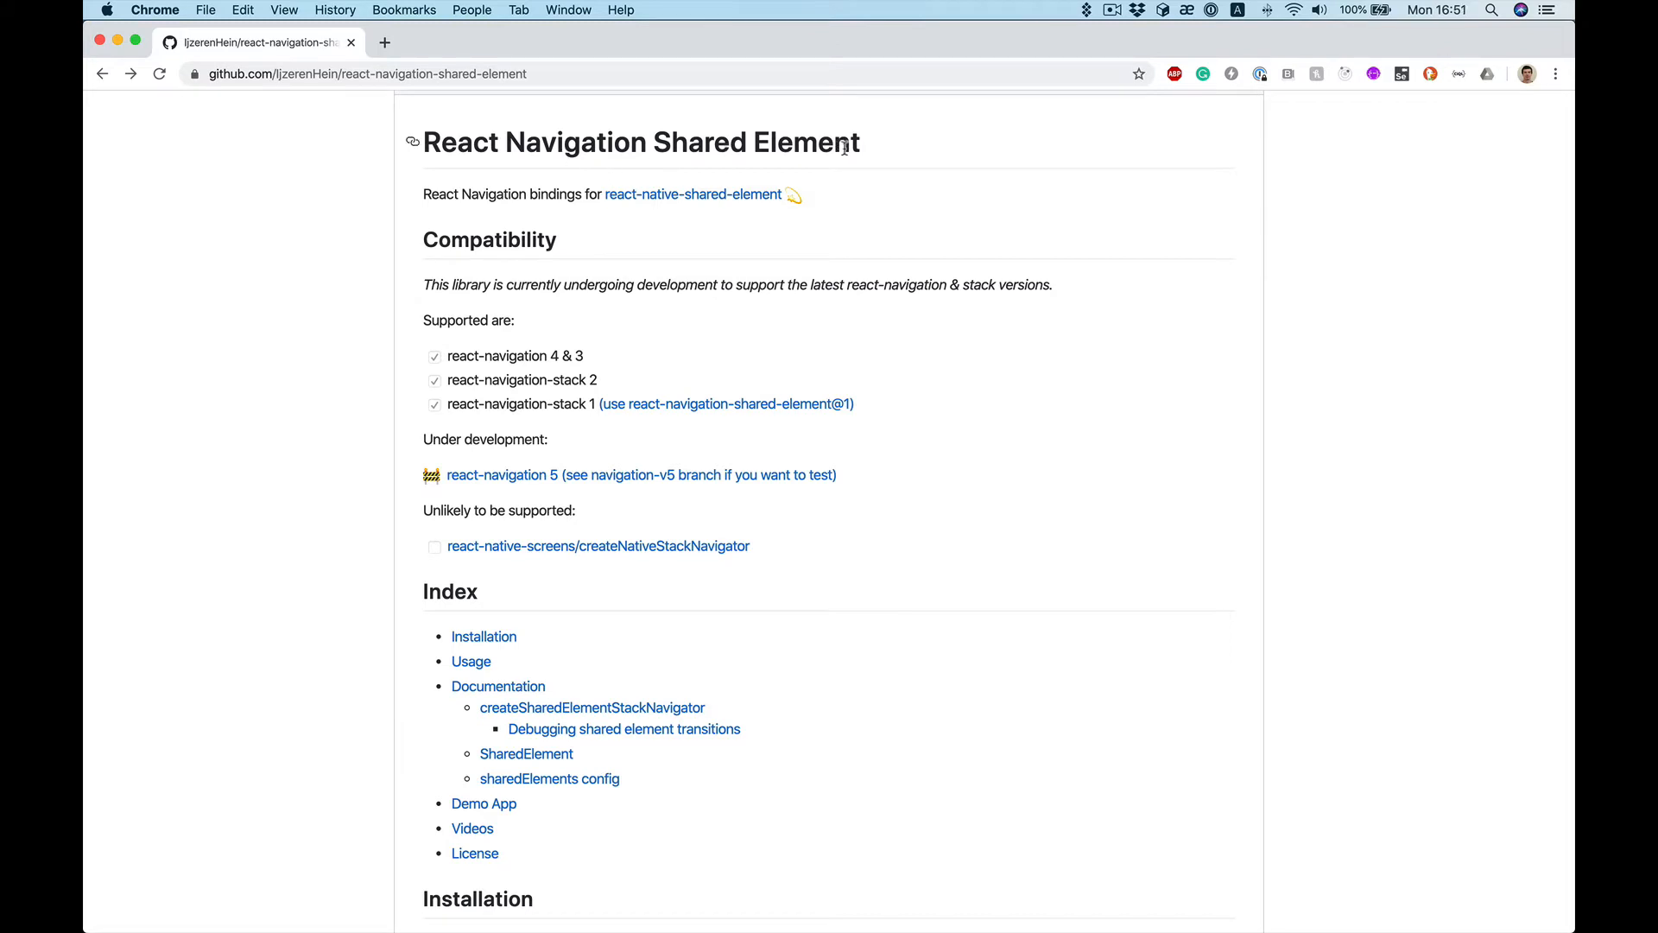
{"action": "mouse_move", "coordinate": [837, 171]}
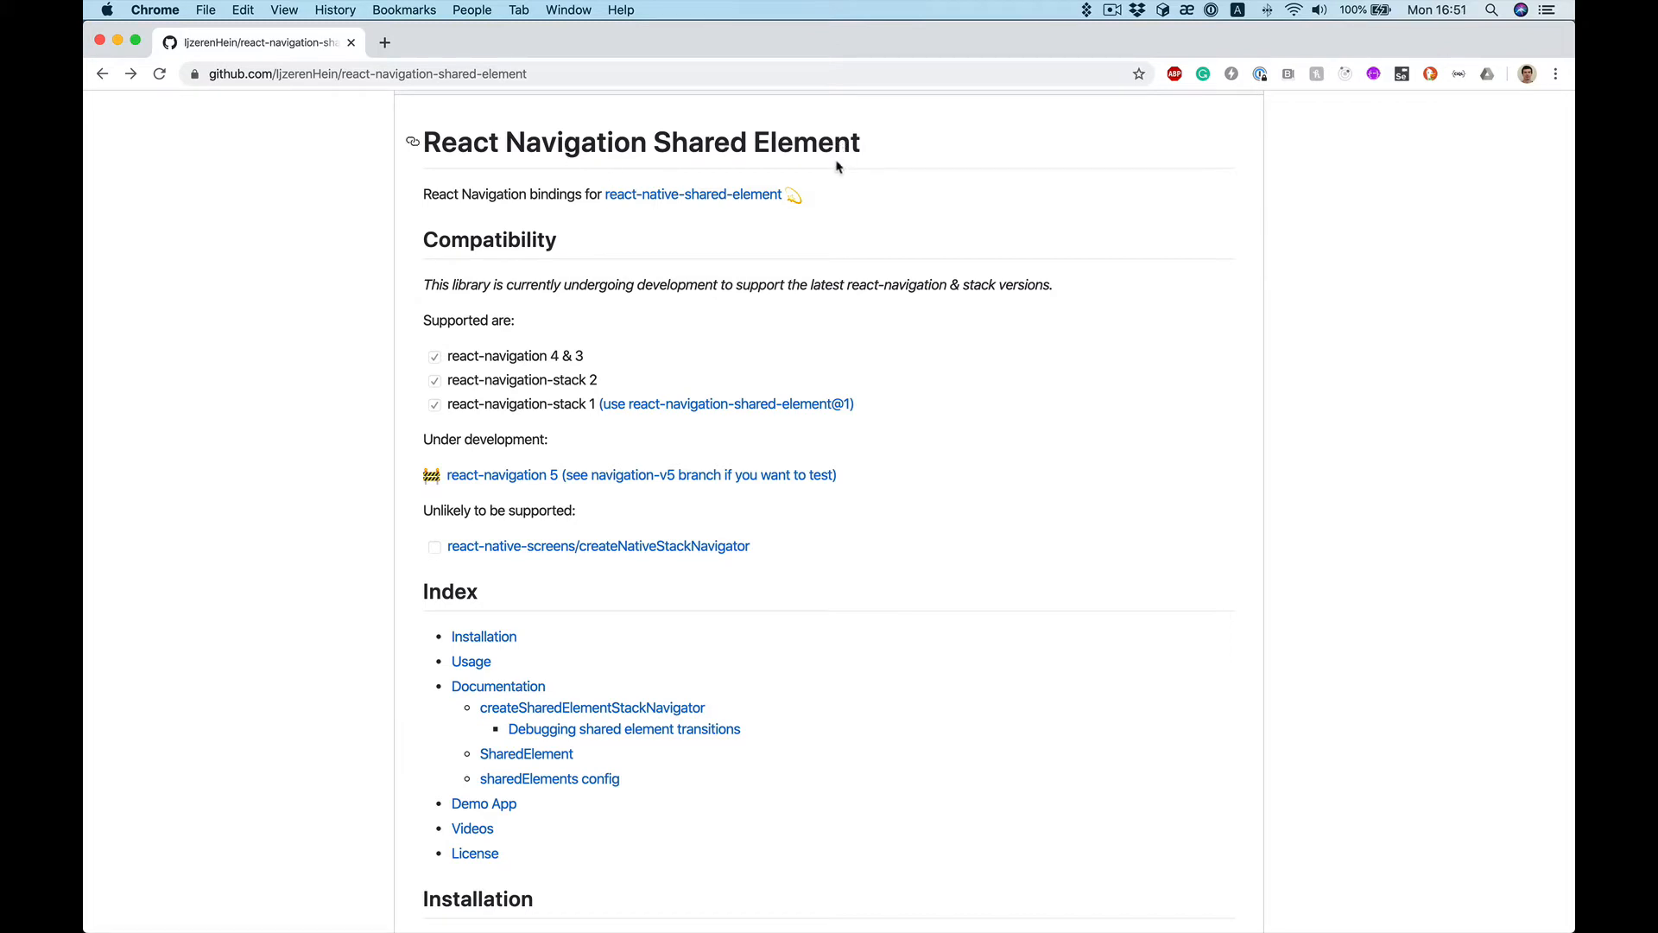
{"action": "mouse_move", "coordinate": [501, 475]}
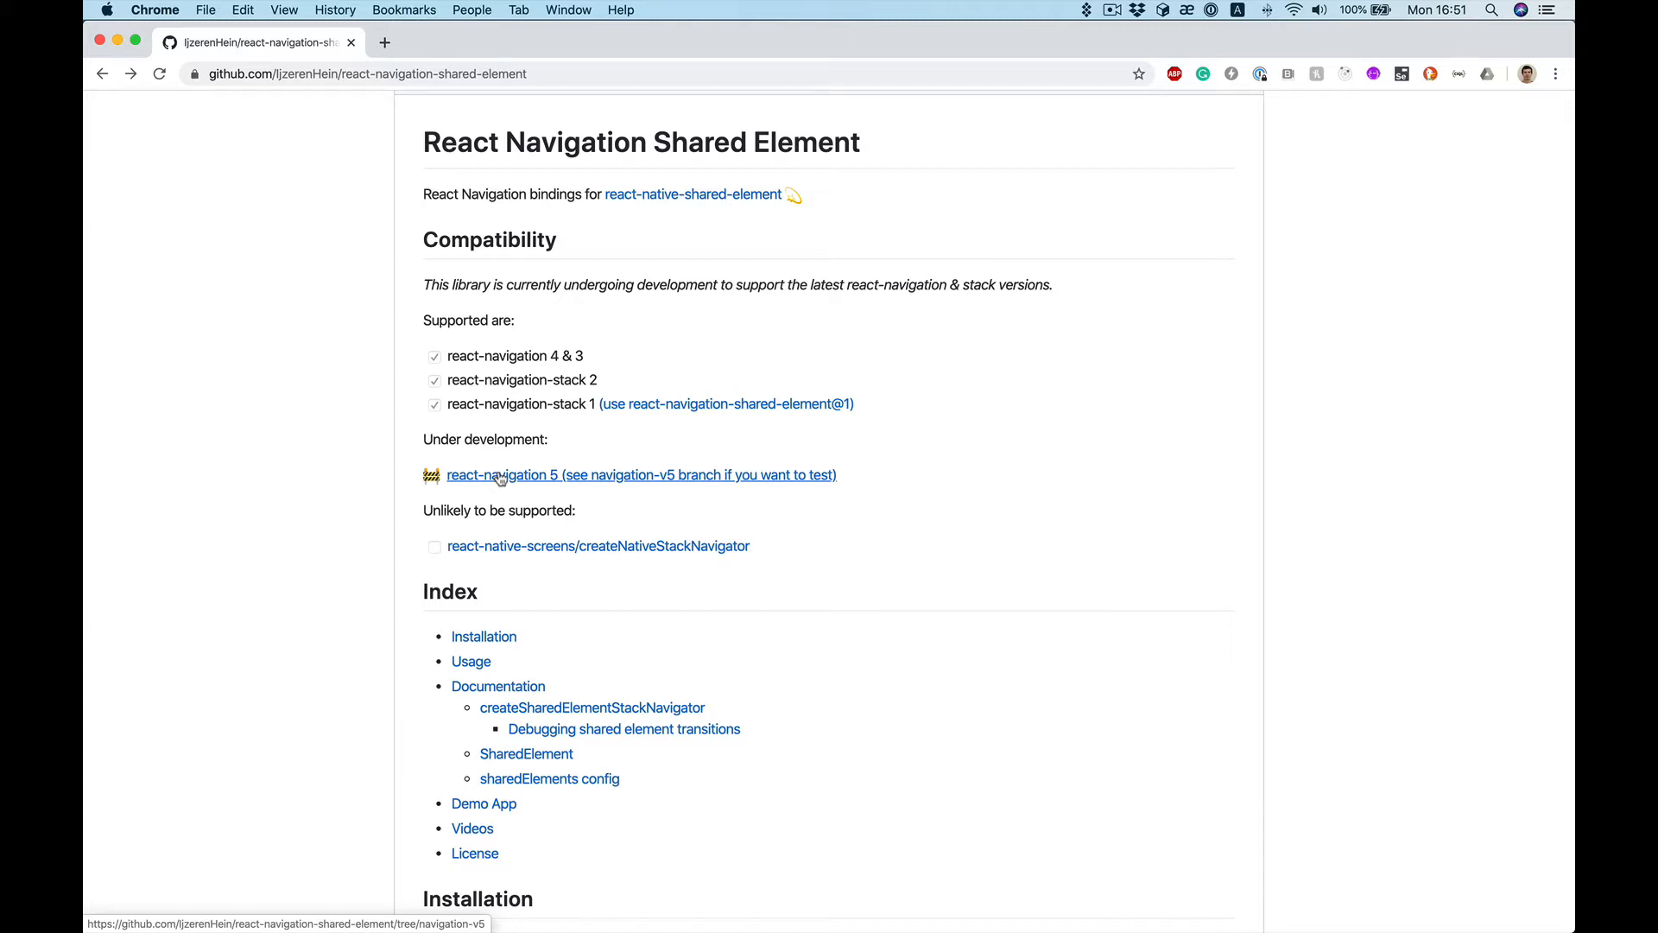
{"action": "mouse_move", "coordinate": [629, 484]}
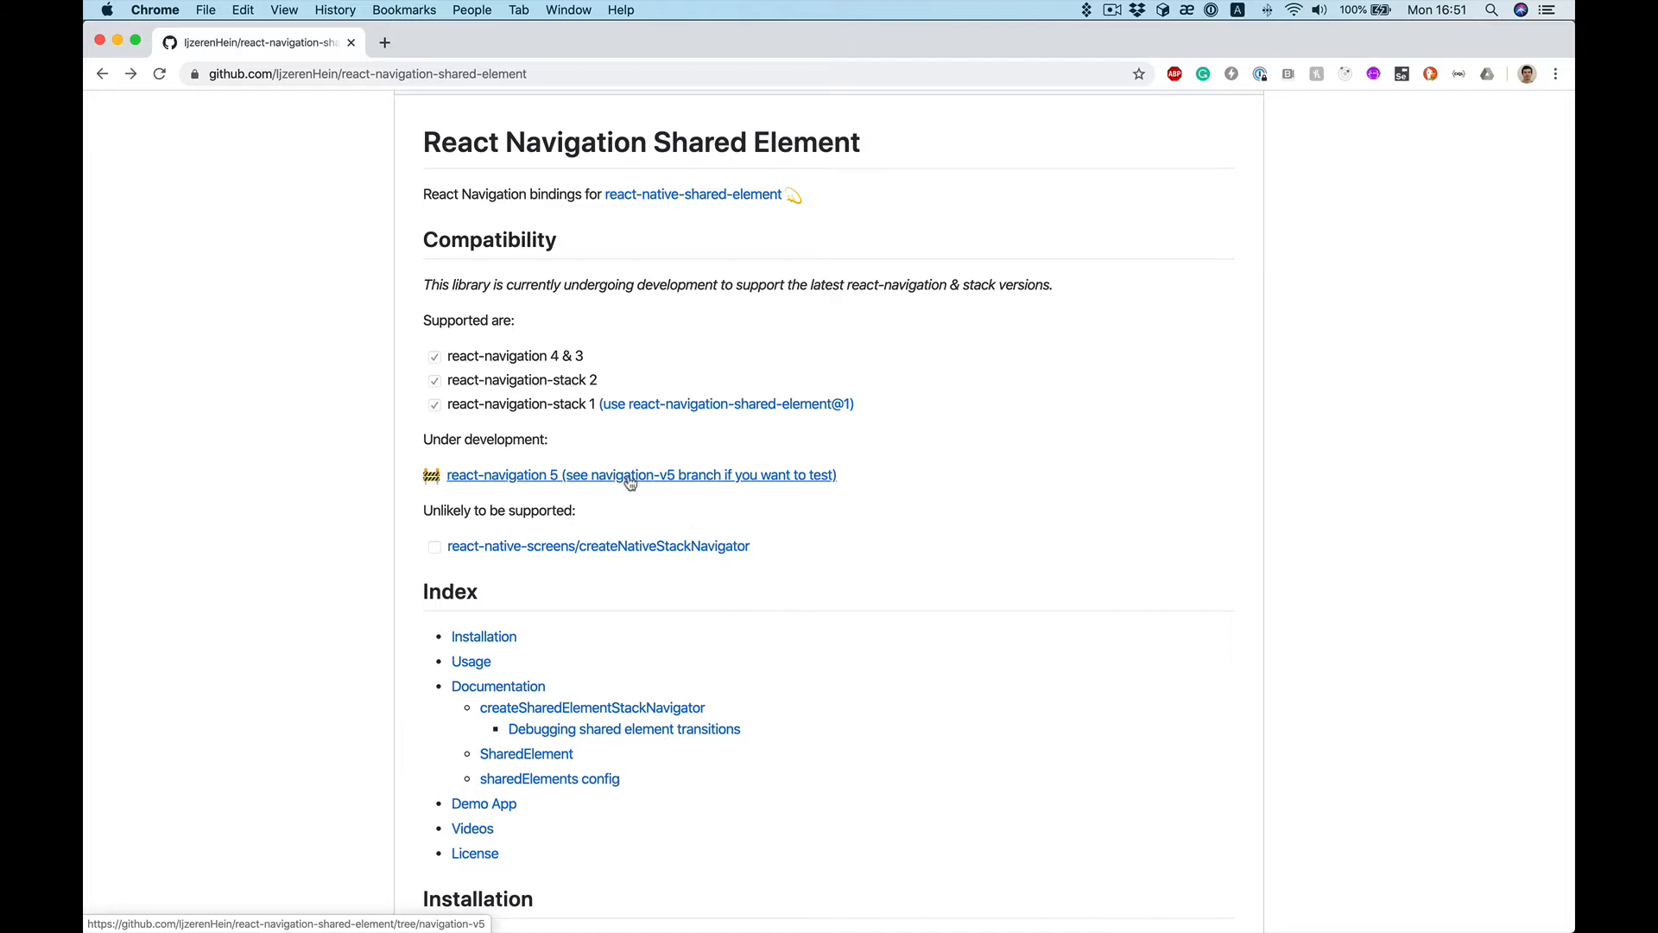
- Show the navigation-v5 branch README's Installation section and select the first yarn add command
{"action": "left_click", "coordinate": [639, 474]}
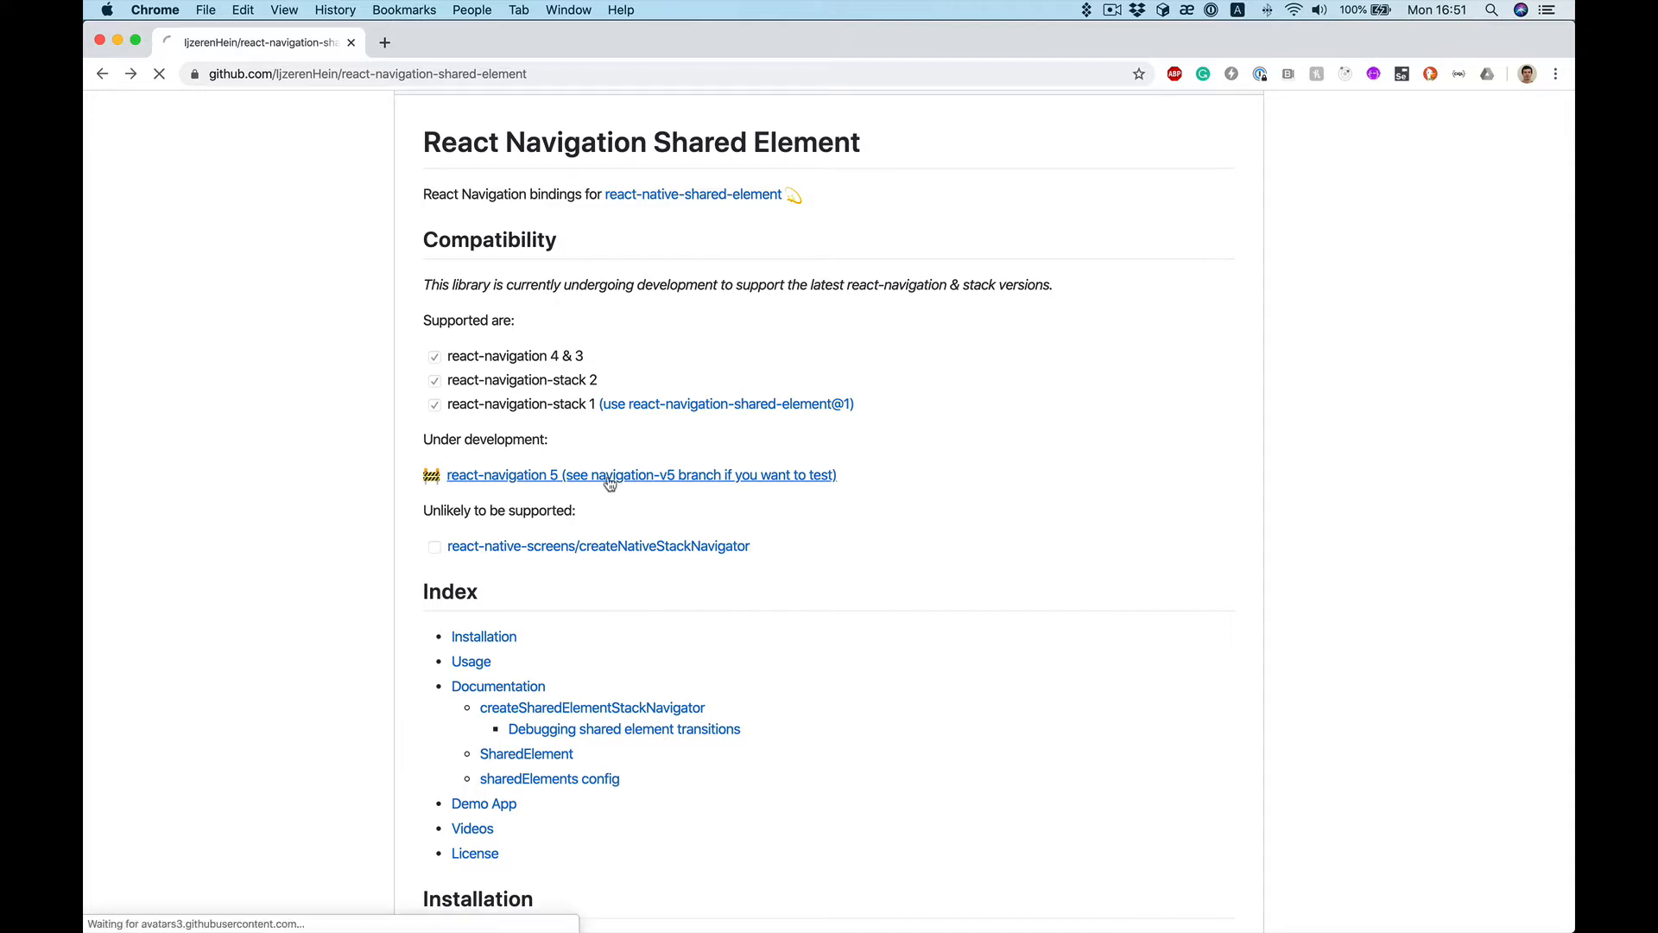
{"action": "left_click", "coordinate": [639, 473]}
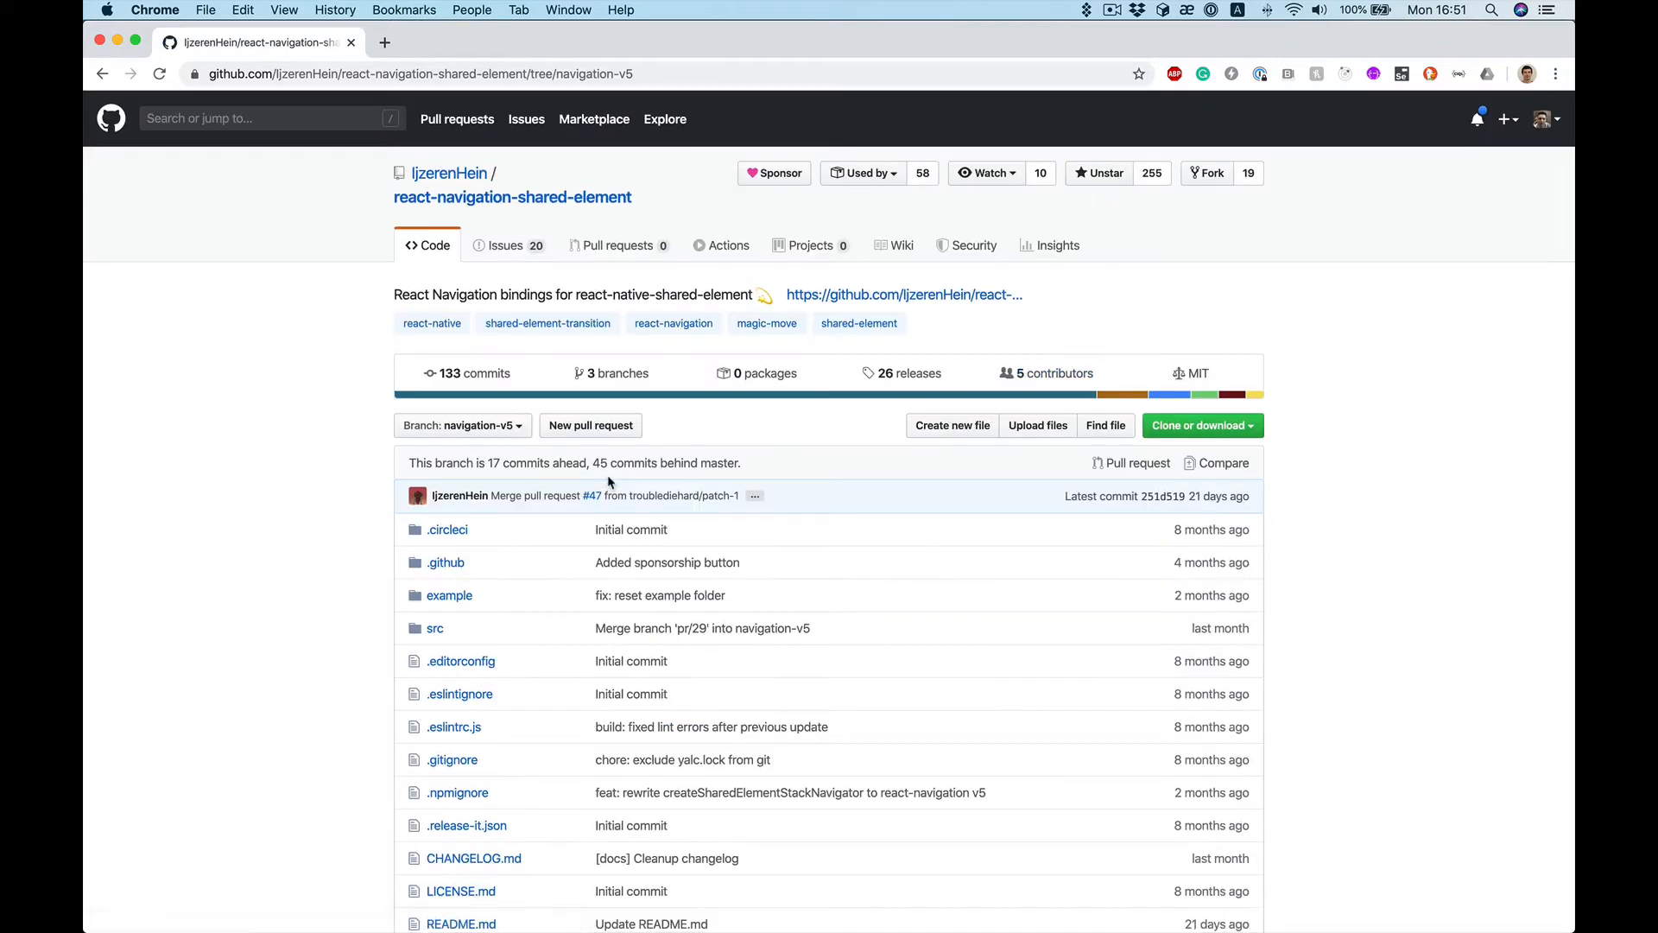
{"action": "scroll", "scroll_direction": "down", "scroll_amount": 3}
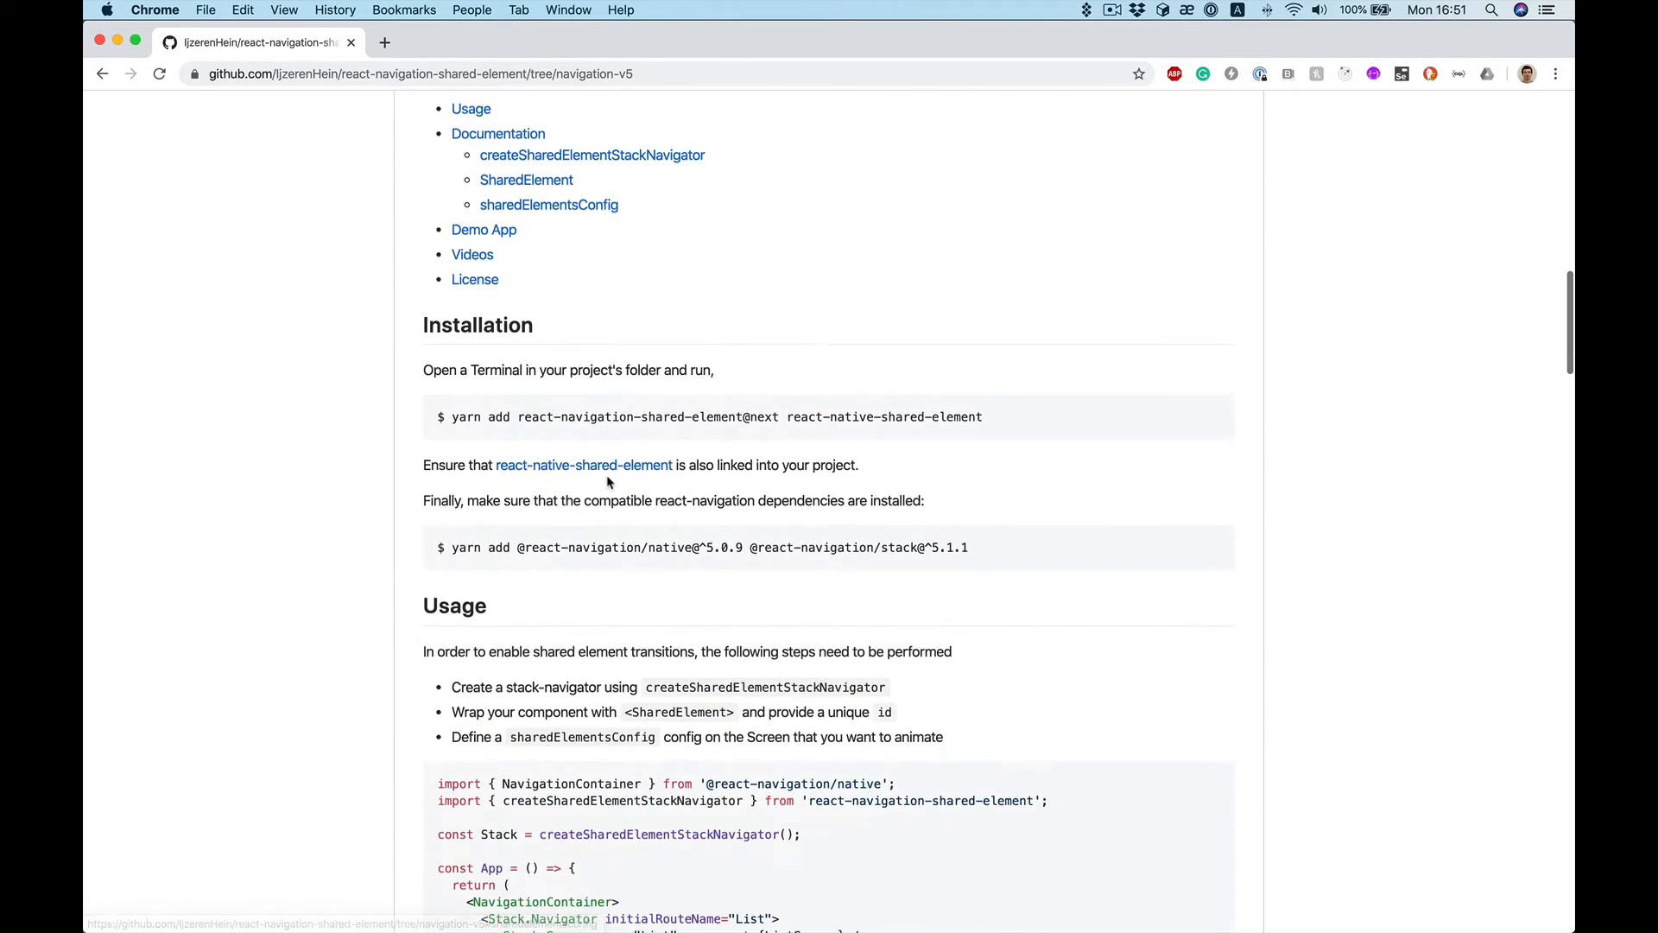
{"action": "scroll", "scroll_direction": "down", "scroll_amount": 3}
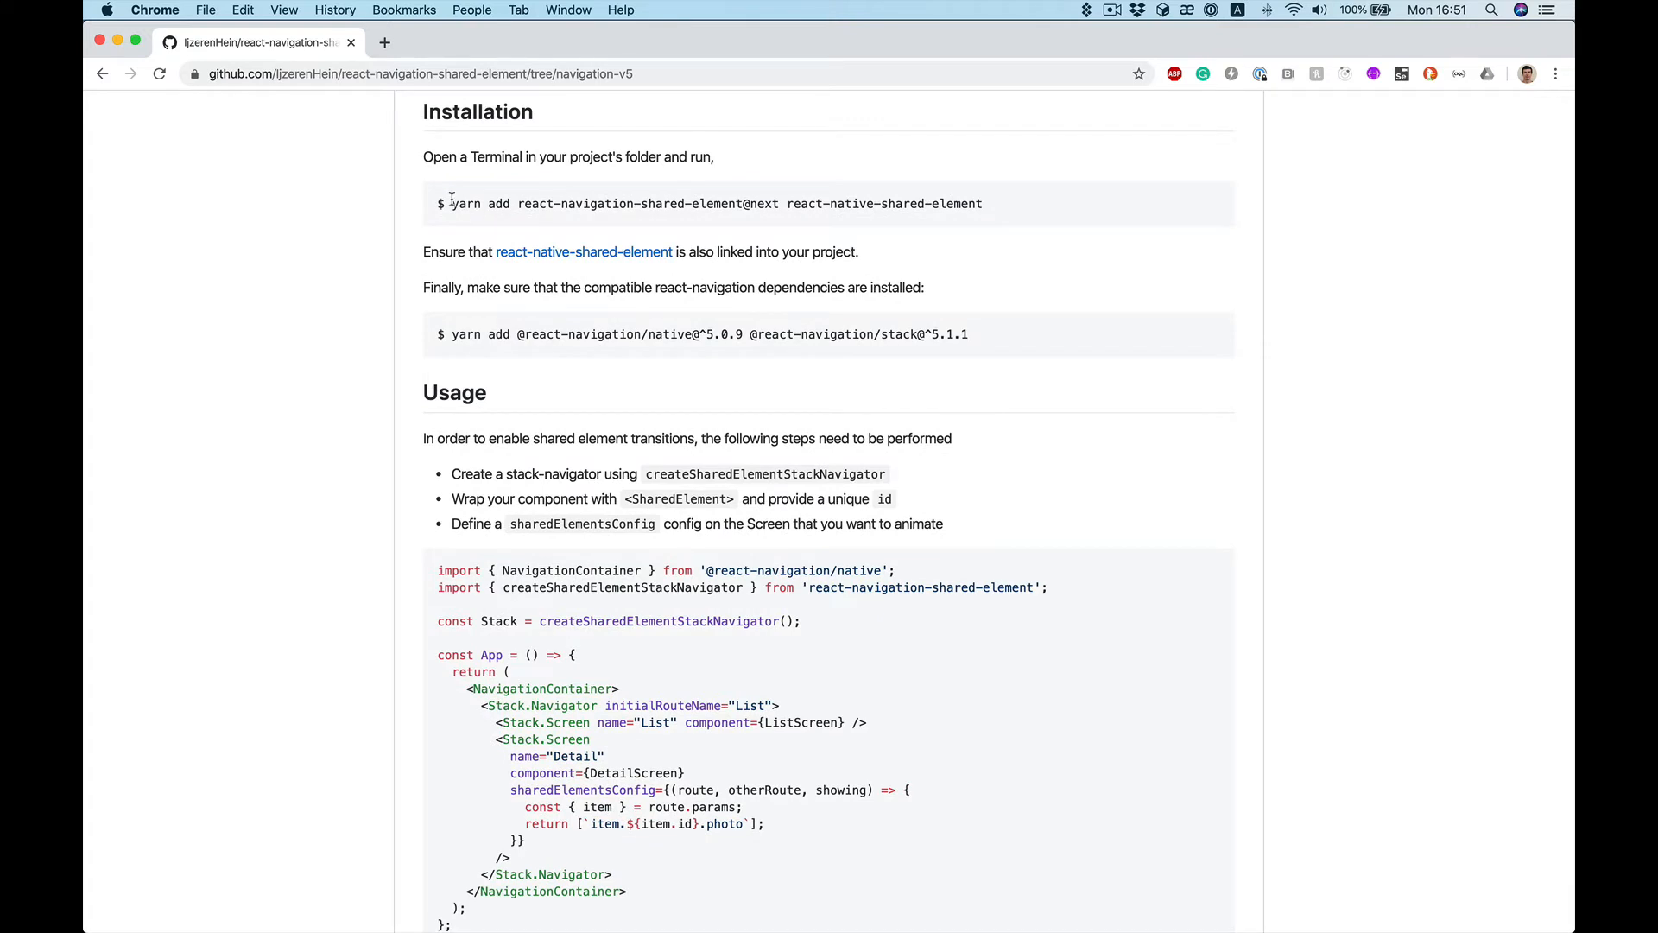
{"action": "double_click", "coordinate": [464, 204]}
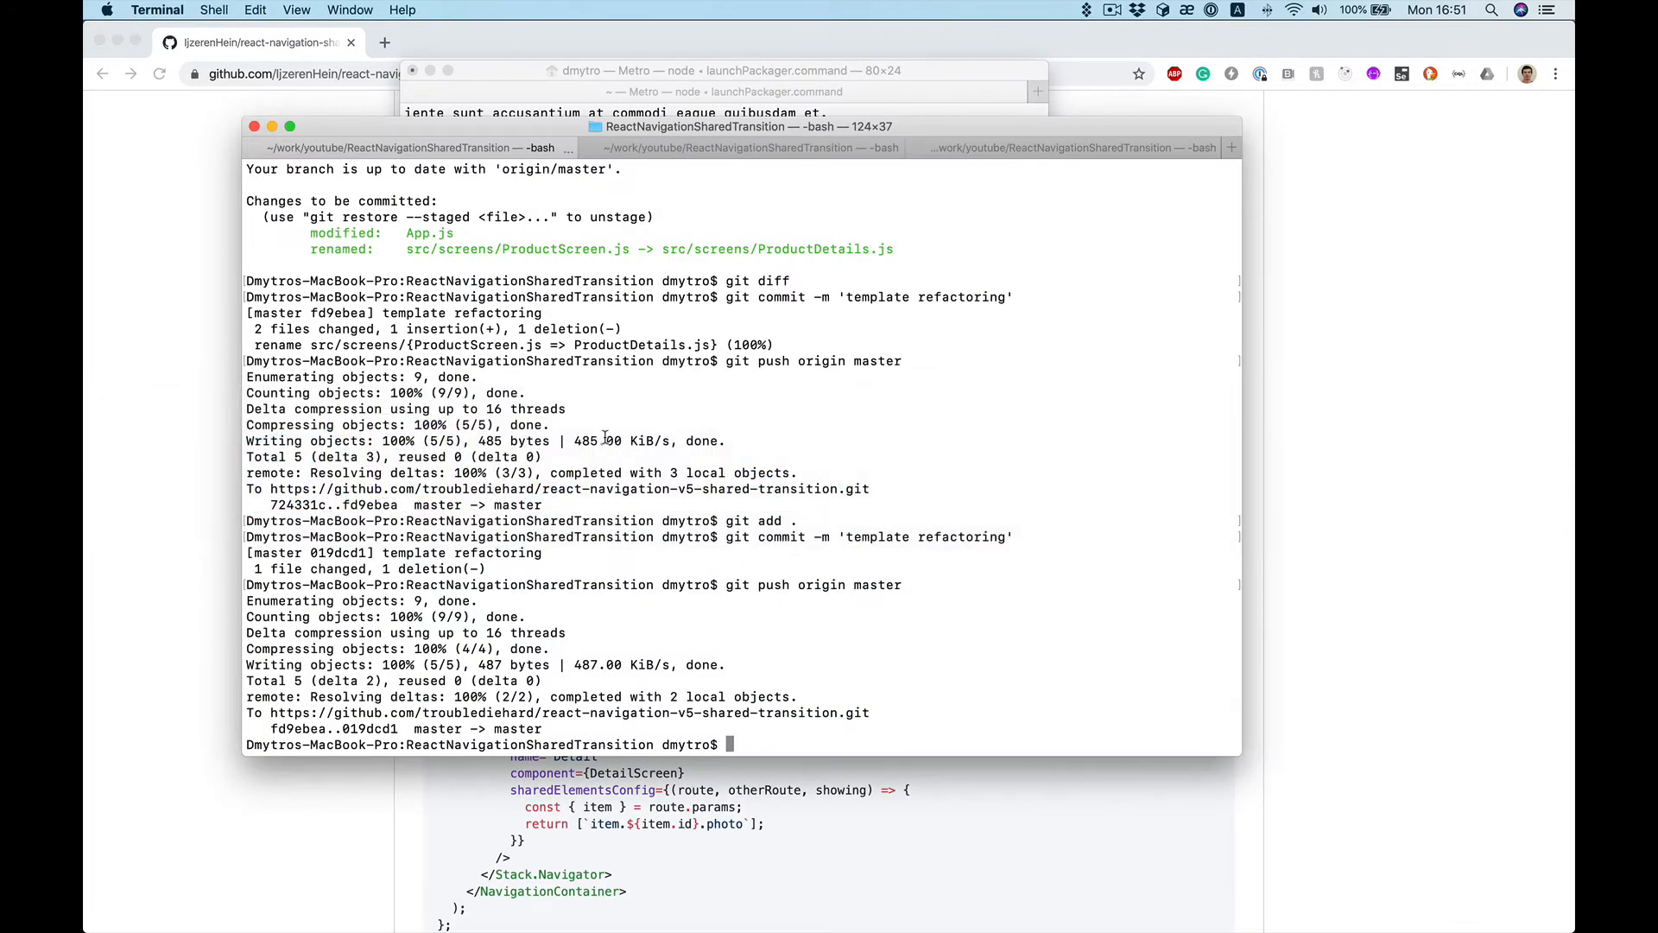
{"action": "type", "text": "yarn add react-navigation-shared-element@next react-native-shared-element"}
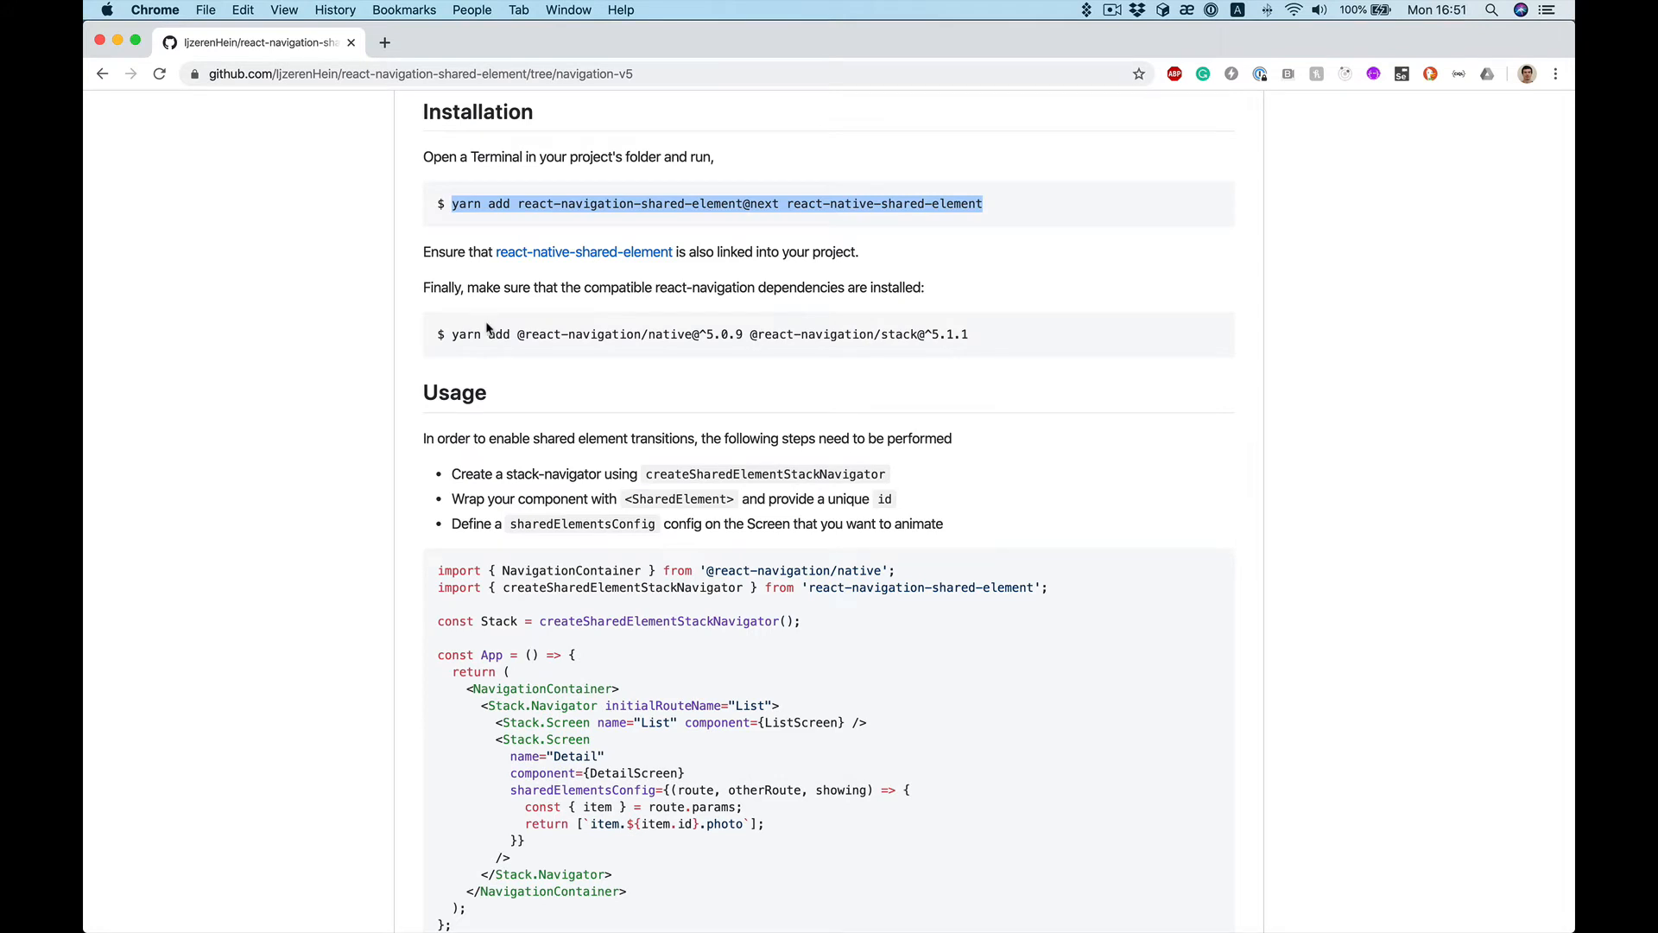
{"action": "mouse_move", "coordinate": [527, 337]}
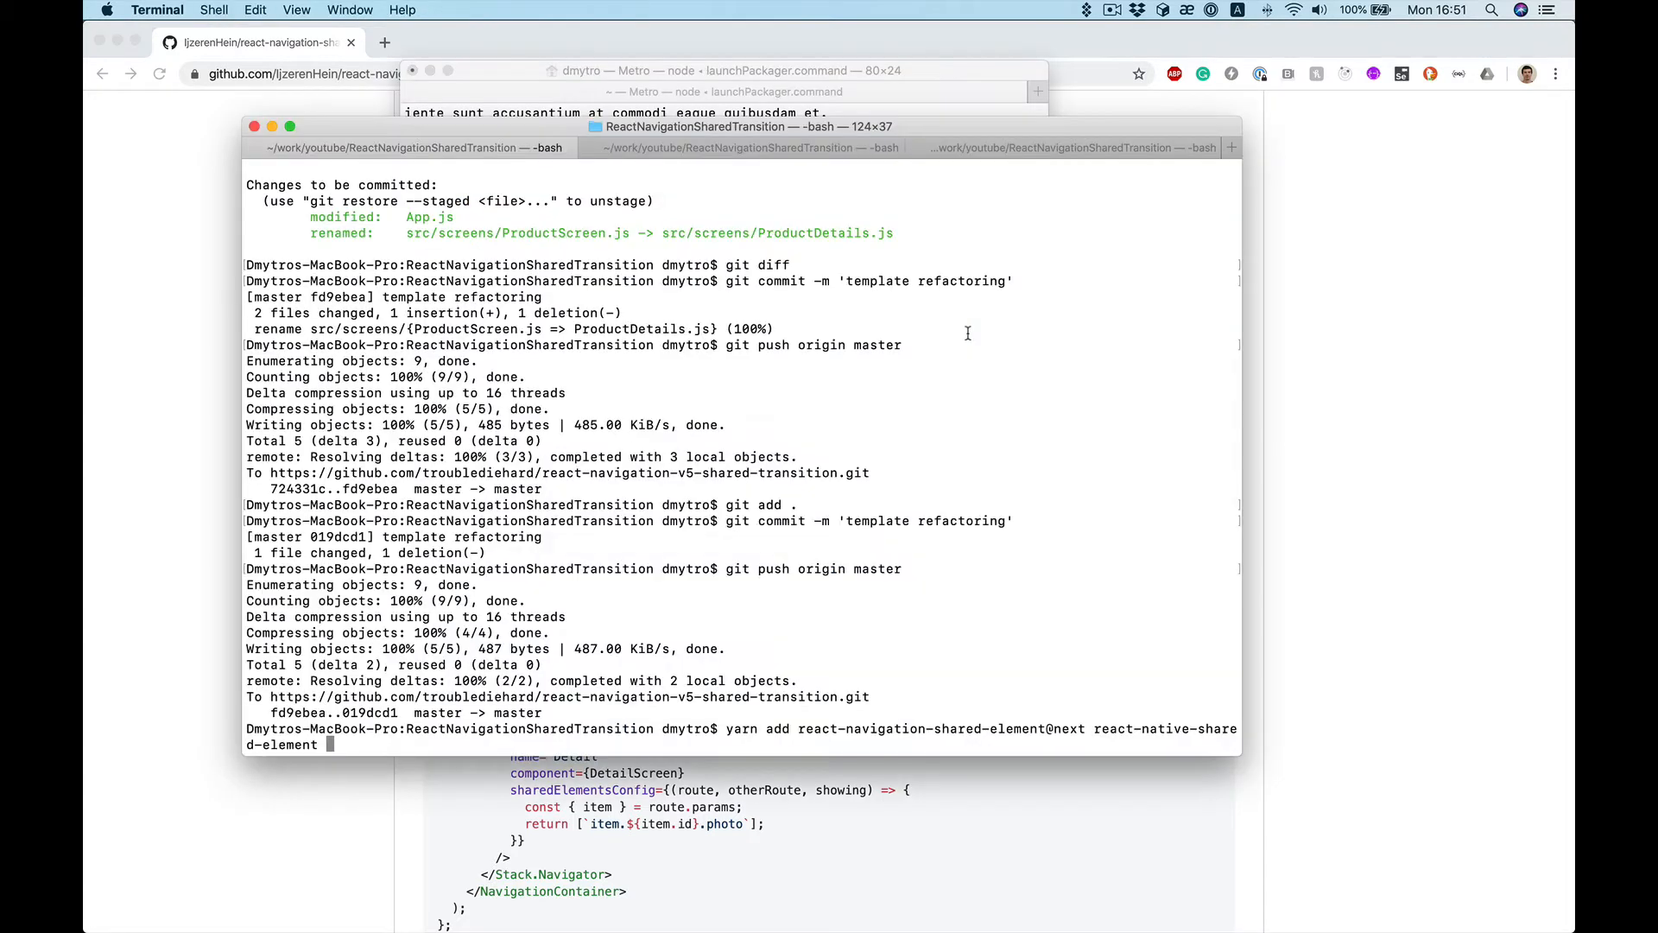
{"action": "type", "text": "@react-navigation/native@^5.0.9 @react-navigation/stack@^5.1.1"}
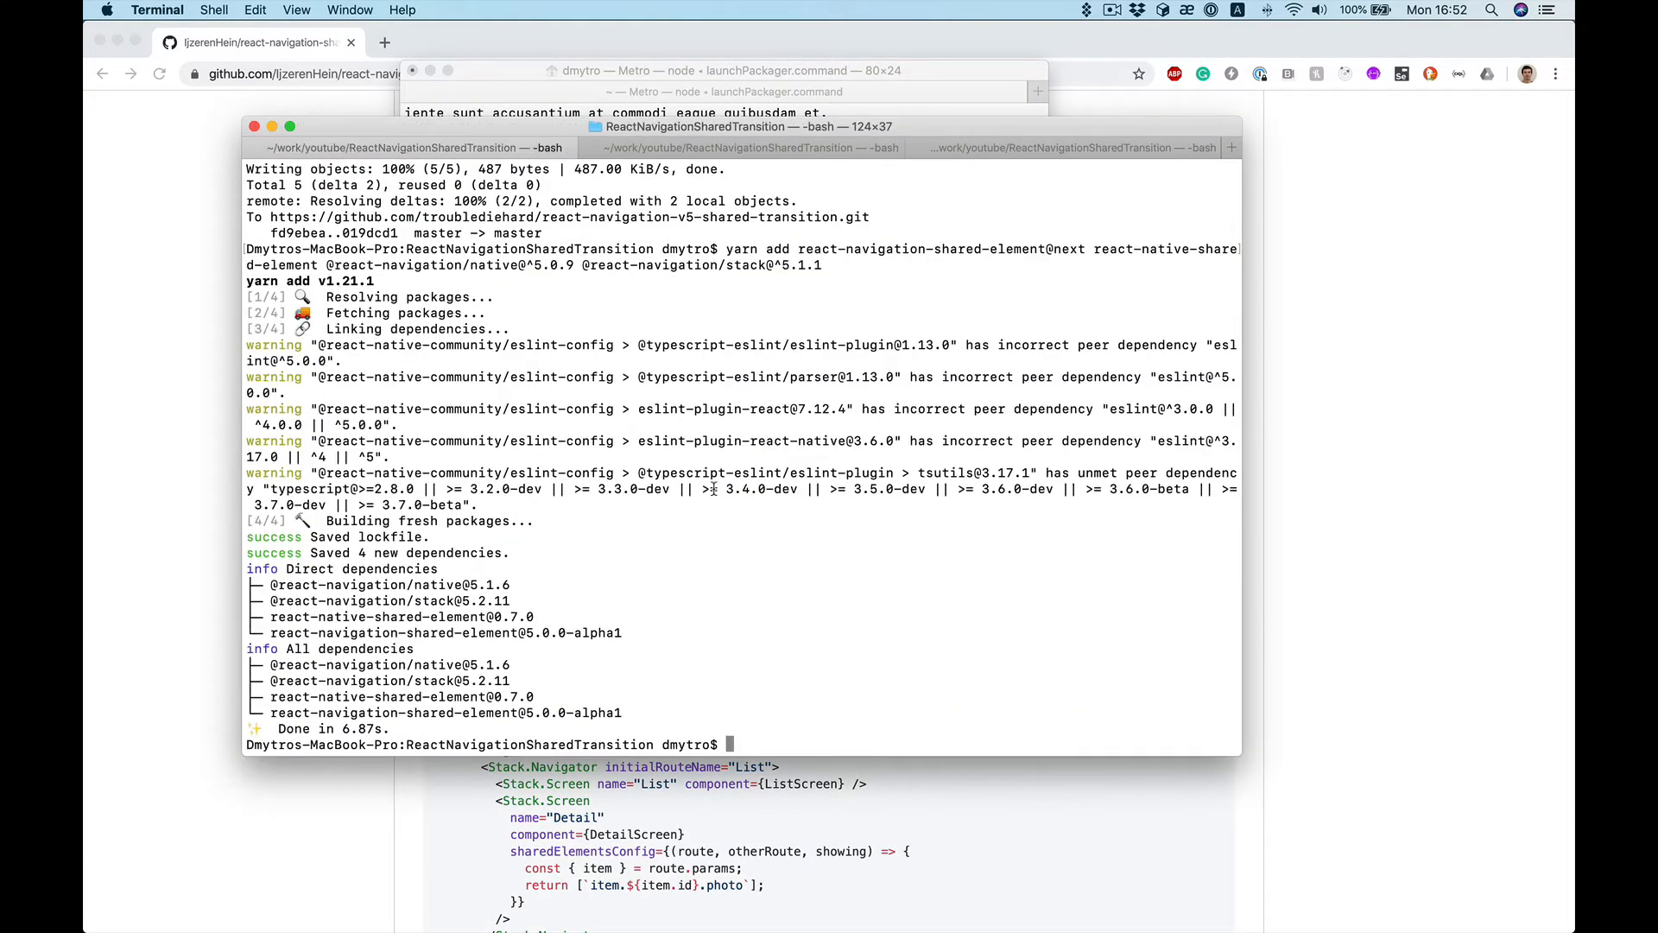
- Change into the ios folder and enter pod install
{"action": "type", "text": "cd"}
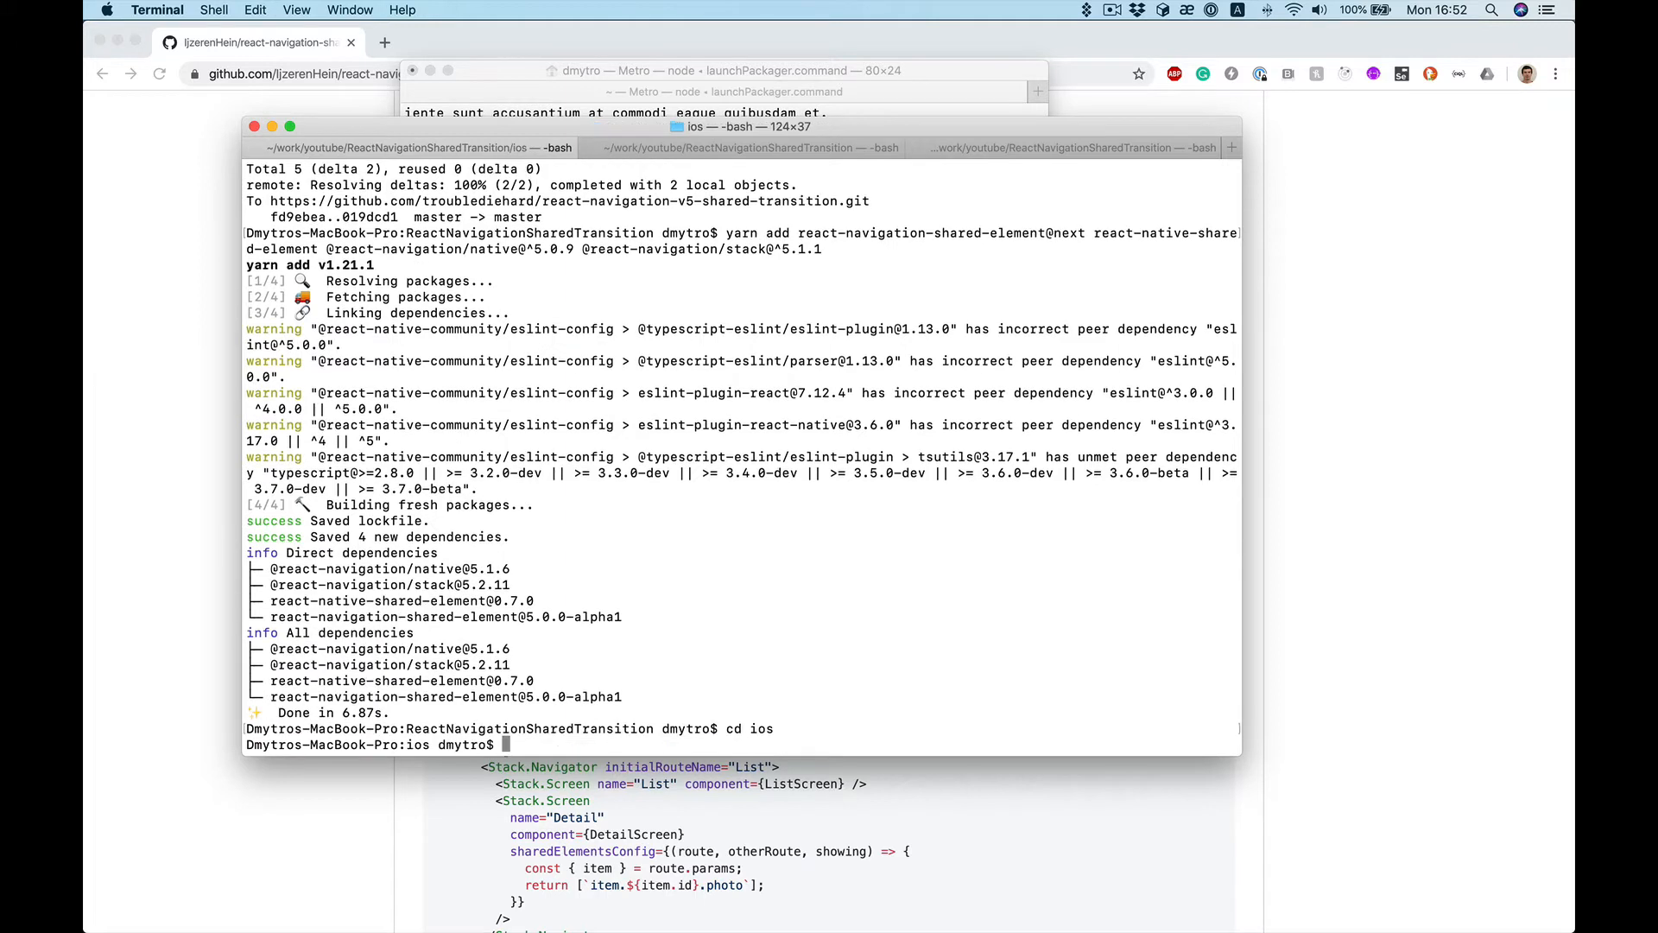
{"action": "type", "text": "pod install"}
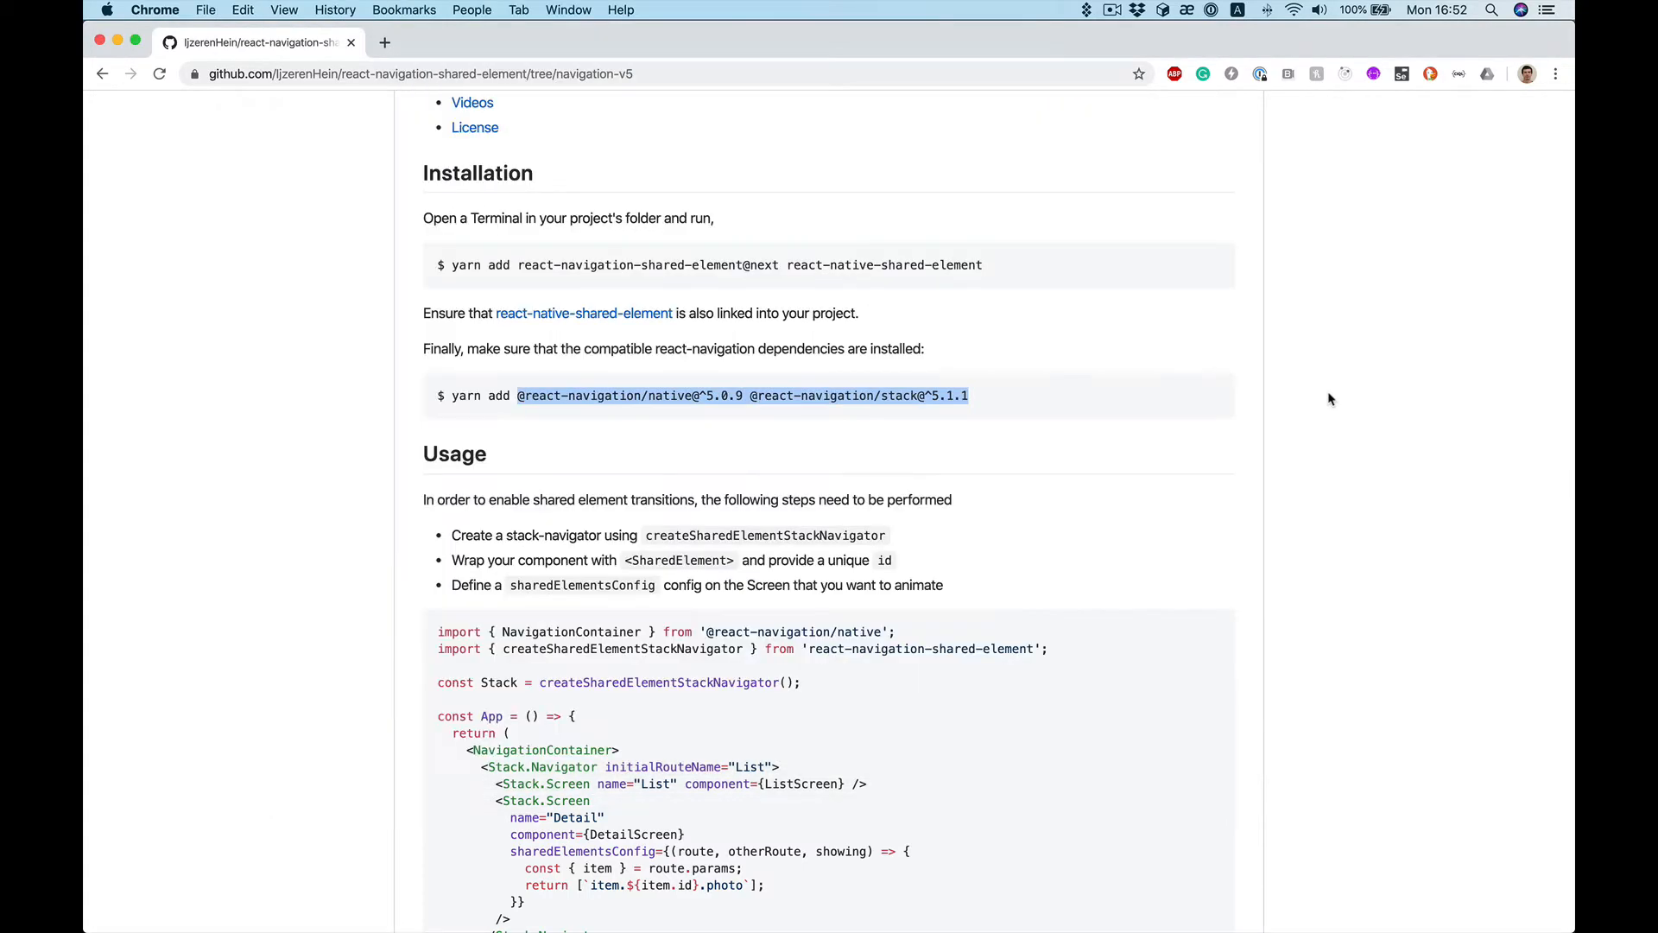
- Select the README's createSharedElementStackNavigator import and const Stack lines for copying
{"action": "scroll", "scroll_direction": "down", "scroll_amount": 3}
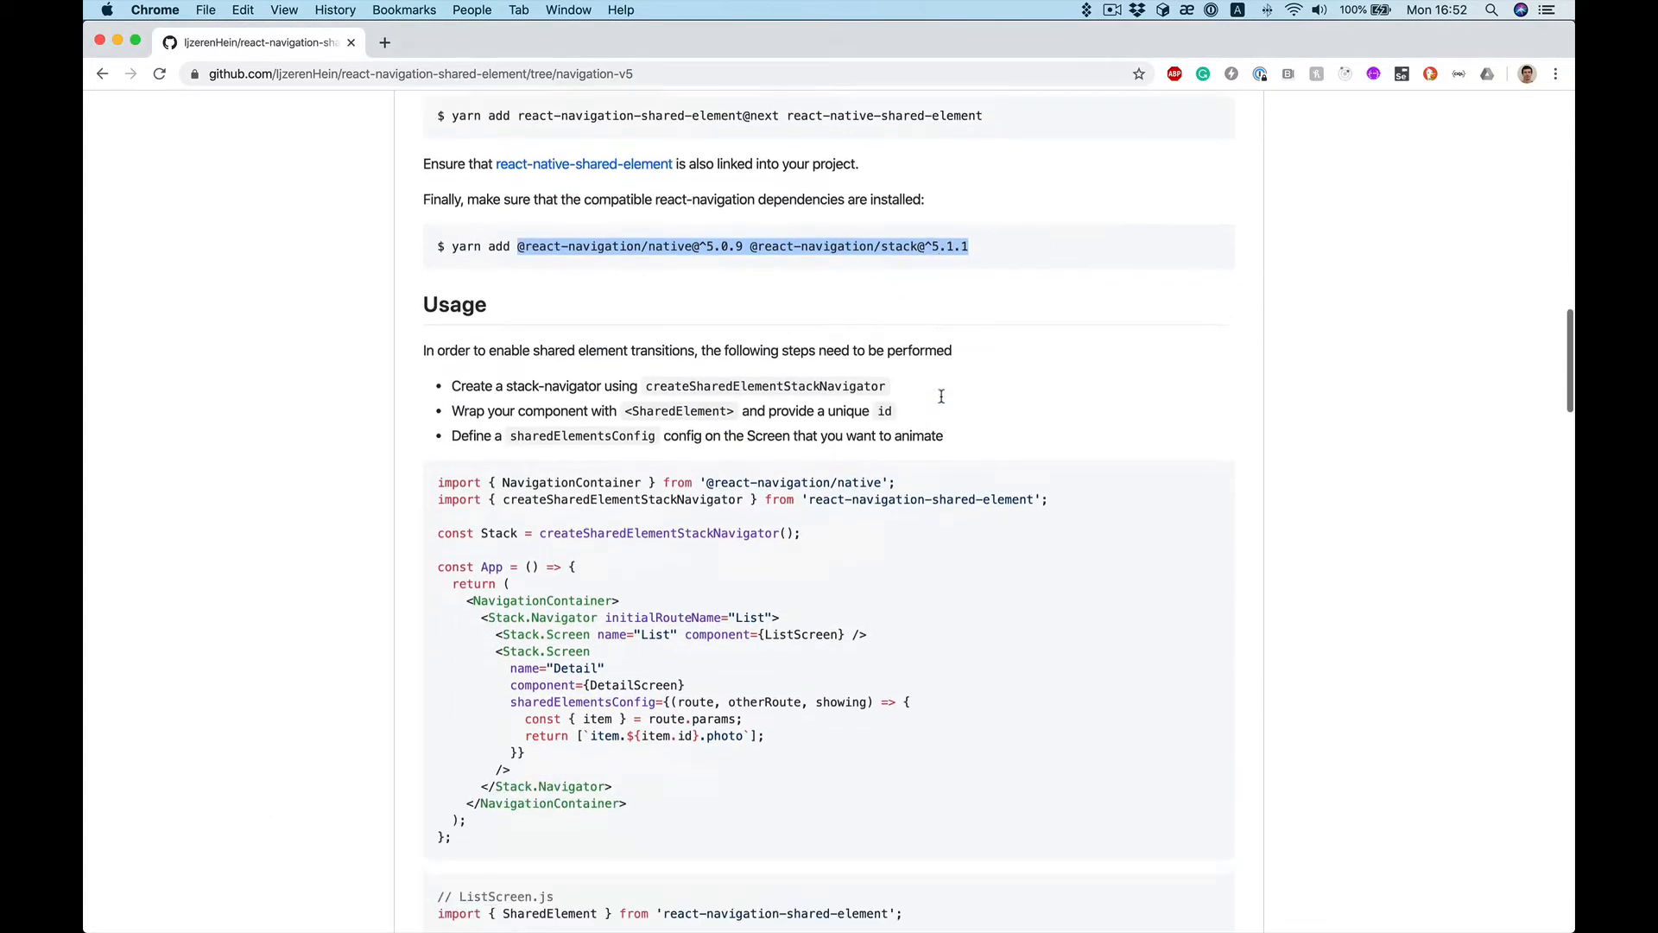
{"action": "scroll", "scroll_direction": "down", "scroll_amount": 3}
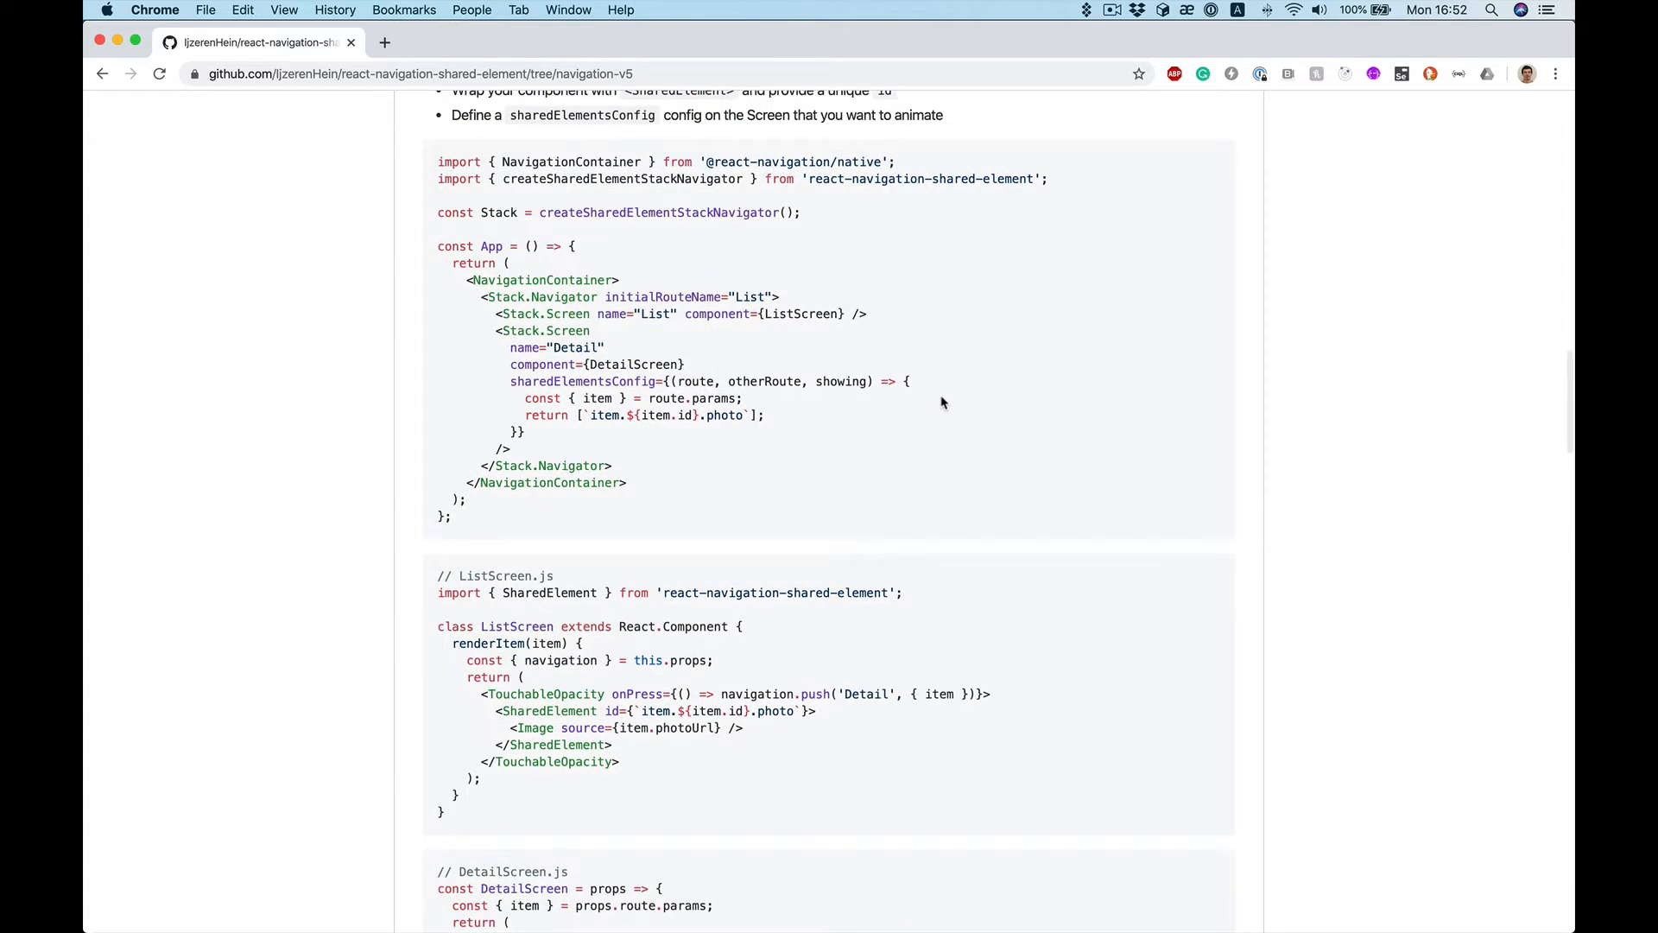
{"action": "scroll", "scroll_direction": "down", "scroll_amount": 3}
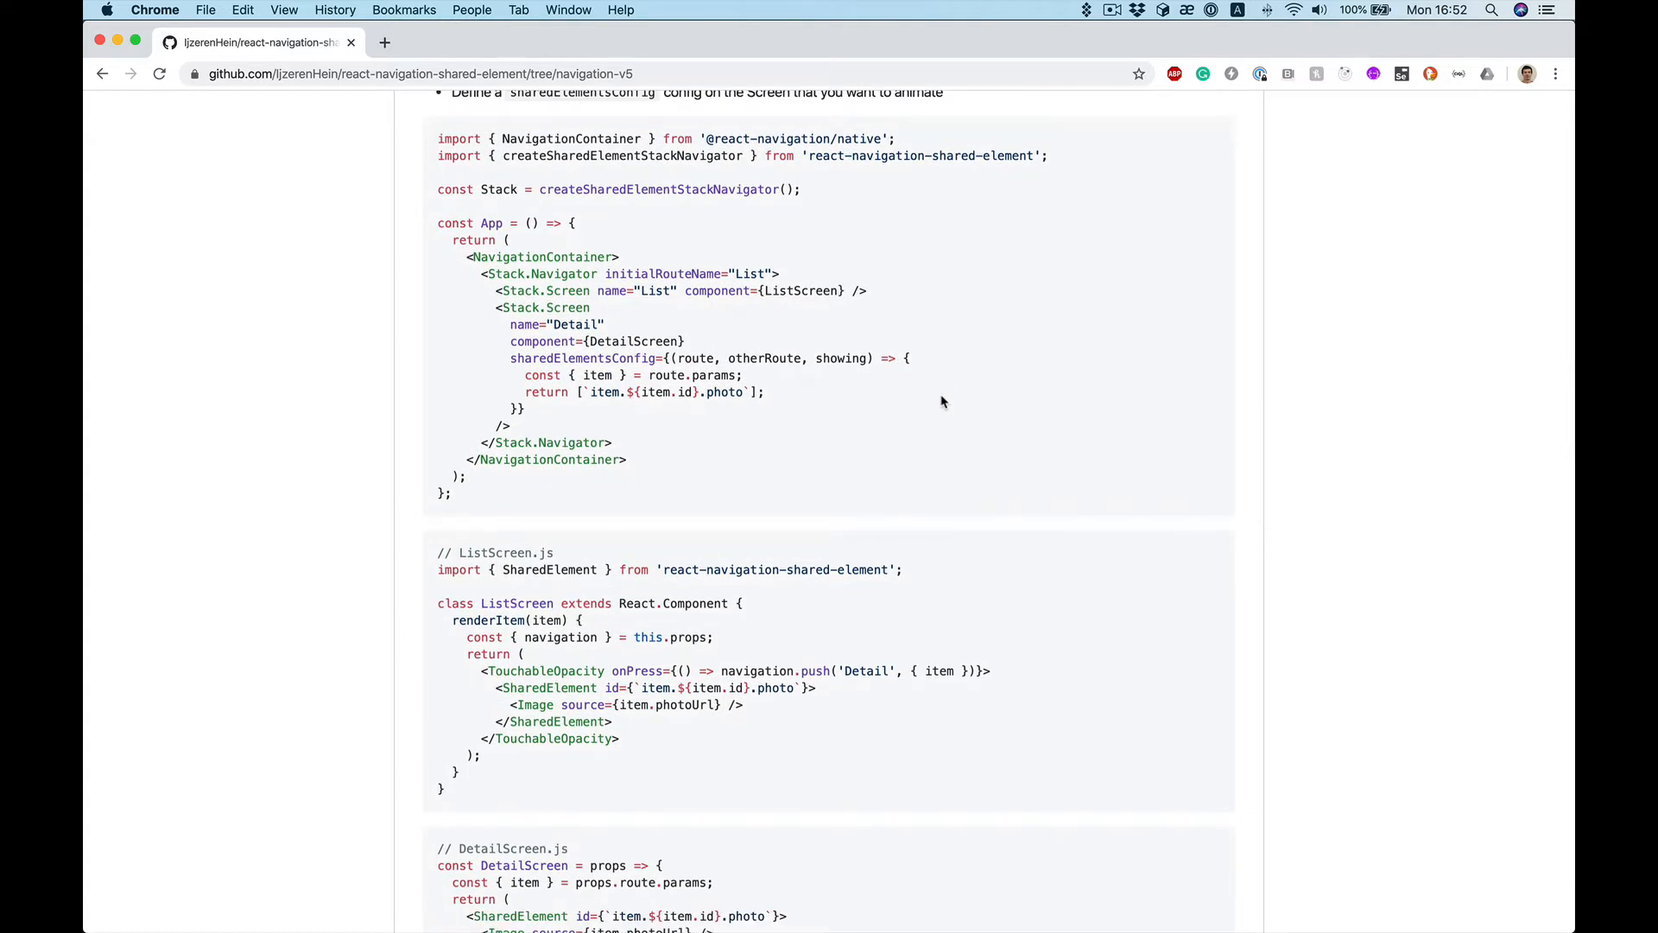
{"action": "mouse_move", "coordinate": [468, 205]}
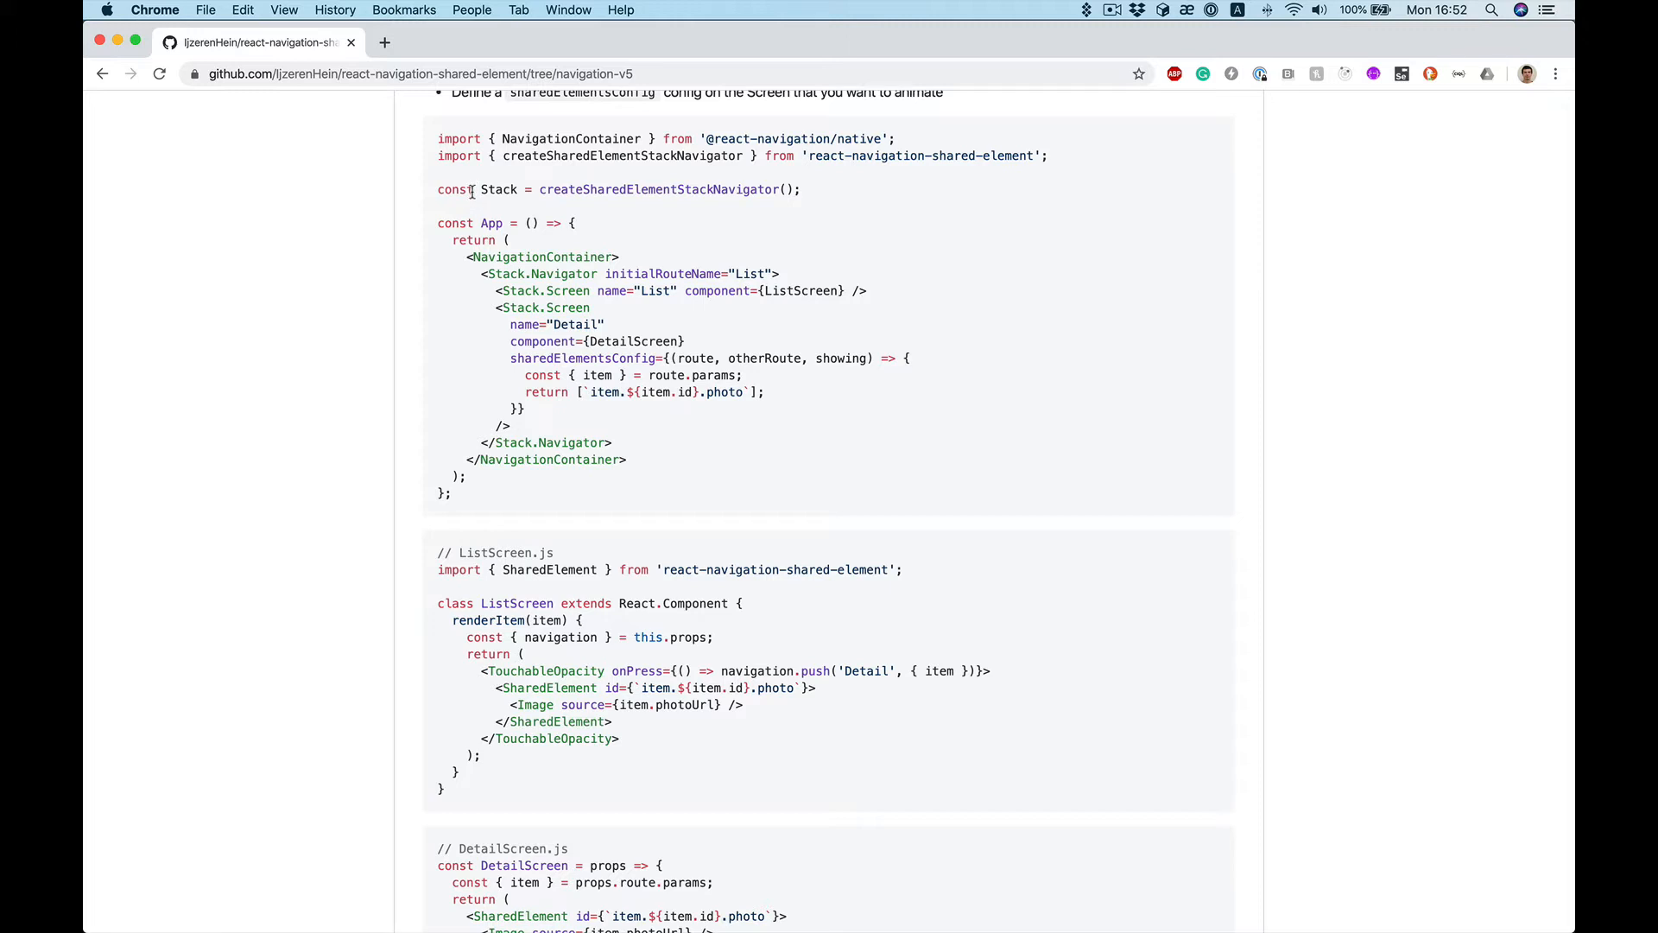
{"action": "mouse_move", "coordinate": [577, 209]}
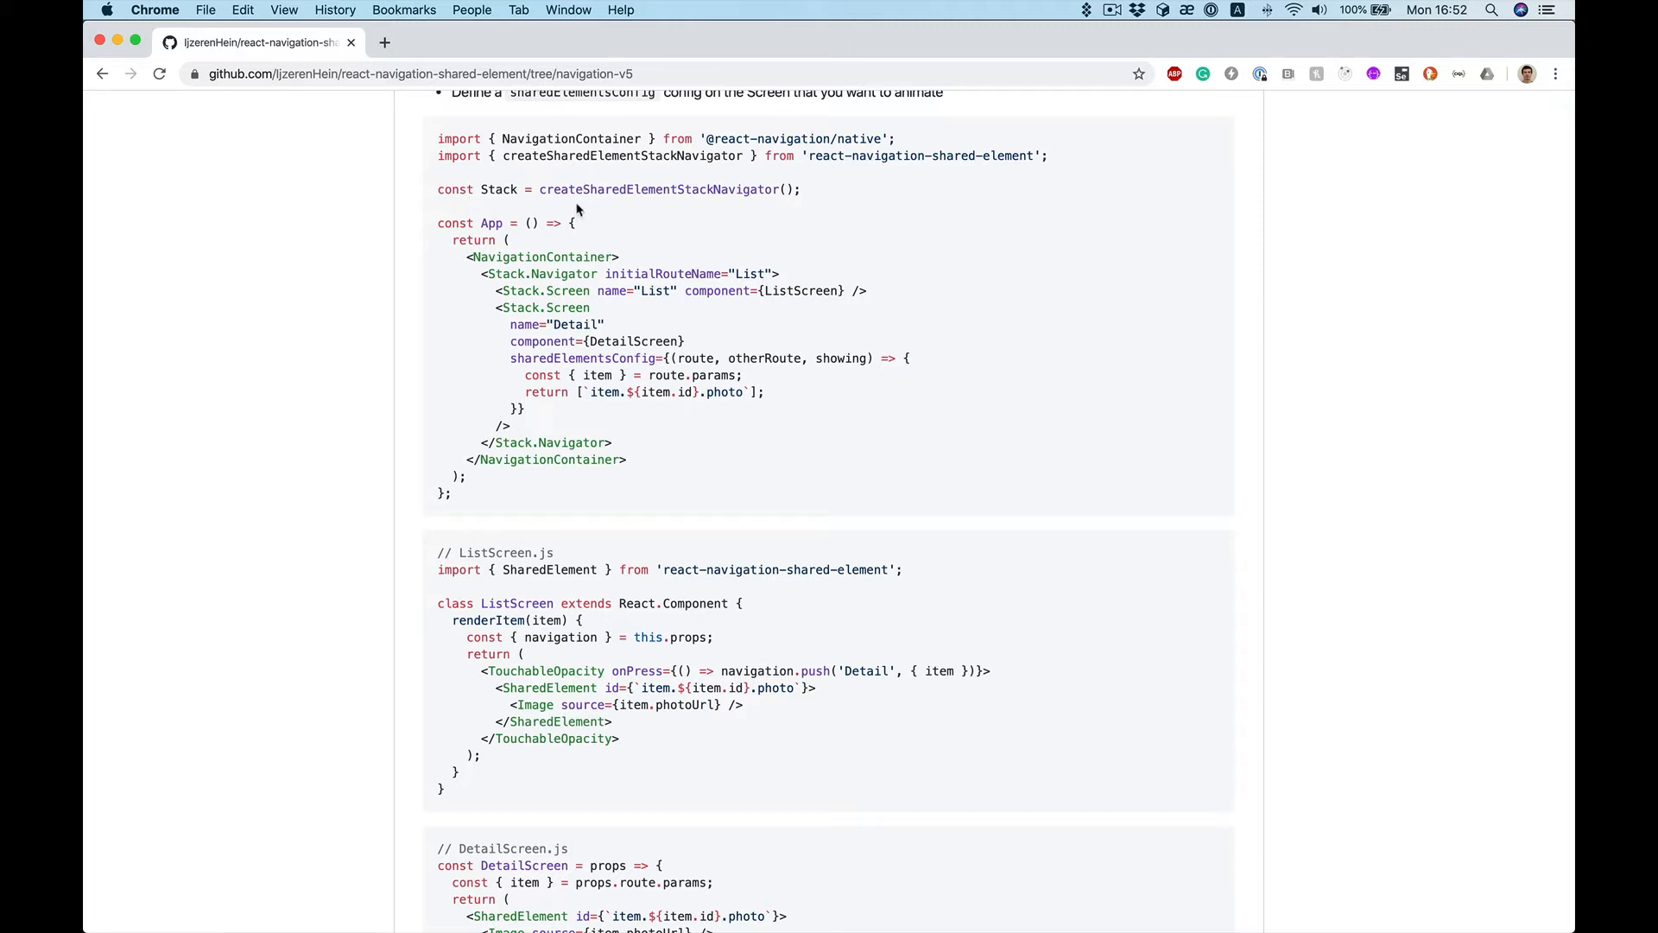
{"action": "mouse_move", "coordinate": [889, 194]}
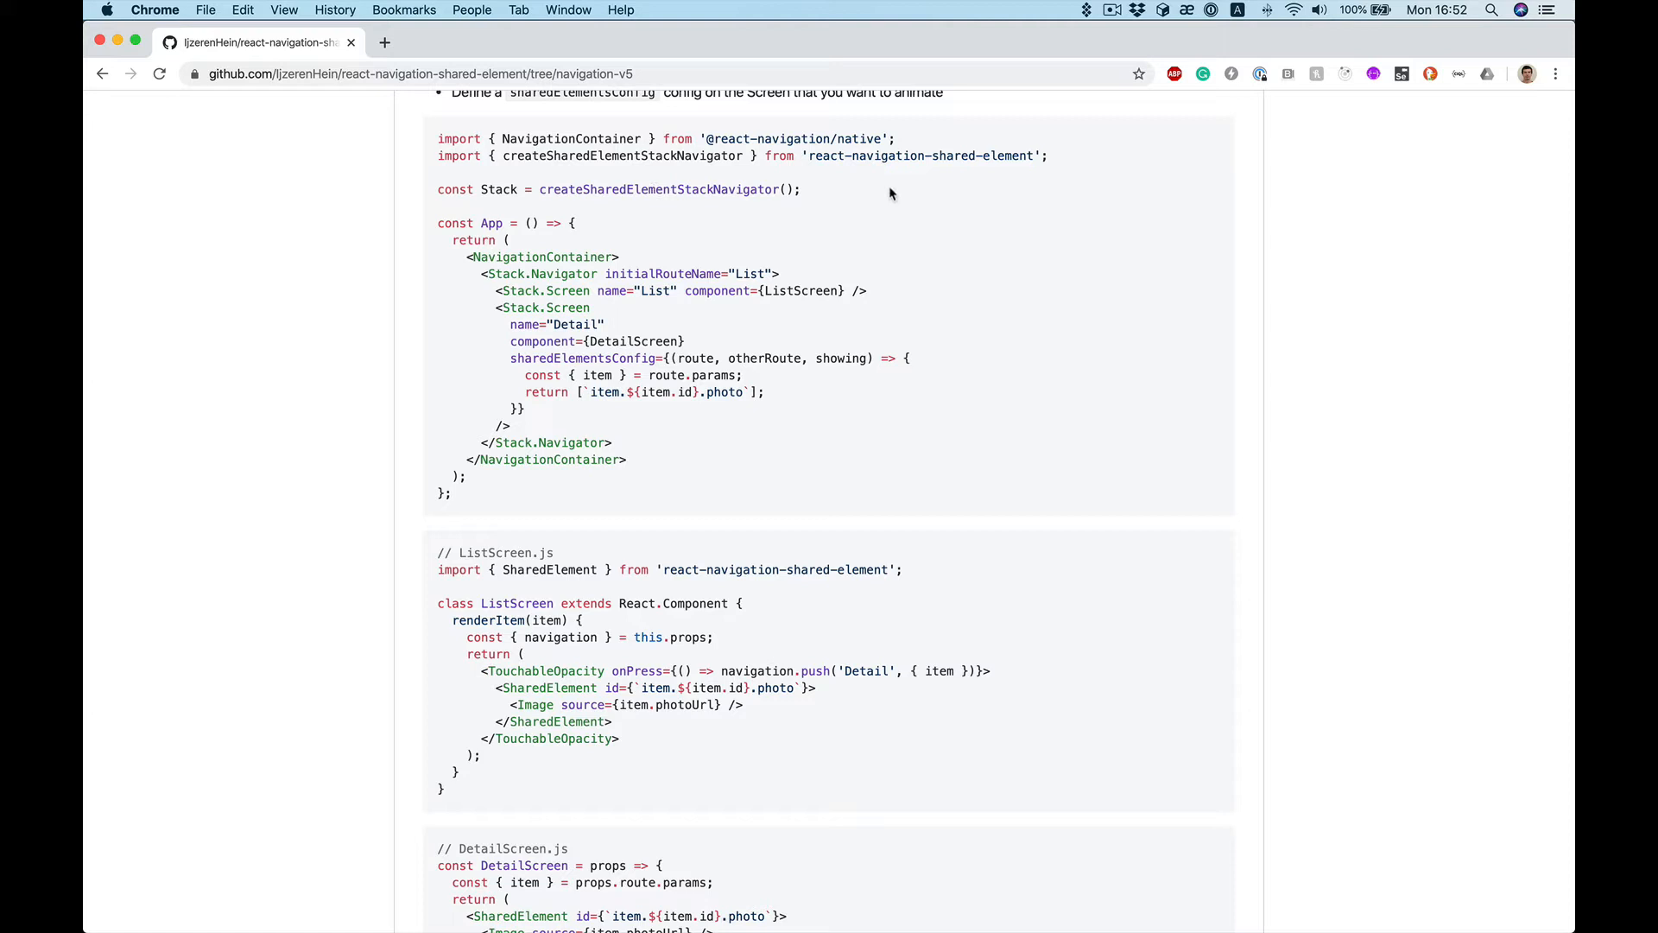
{"action": "left_click_drag", "start_coordinate": [437, 155], "coordinate": [801, 190]}
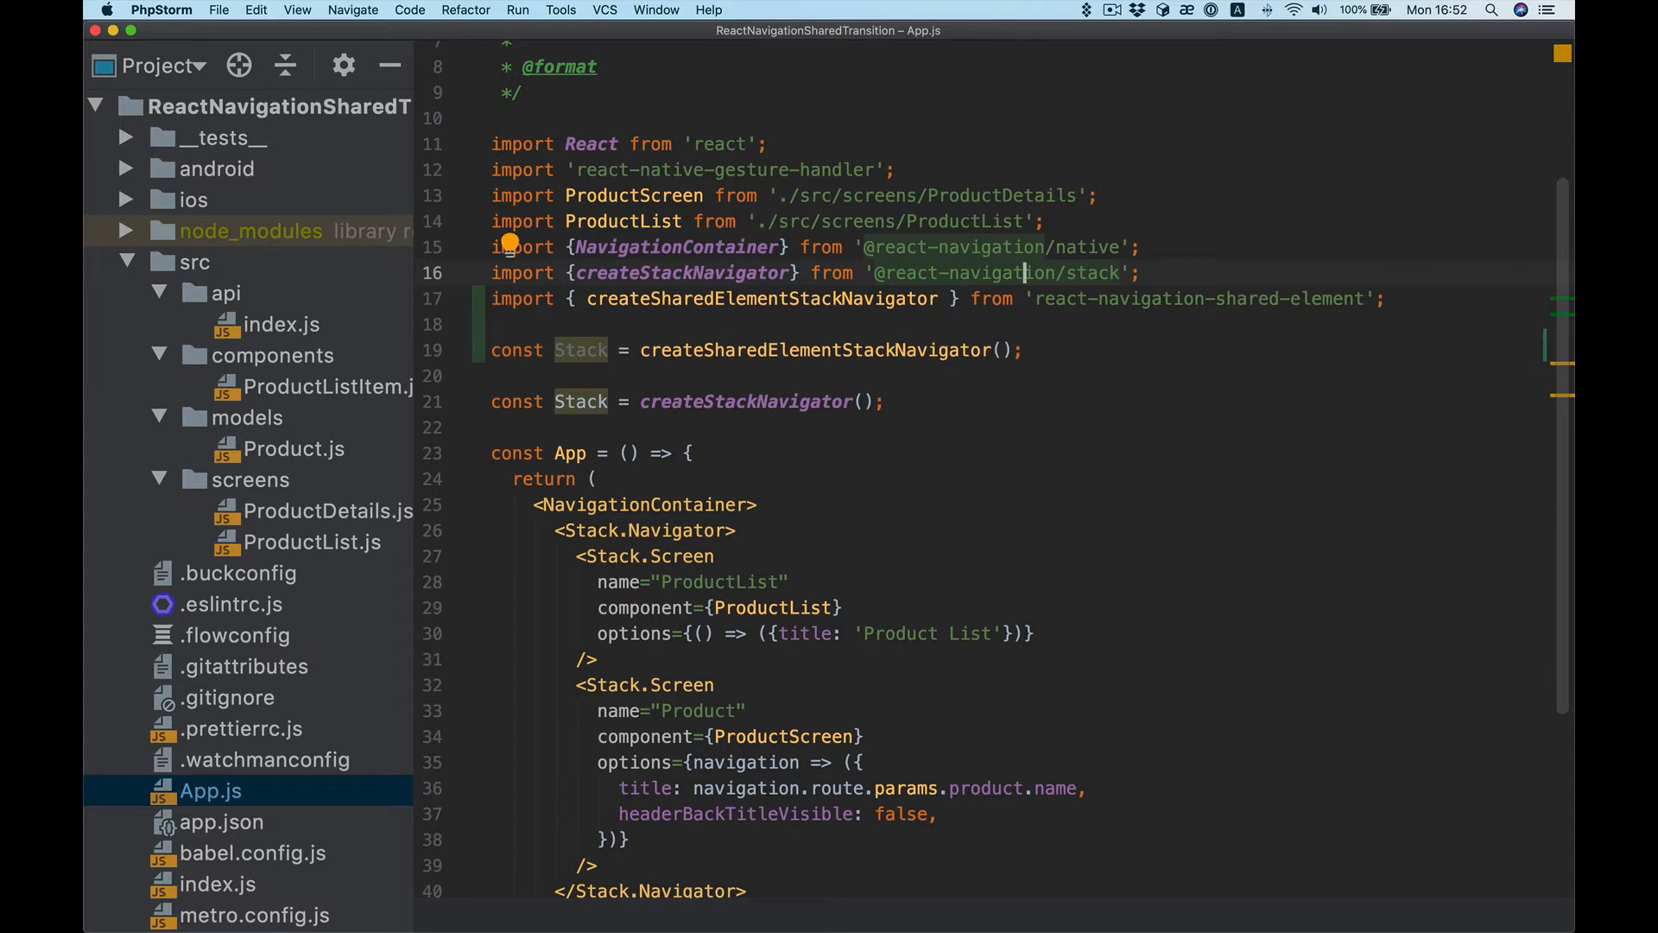
- Comment out the old stack navigator line and add the shared-element Stack plus sharedElementsConfig in App.js
{"action": "key", "text": "cmd+/"}
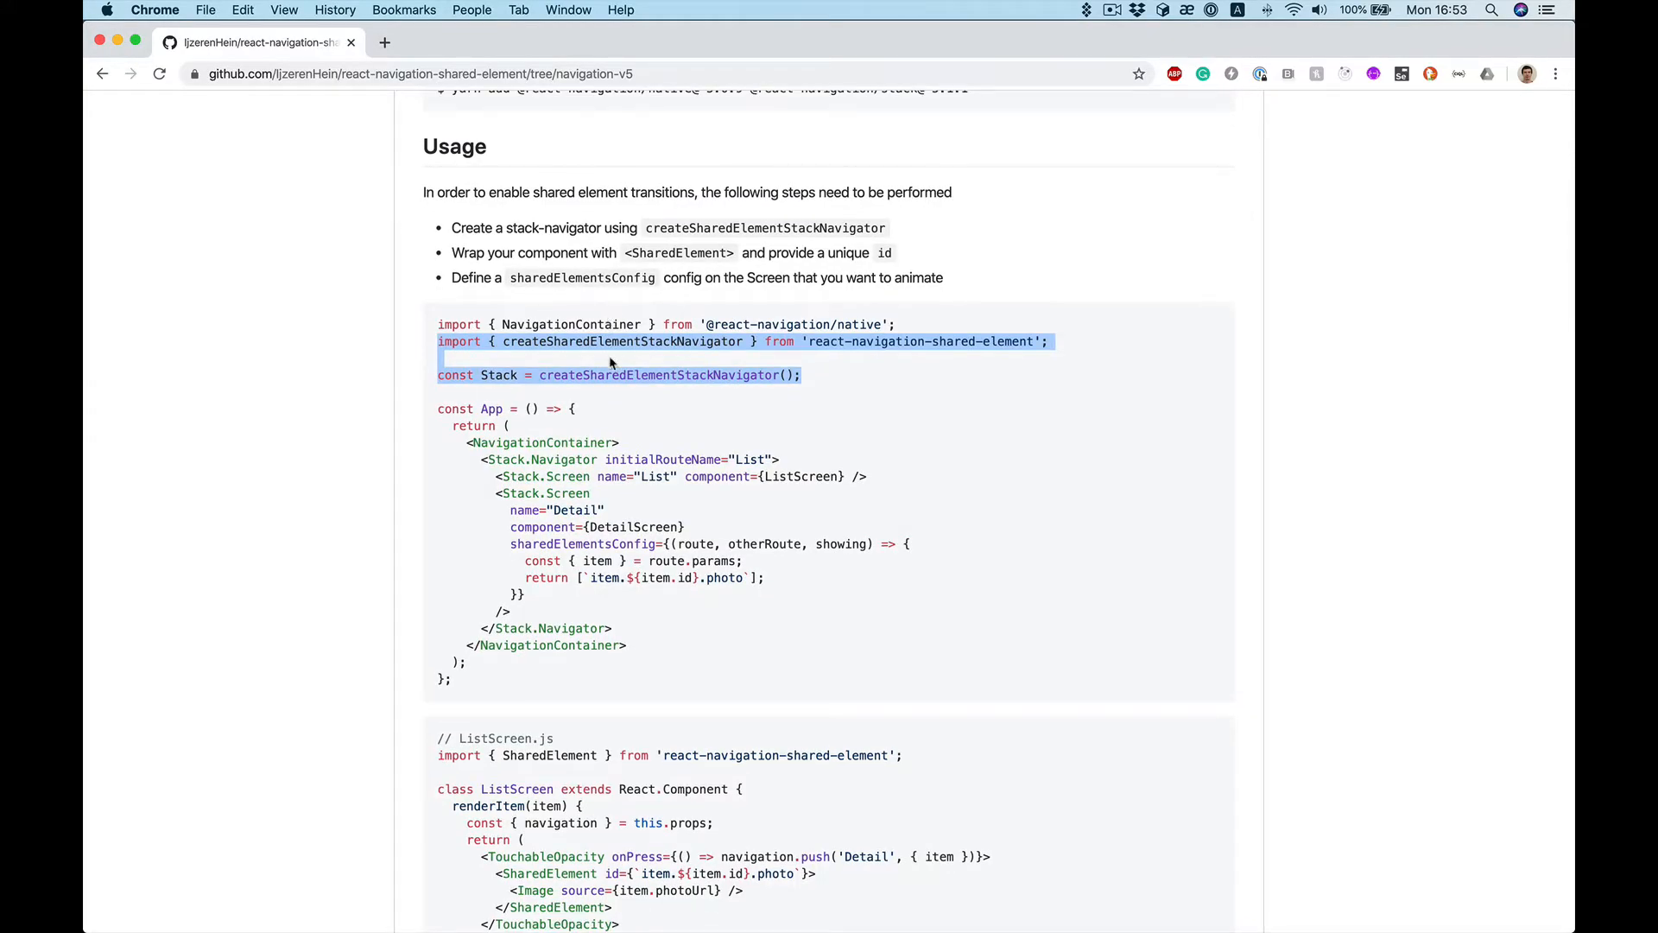
{"action": "scroll", "scroll_direction": "down", "scroll_amount": 3}
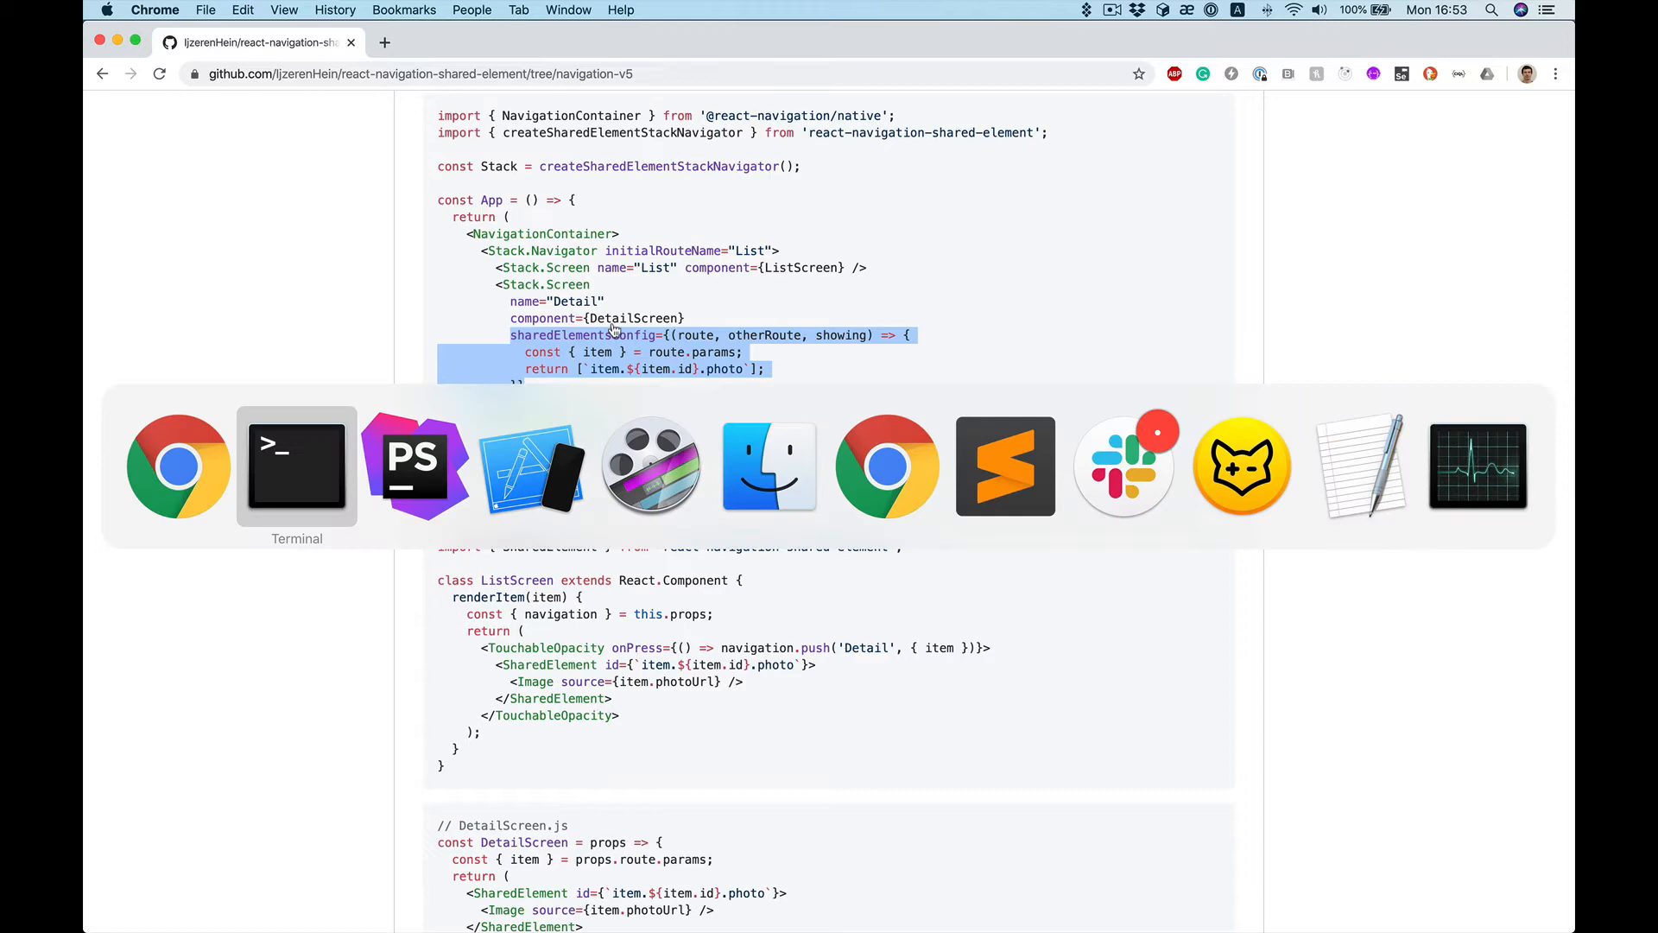
{"action": "mouse_move", "coordinate": [437, 417]}
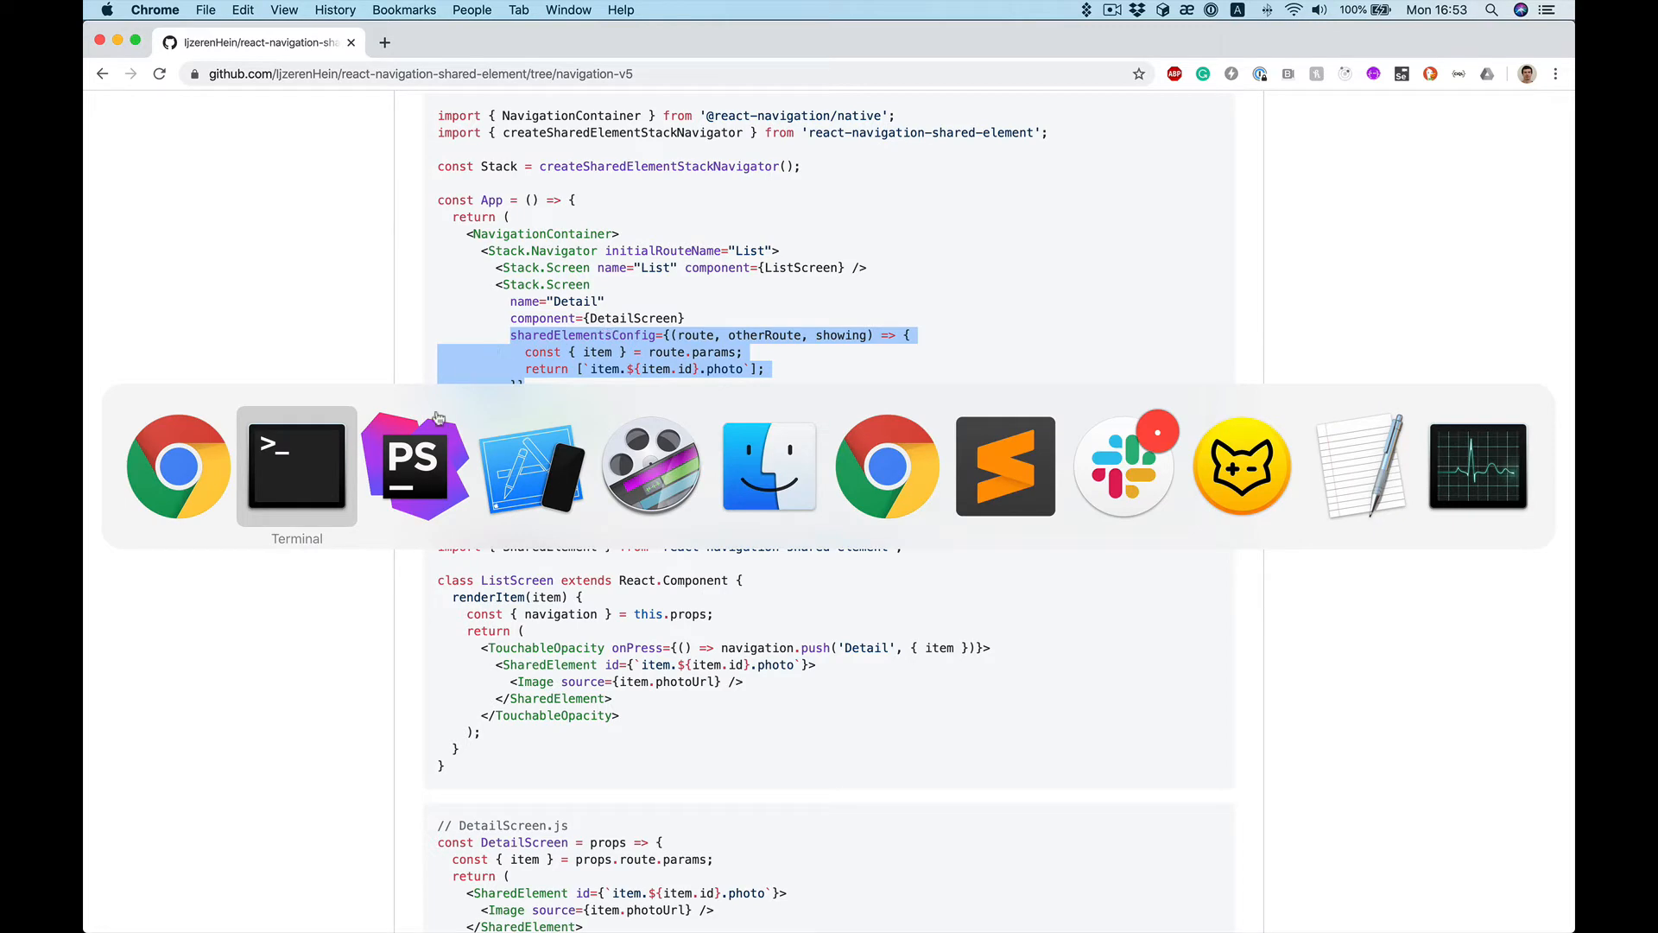
{"action": "left_click", "coordinate": [413, 467]}
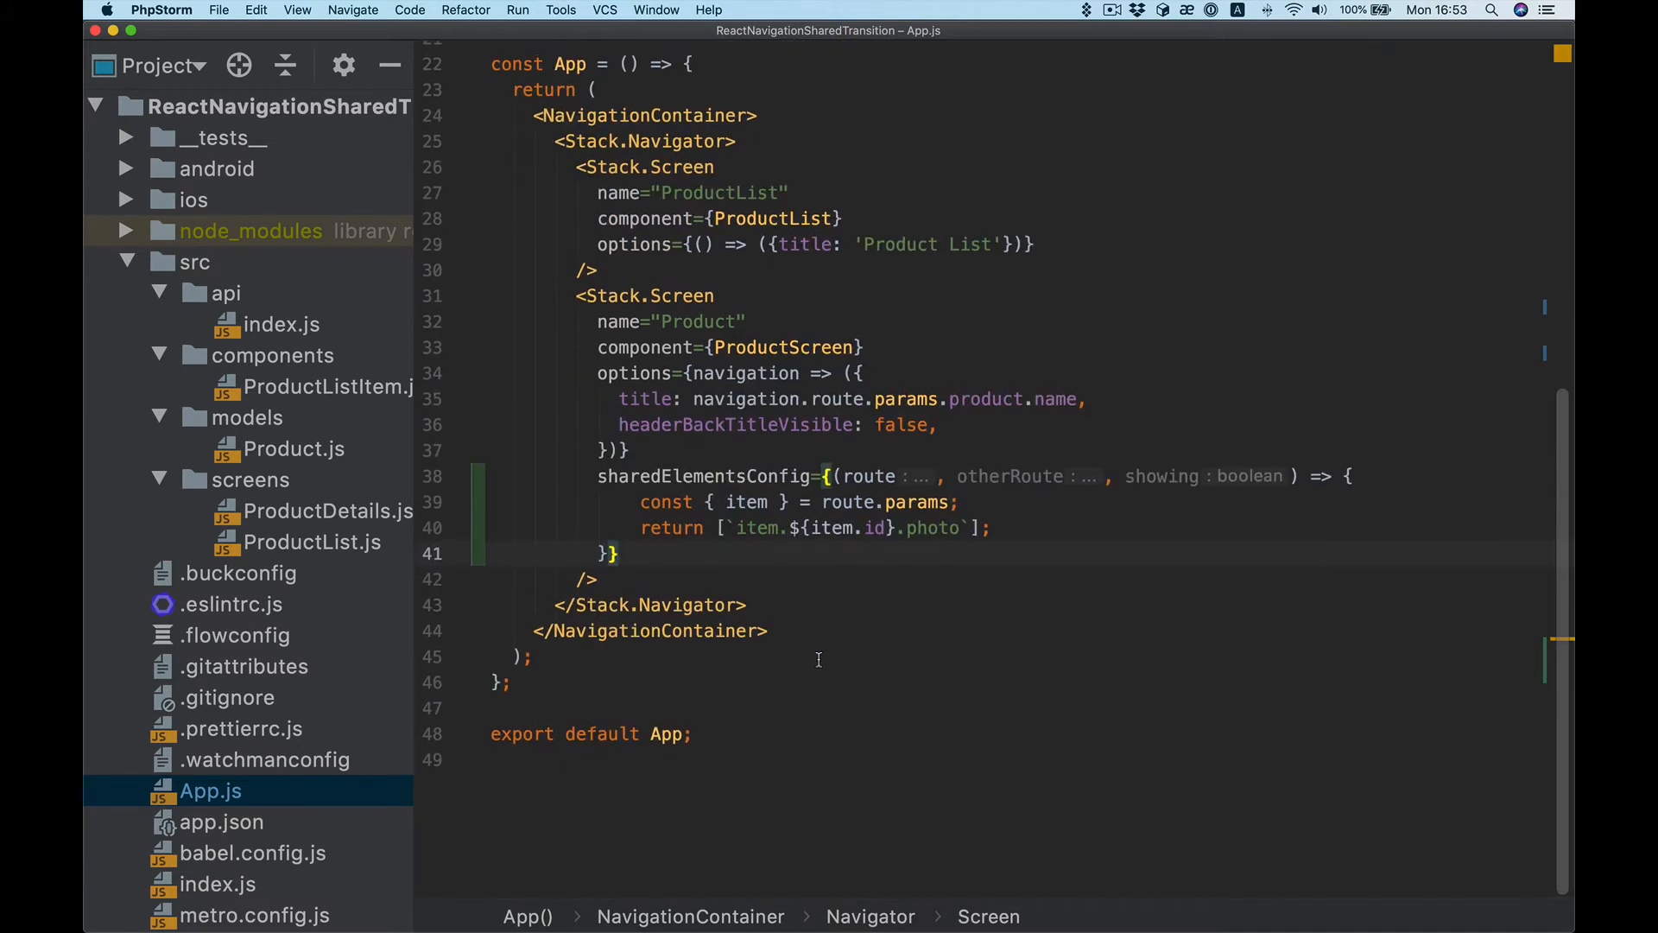
{"action": "mouse_move", "coordinate": [779, 466]}
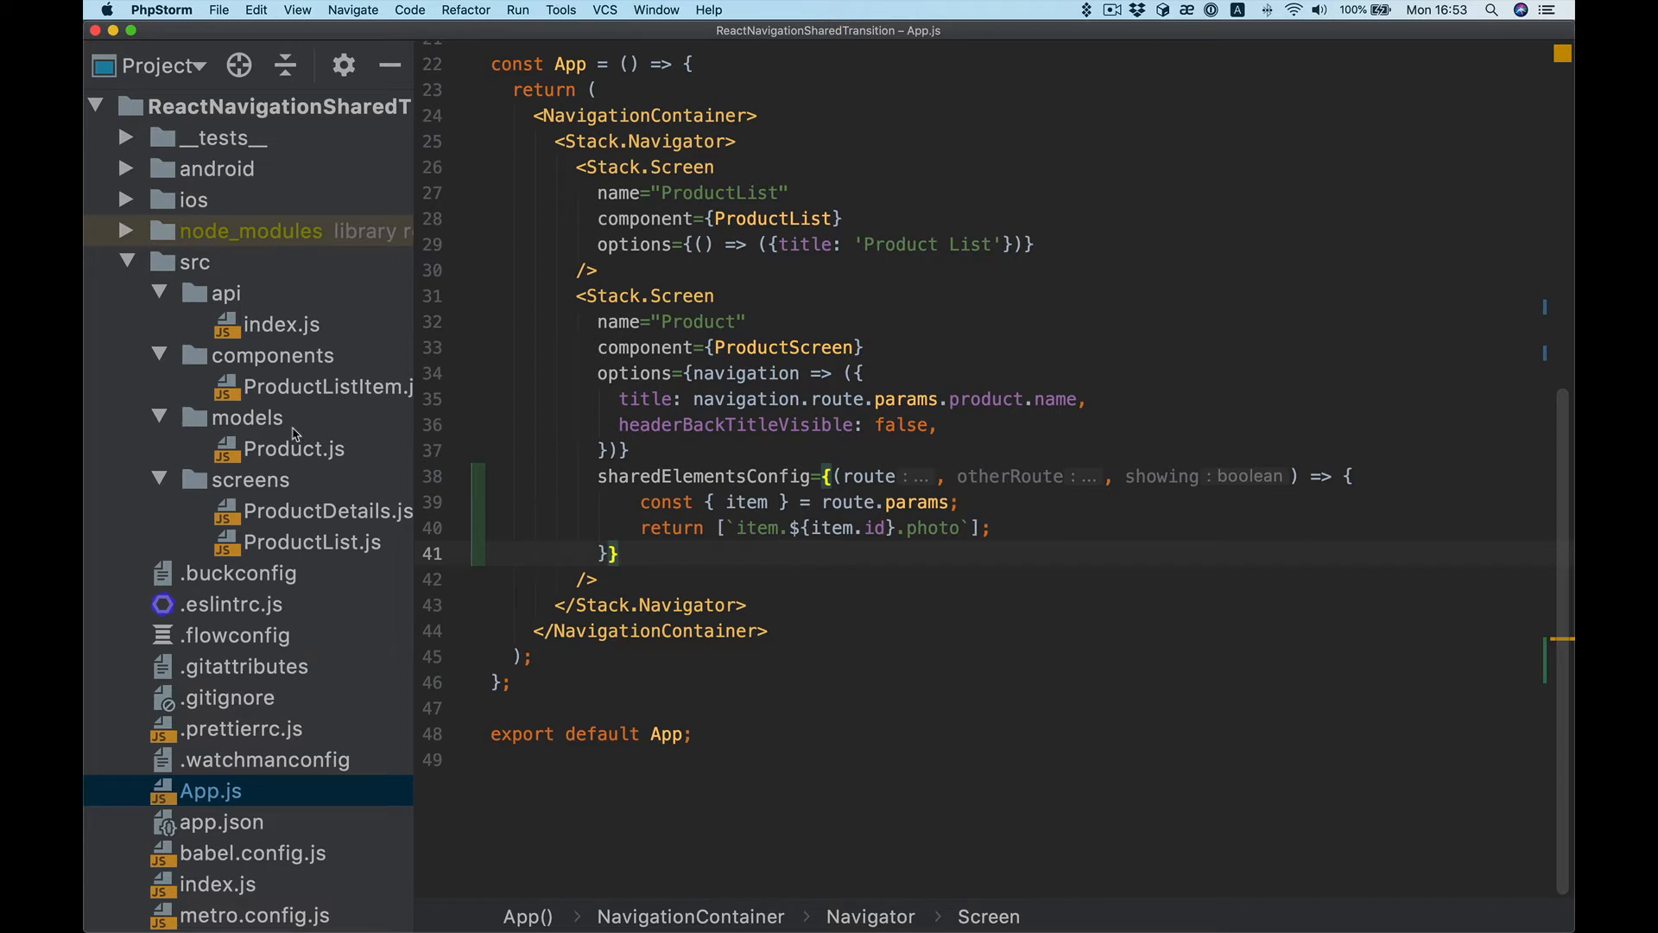
- Check ProductListItem and ProductList item data, then rename item to product in the shared element id
{"action": "left_click", "coordinate": [328, 386]}
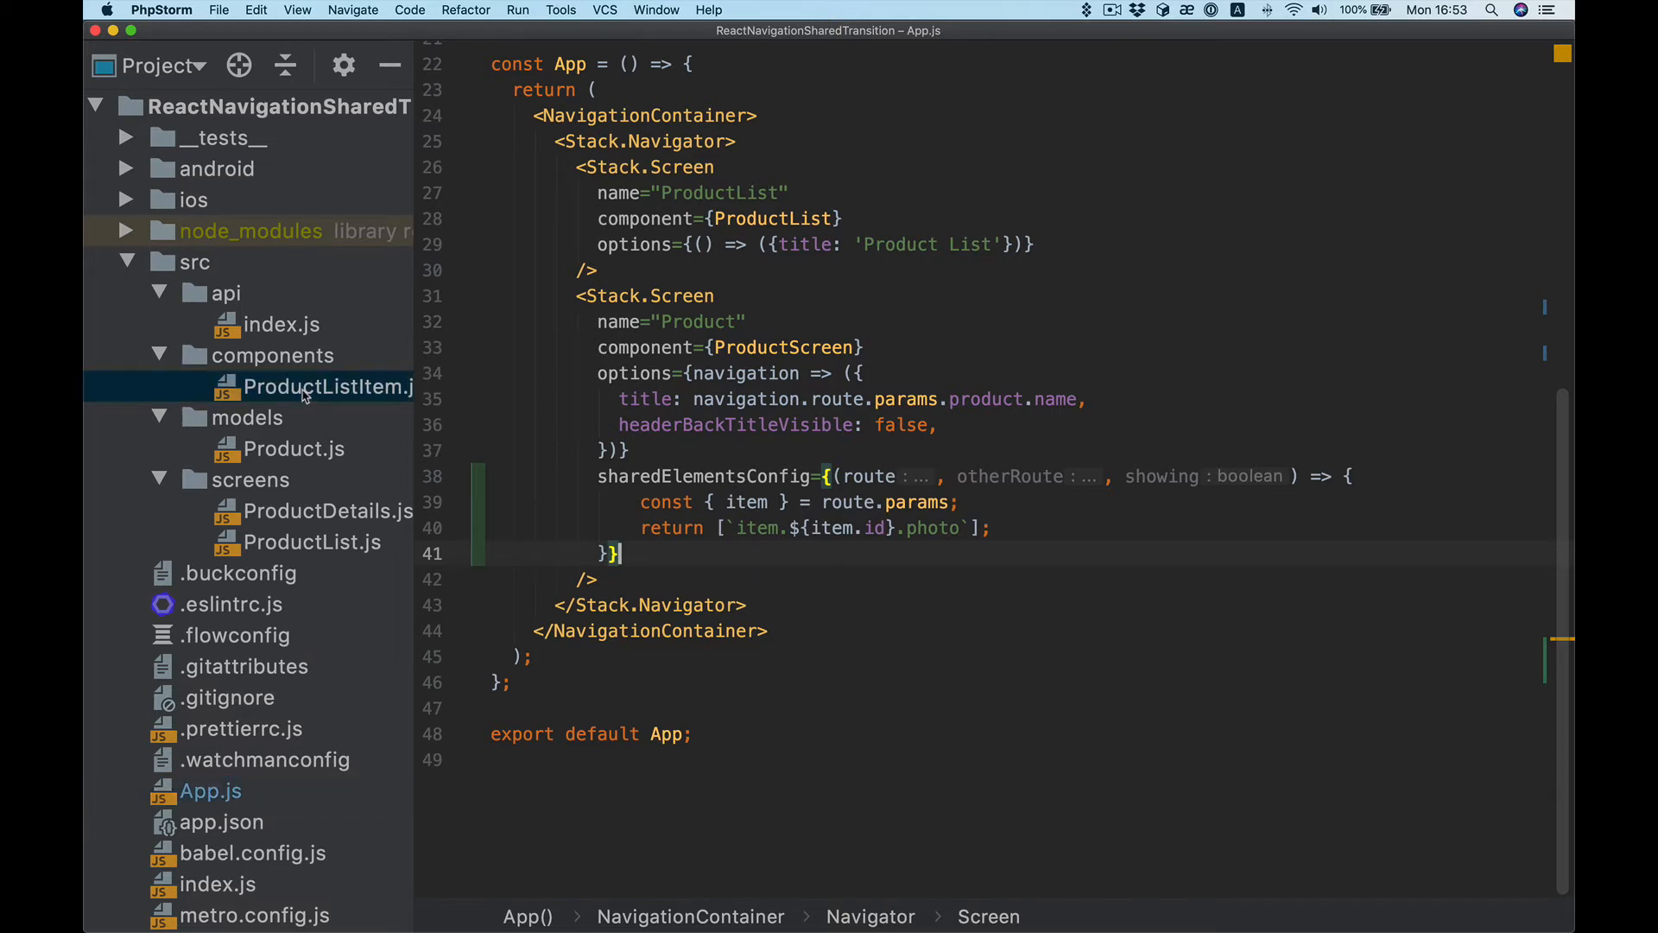
{"action": "left_click", "coordinate": [328, 387]}
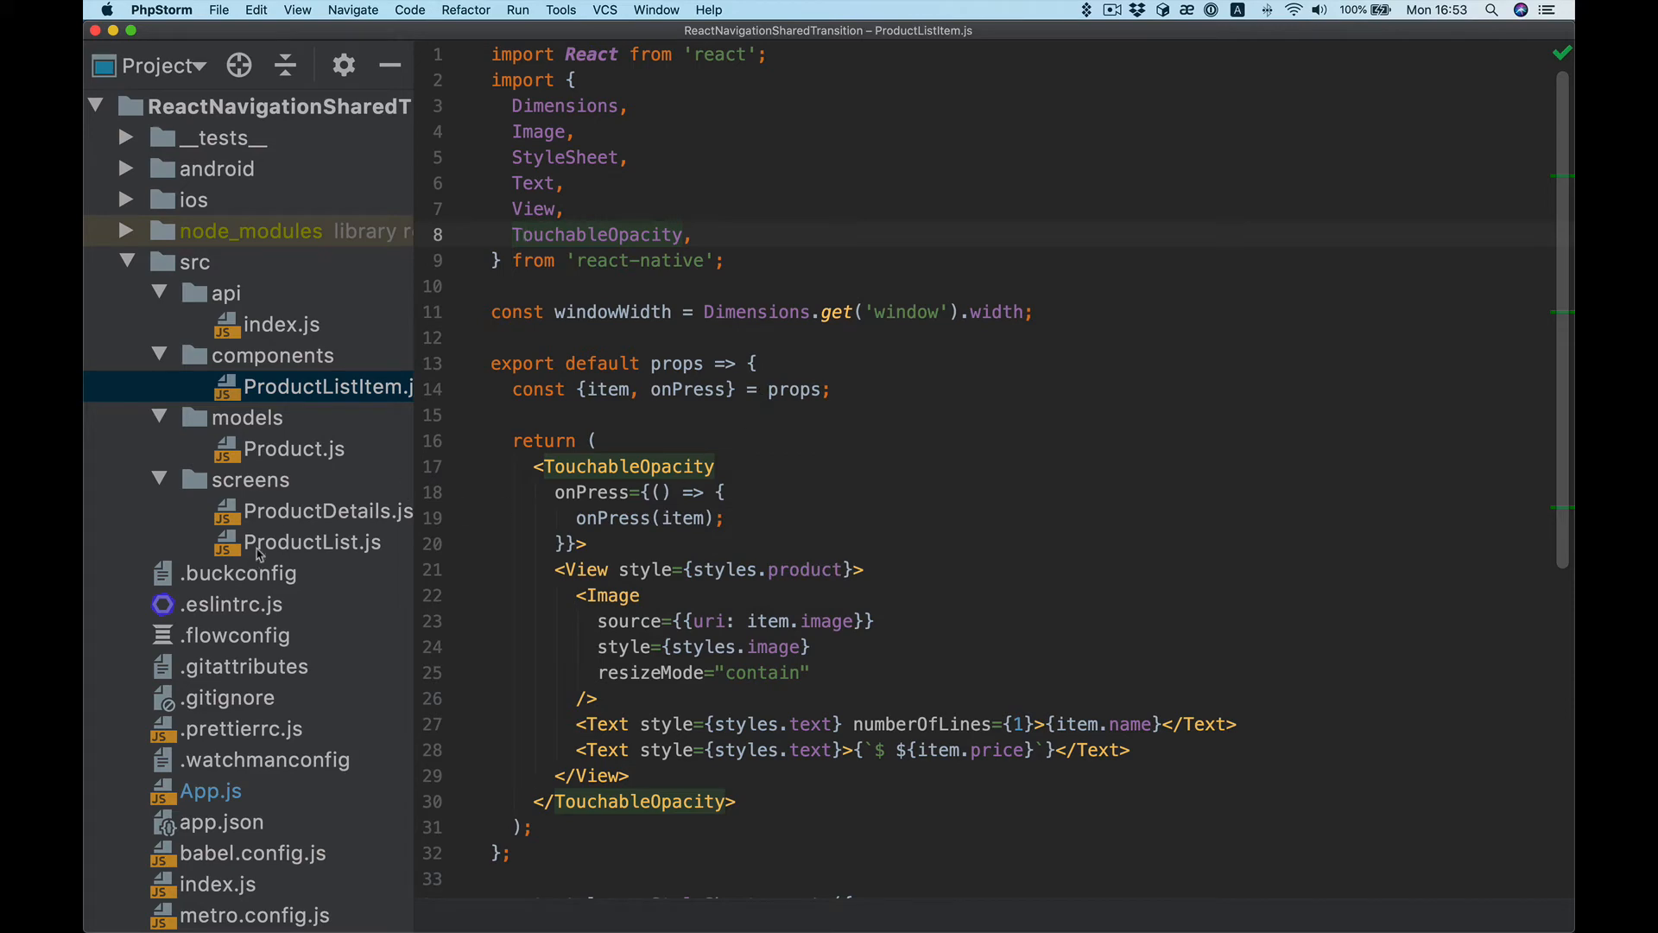
{"action": "left_click", "coordinate": [313, 540]}
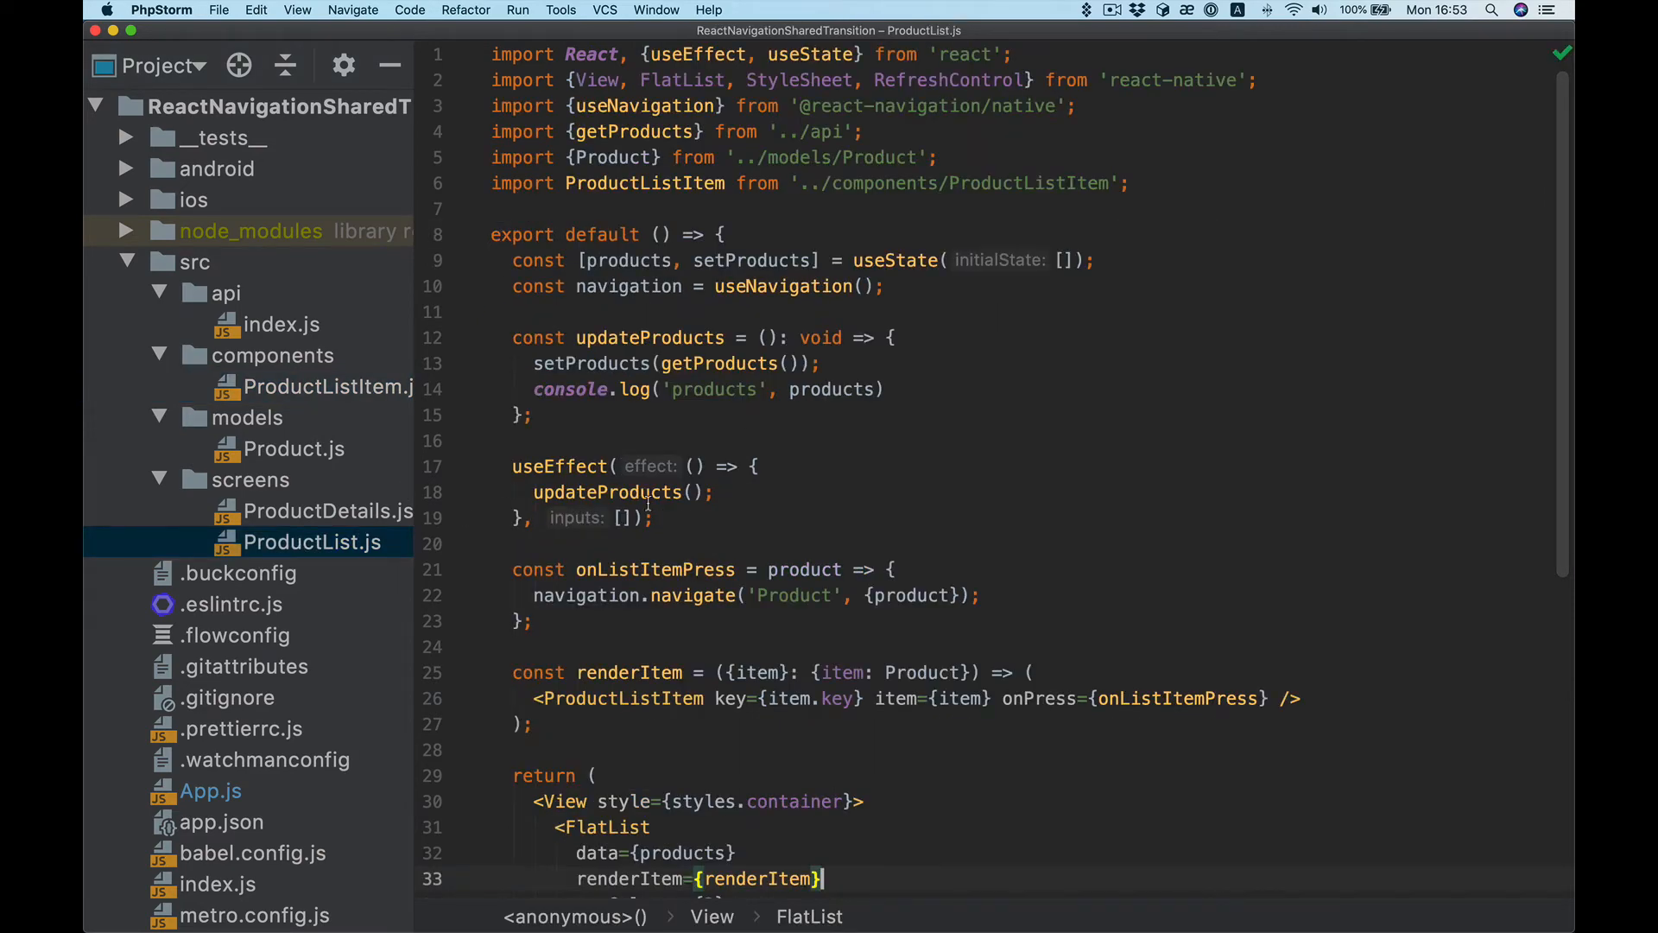
{"action": "scroll", "scroll_direction": "down", "scroll_amount": 3}
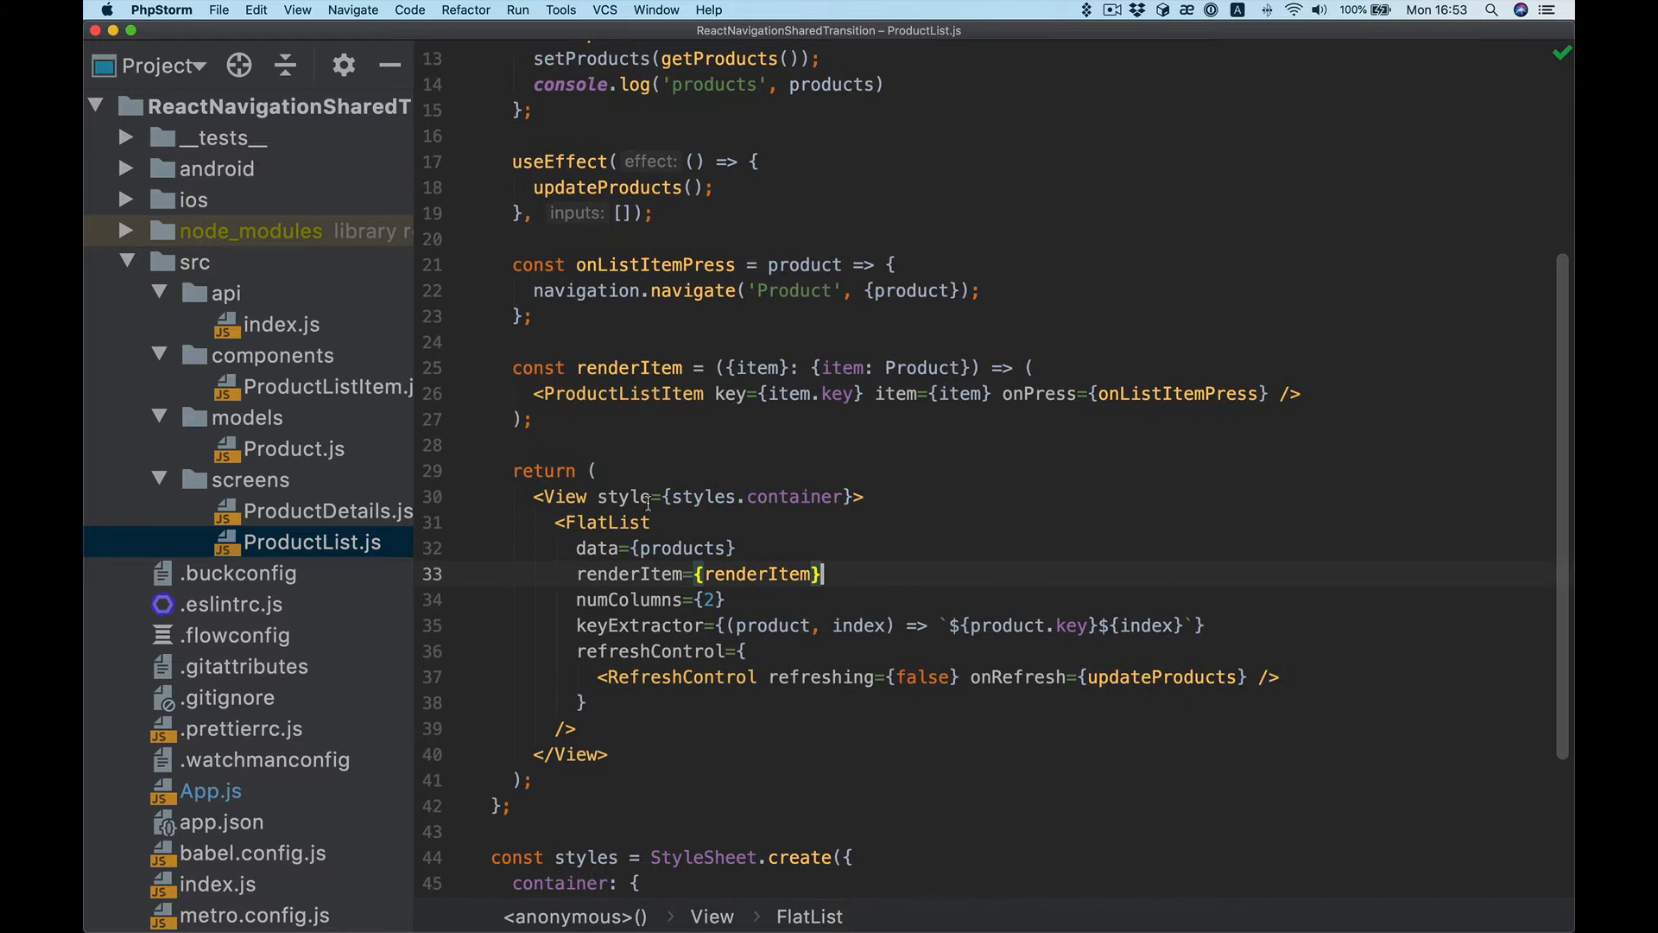
{"action": "mouse_move", "coordinate": [723, 264]}
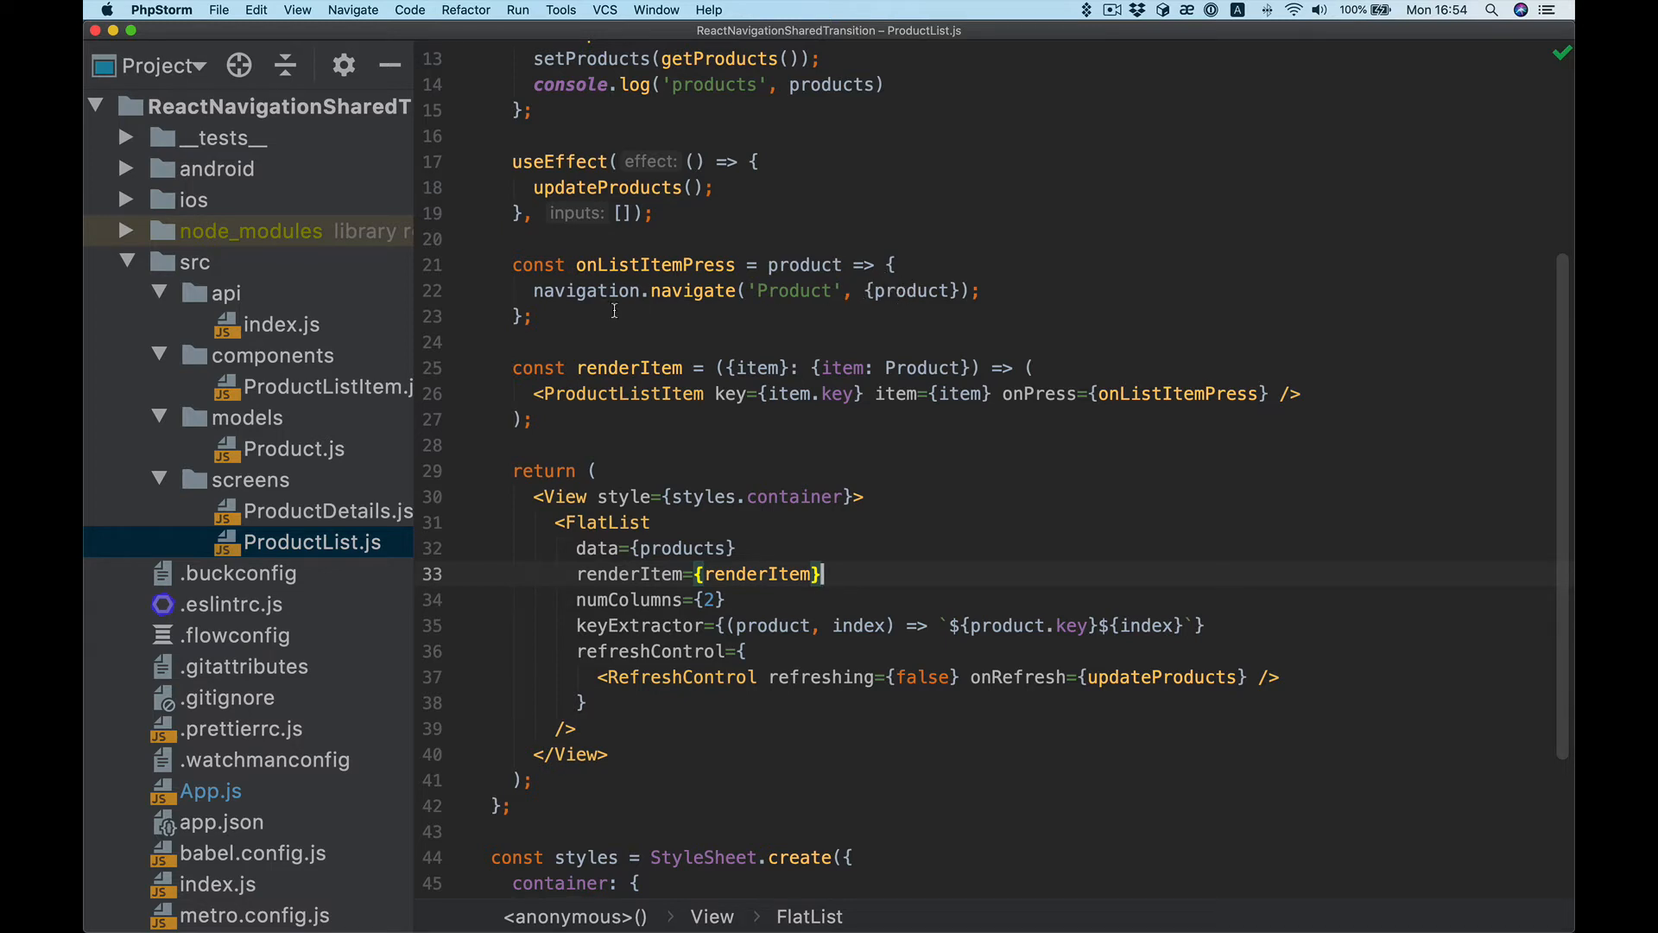
{"action": "mouse_move", "coordinate": [219, 791]}
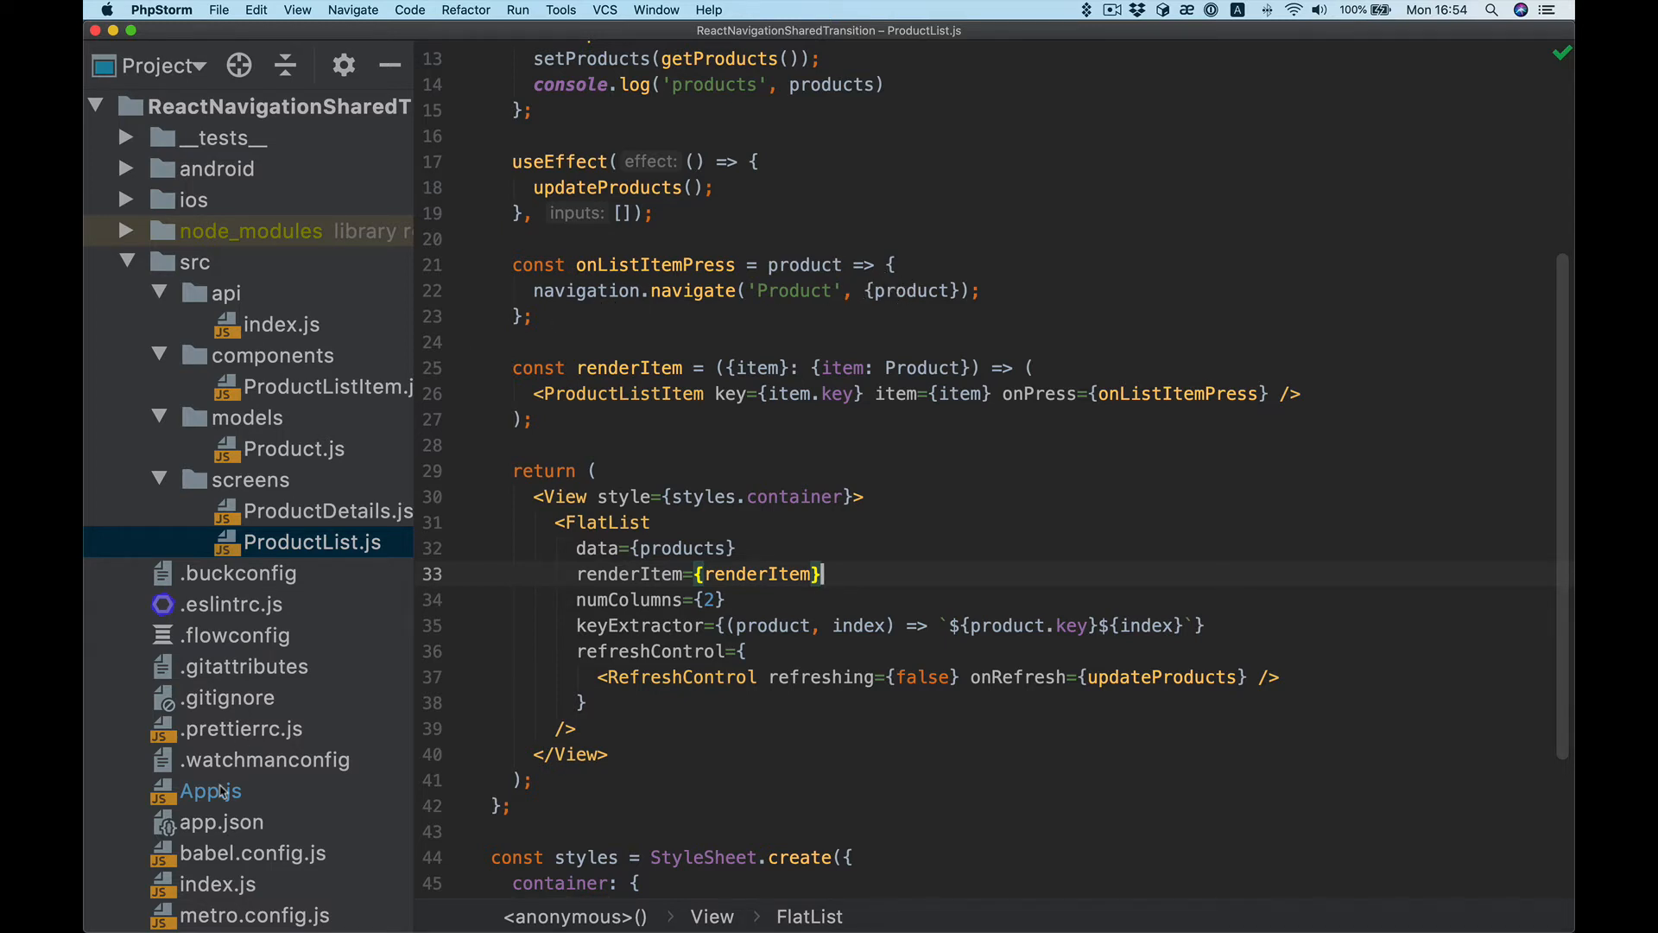
{"action": "left_click", "coordinate": [210, 789]}
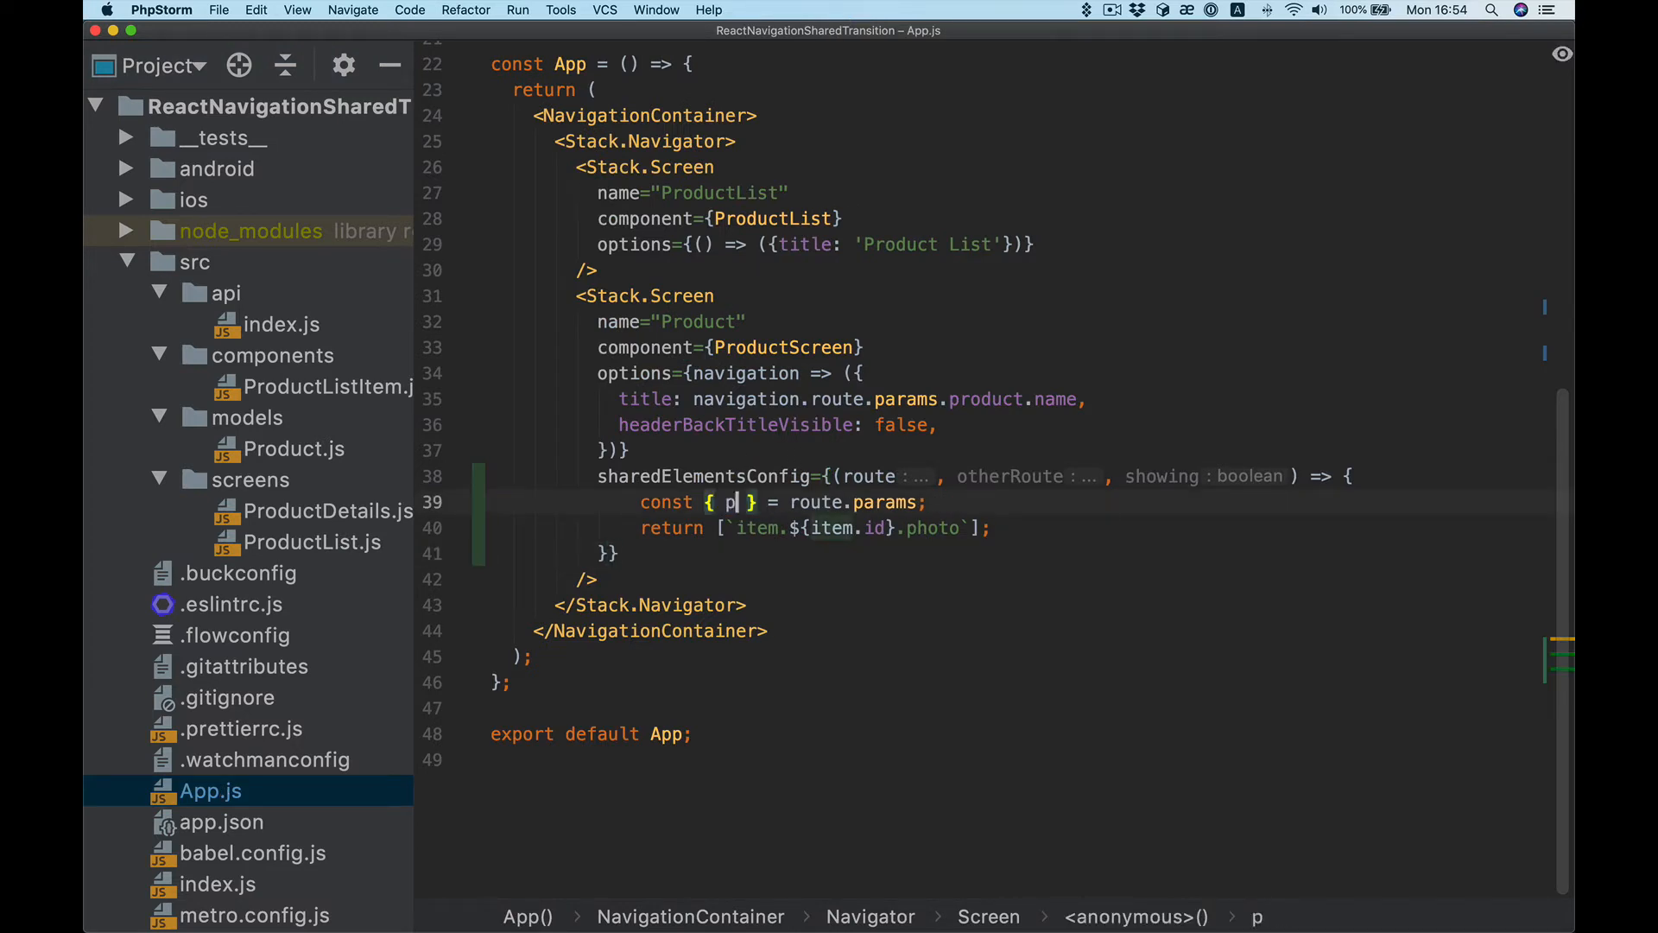
{"action": "type", "text": "roduct"}
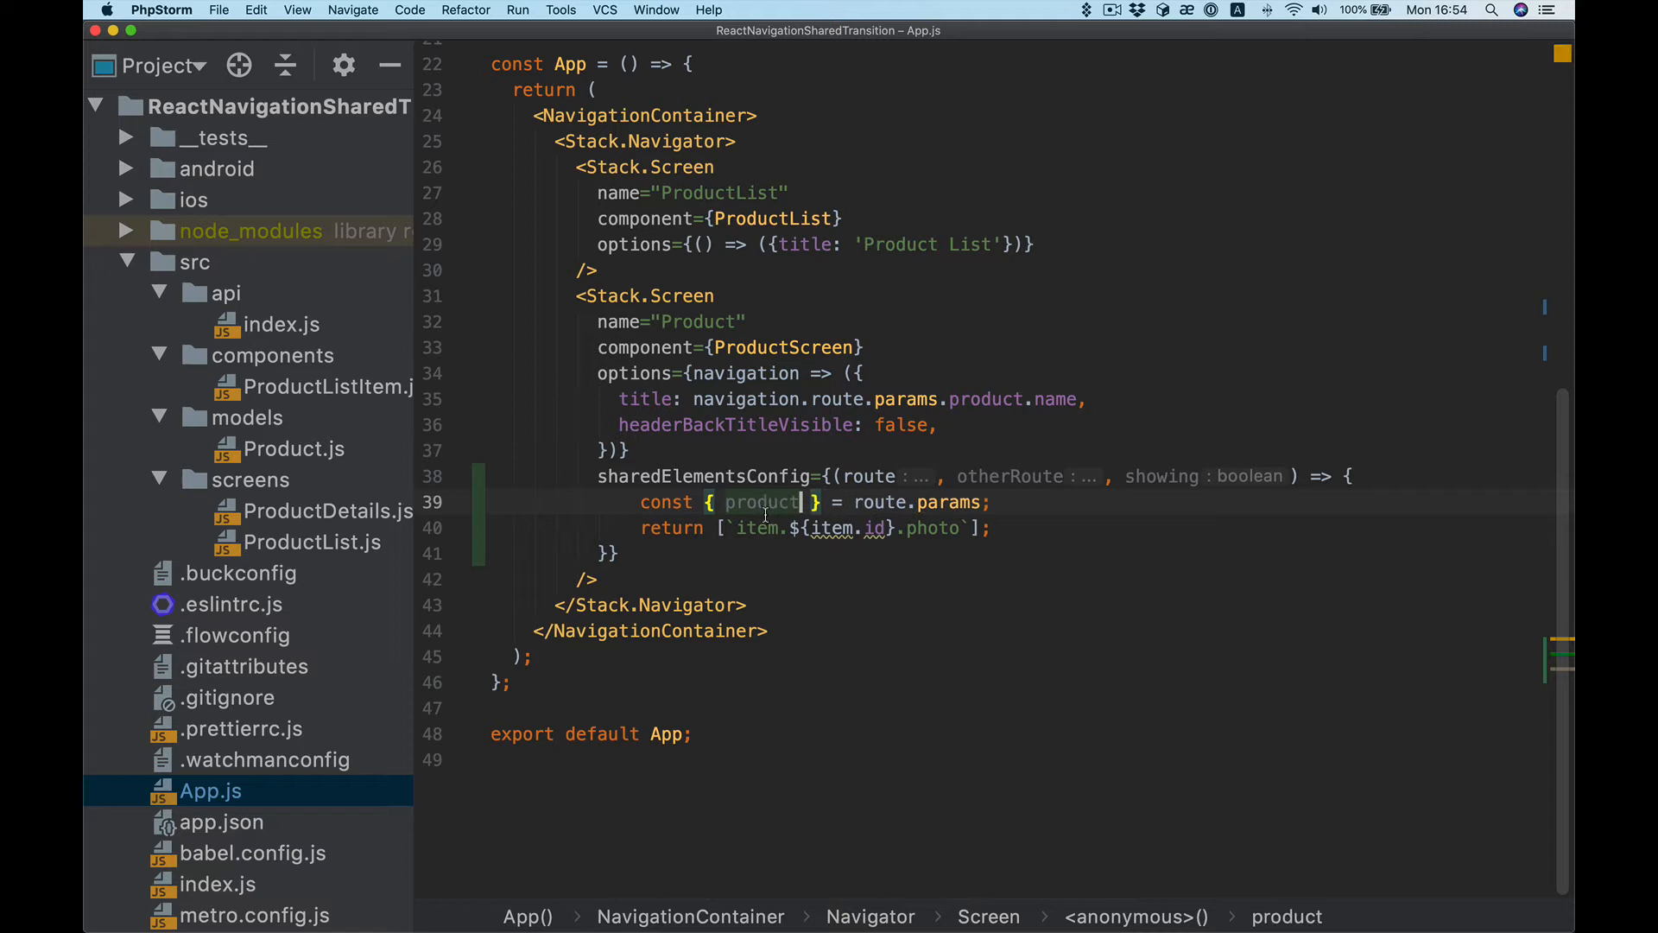
{"action": "double_click", "coordinate": [836, 528]}
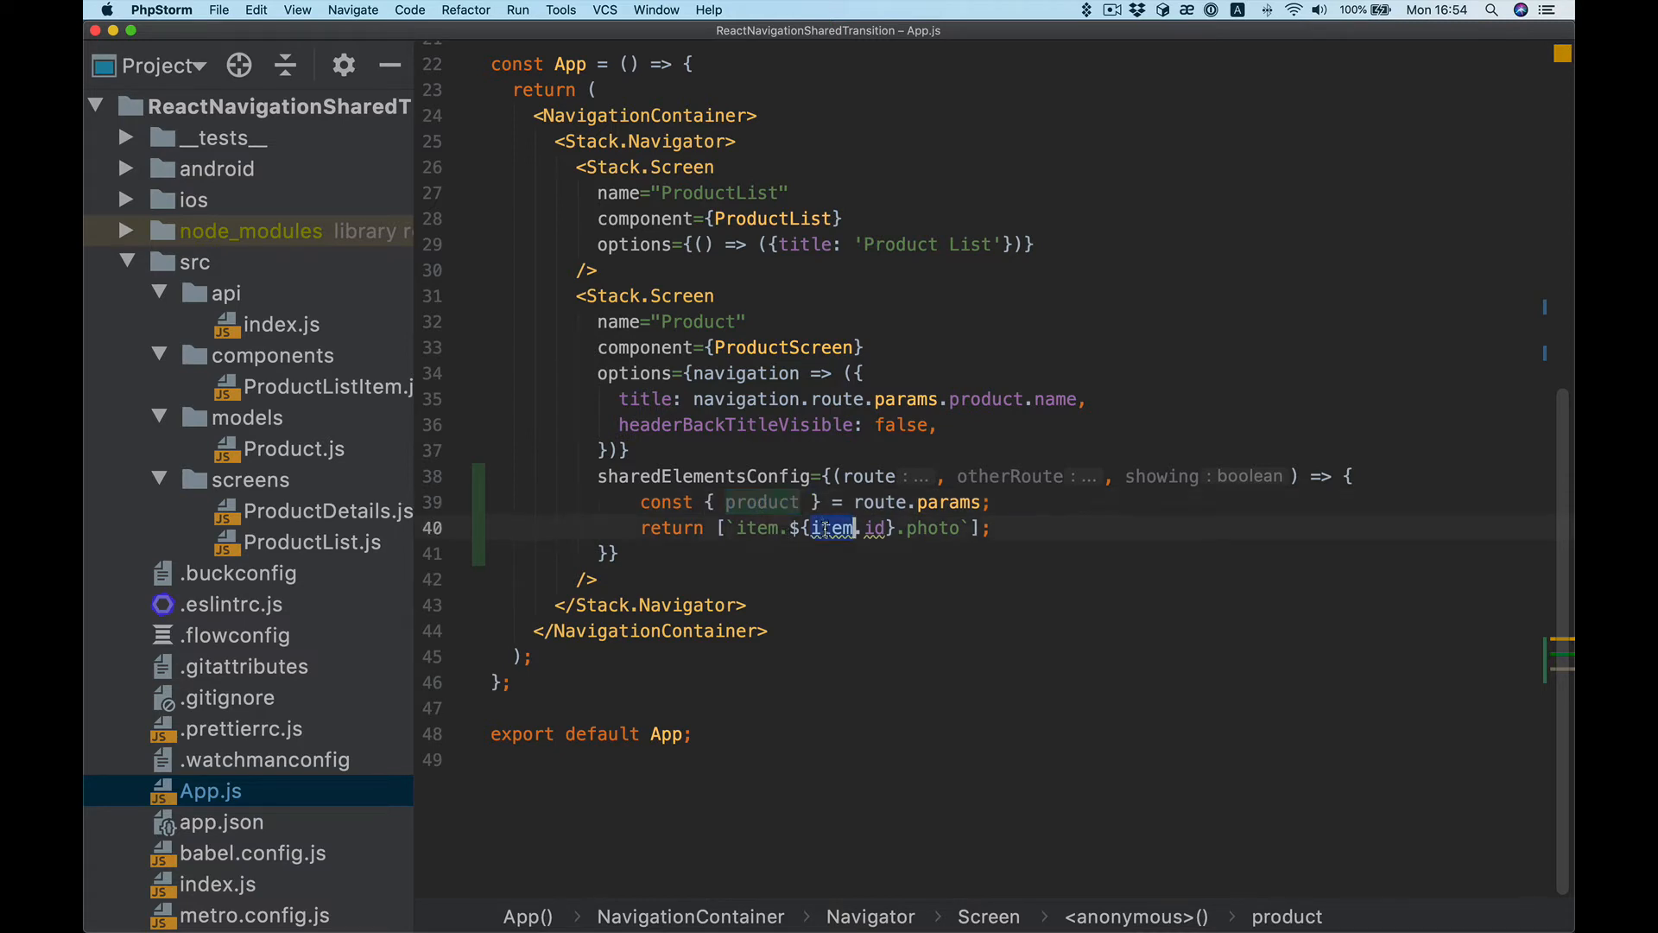
{"action": "type", "text": "product"}
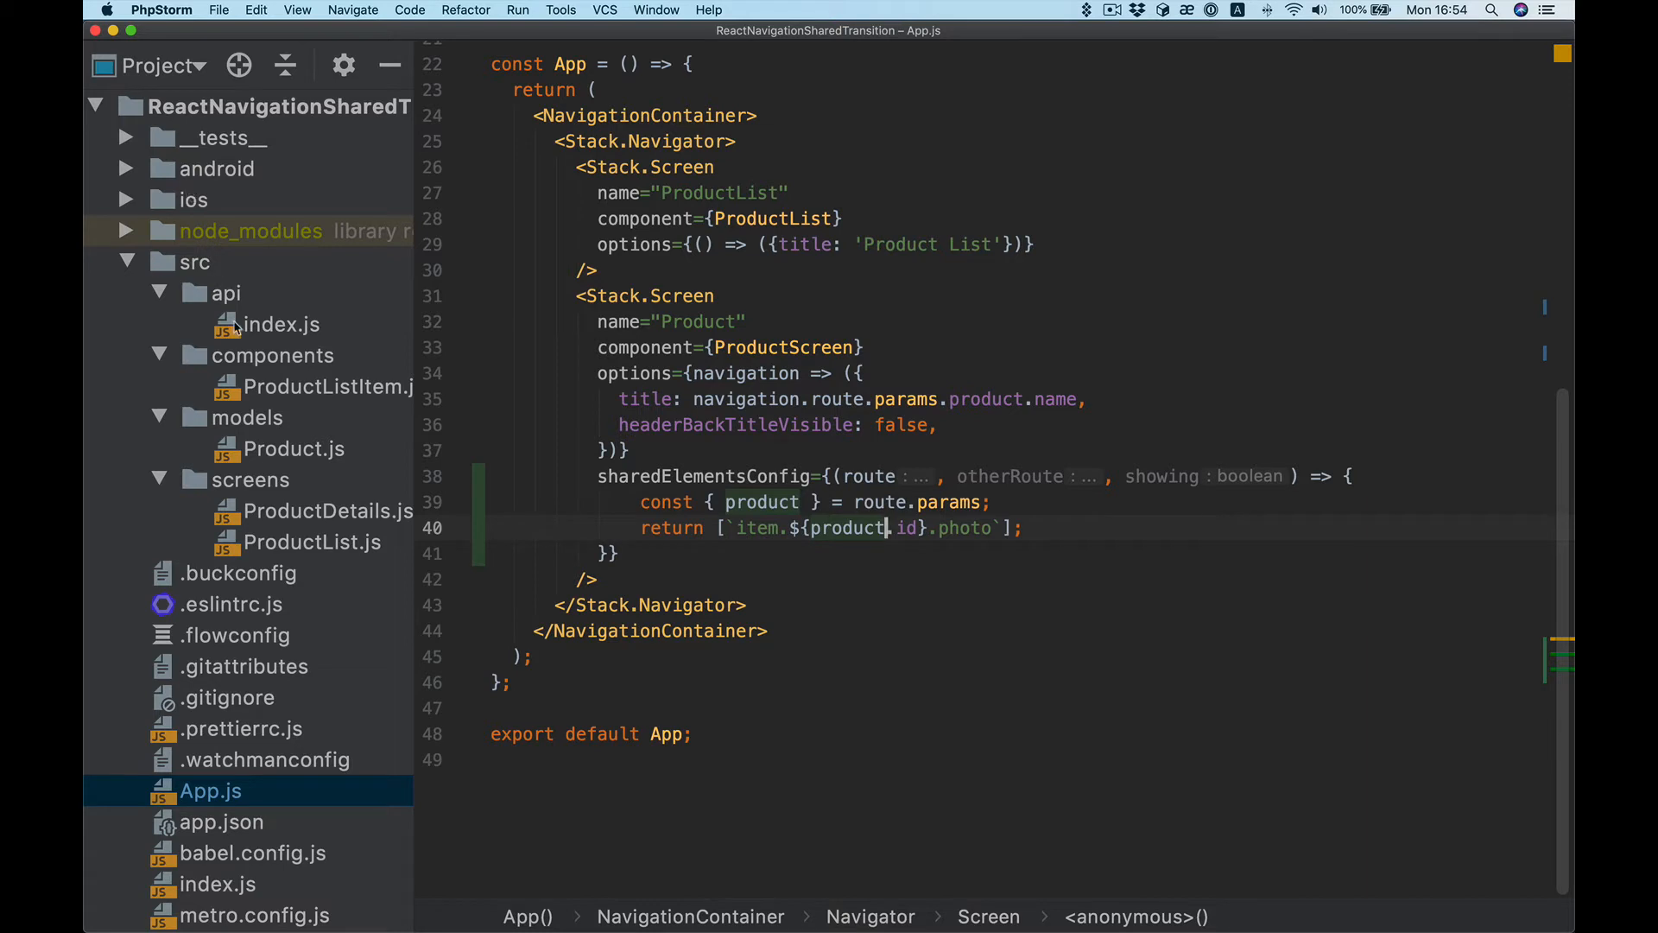
- Check the Product model's fields and change the shared element id to use product.key
{"action": "left_click", "coordinate": [294, 449]}
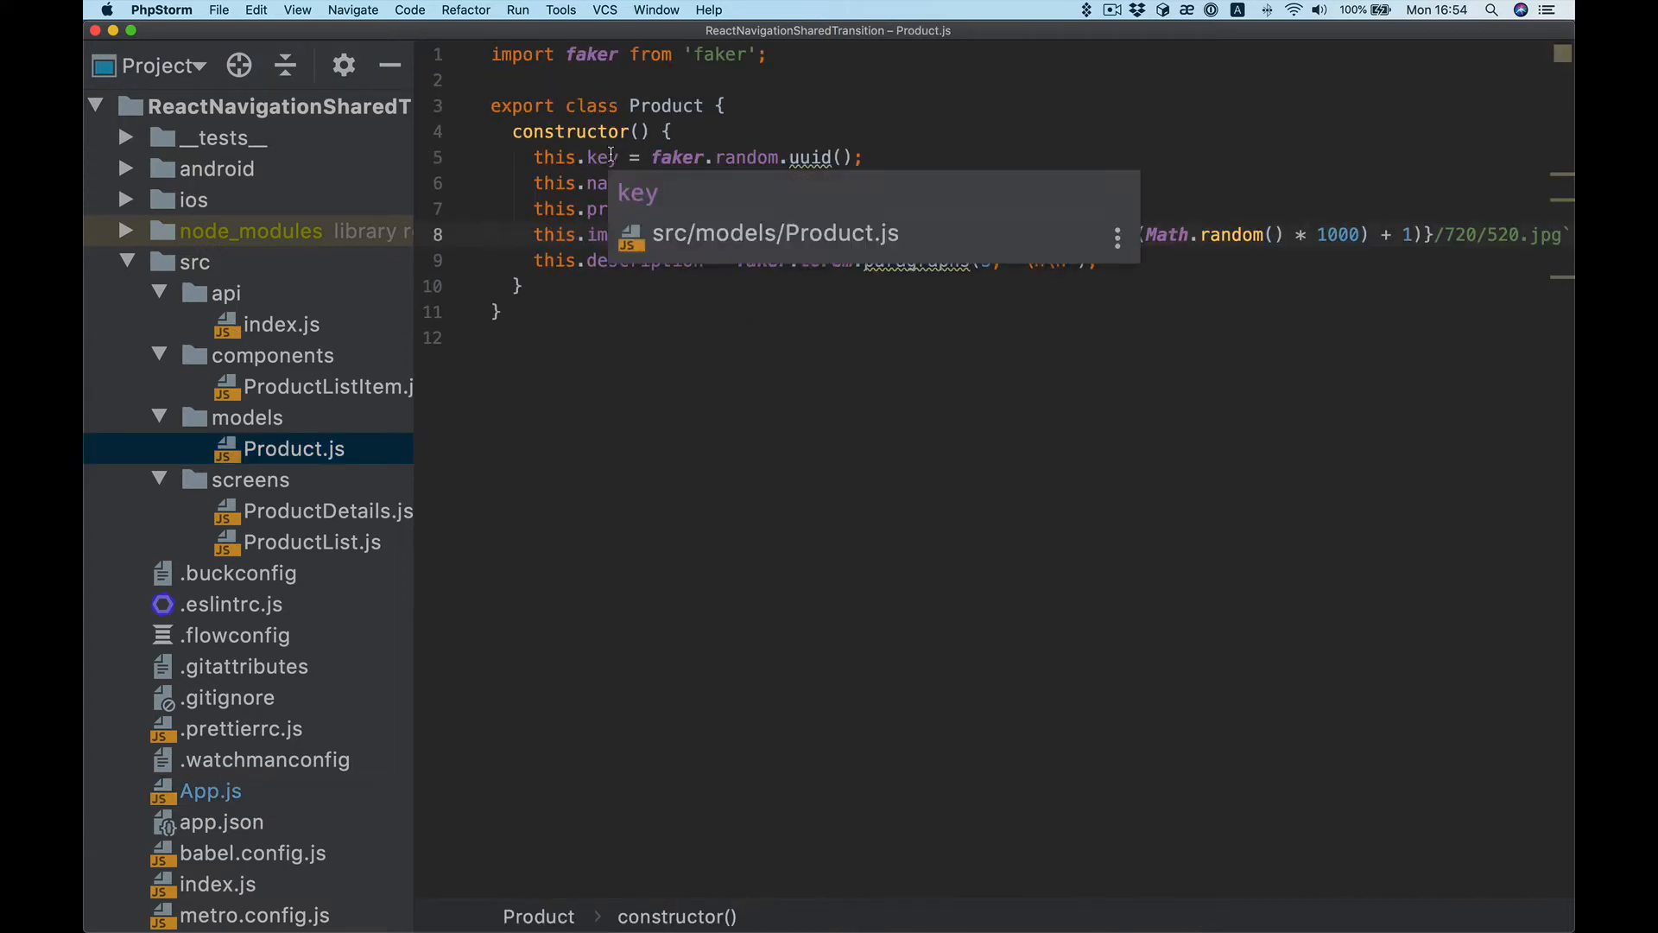
{"action": "double_click", "coordinate": [601, 157]}
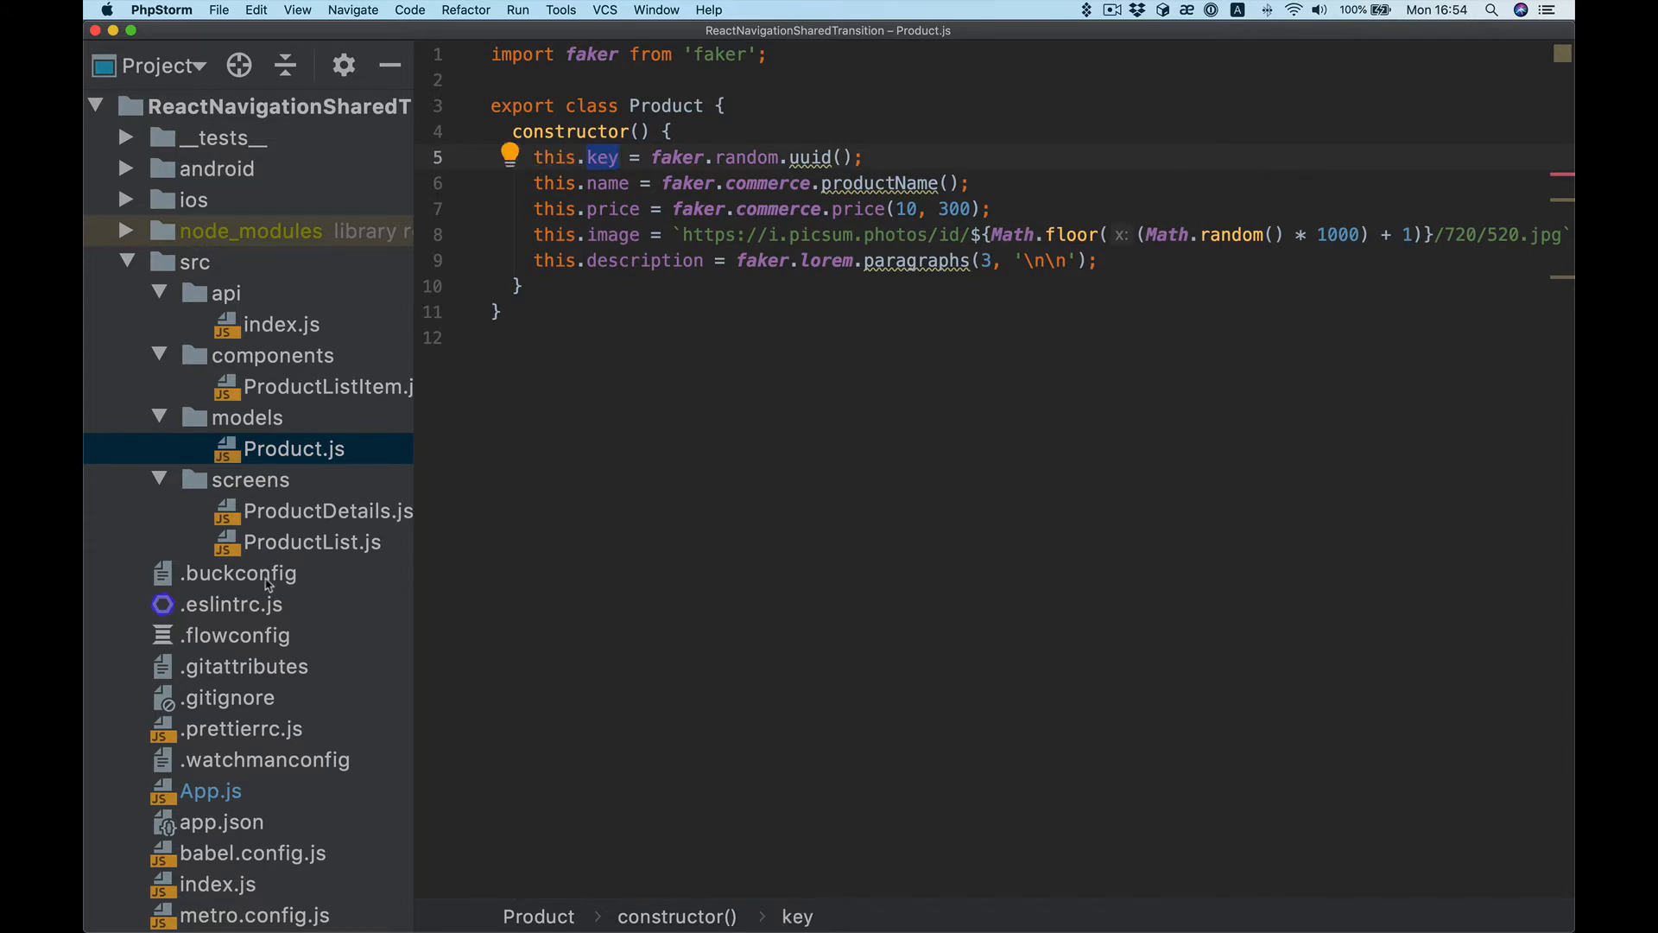
{"action": "left_click", "coordinate": [211, 790]}
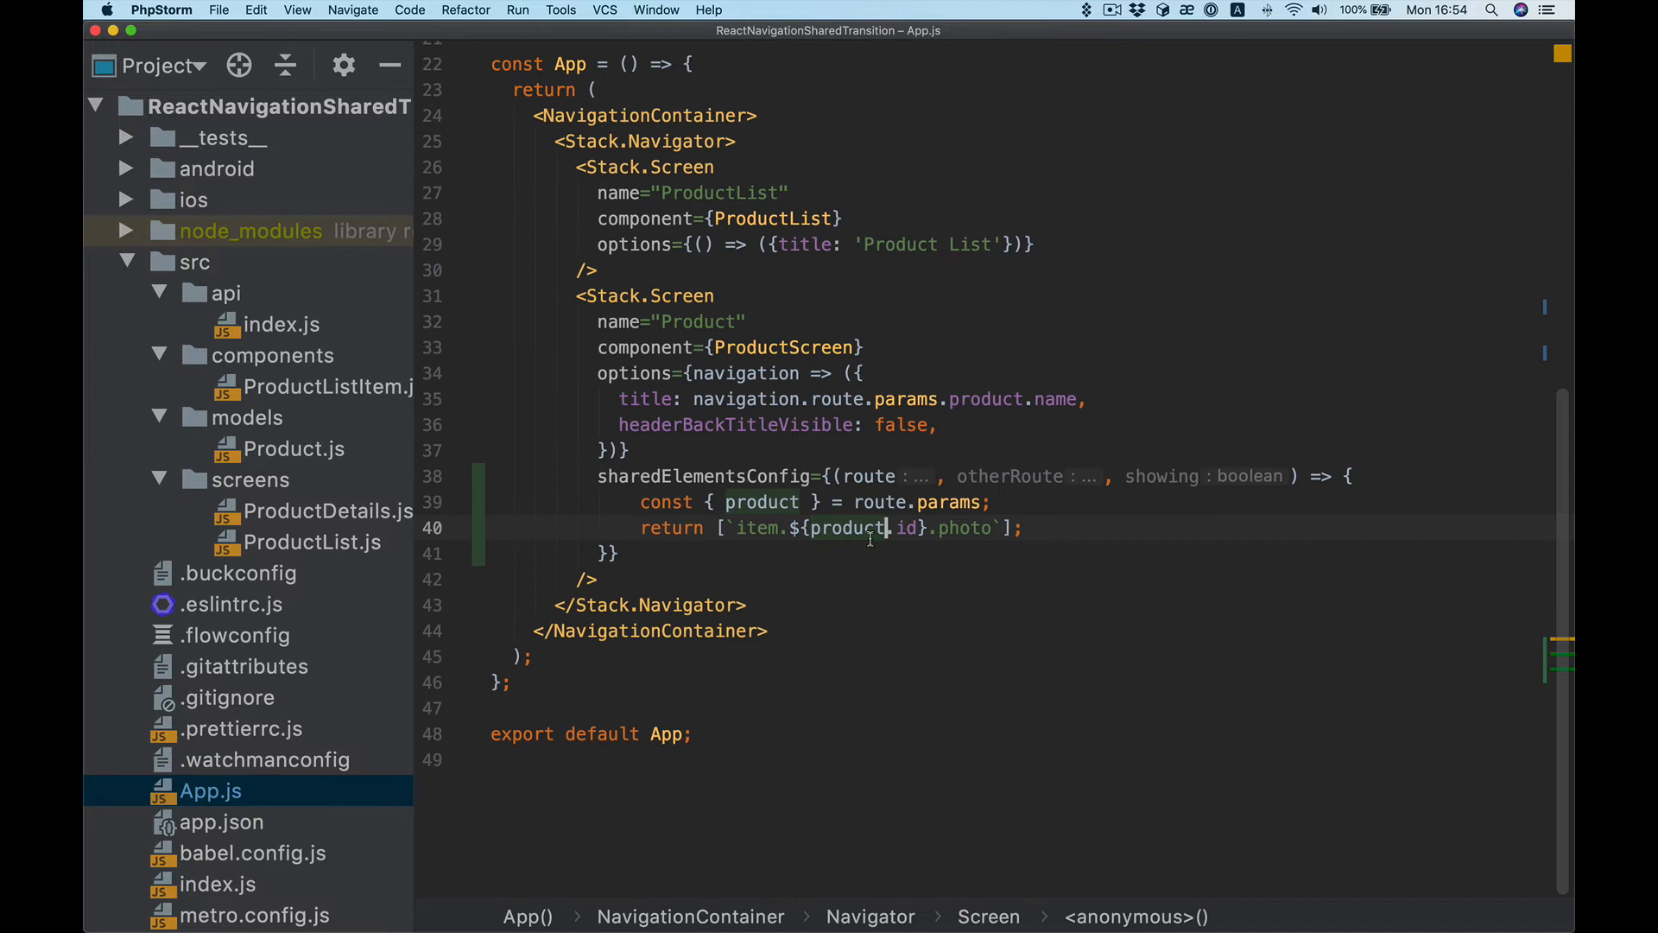
{"action": "type", "text": "key"}
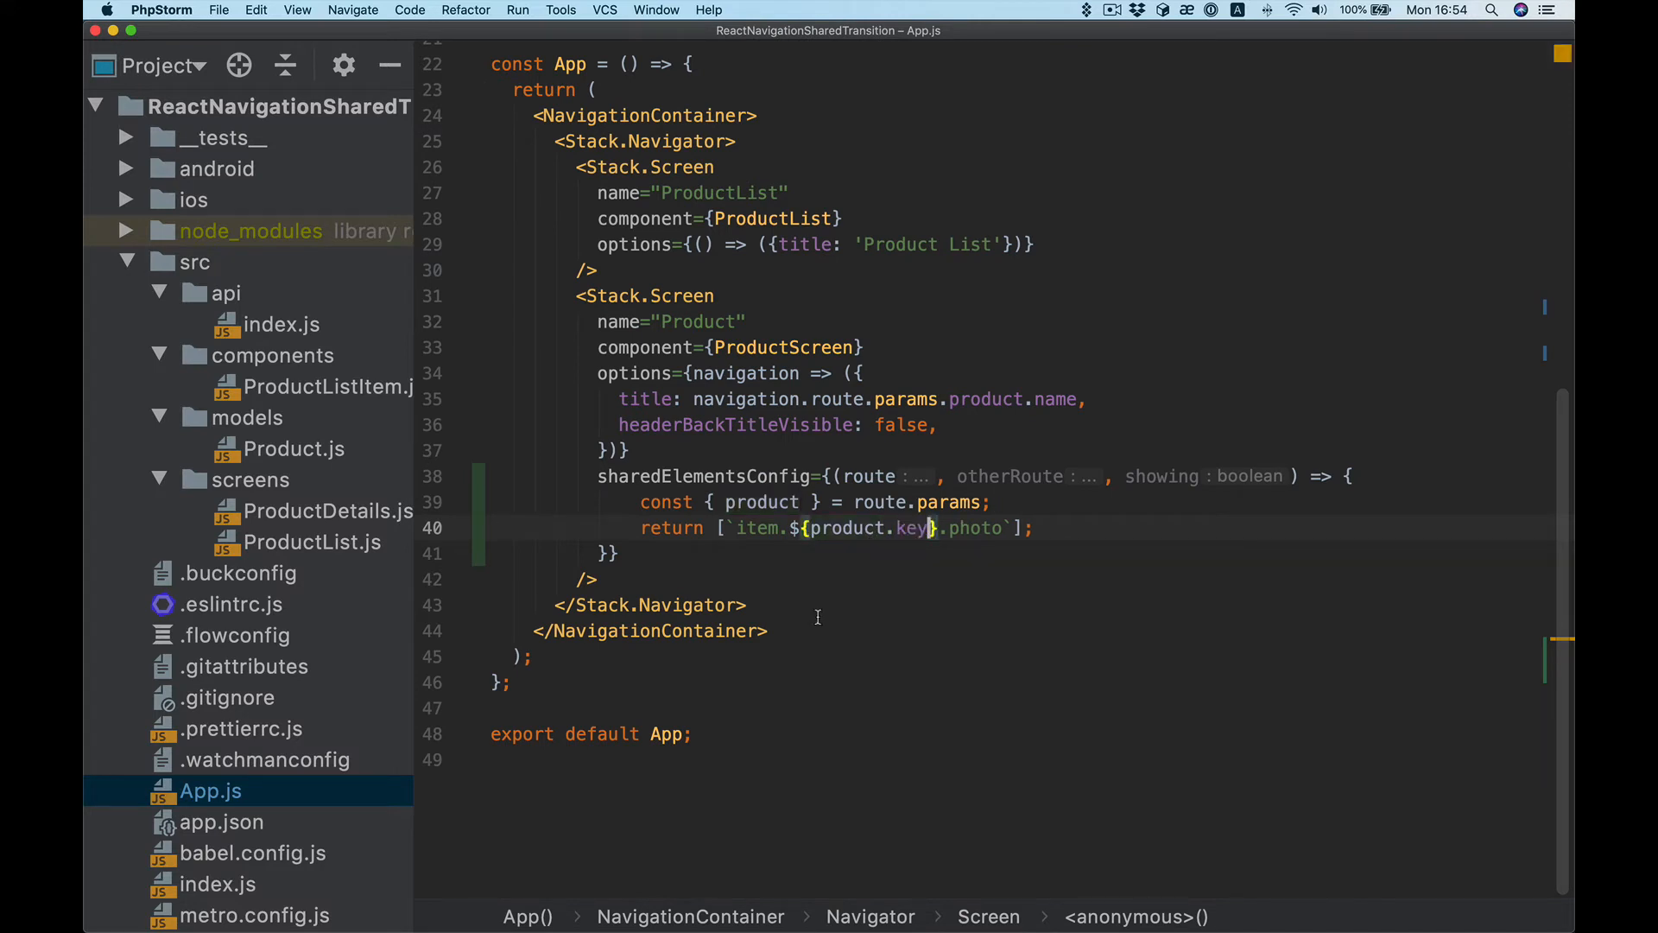
{"action": "scroll", "scroll_direction": "up", "scroll_amount": 3}
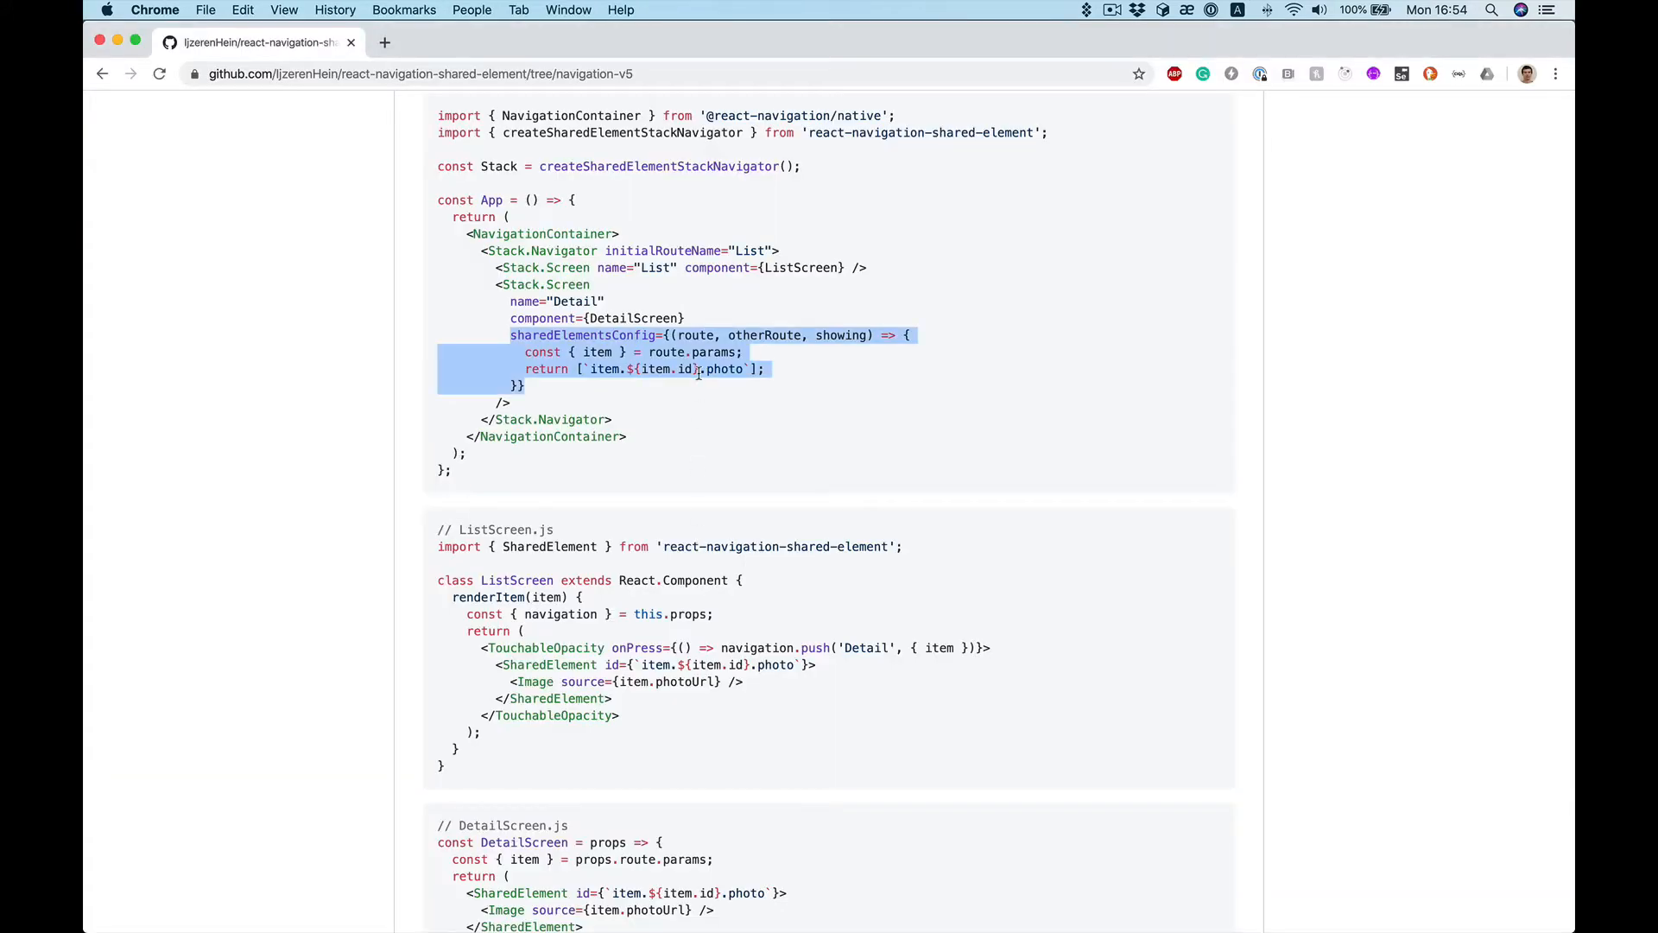
- Scroll to the README's ListScreen.js example and select the Image line inside SharedElement
{"action": "scroll", "scroll_direction": "down", "scroll_amount": 3}
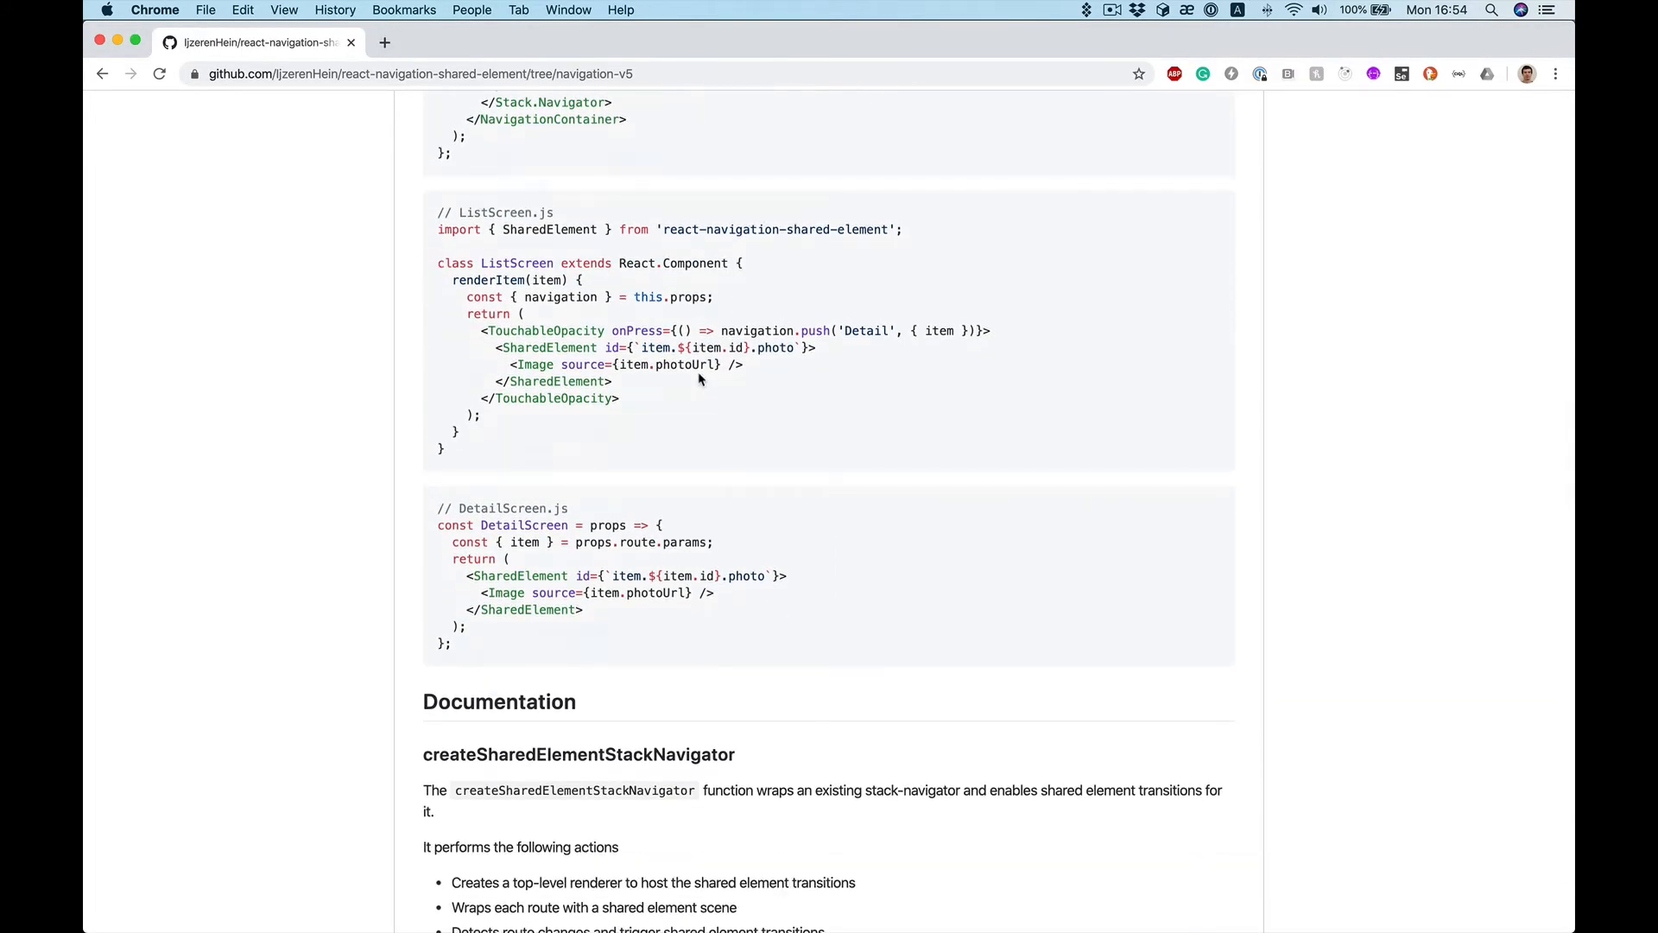
{"action": "mouse_move", "coordinate": [521, 596]}
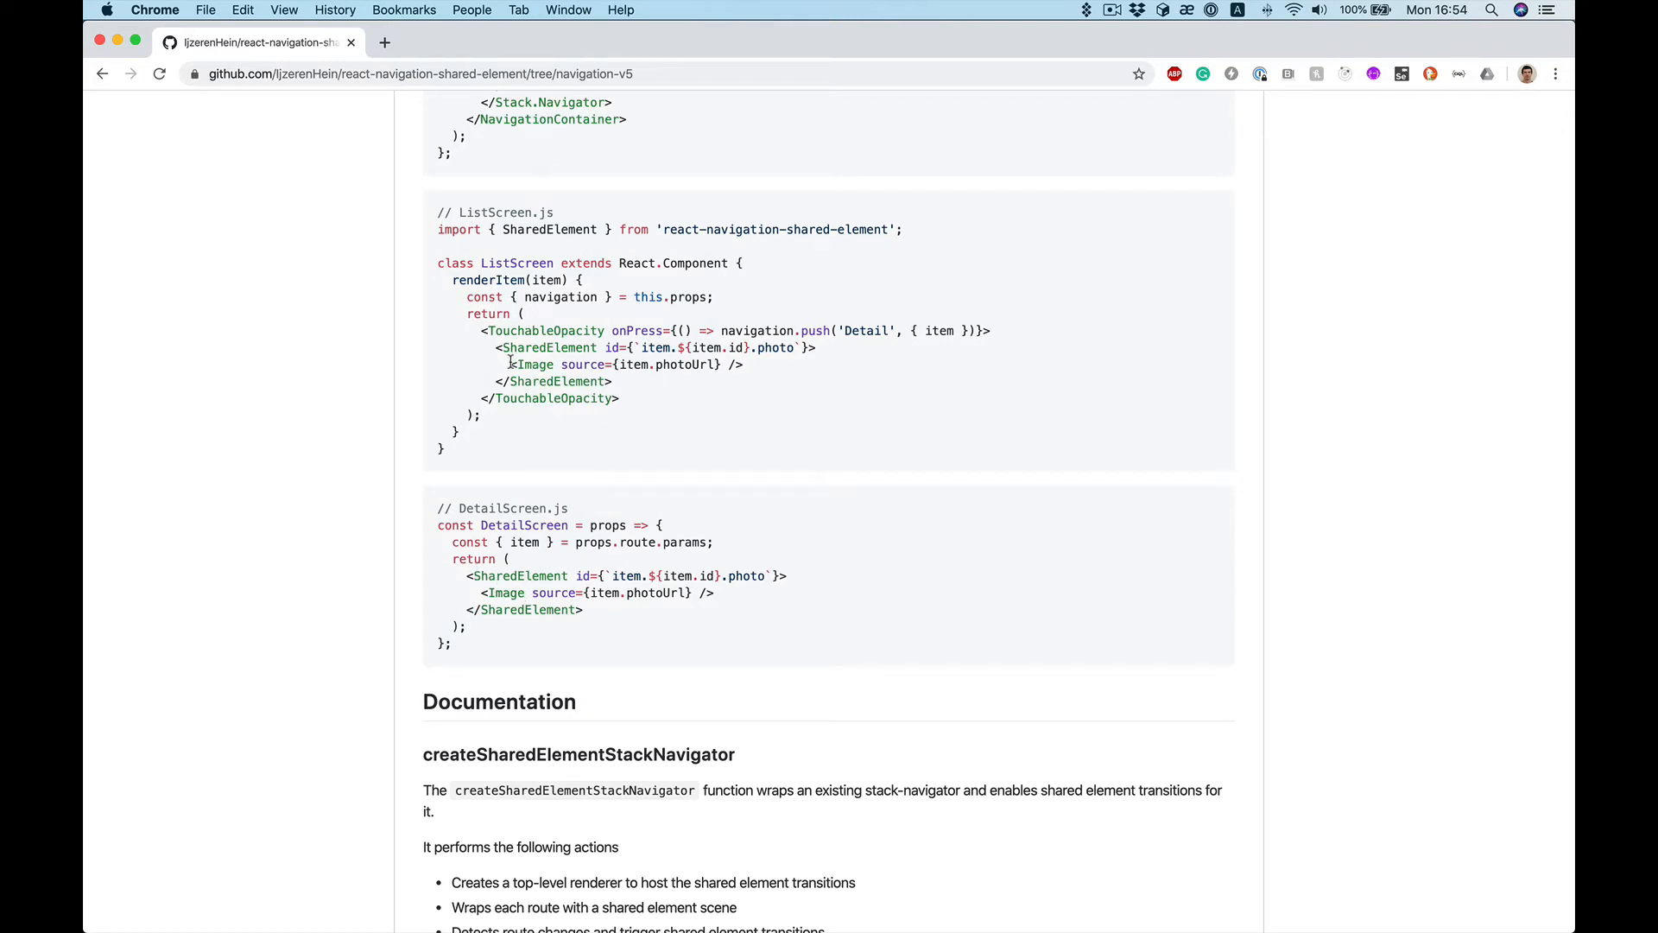
{"action": "double_click", "coordinate": [582, 364]}
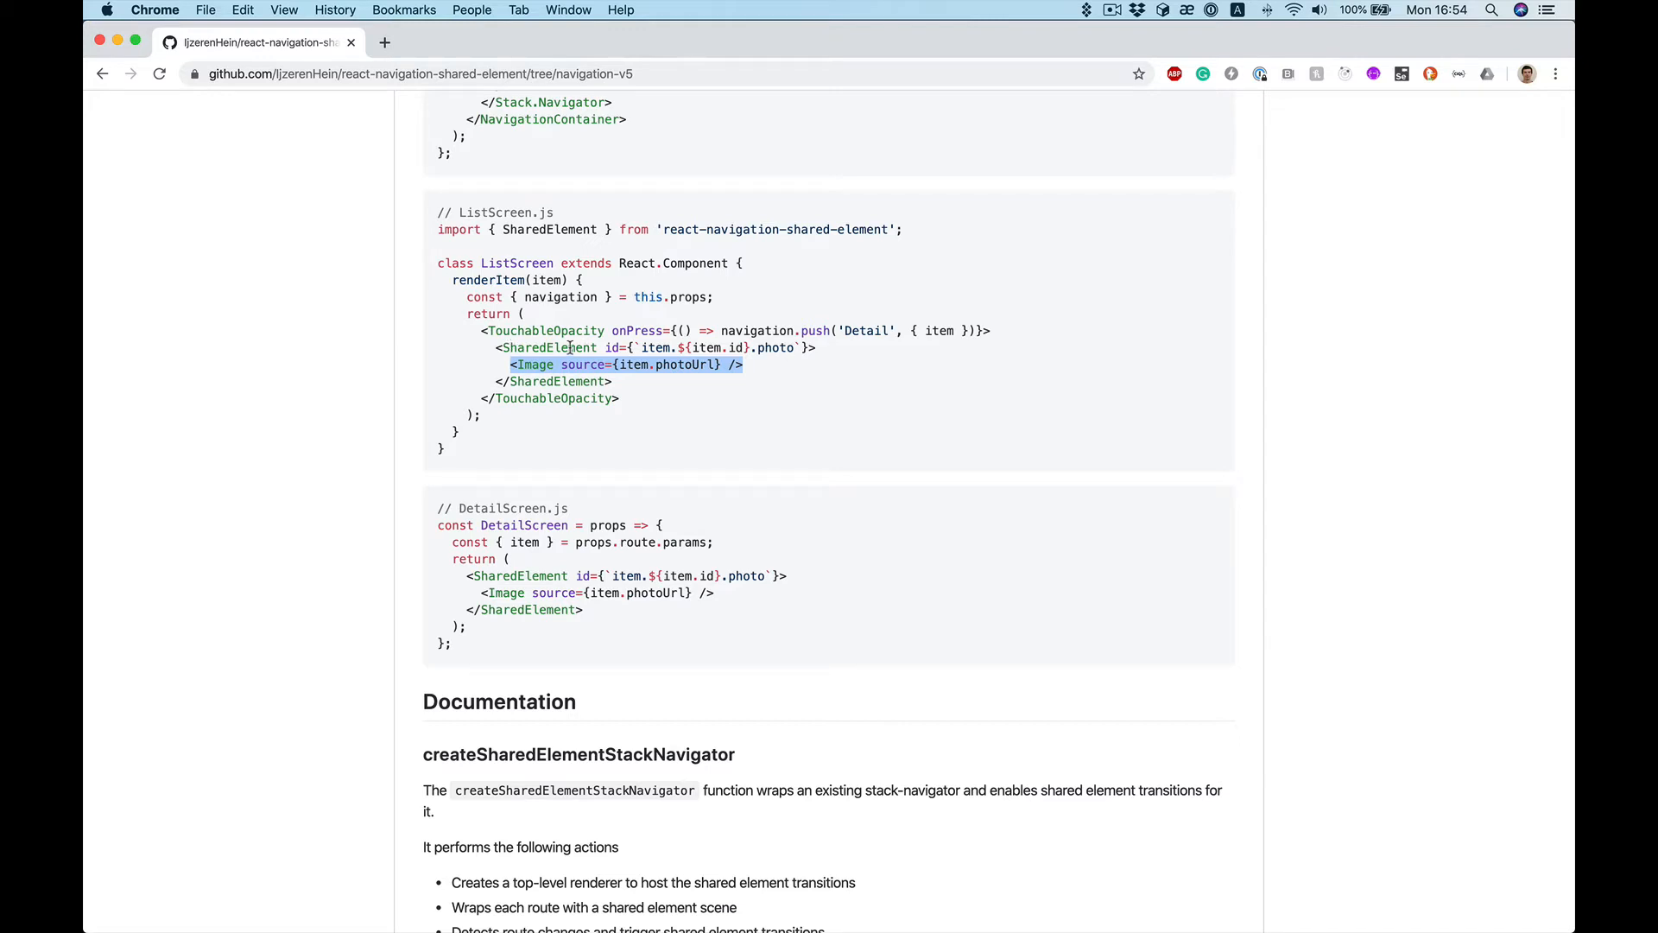
{"action": "mouse_move", "coordinate": [498, 347]}
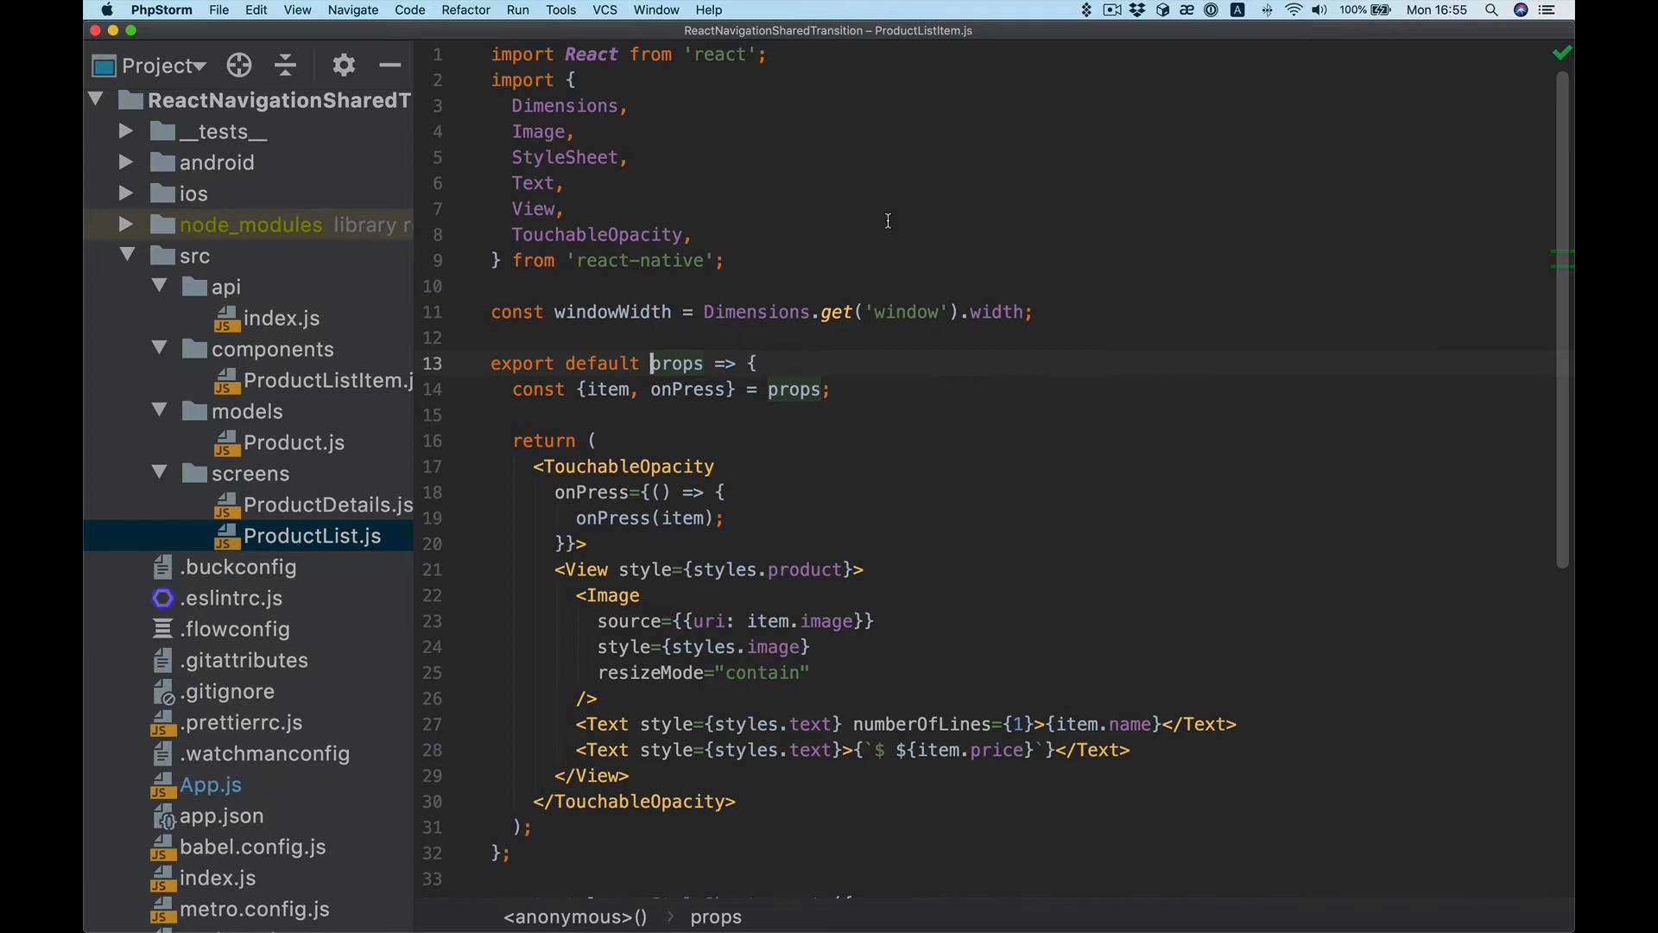
- Import SharedElement in ProductListItem.js and wrap the Image in <SharedElement id={`item.${item.key}.photo`}>
{"action": "type", "text": "import { SharedElement } from 'react-navigation-shared-element';"}
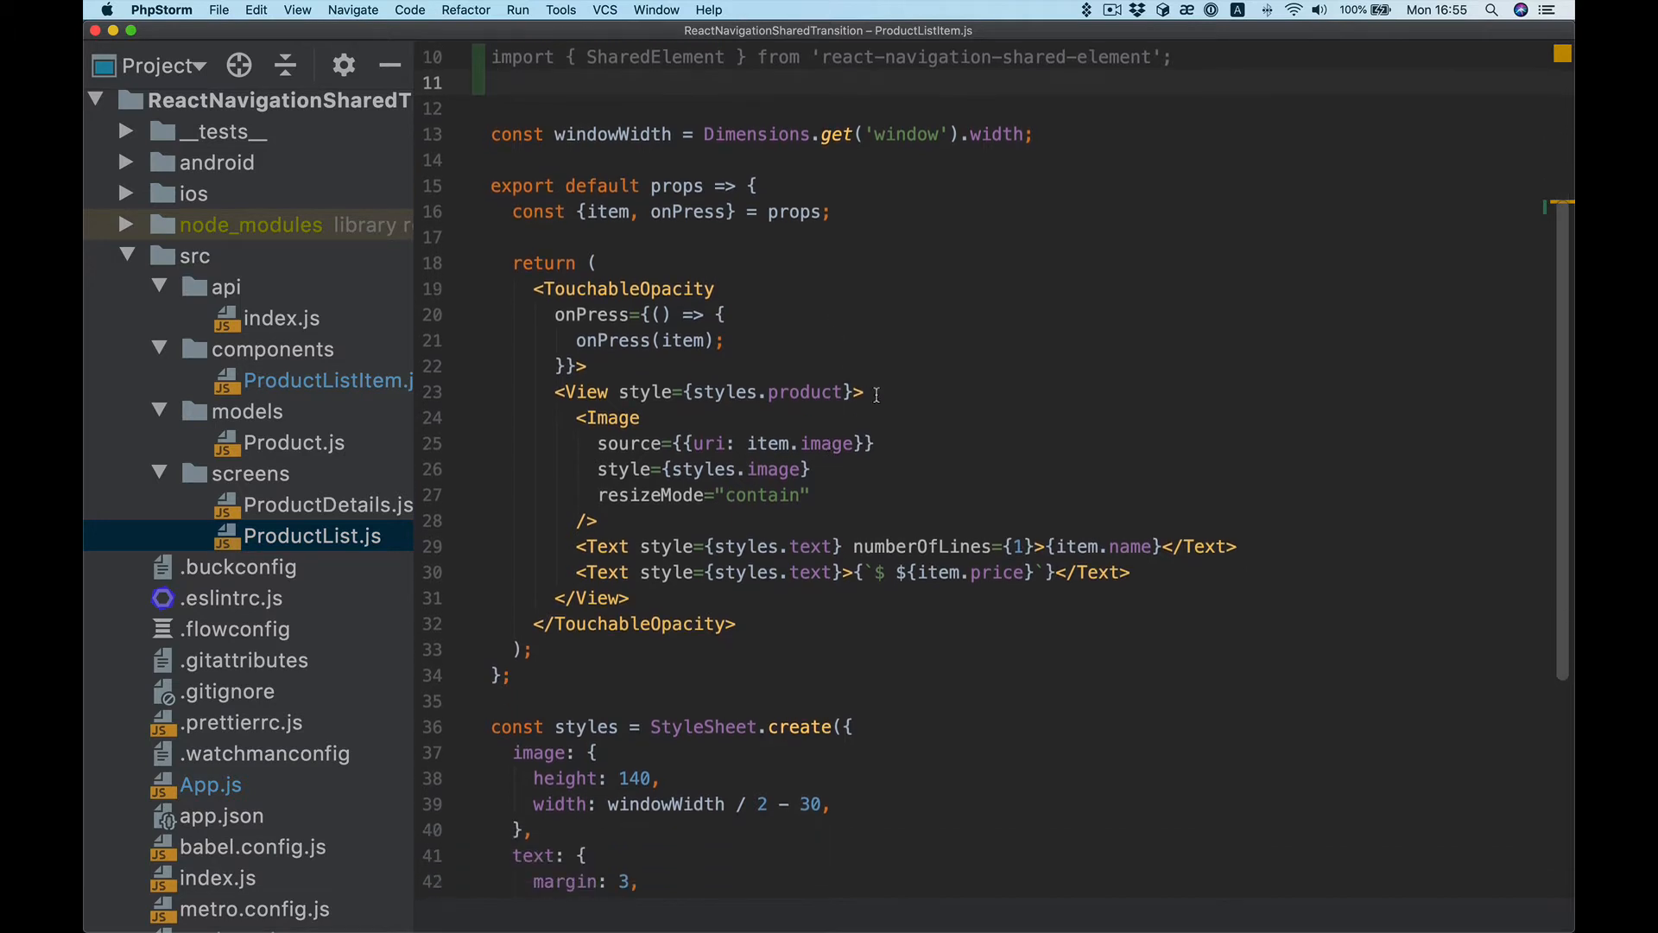
{"action": "type", "text": "<SharedElement id={`item.${item.id}.photo`}>"}
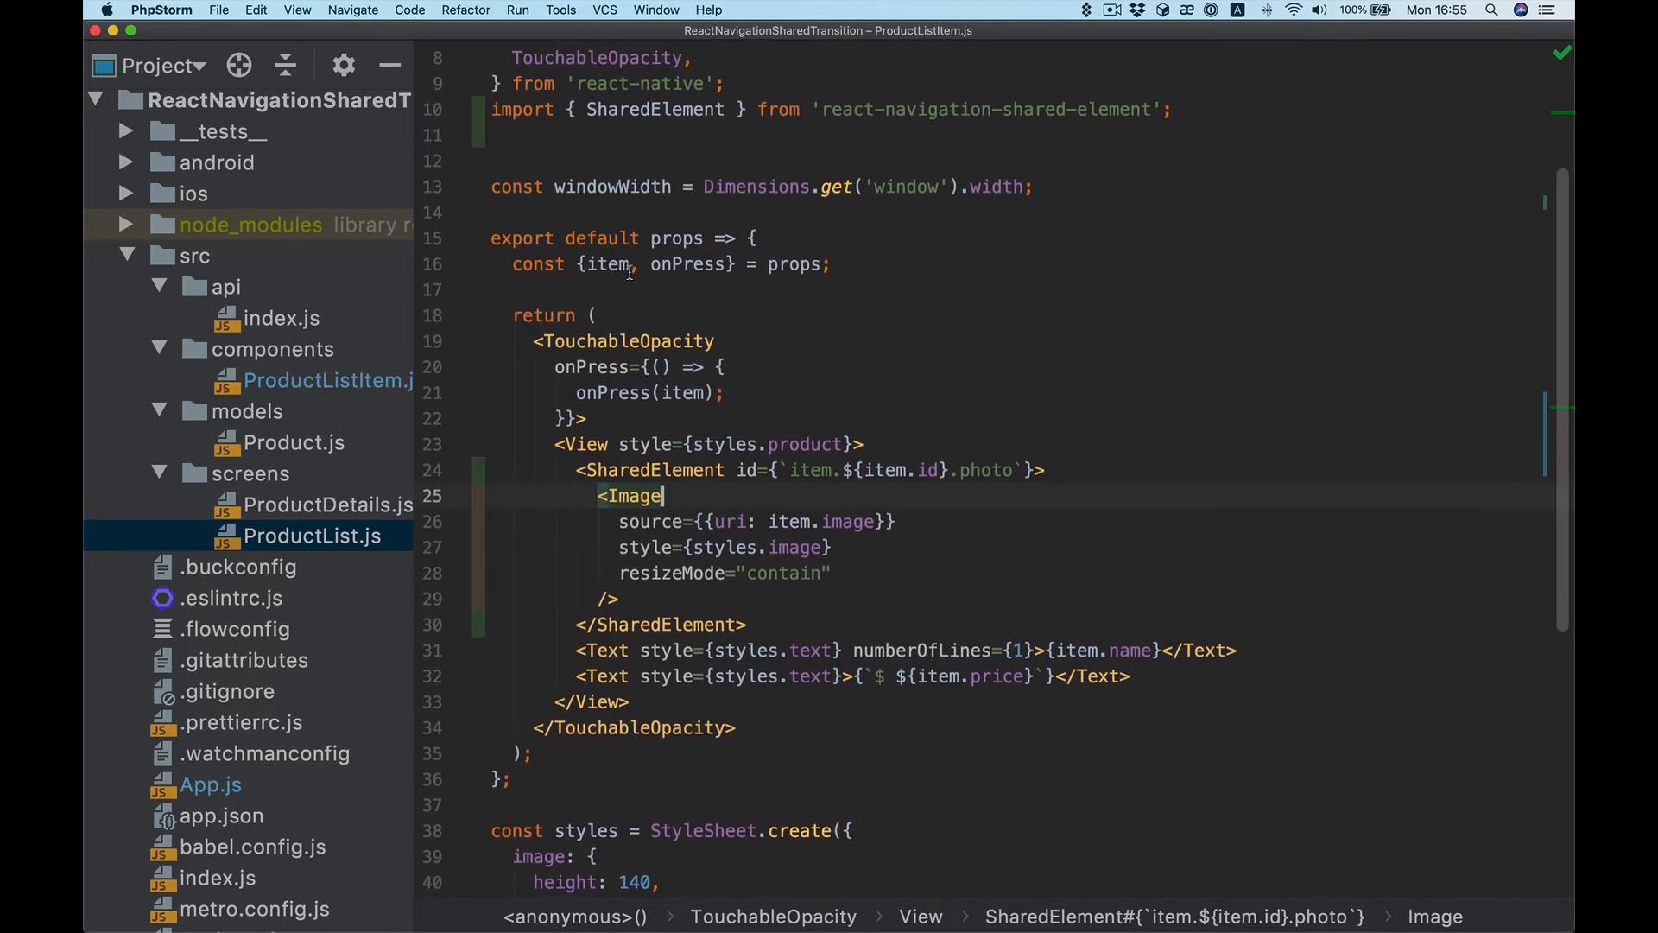
{"action": "mouse_move", "coordinate": [608, 264]}
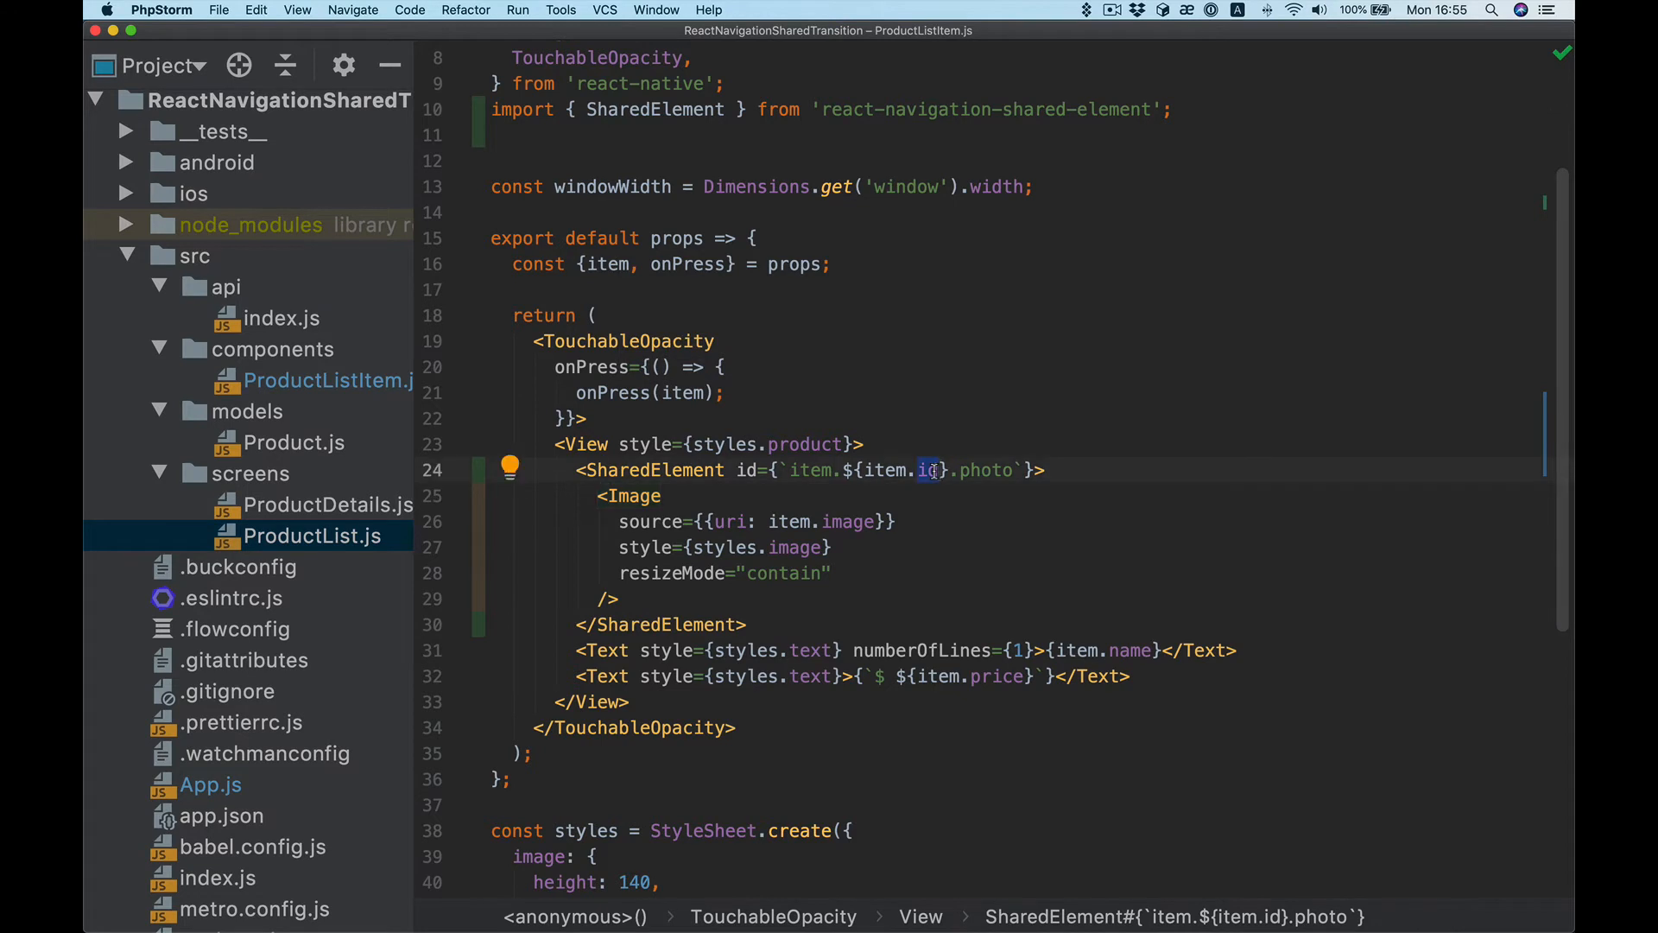
{"action": "type", "text": "key"}
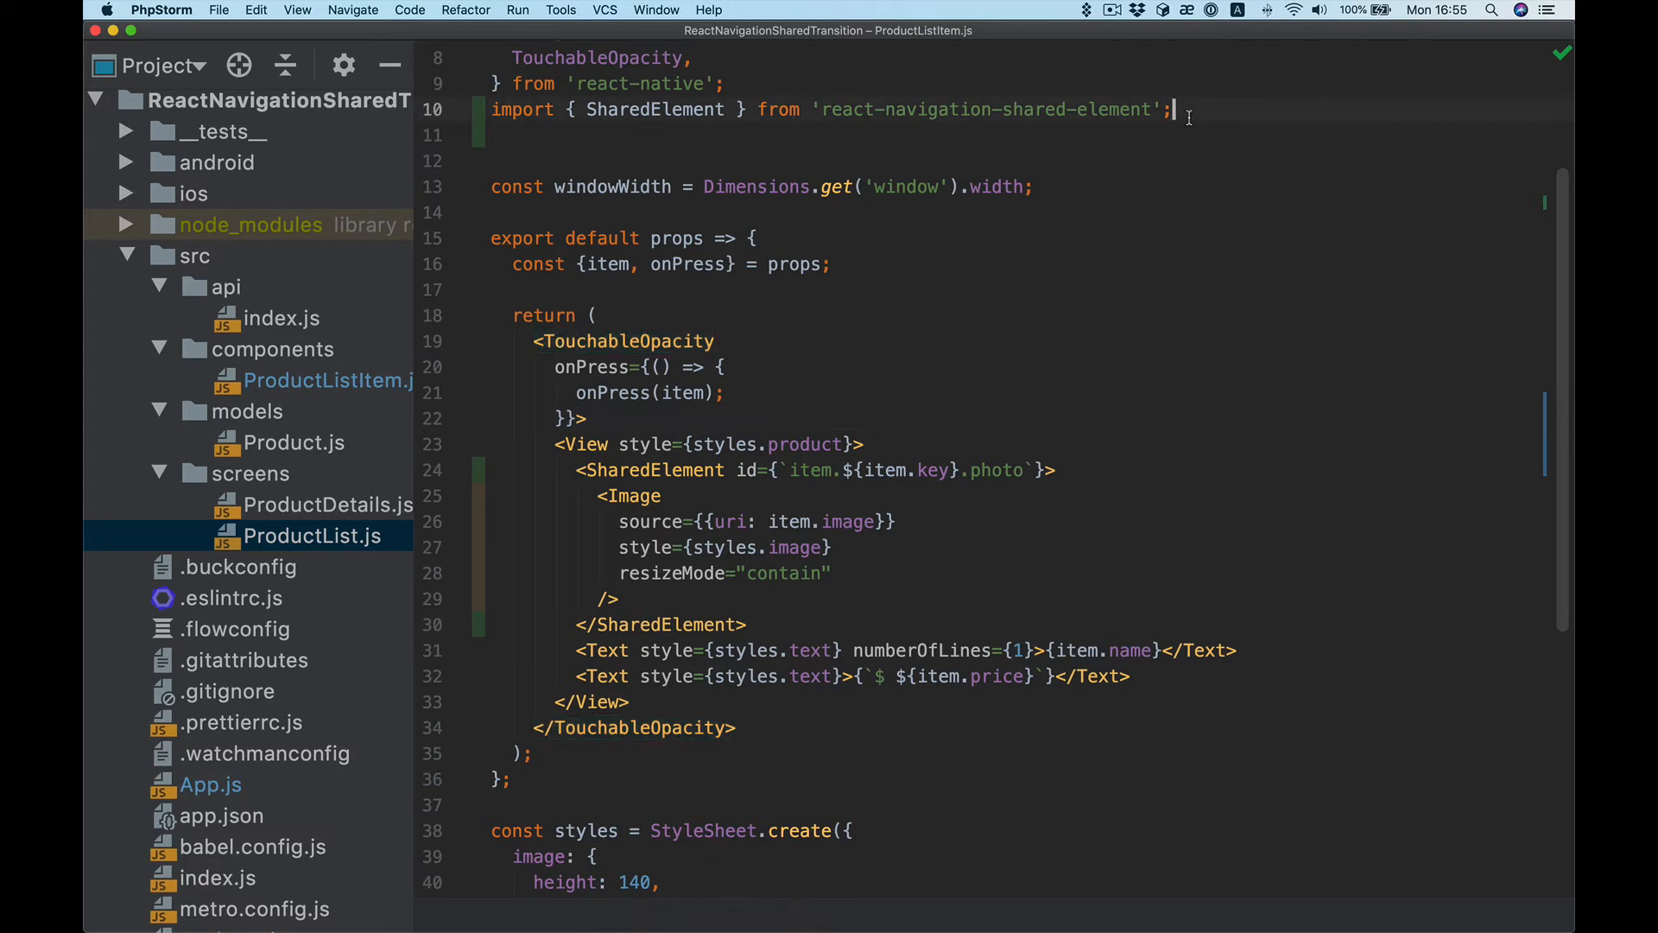
{"action": "left_click", "coordinate": [328, 504]}
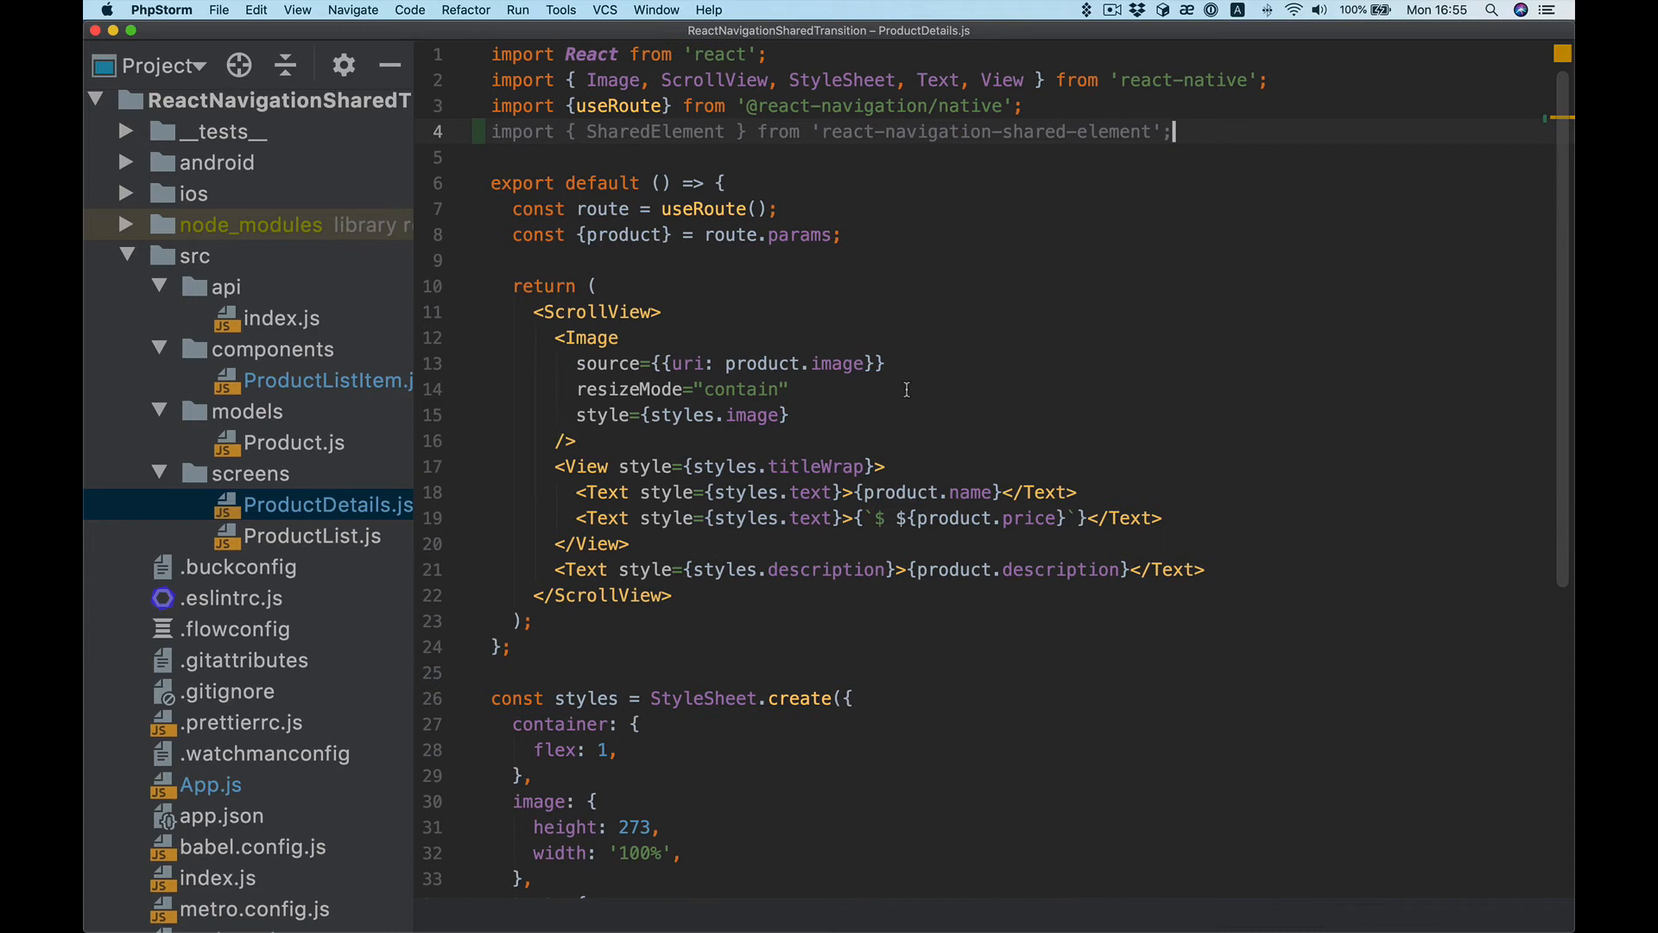
- Wrap the ProductDetails Image in <SharedElement id={`item.${product.key}.photo`}>
{"action": "type", "text": "<SharedElement id={`item.${item.key}.photo`}>"}
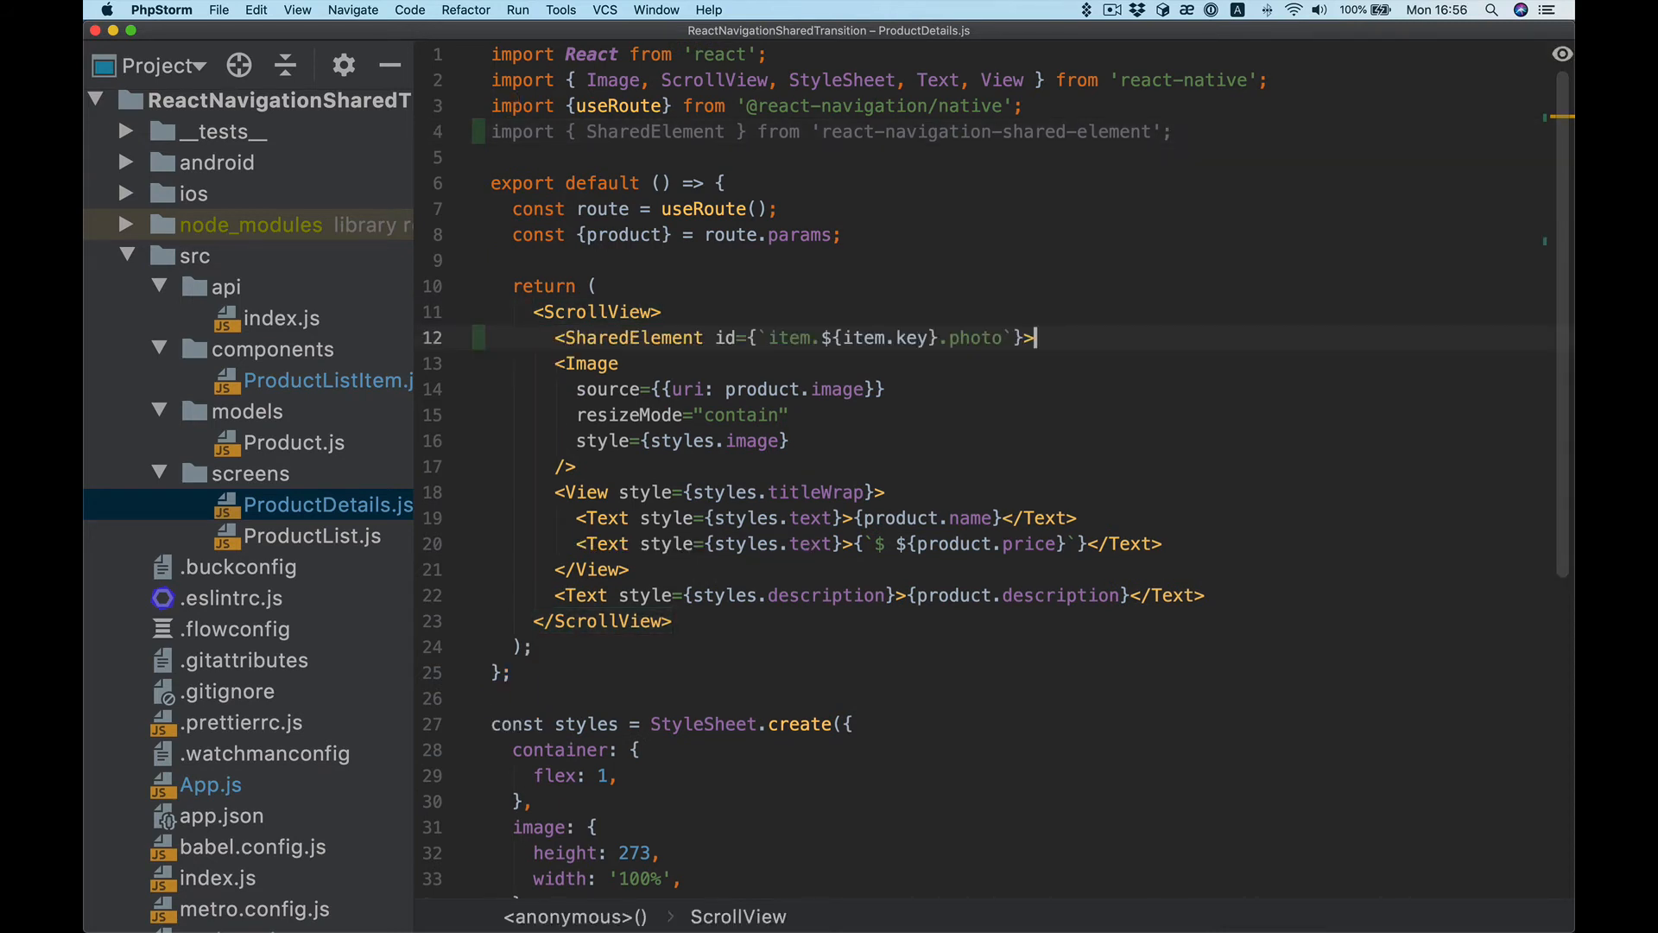
{"action": "left_click_drag", "start_coordinate": [548, 362], "coordinate": [789, 414]}
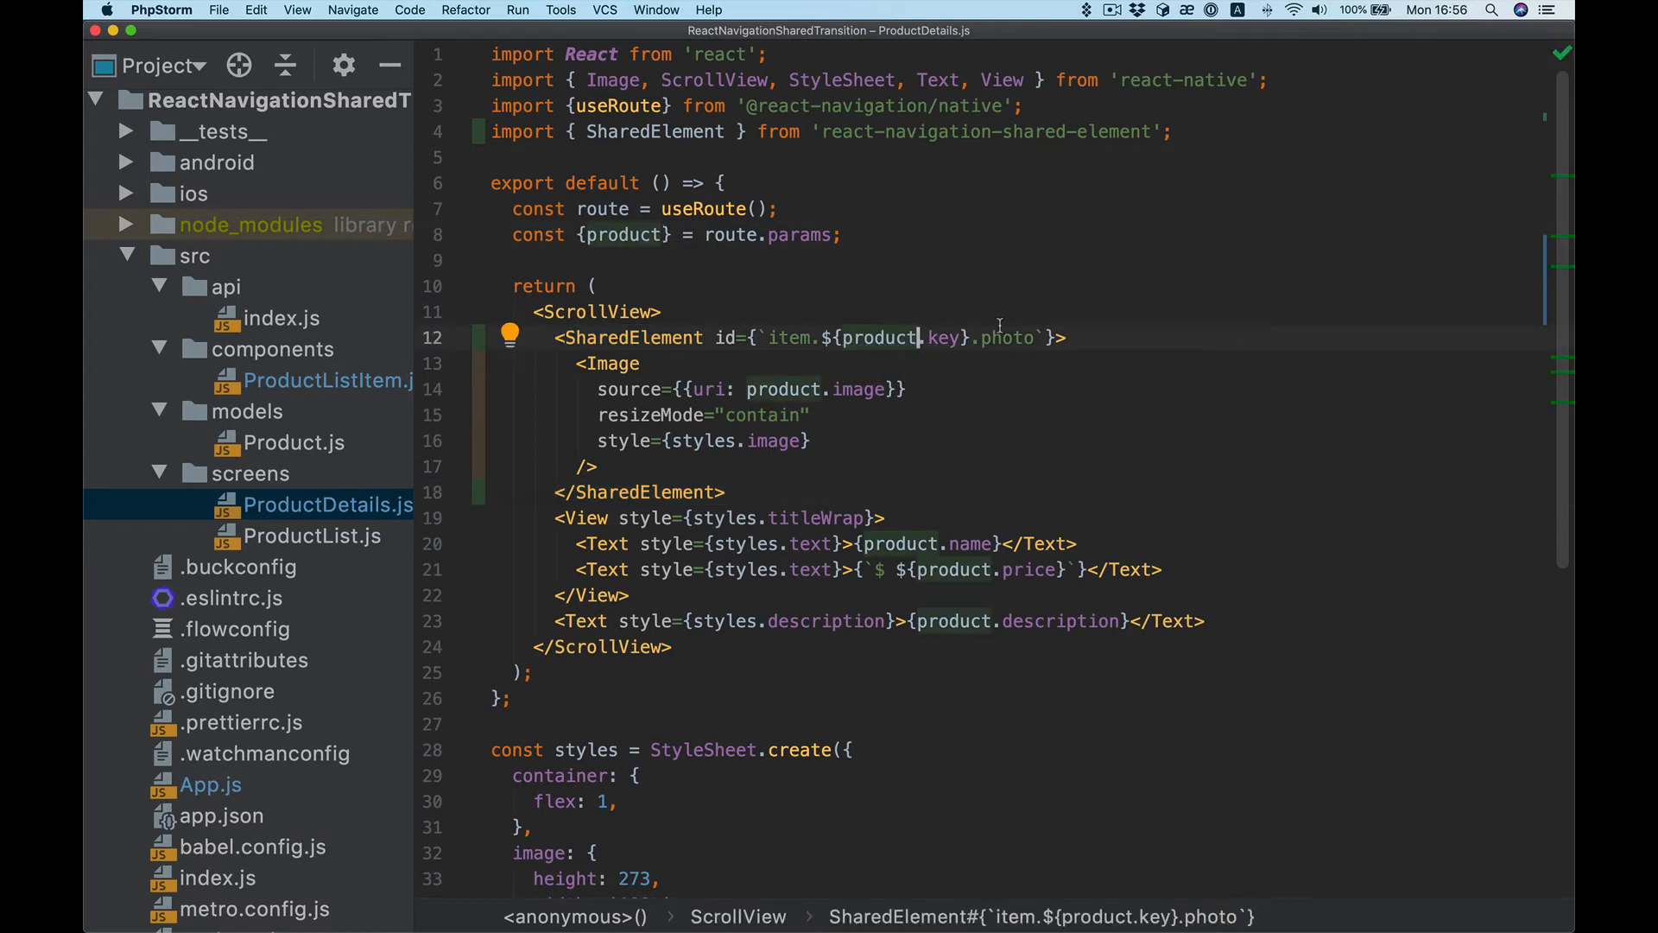
{"action": "key", "text": "cmd+tab"}
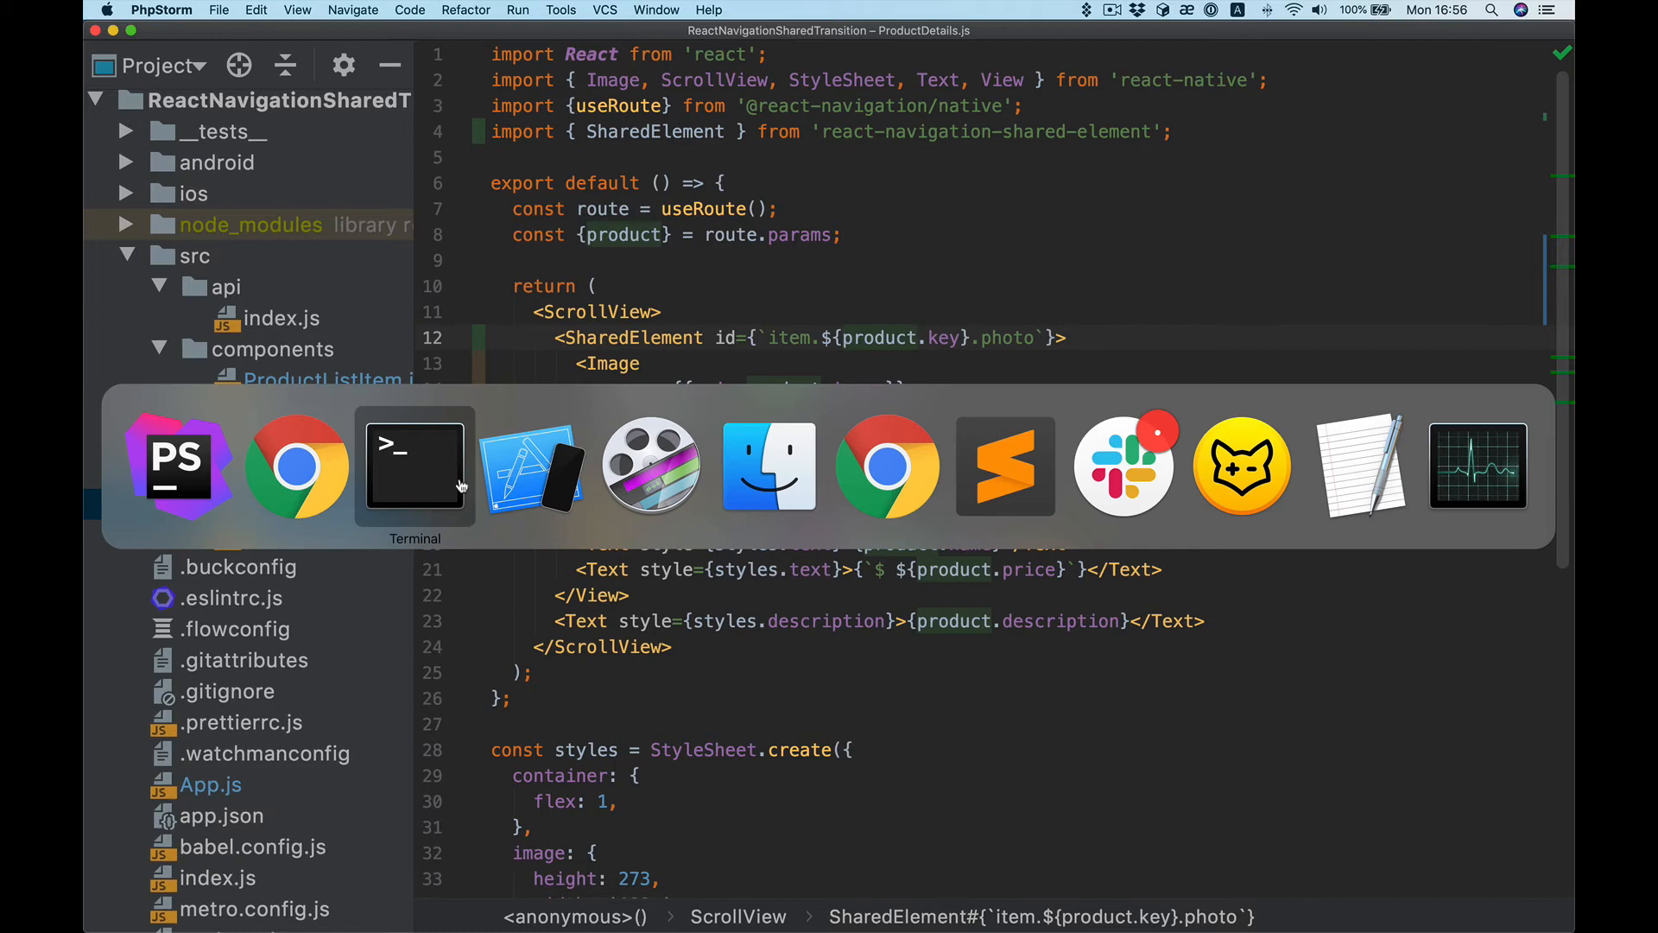
- Rebuild and relaunch the app from Terminal
{"action": "left_click", "coordinate": [414, 465]}
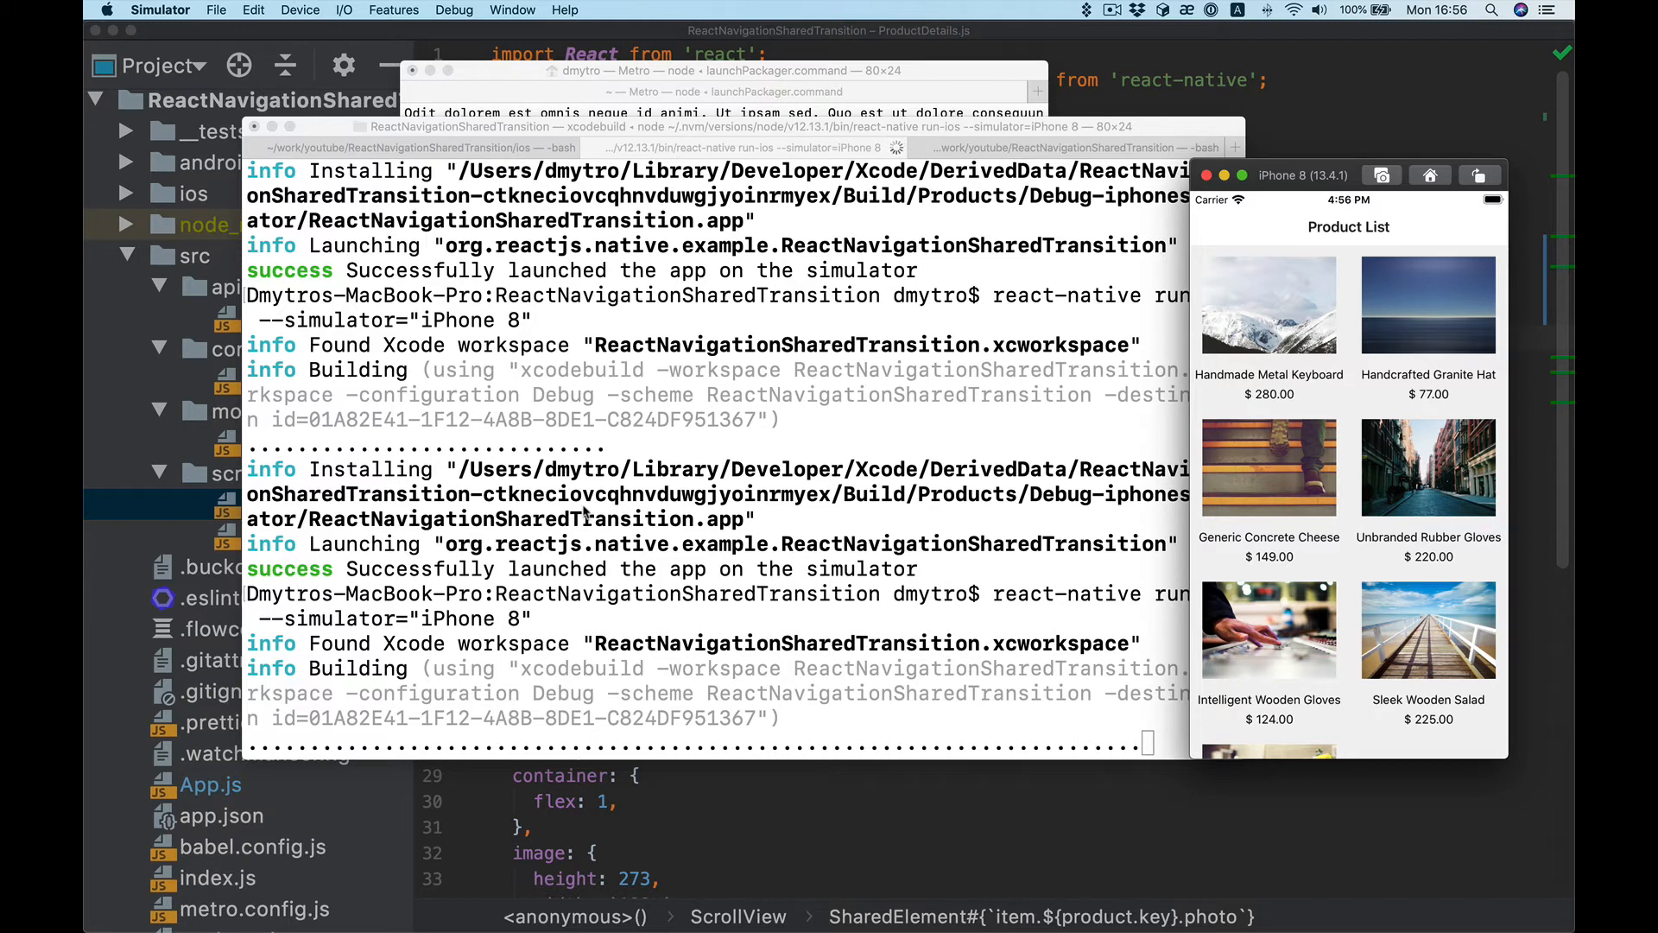
{"action": "scroll", "scroll_direction": "down", "scroll_amount": 3}
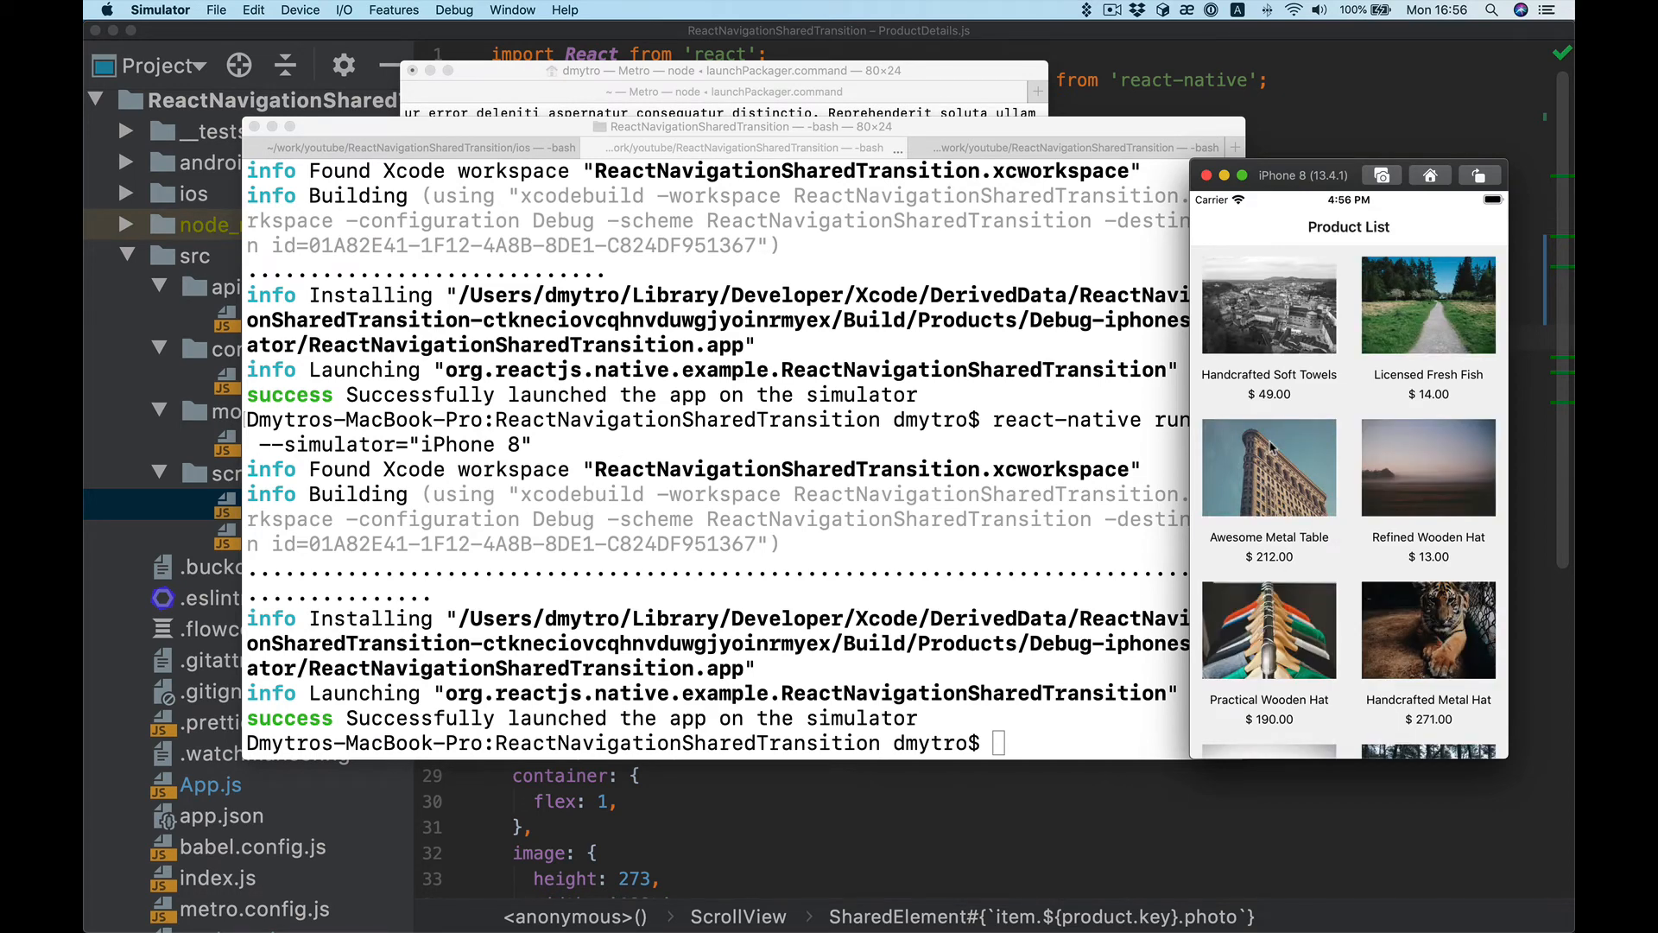
- Try the shared photo transition on Awesome Metal Table and Handcrafted Metal Hat, returning to the list each time
{"action": "left_click", "coordinate": [1268, 468]}
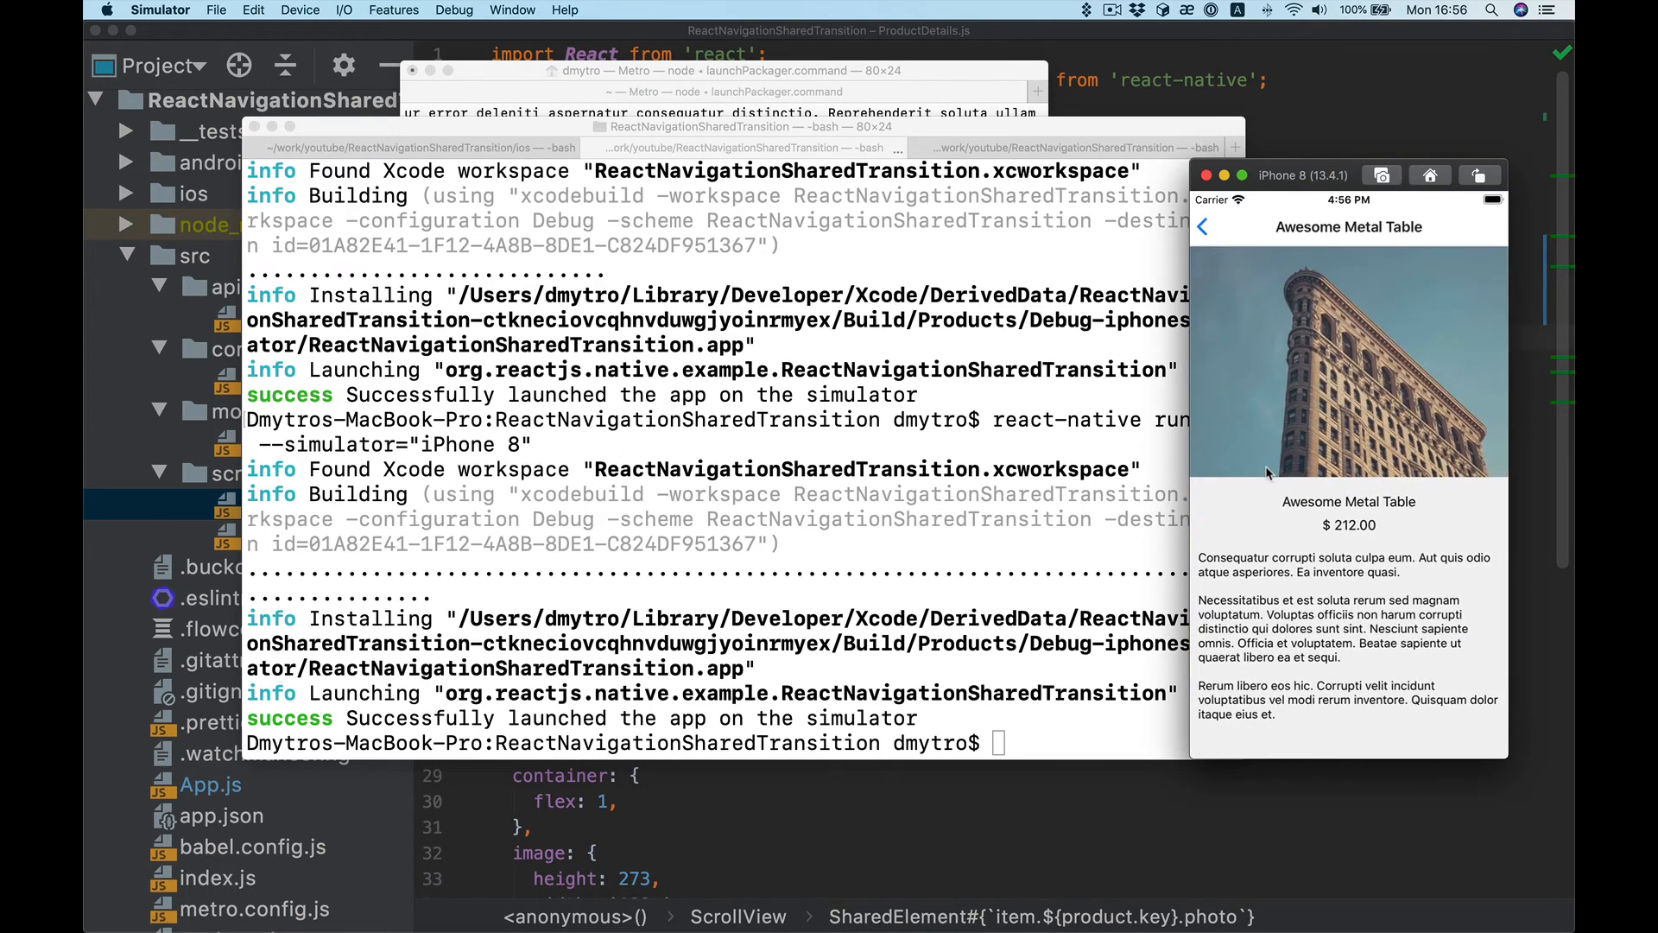
{"action": "left_click", "coordinate": [1202, 227]}
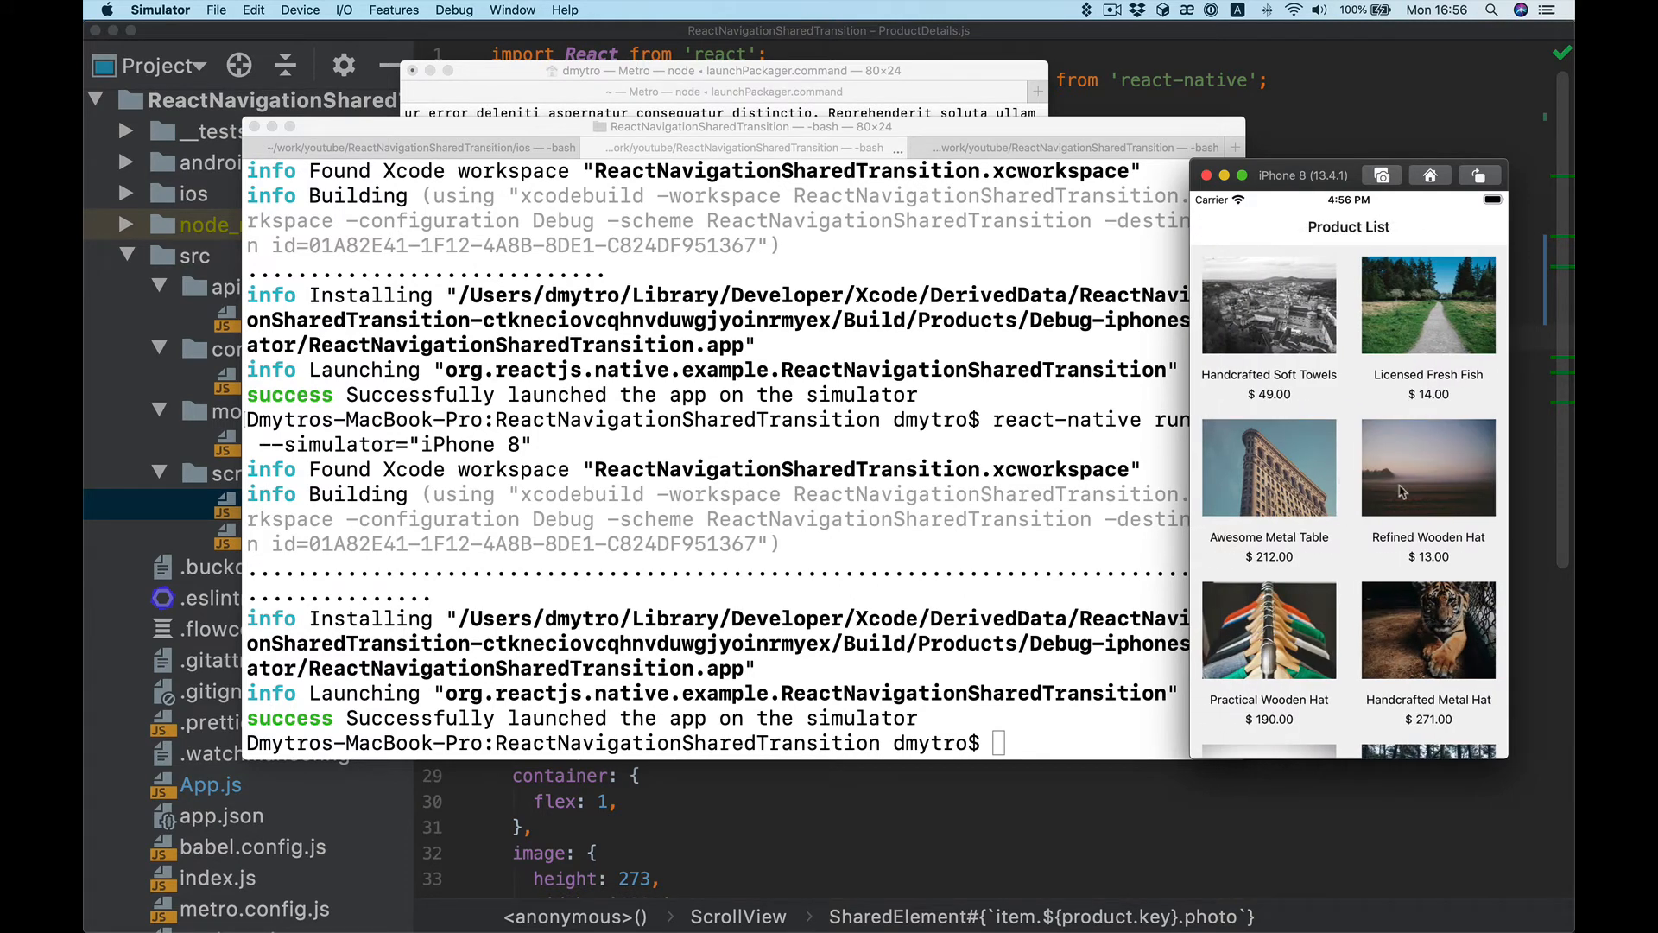
{"action": "left_click", "coordinate": [1427, 631]}
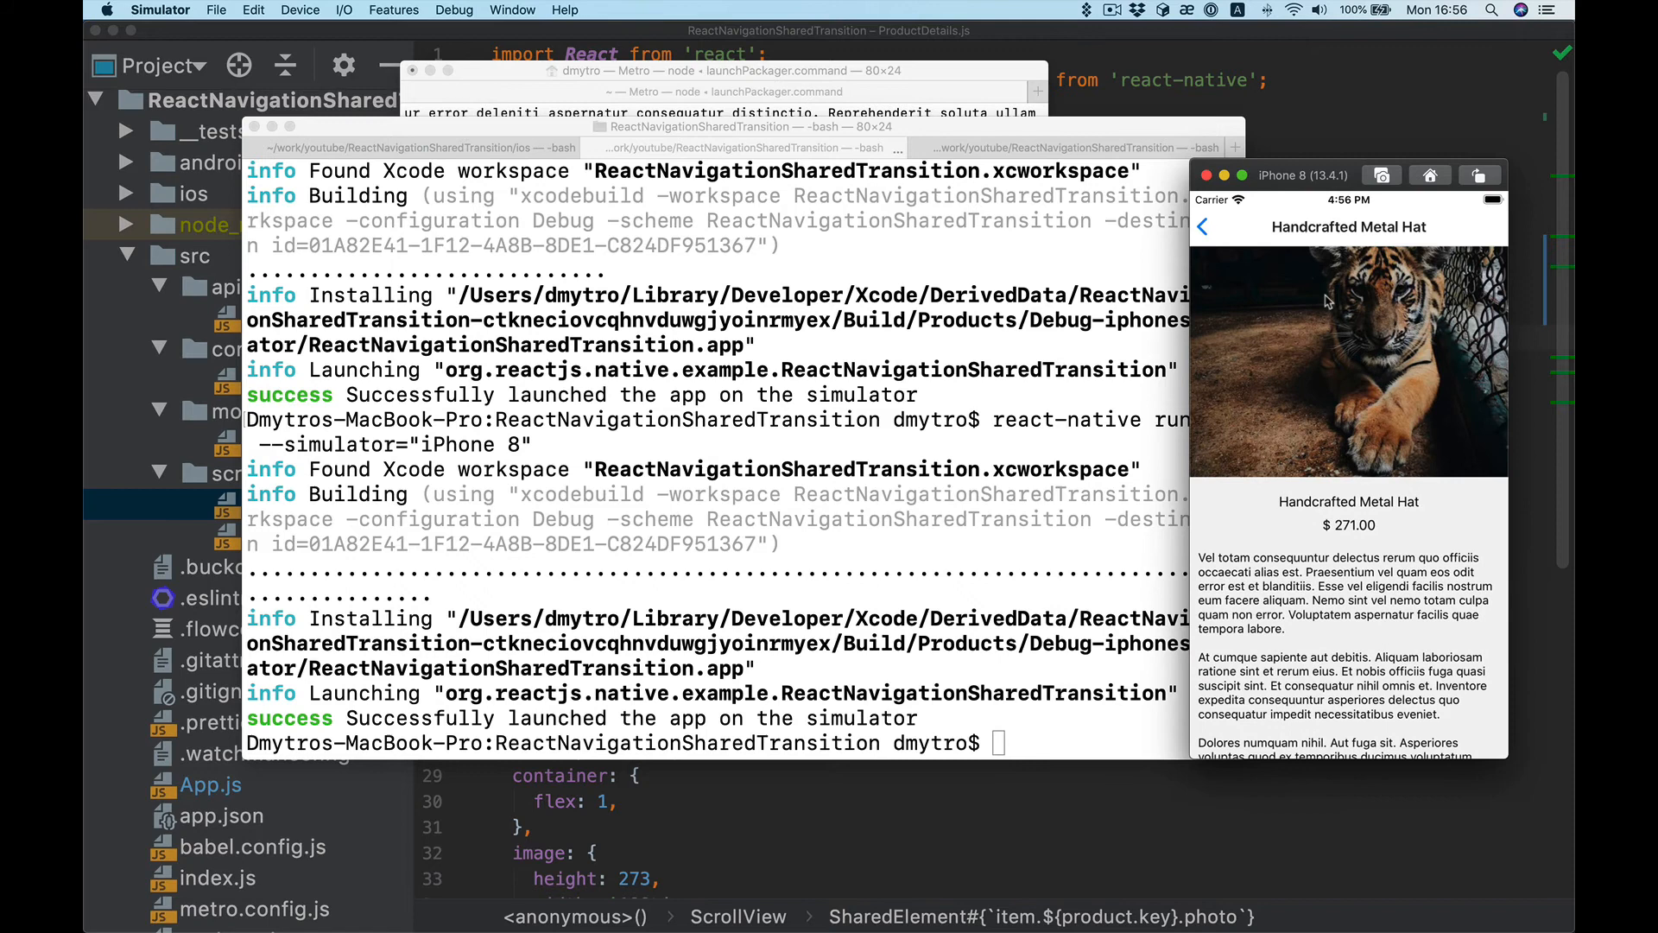
{"action": "left_click", "coordinate": [1202, 226]}
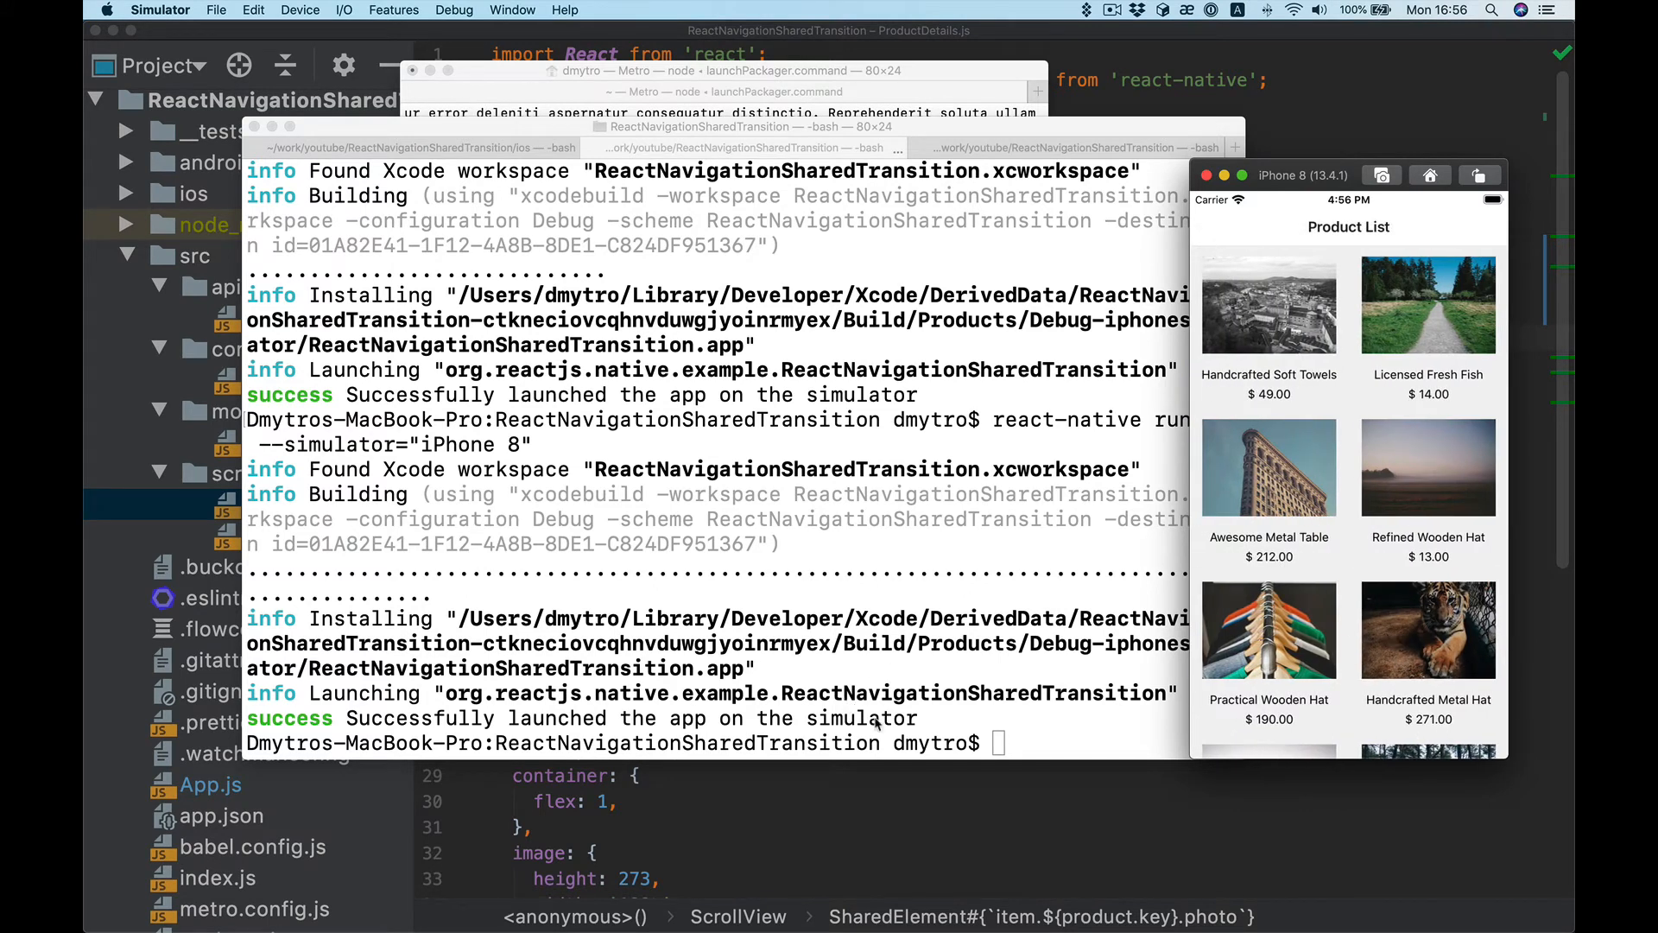
{"action": "mouse_move", "coordinate": [900, 831]}
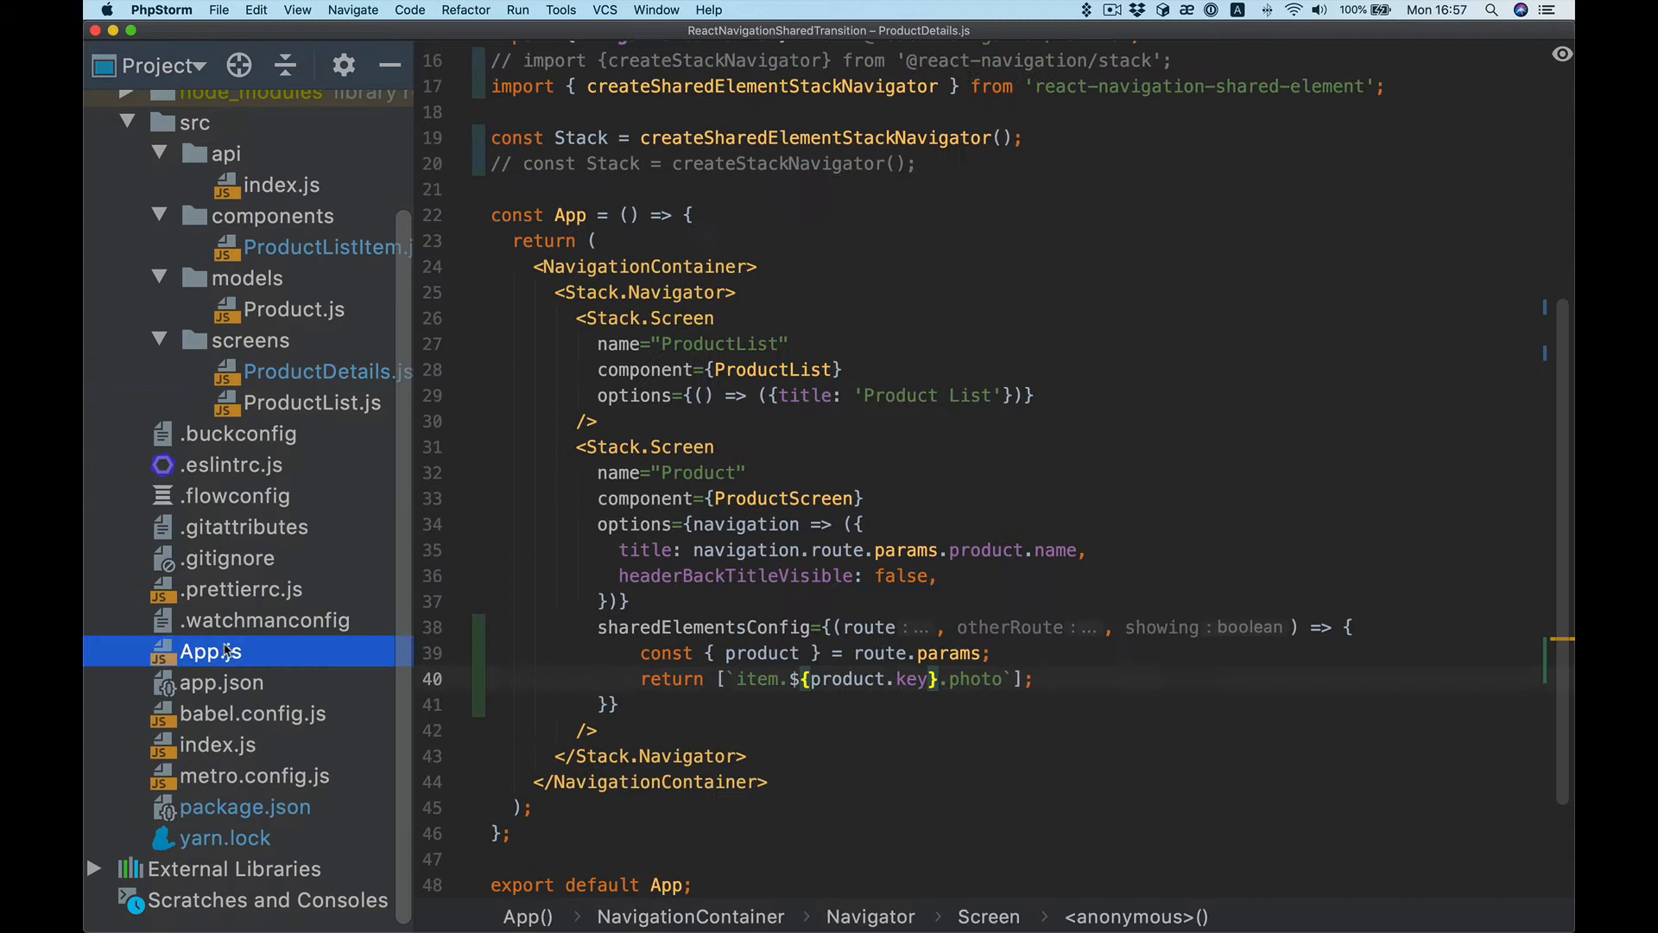
- Return photo, name and price ids for product.key in App.js's sharedElementsConfig
{"action": "left_click", "coordinate": [210, 651]}
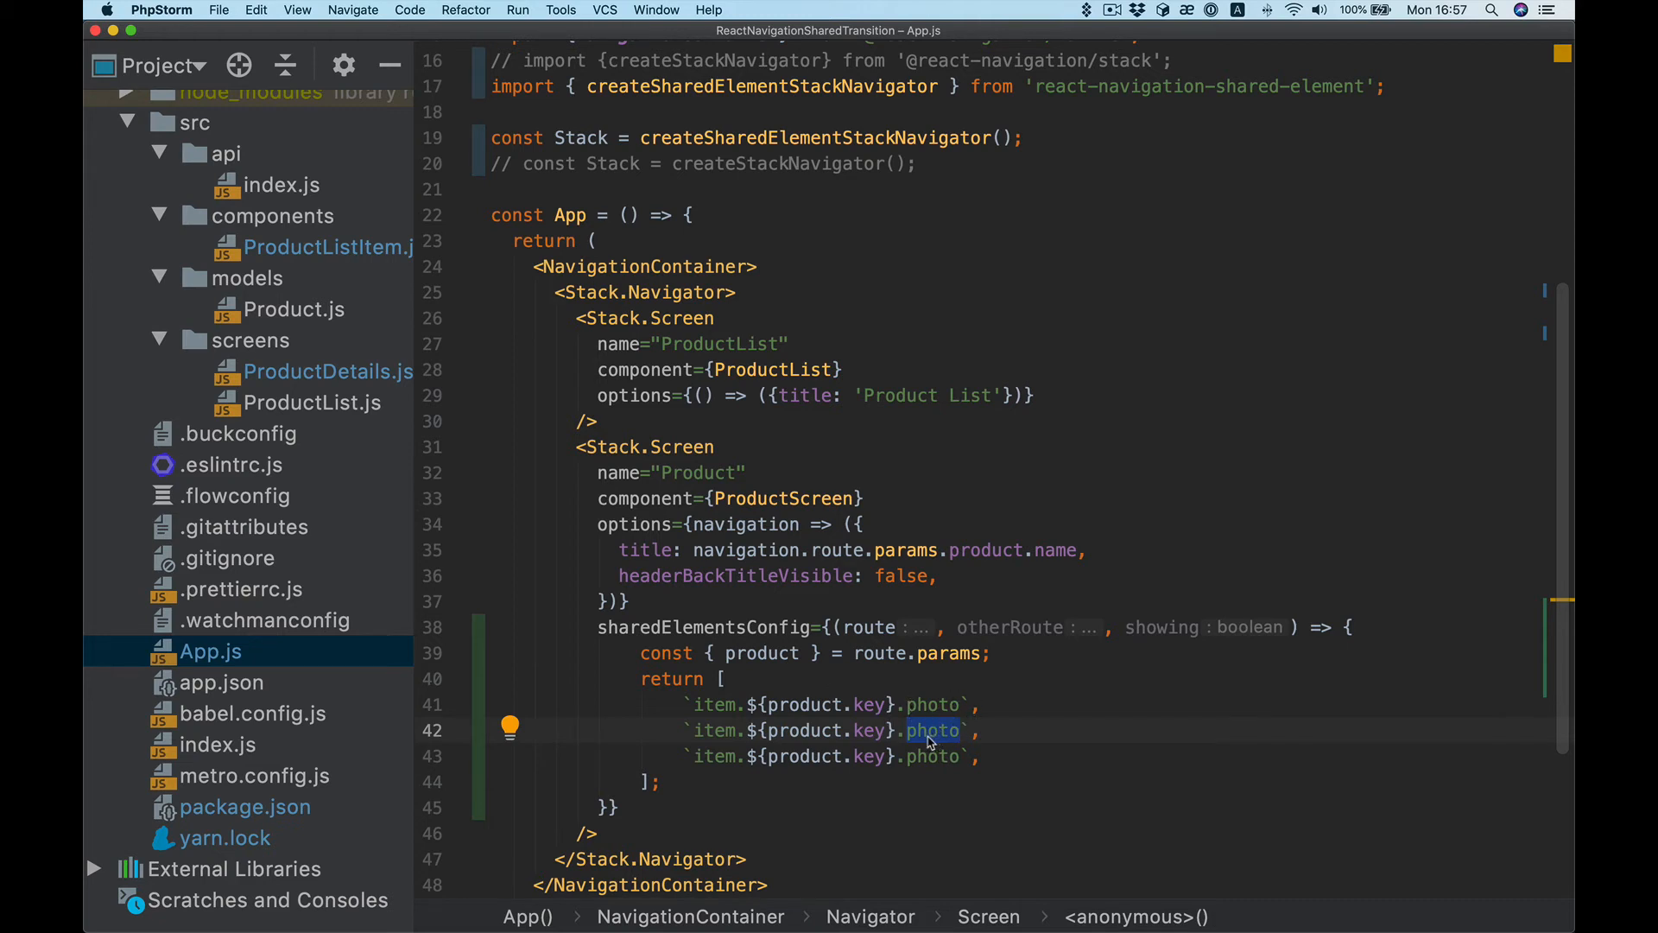
{"action": "type", "text": "name"}
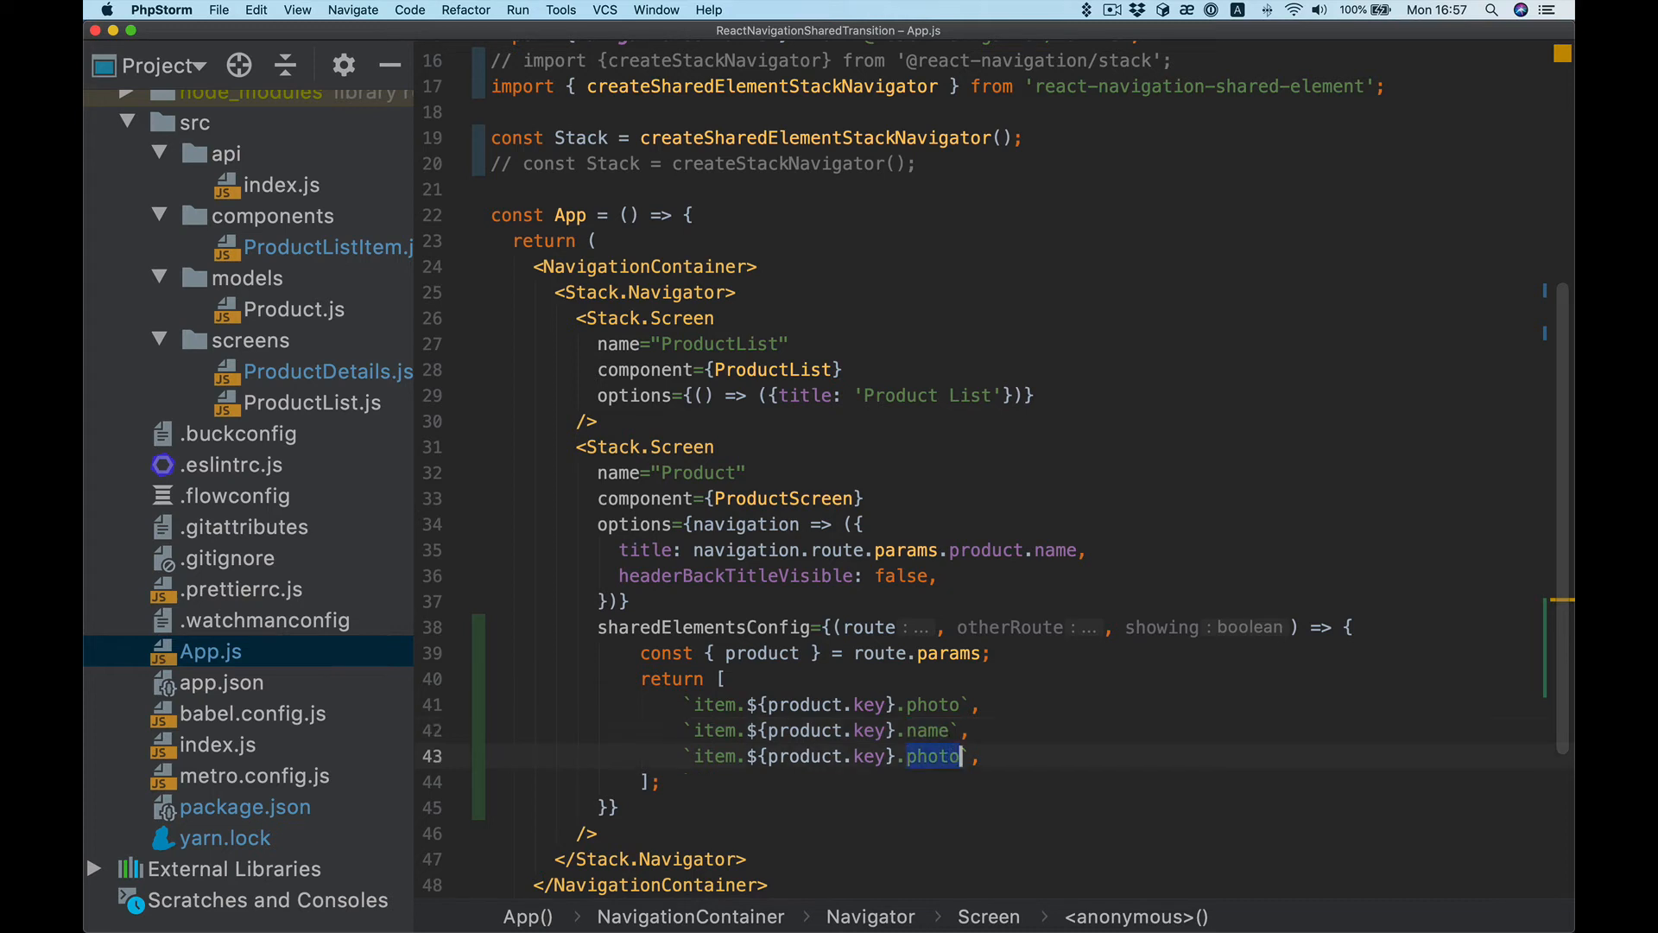
{"action": "type", "text": "price"}
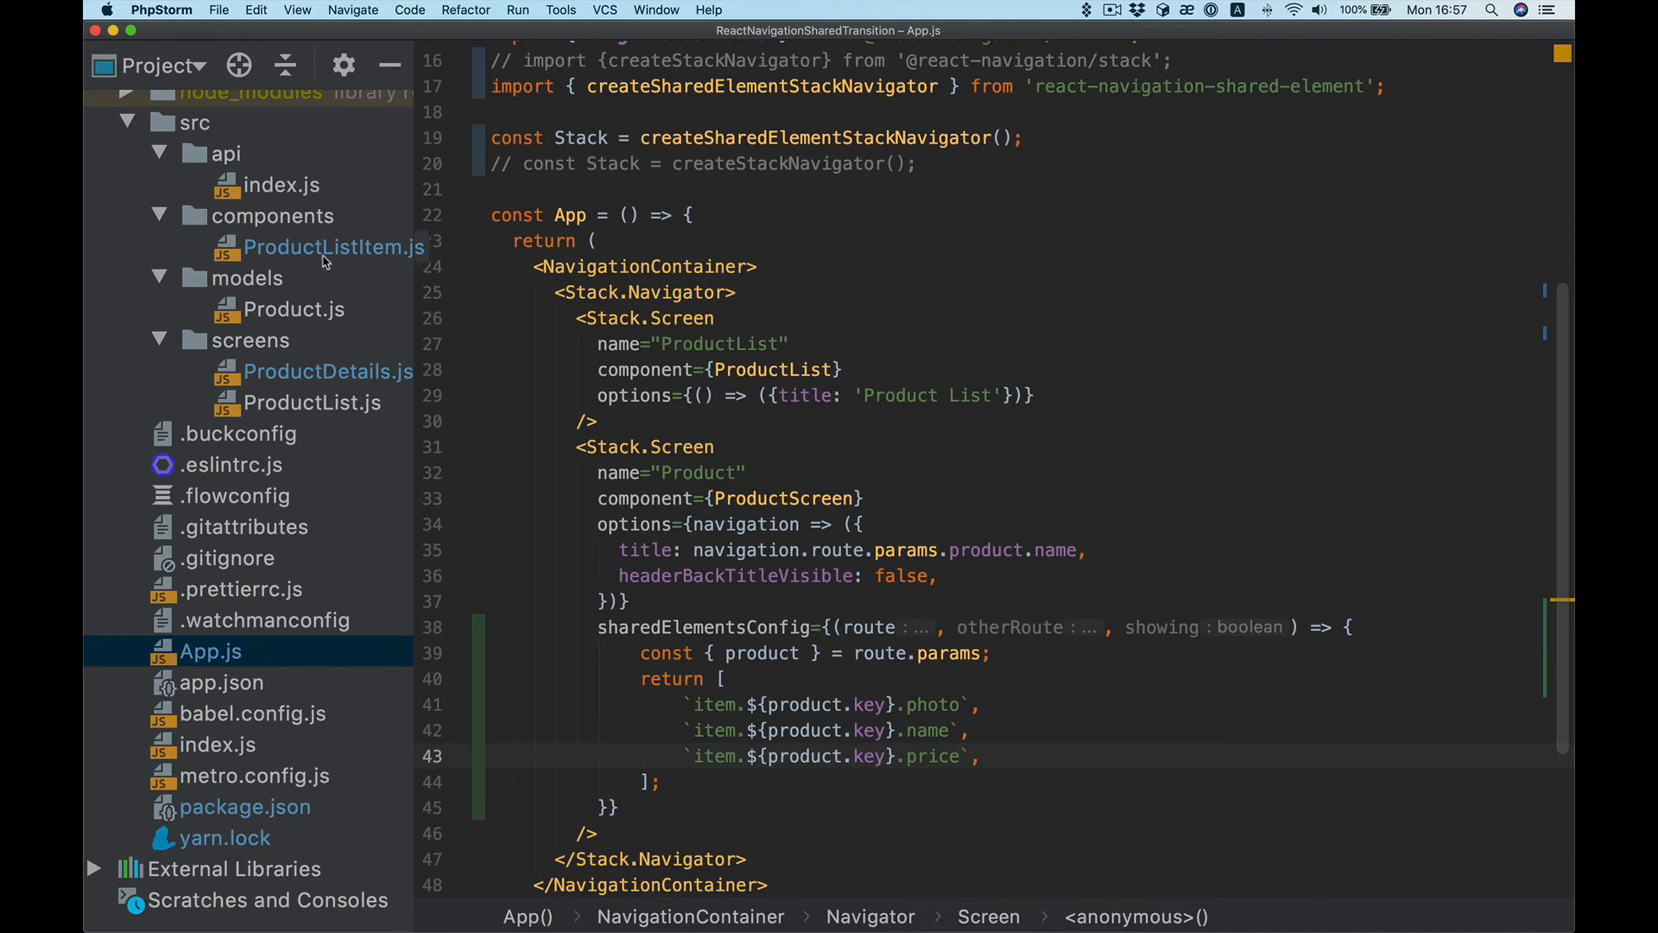
{"action": "left_click", "coordinate": [334, 247]}
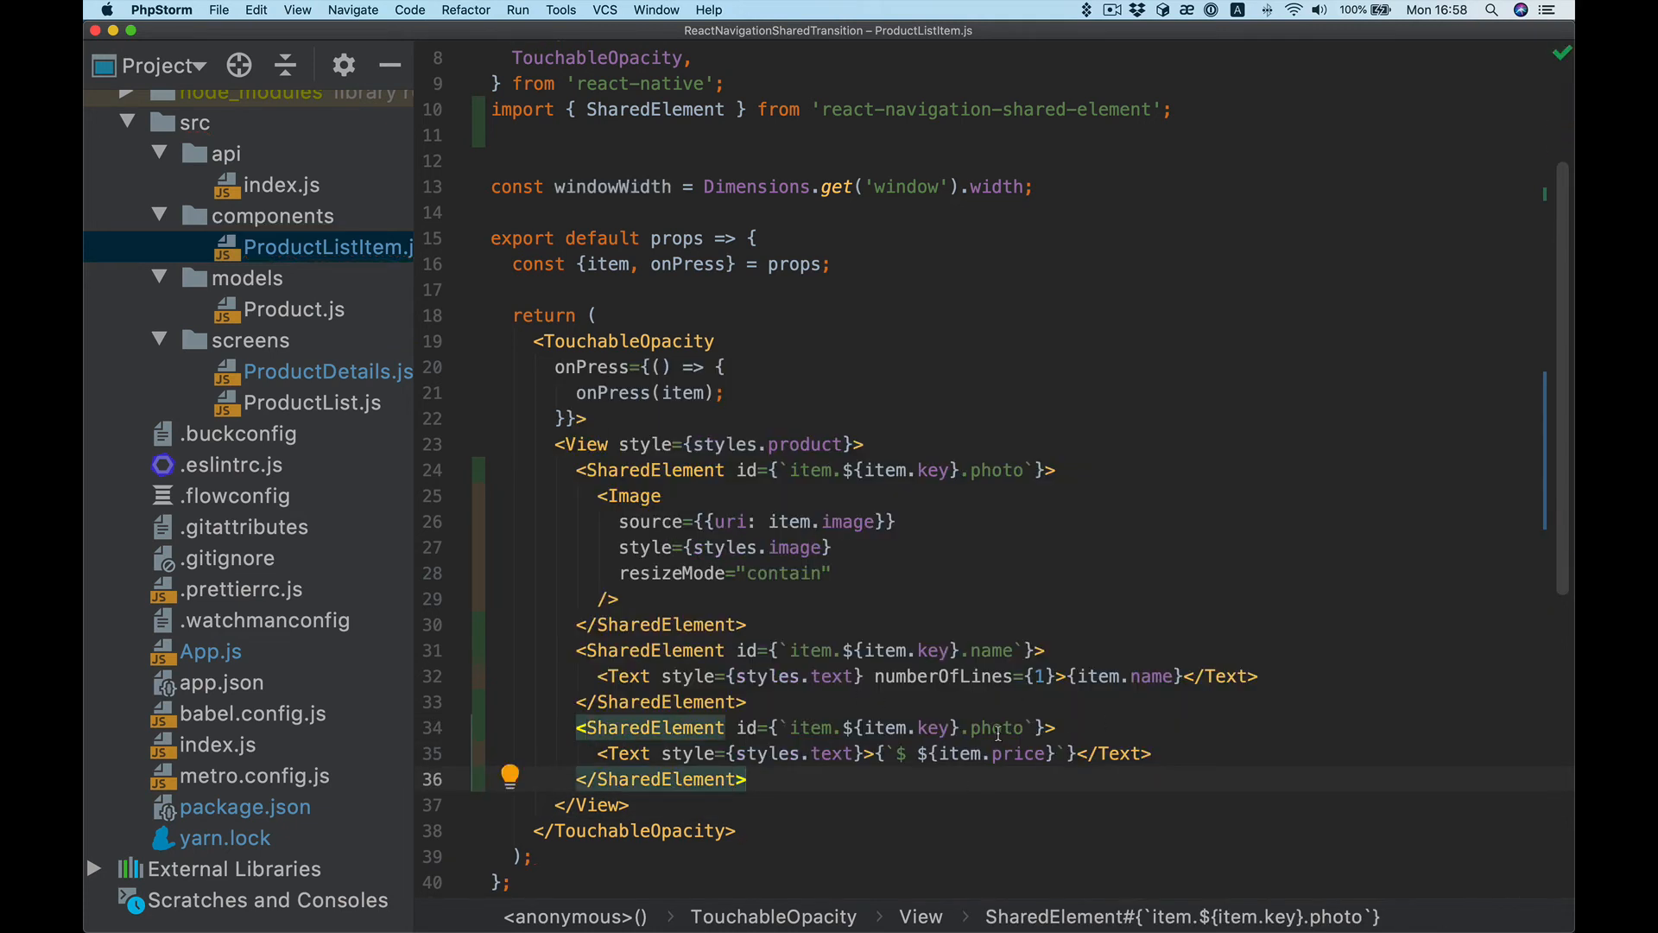
- Key the list item's price SharedElement with an id ending .price
{"action": "type", "text": "price"}
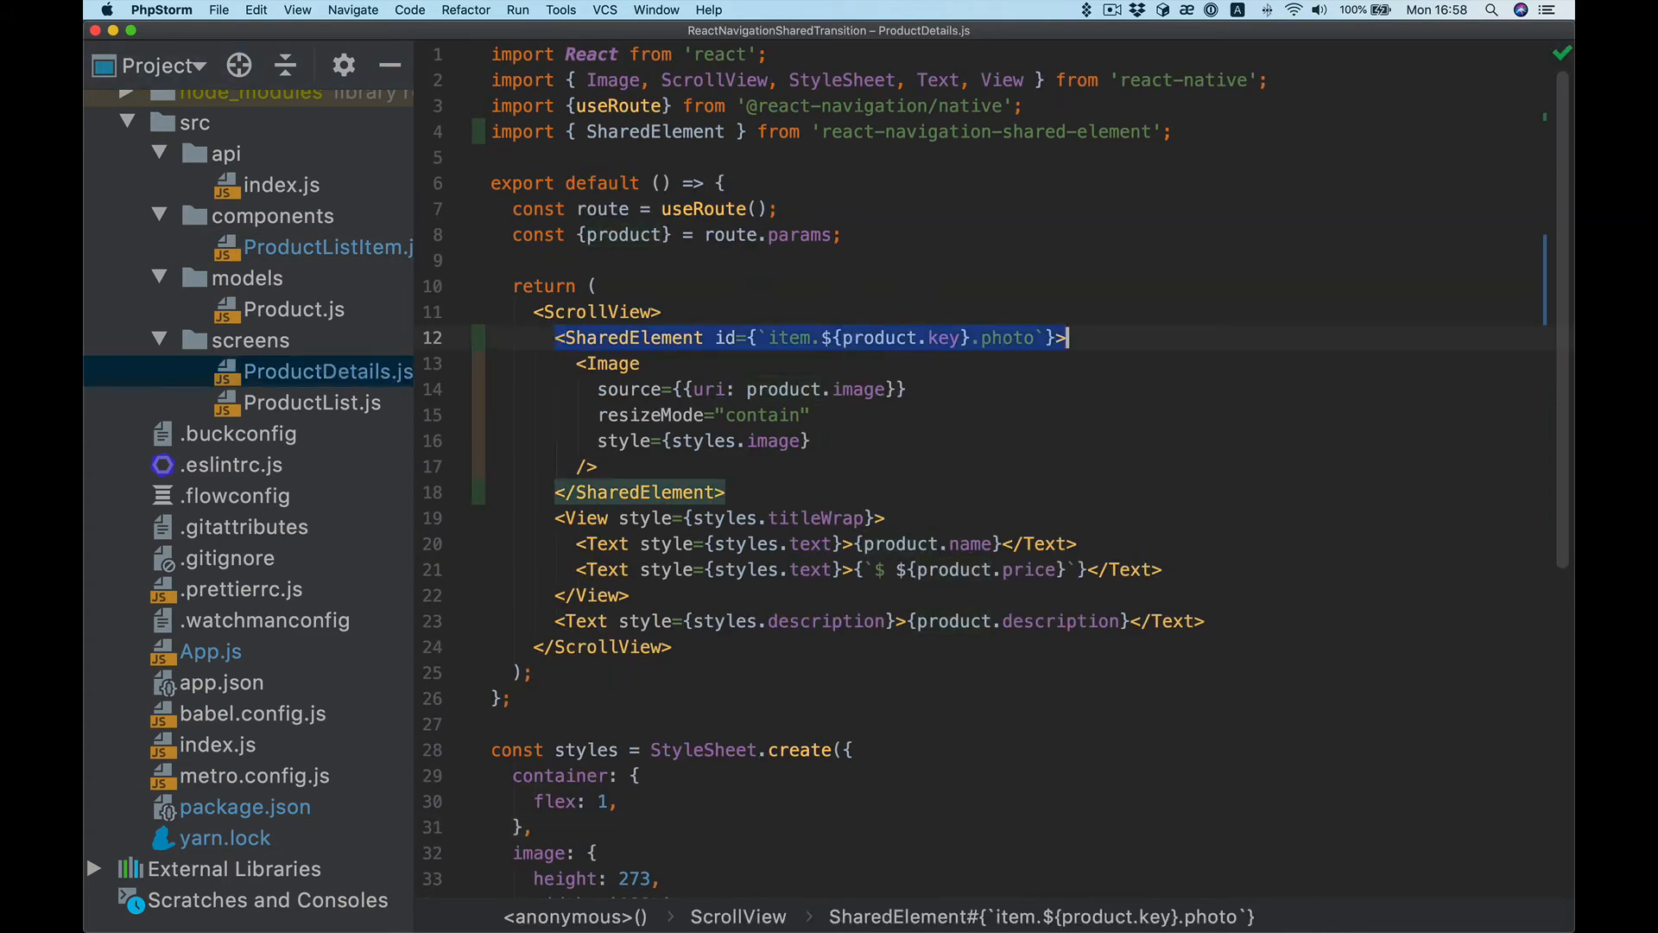
- Wrap the details name and price Texts in SharedElements with ids item.${product.key}.name and .price
{"action": "type", "text": "<SharedElement id={`item.${product.key}.photo`}>"}
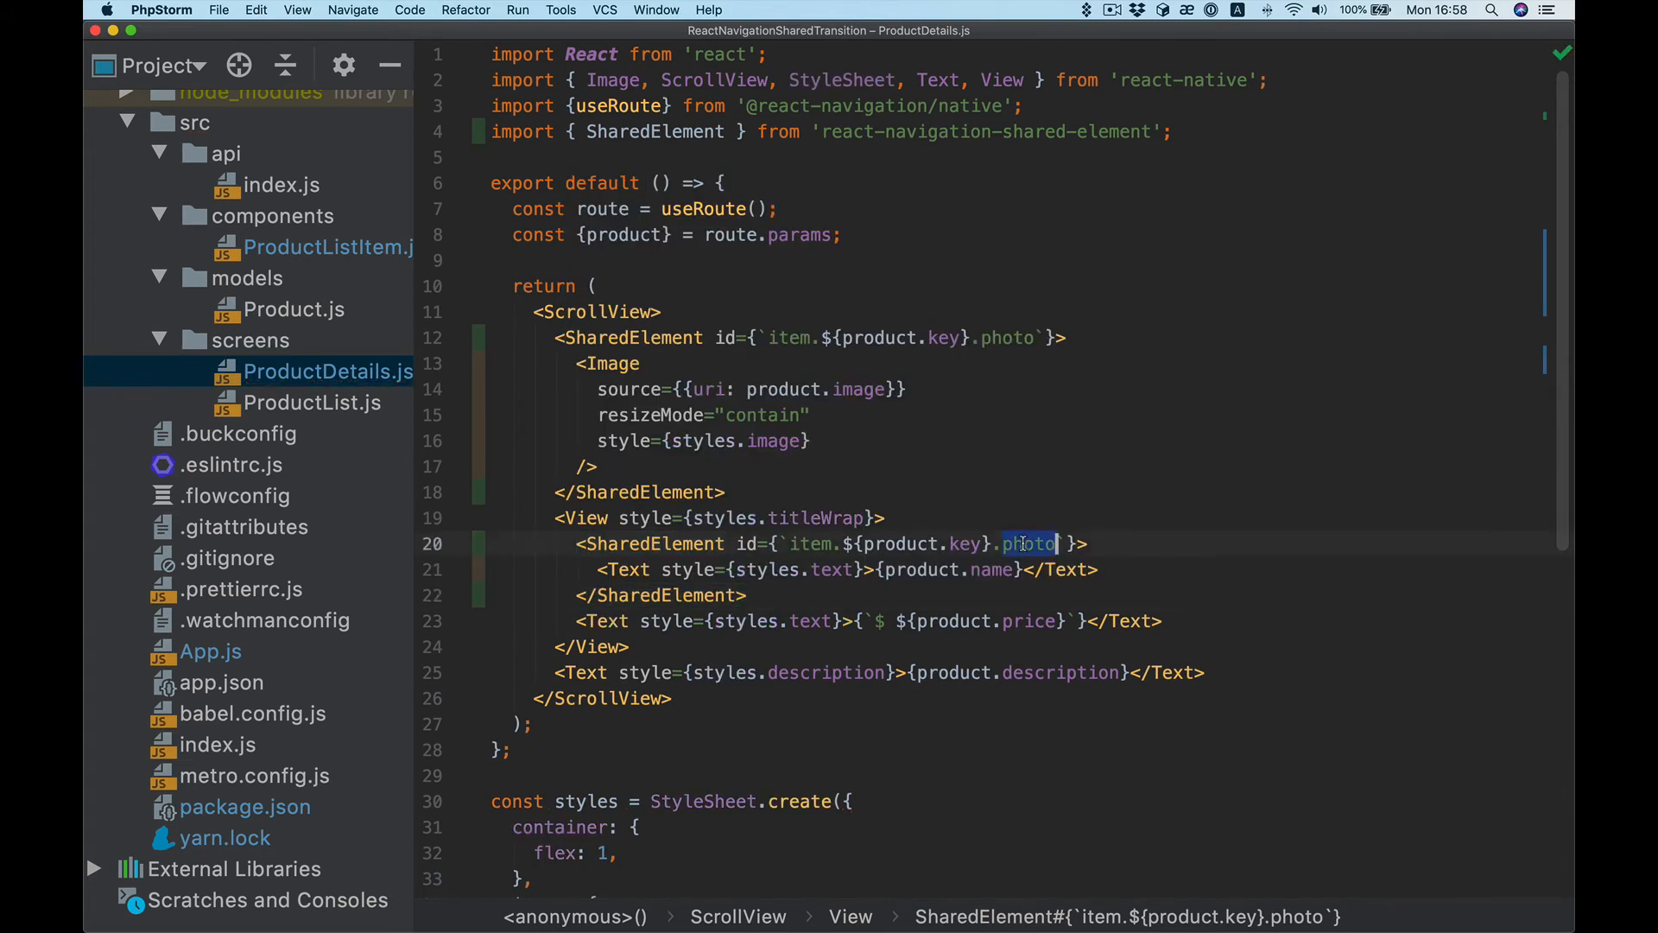
{"action": "type", "text": "name"}
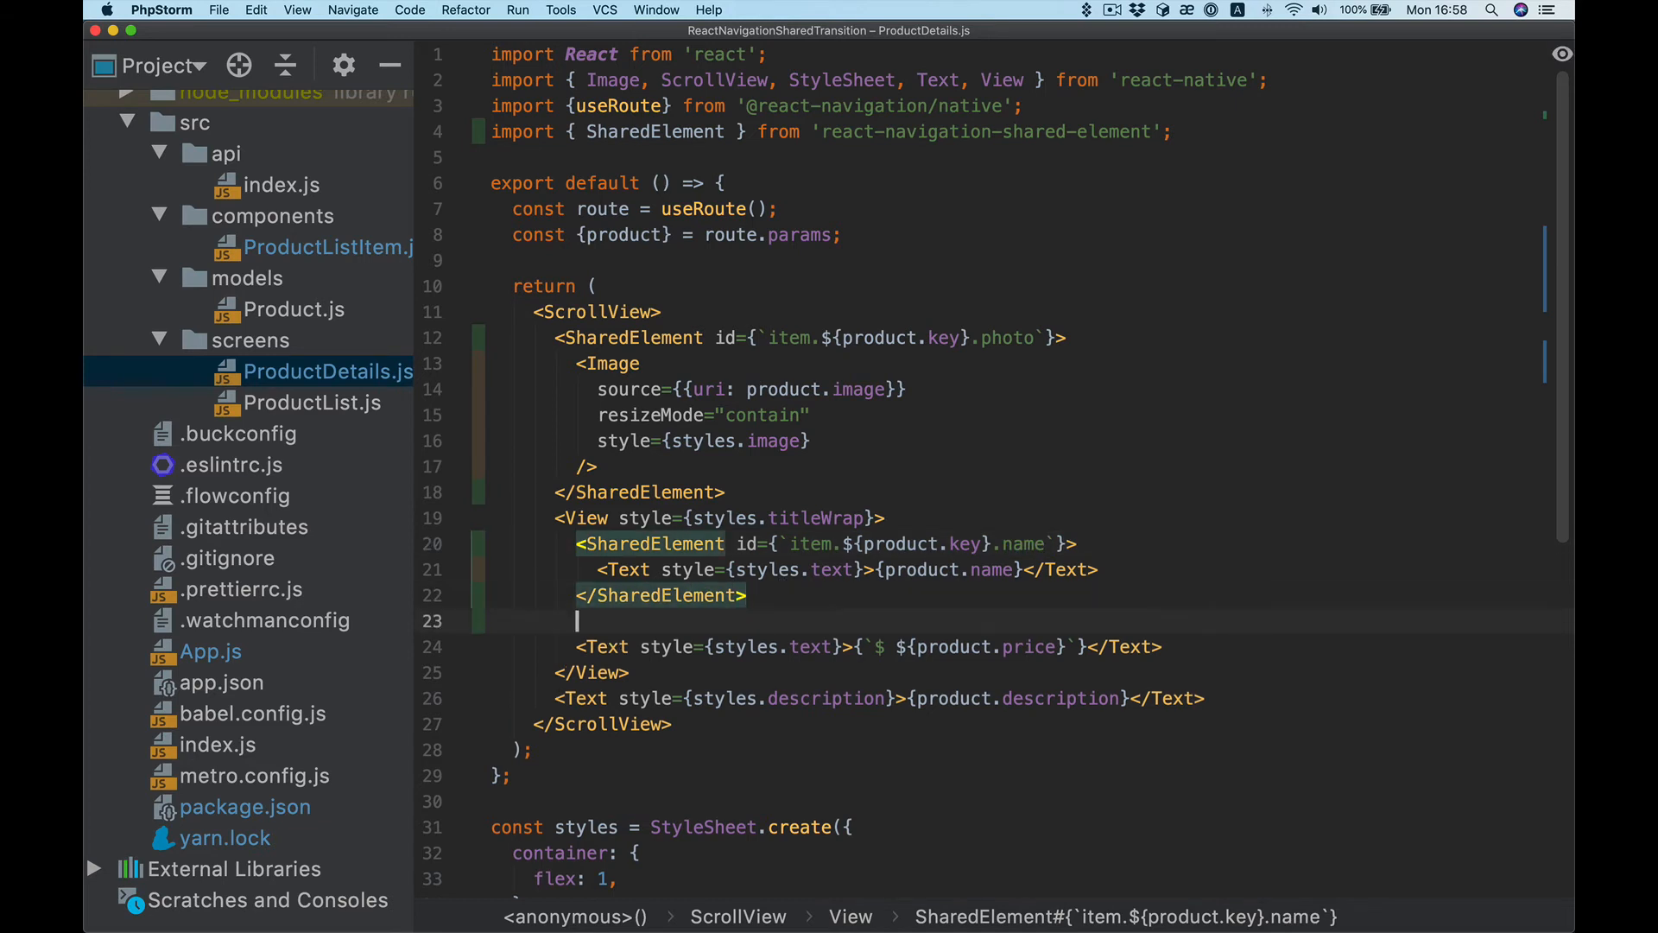
{"action": "type", "text": "<SharedElement id={`item.${product.key}.photo`}>"}
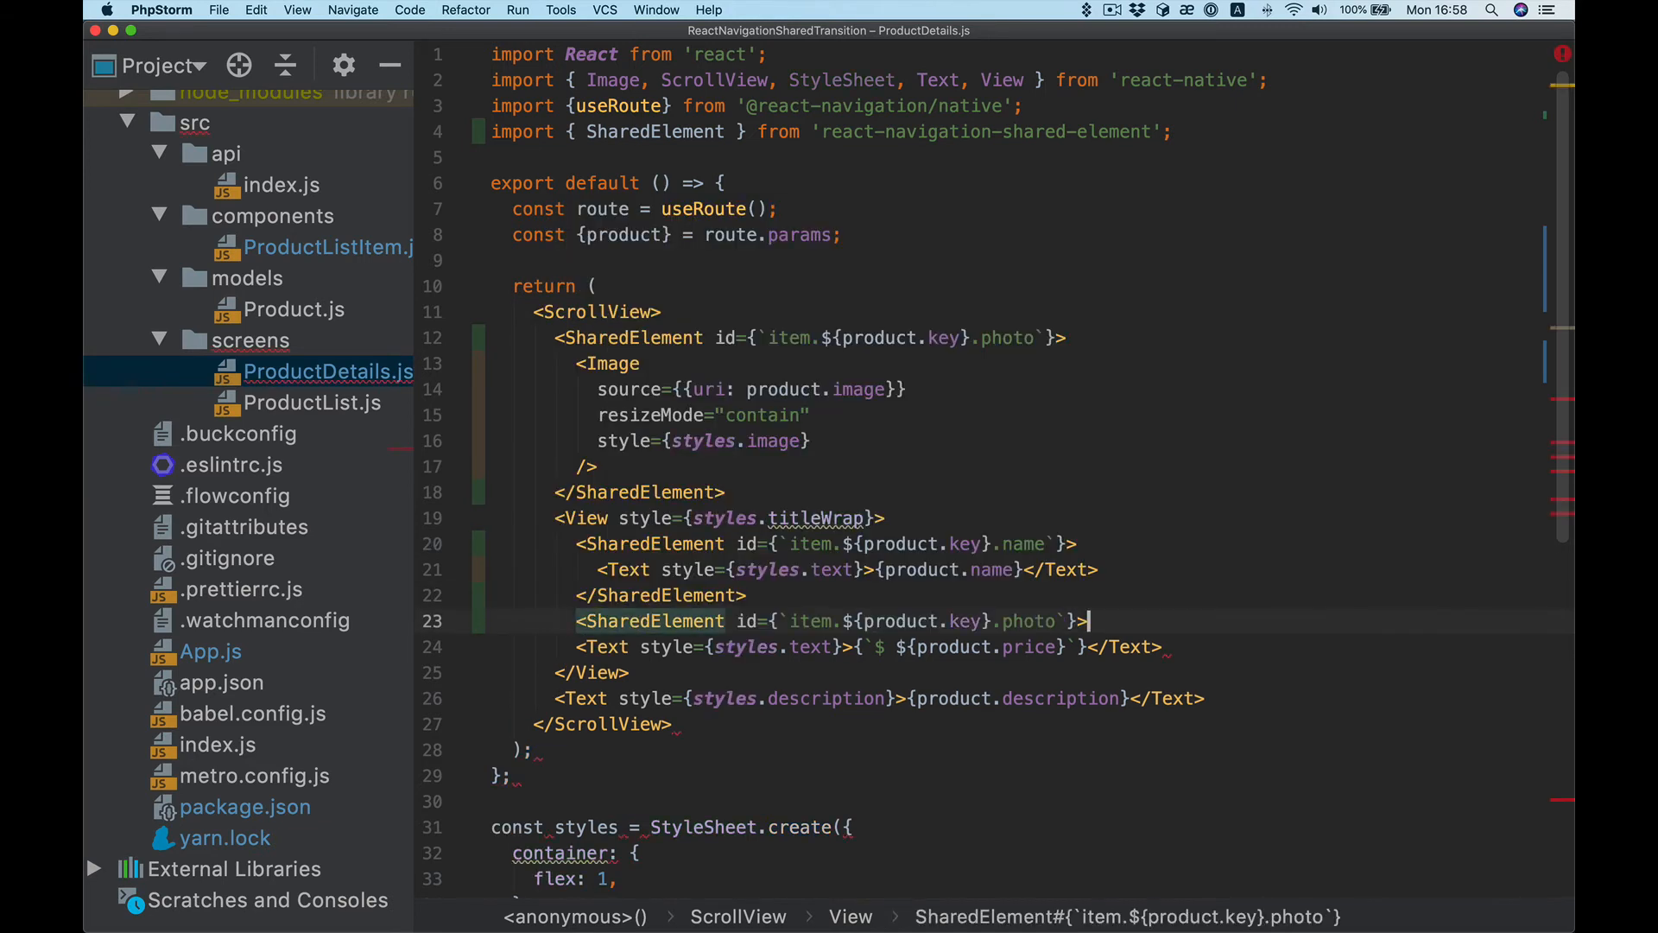
{"action": "double_click", "coordinate": [1026, 620]}
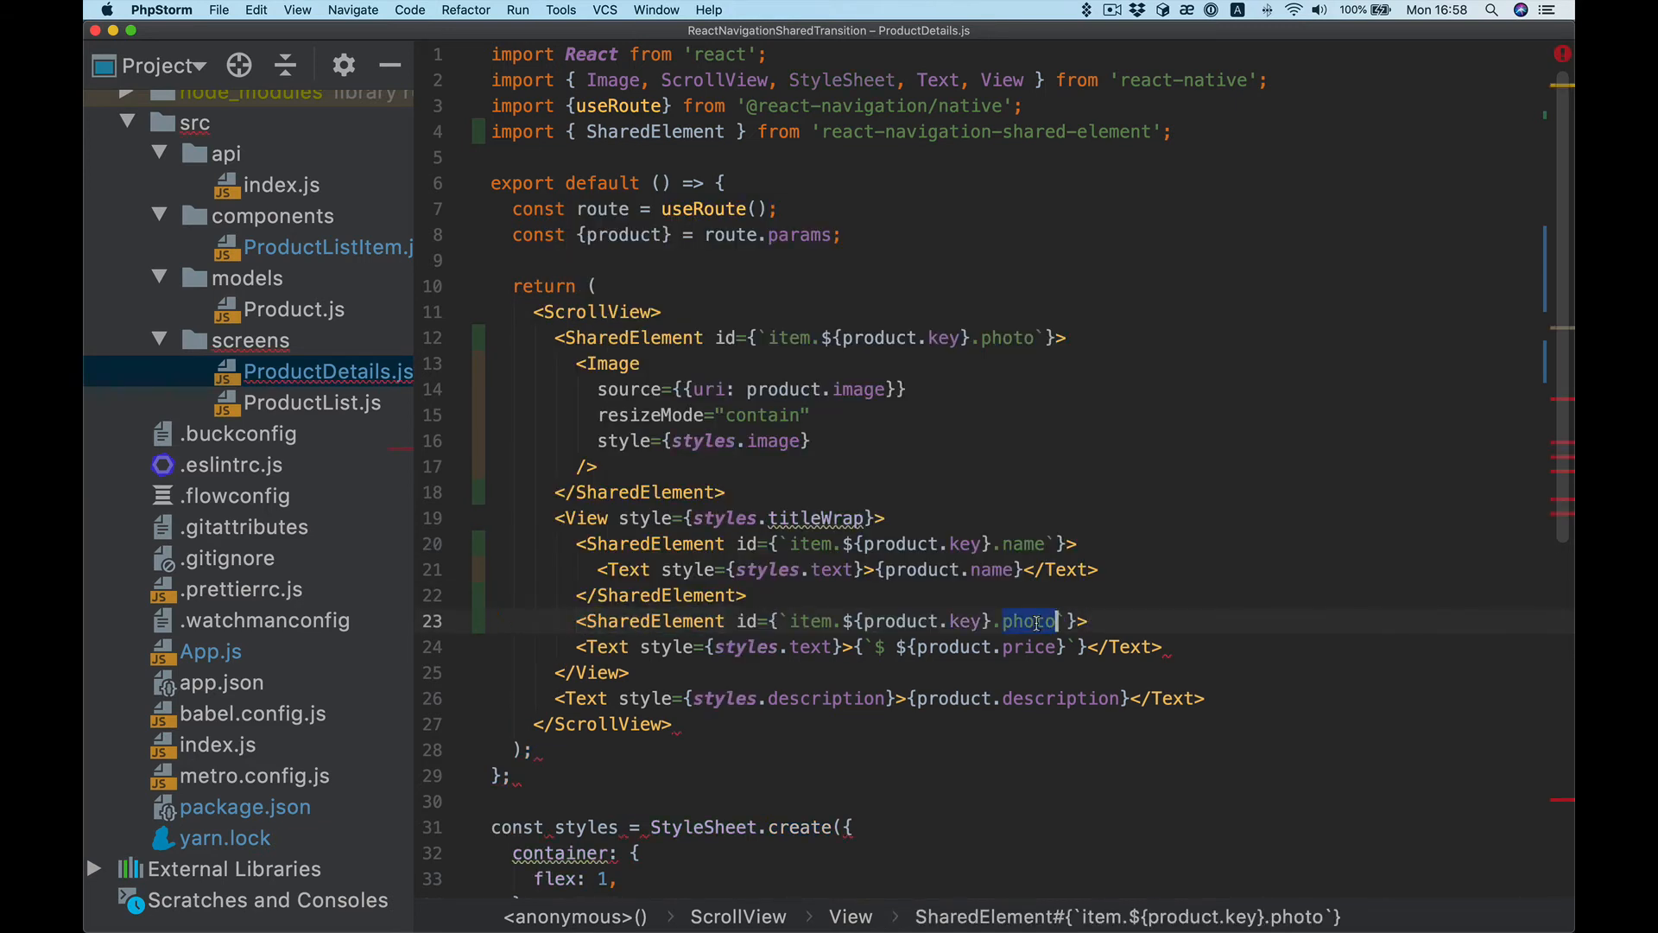
{"action": "type", "text": "price"}
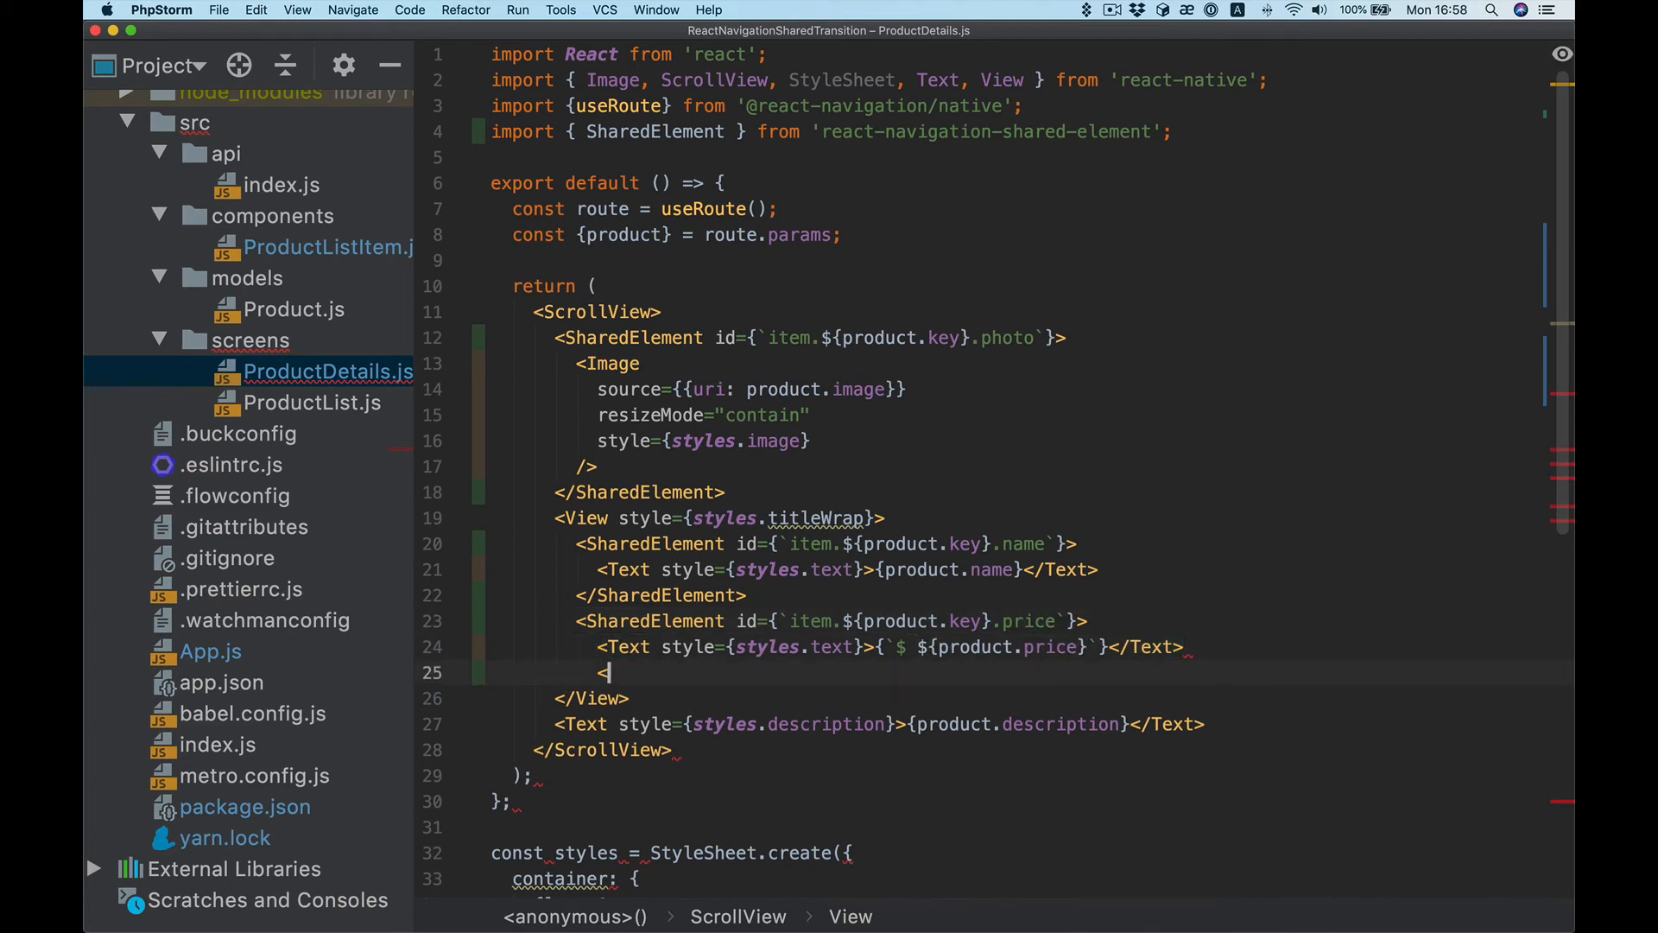
{"action": "type", "text": "/SharedElement>"}
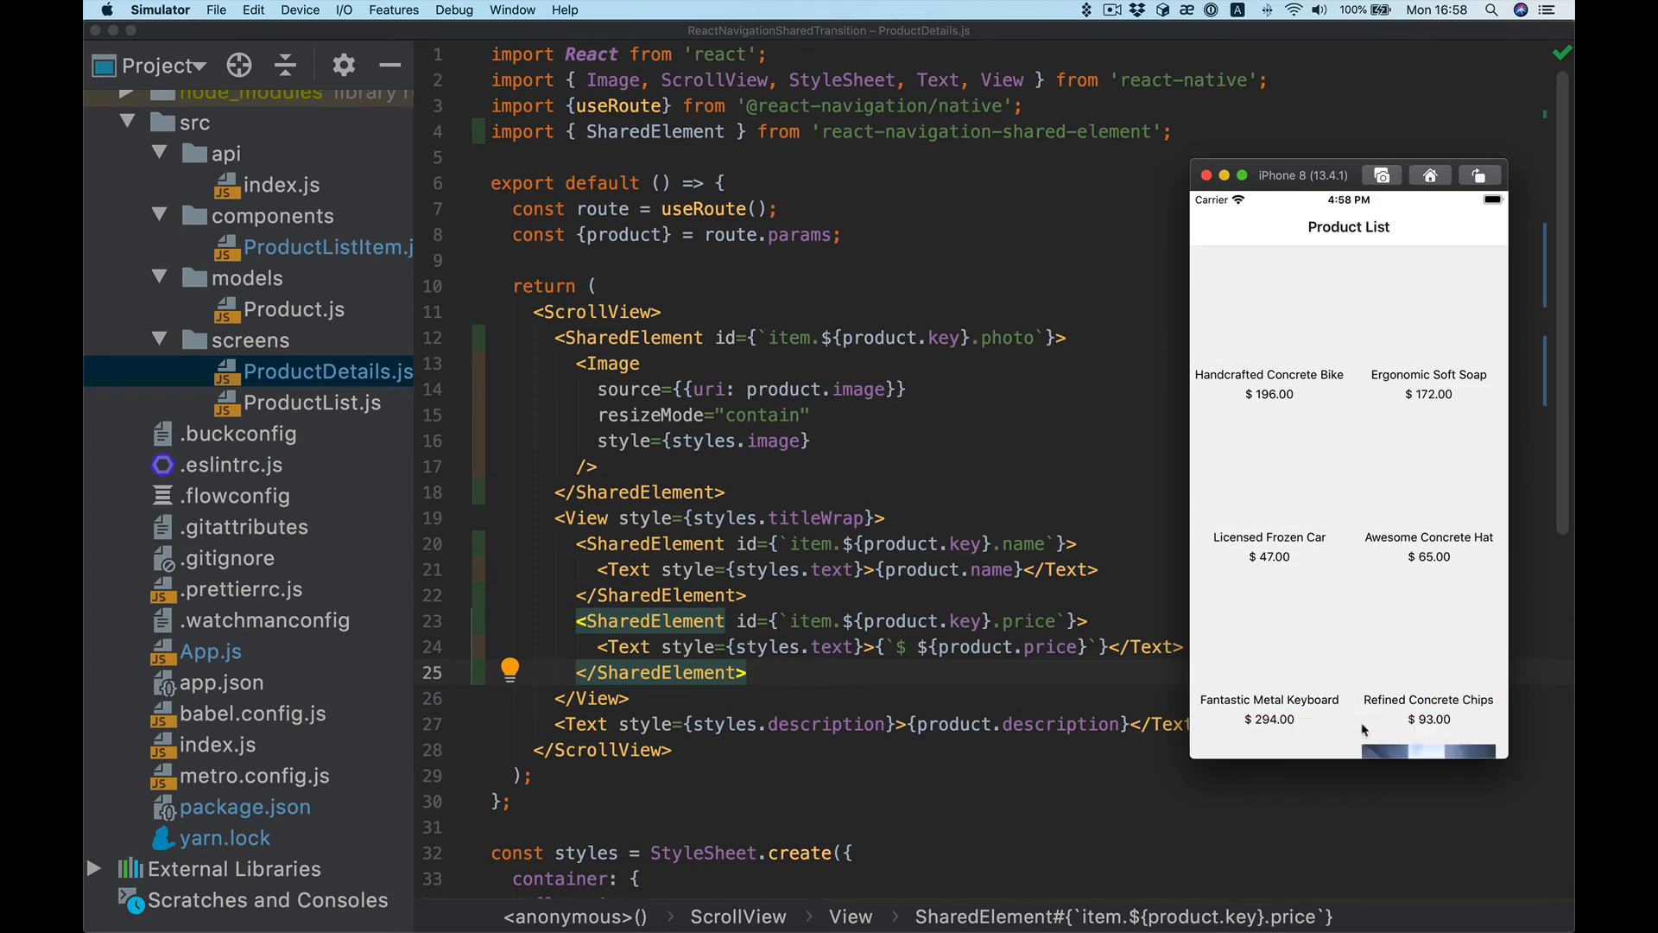
- Open Awesome Concrete Hat and Licensed Frozen Car details and return, checking the photo, name and price transitions
{"action": "scroll", "scroll_direction": "down", "scroll_amount": 3}
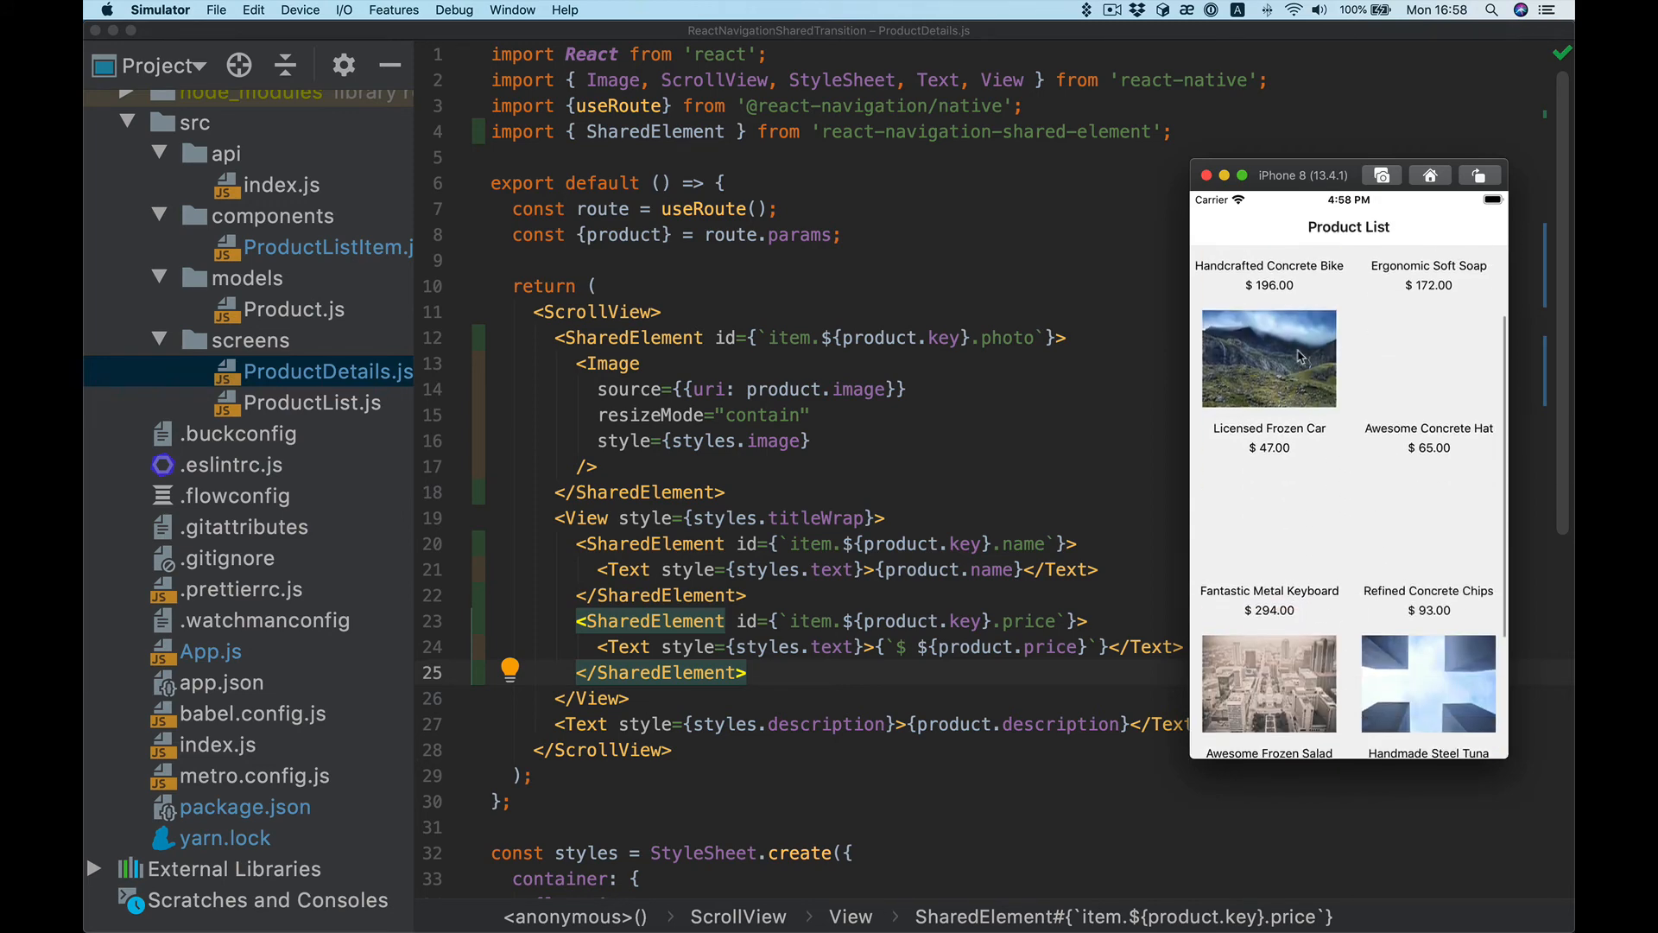
{"action": "left_click", "coordinate": [1270, 358]}
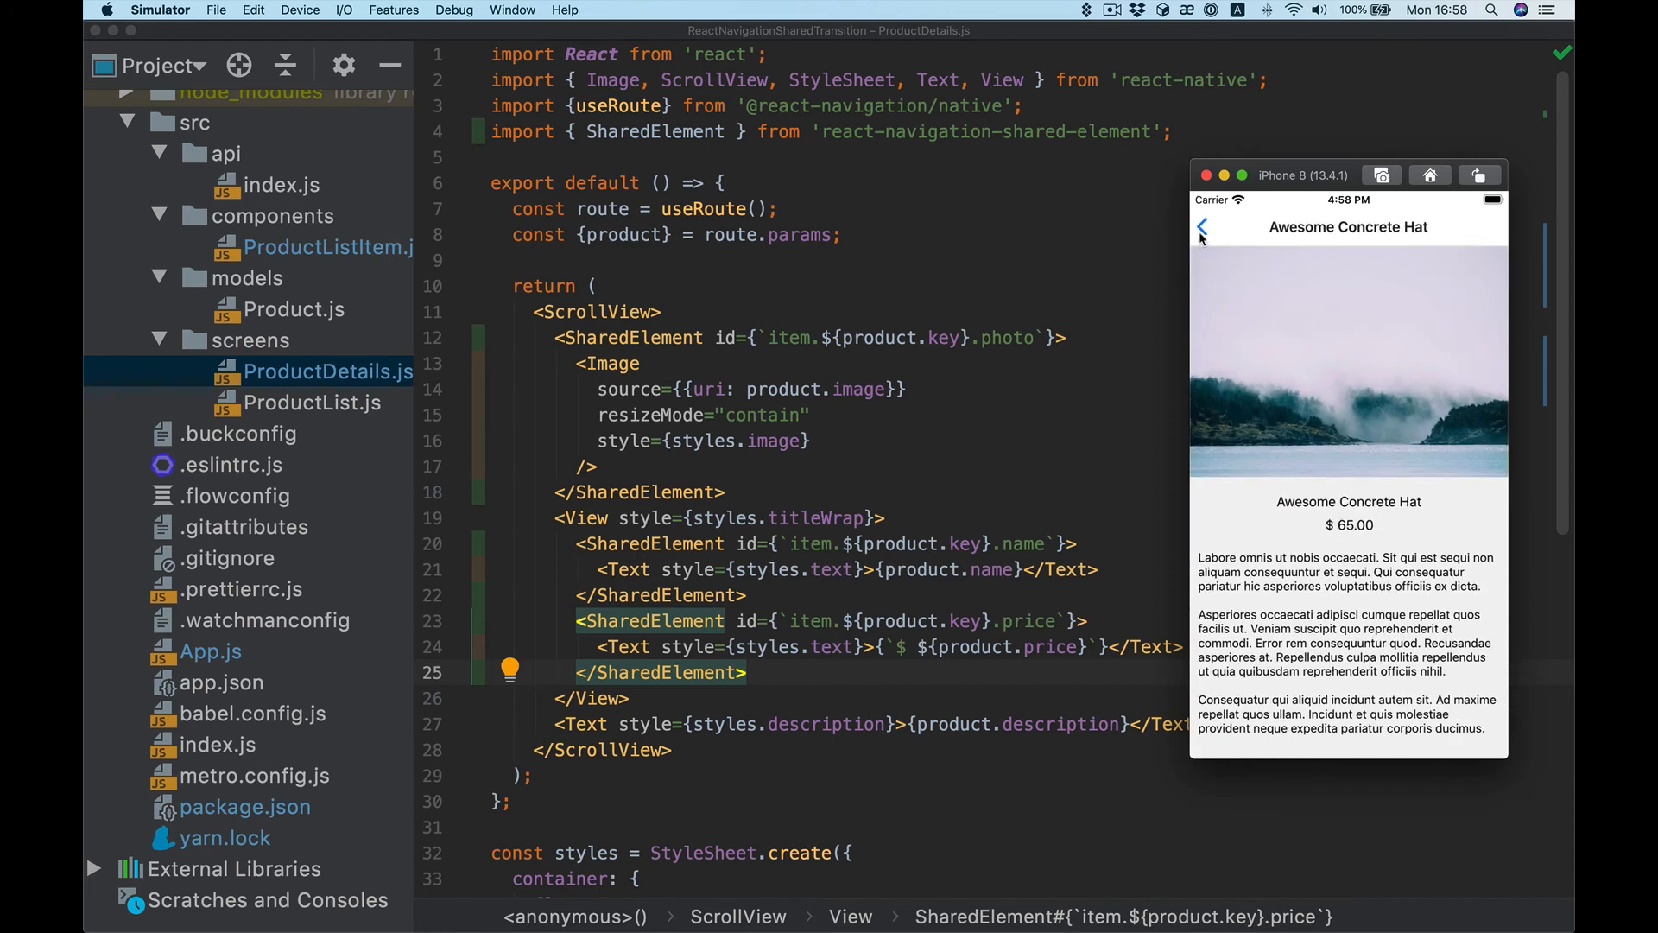
{"action": "left_click", "coordinate": [1202, 226]}
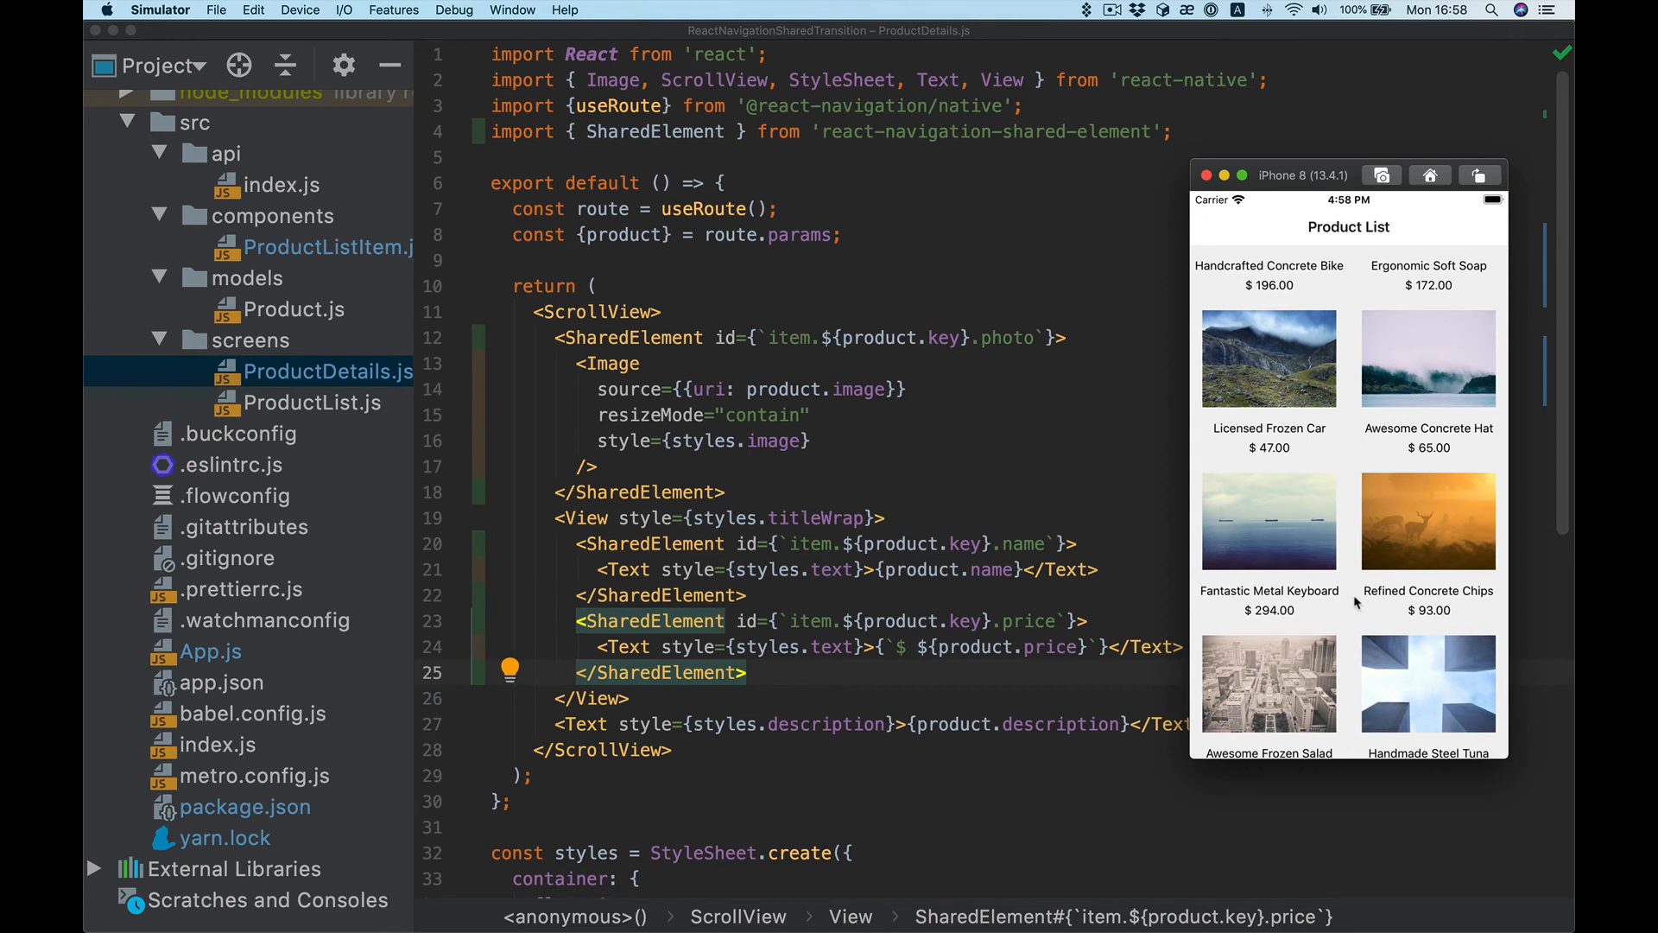
{"action": "scroll", "scroll_direction": "down", "scroll_amount": 3}
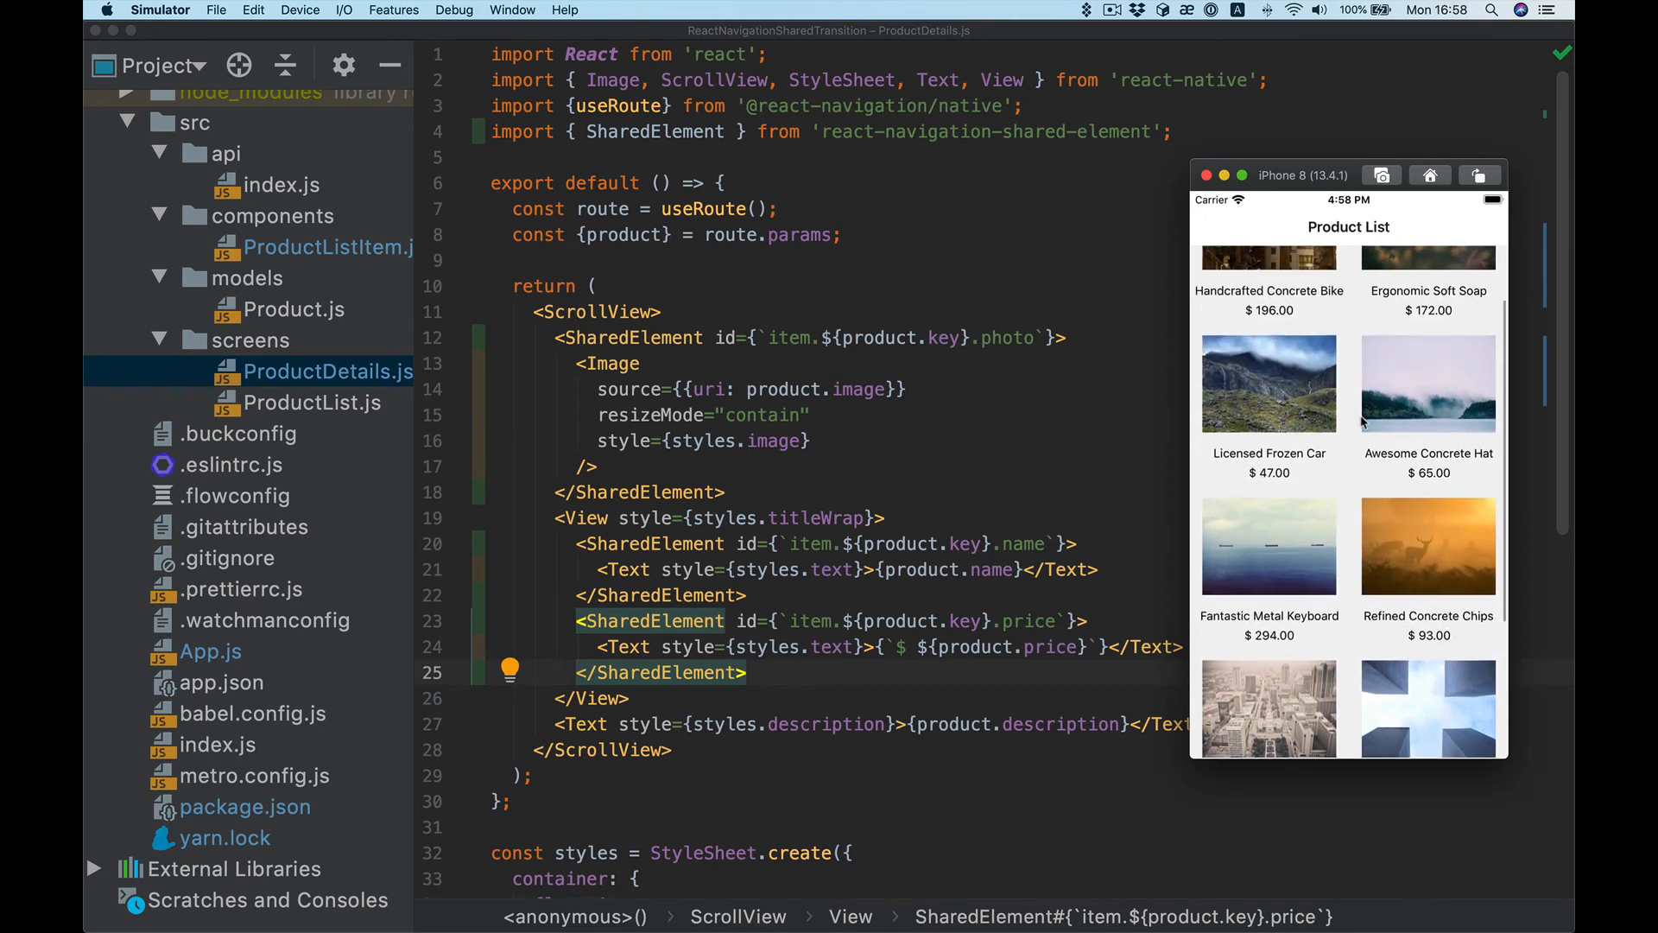
{"action": "mouse_move", "coordinate": [1358, 423]}
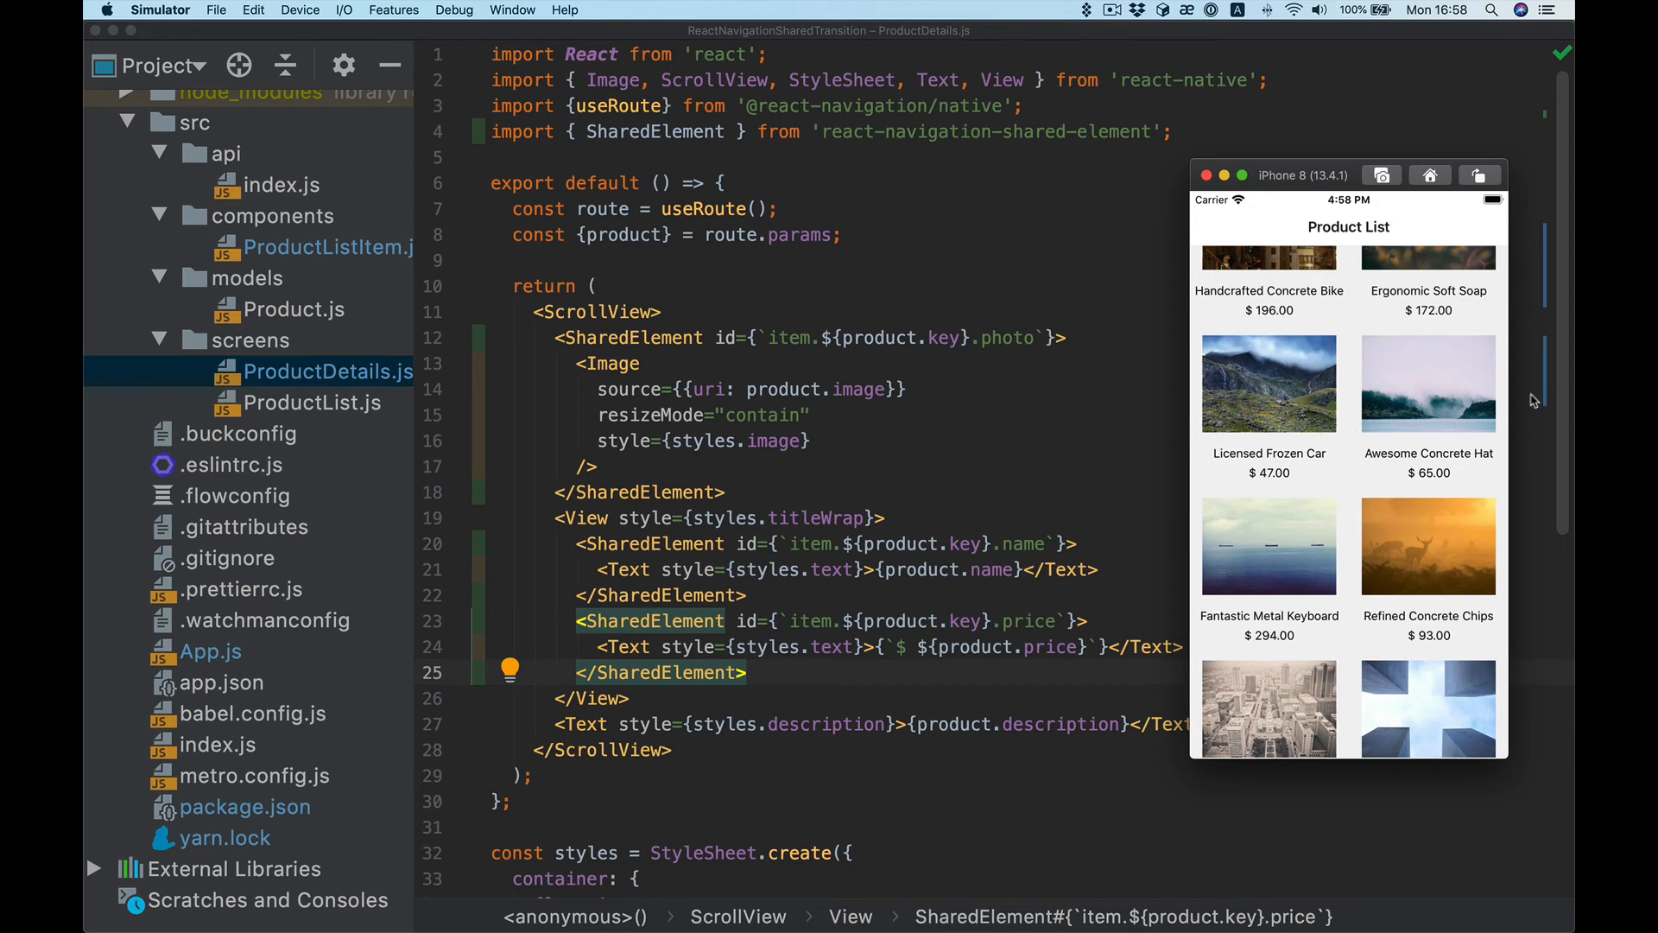
{"action": "left_click", "coordinate": [1269, 384]}
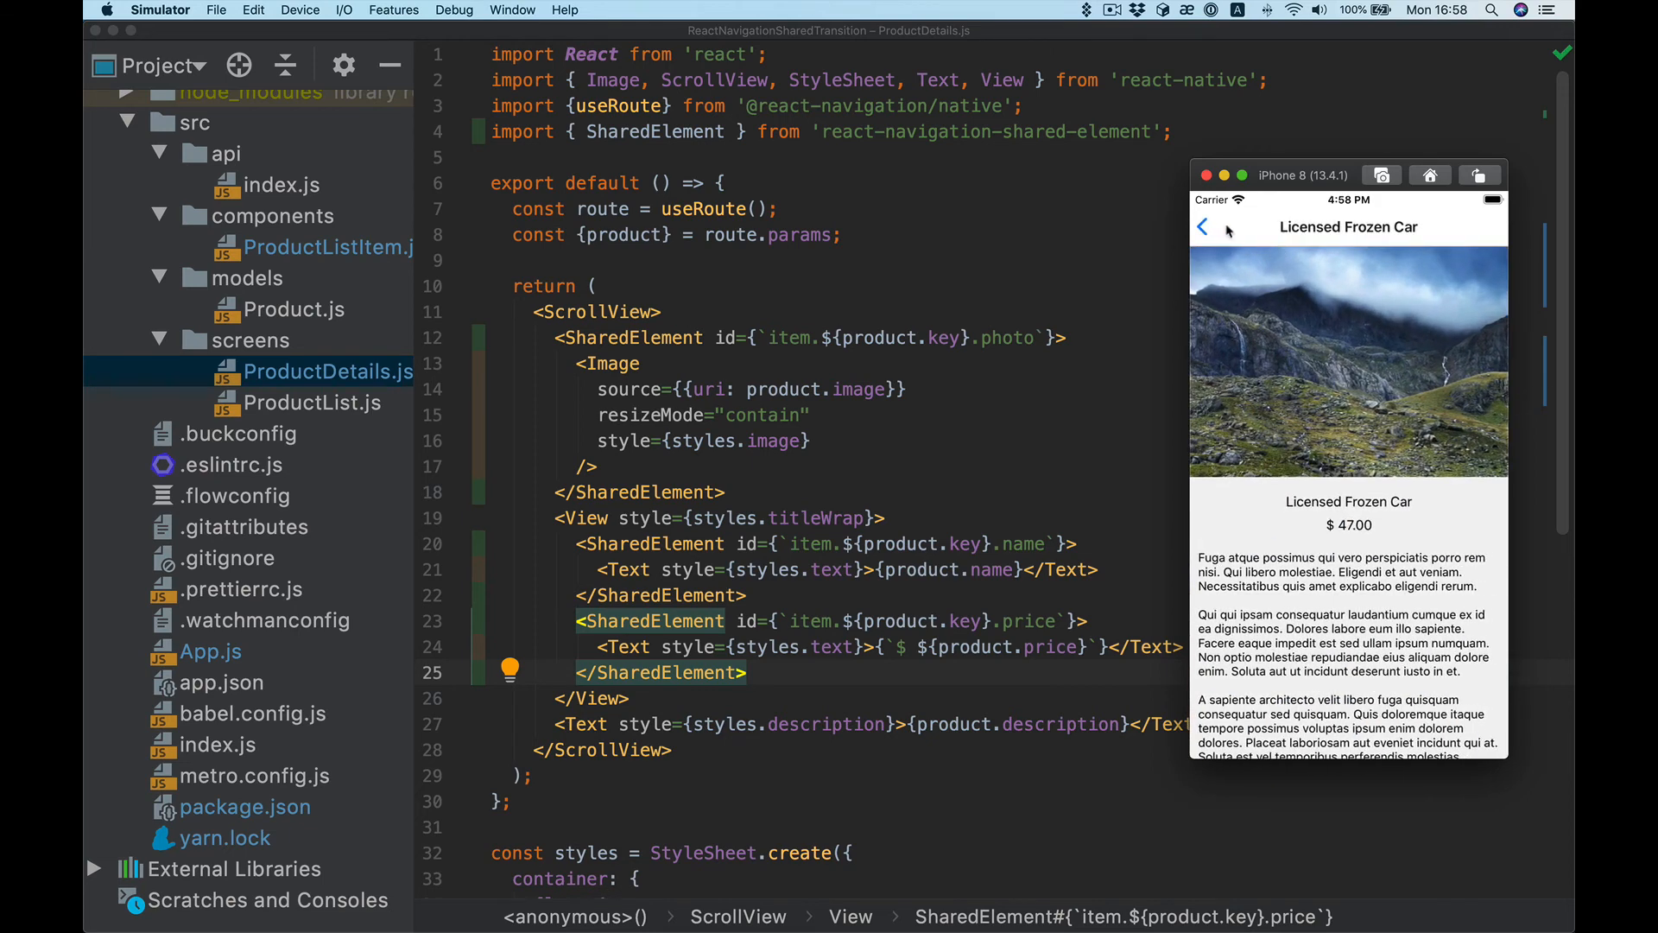
{"action": "left_click", "coordinate": [1202, 226]}
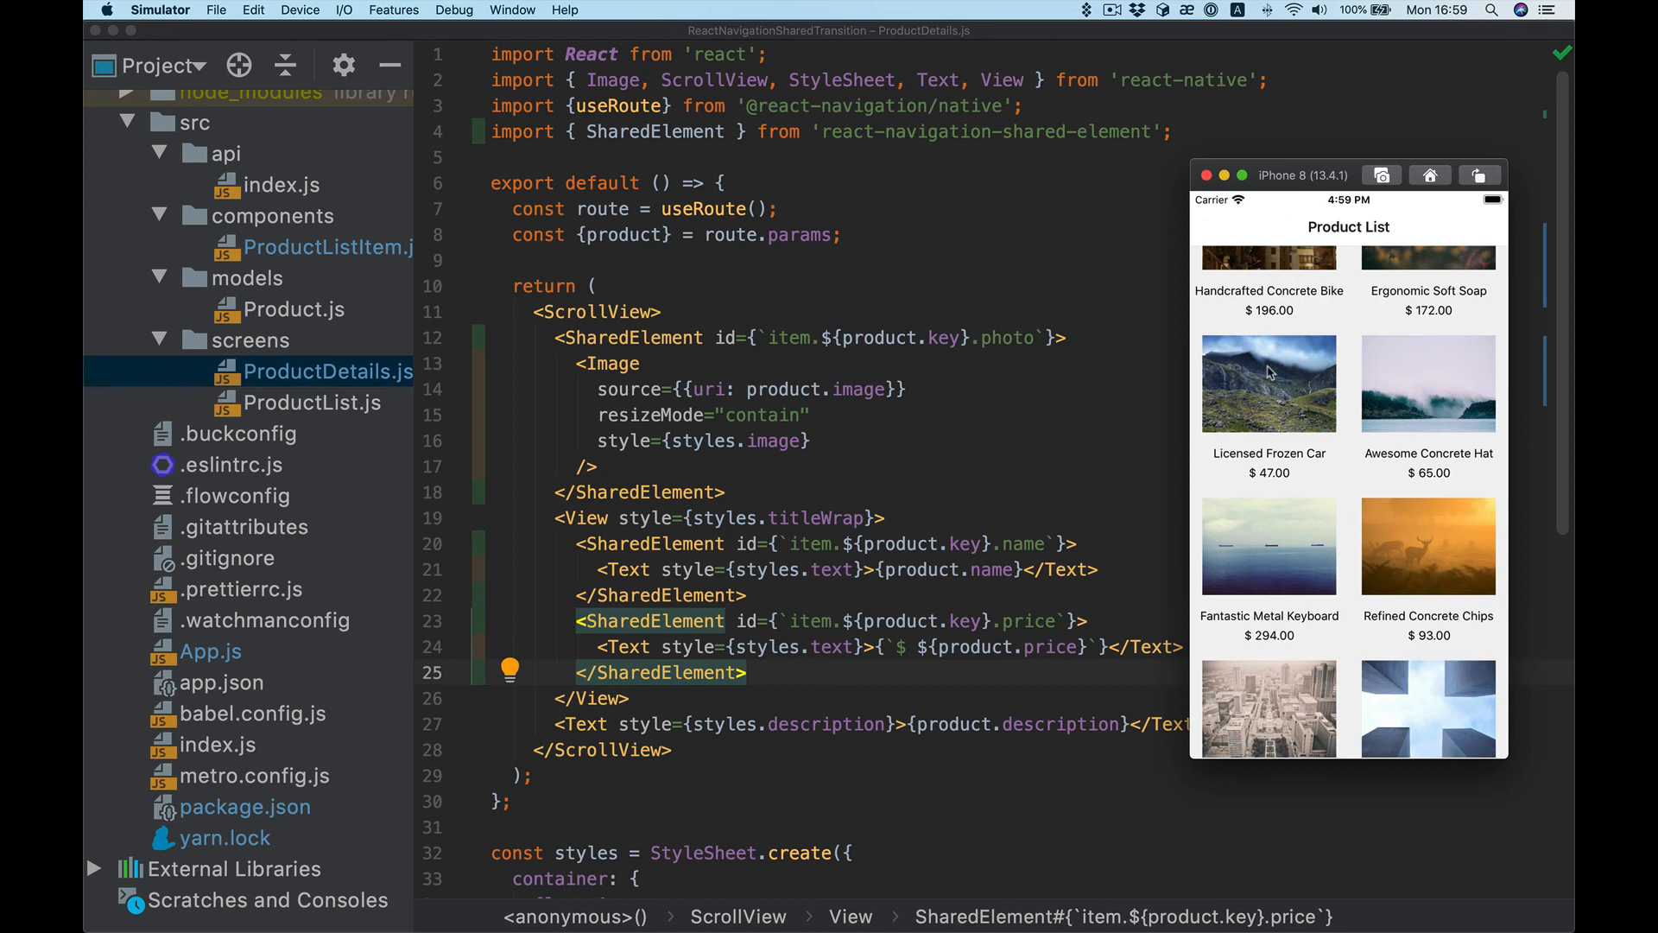
{"action": "mouse_move", "coordinate": [1225, 560]}
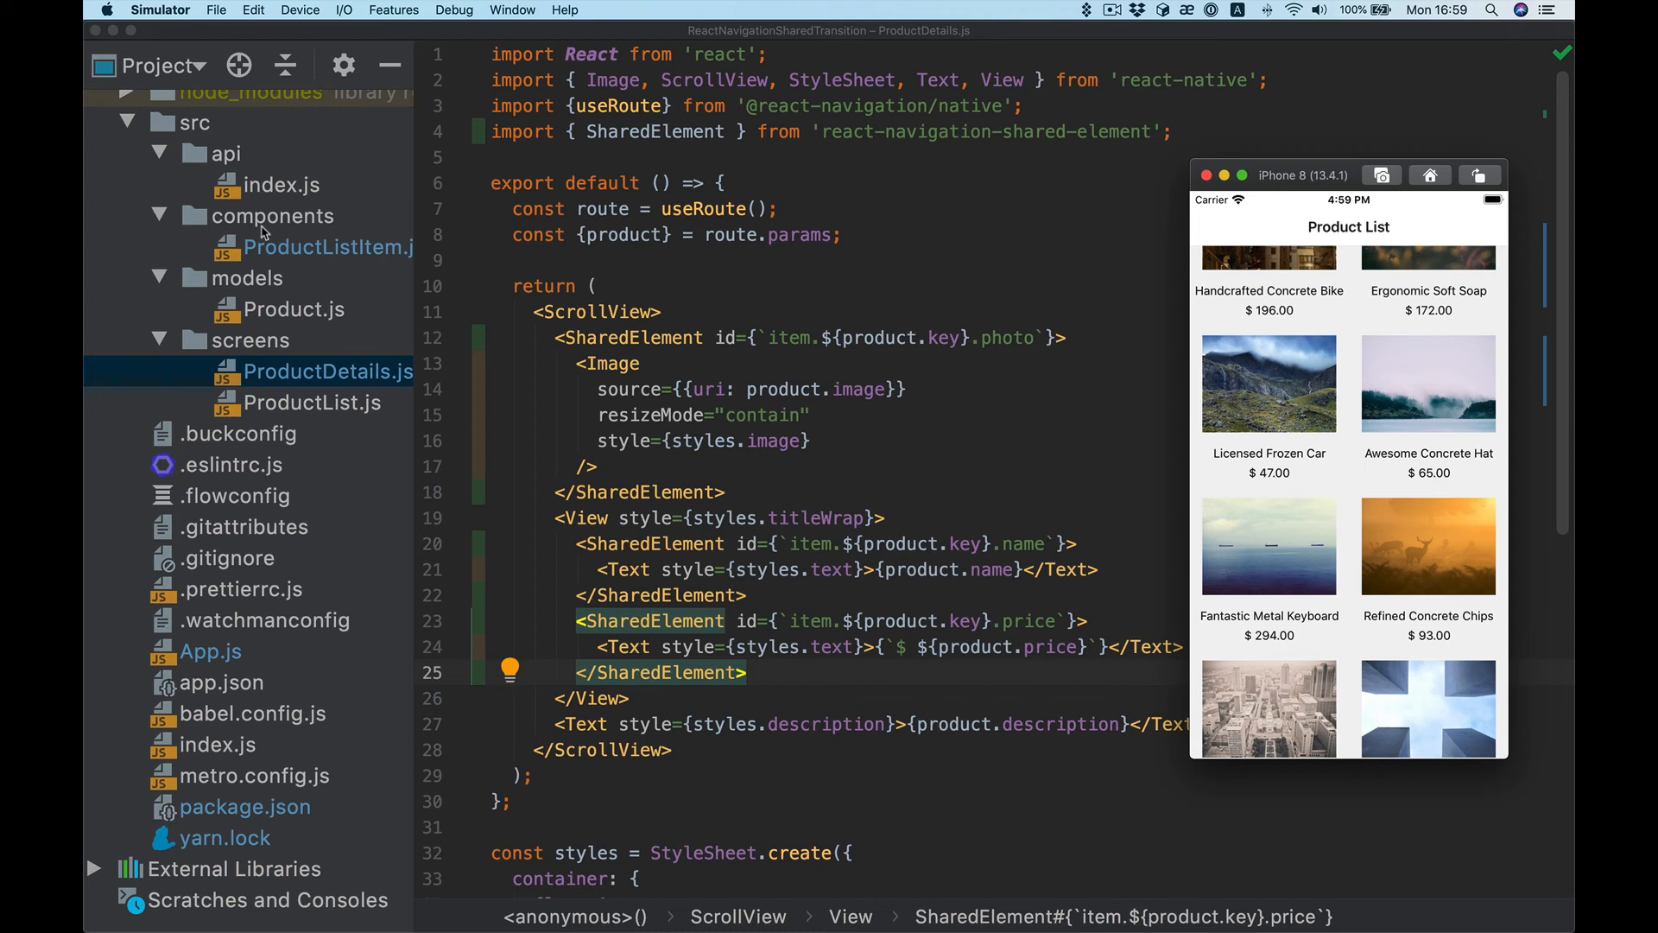
{"action": "left_click", "coordinate": [211, 651]}
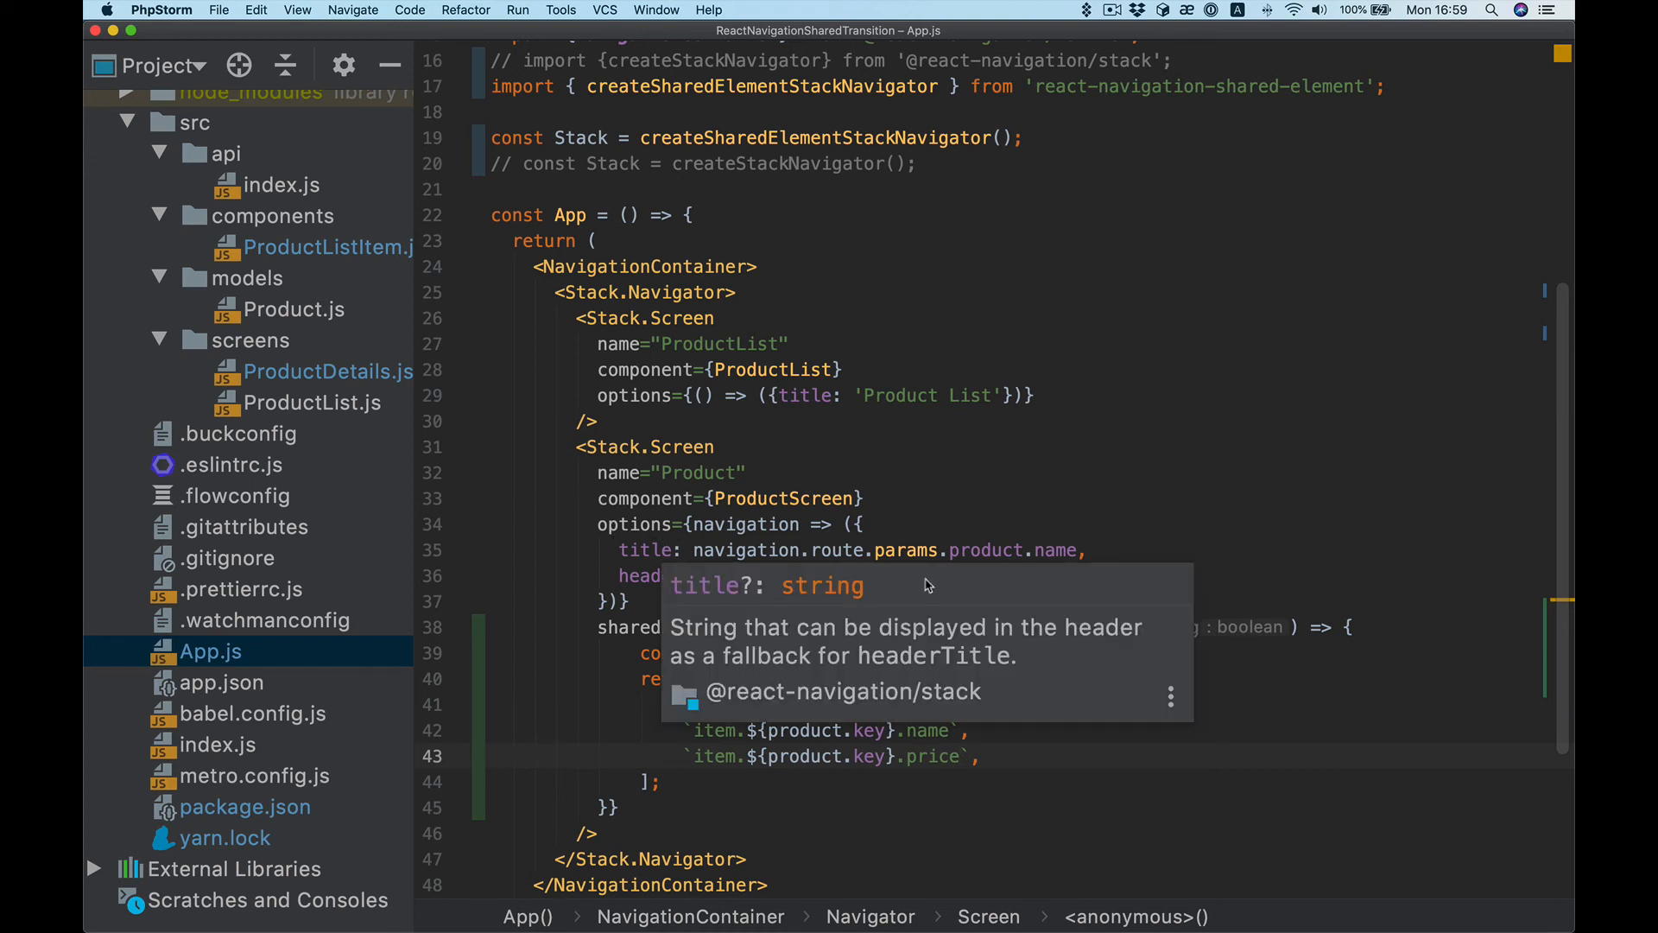
- Add headerBackTitleVisible: false and a cardStyleInterpolator taking current progress to the Product screen options
{"action": "type", "text": "headerBackTitleVisible: false,"}
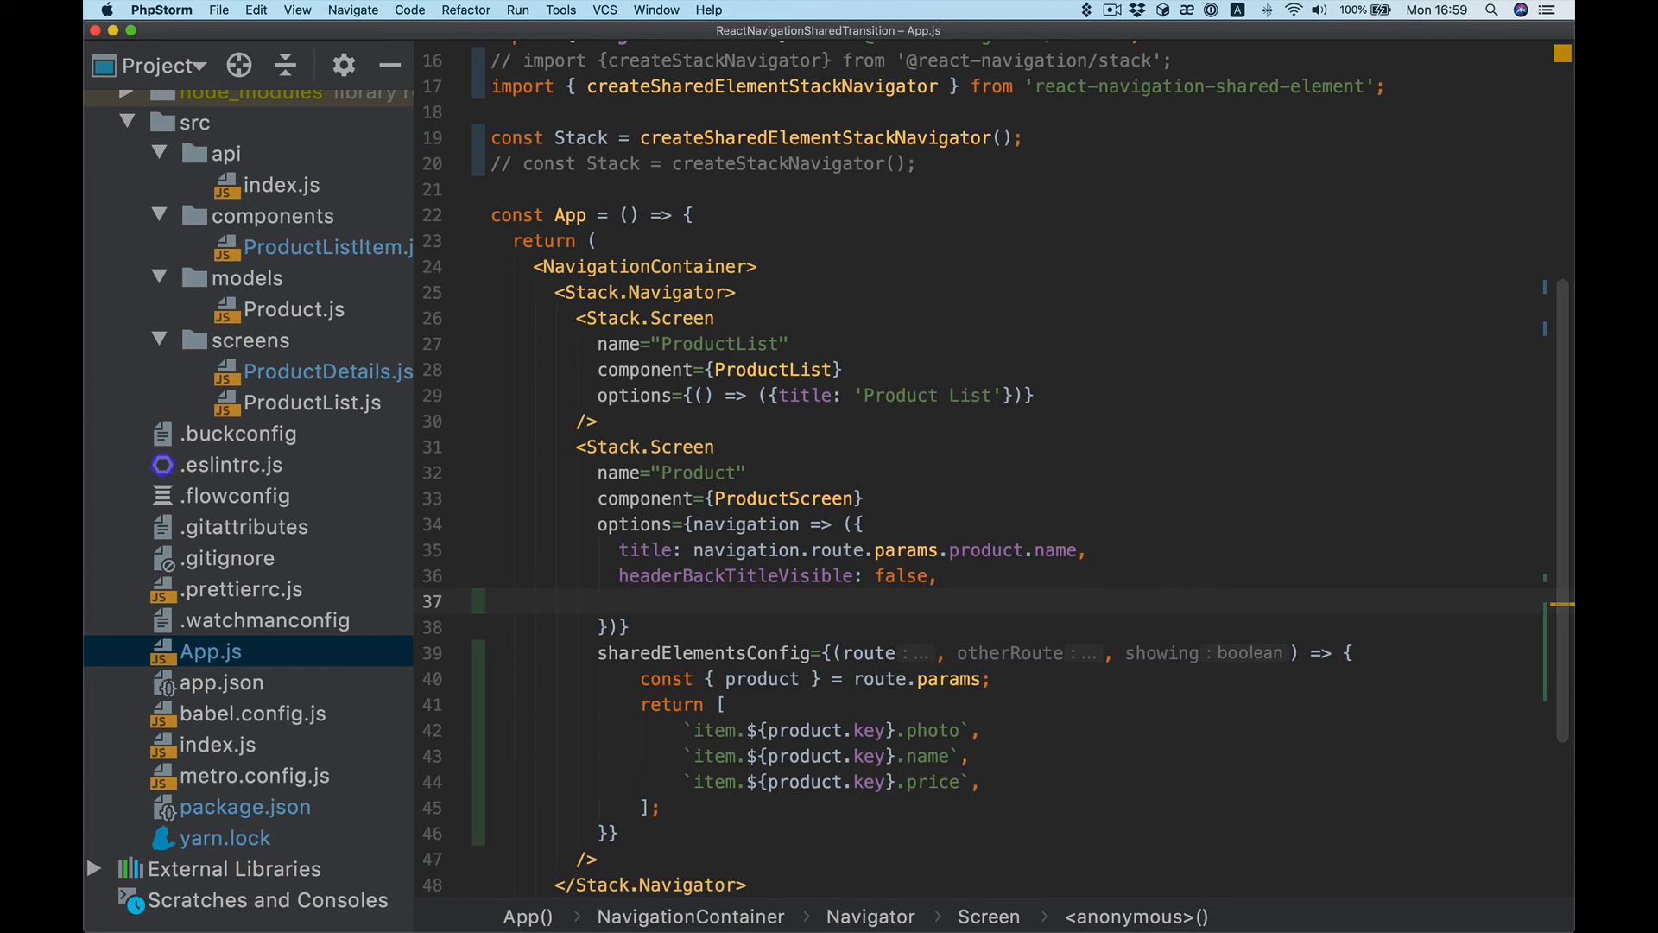
{"action": "type", "text": "cardt"}
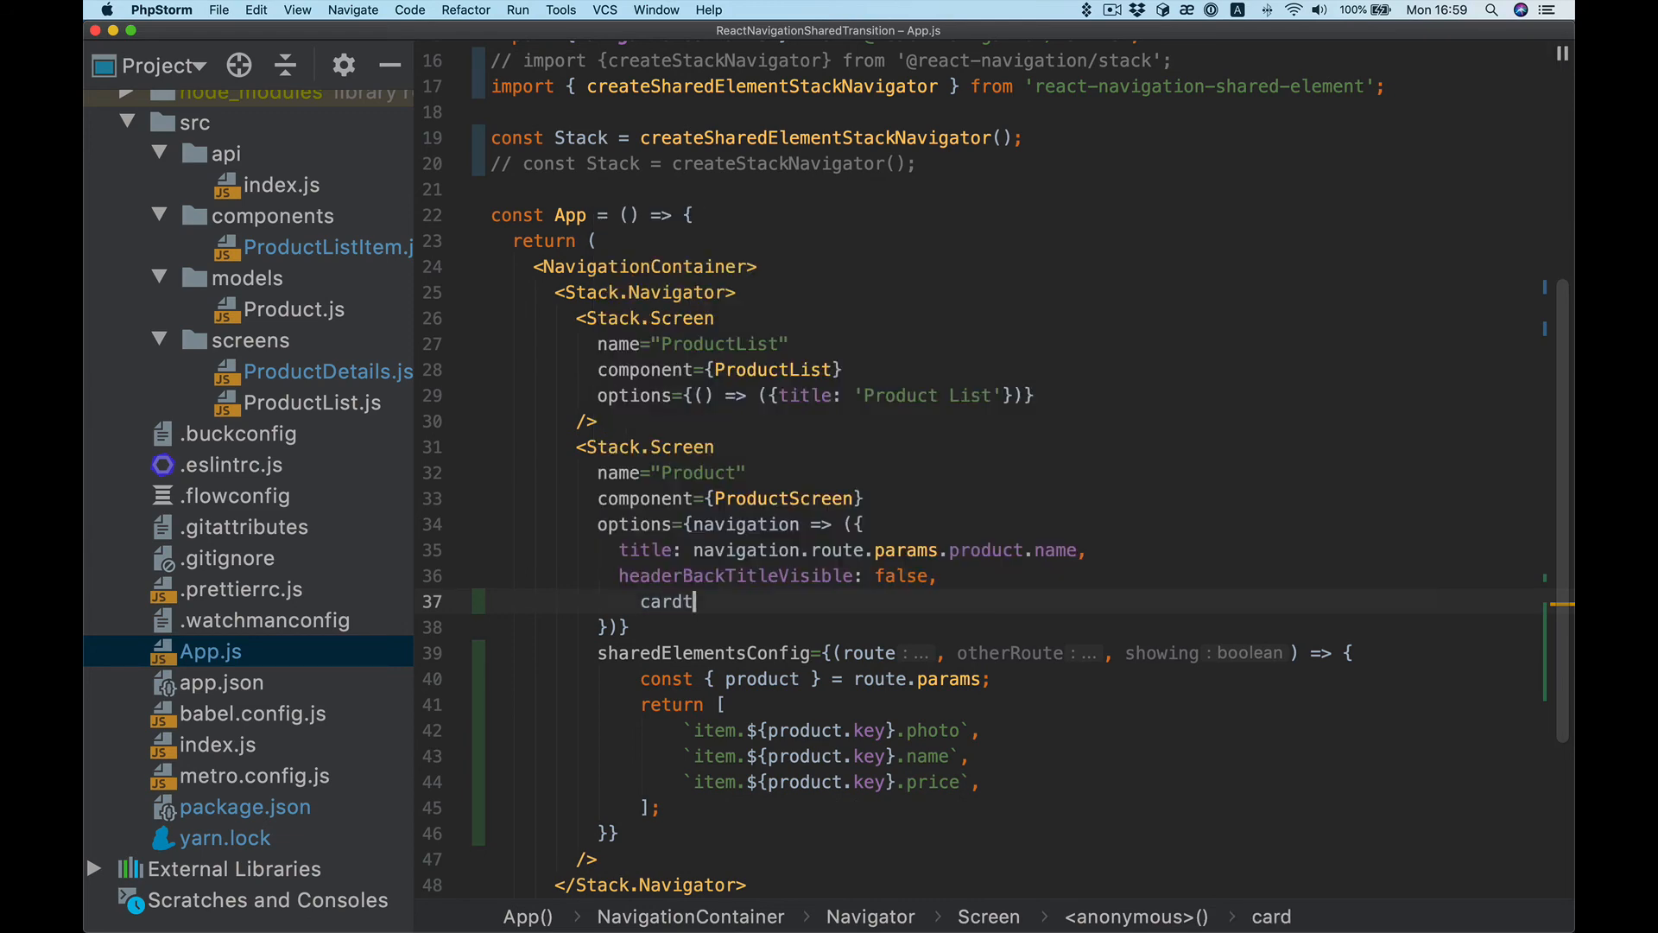
{"action": "type", "text": "yleInterpolator"}
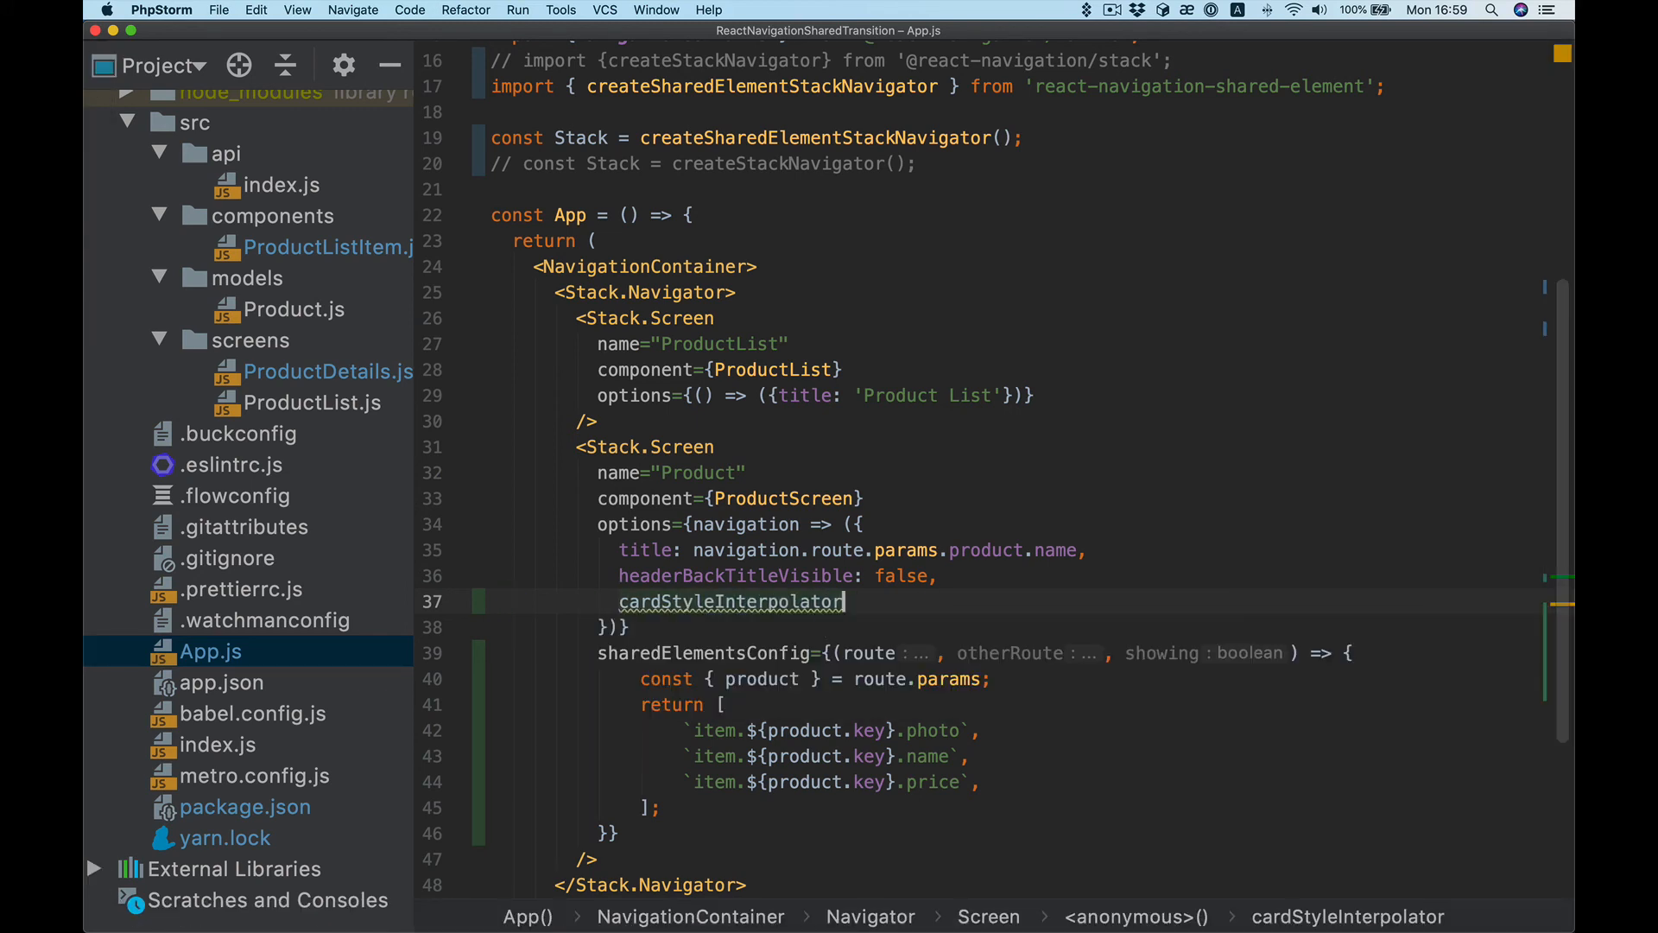
{"action": "type", "text": ":"}
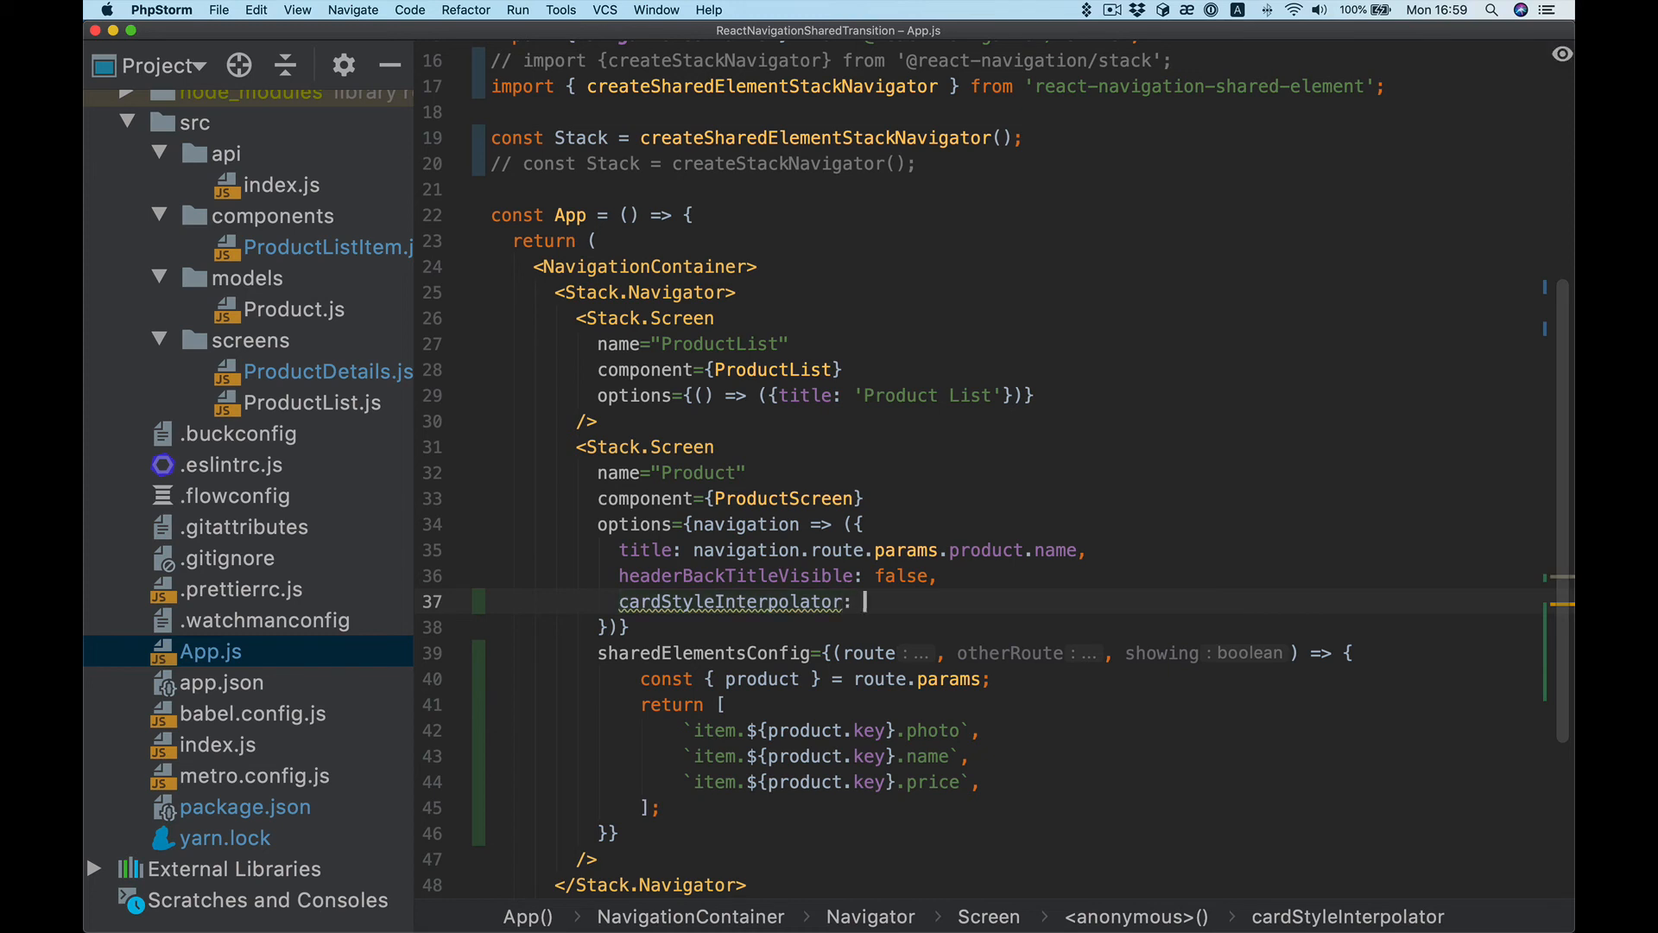
{"action": "type", "text": "({"}
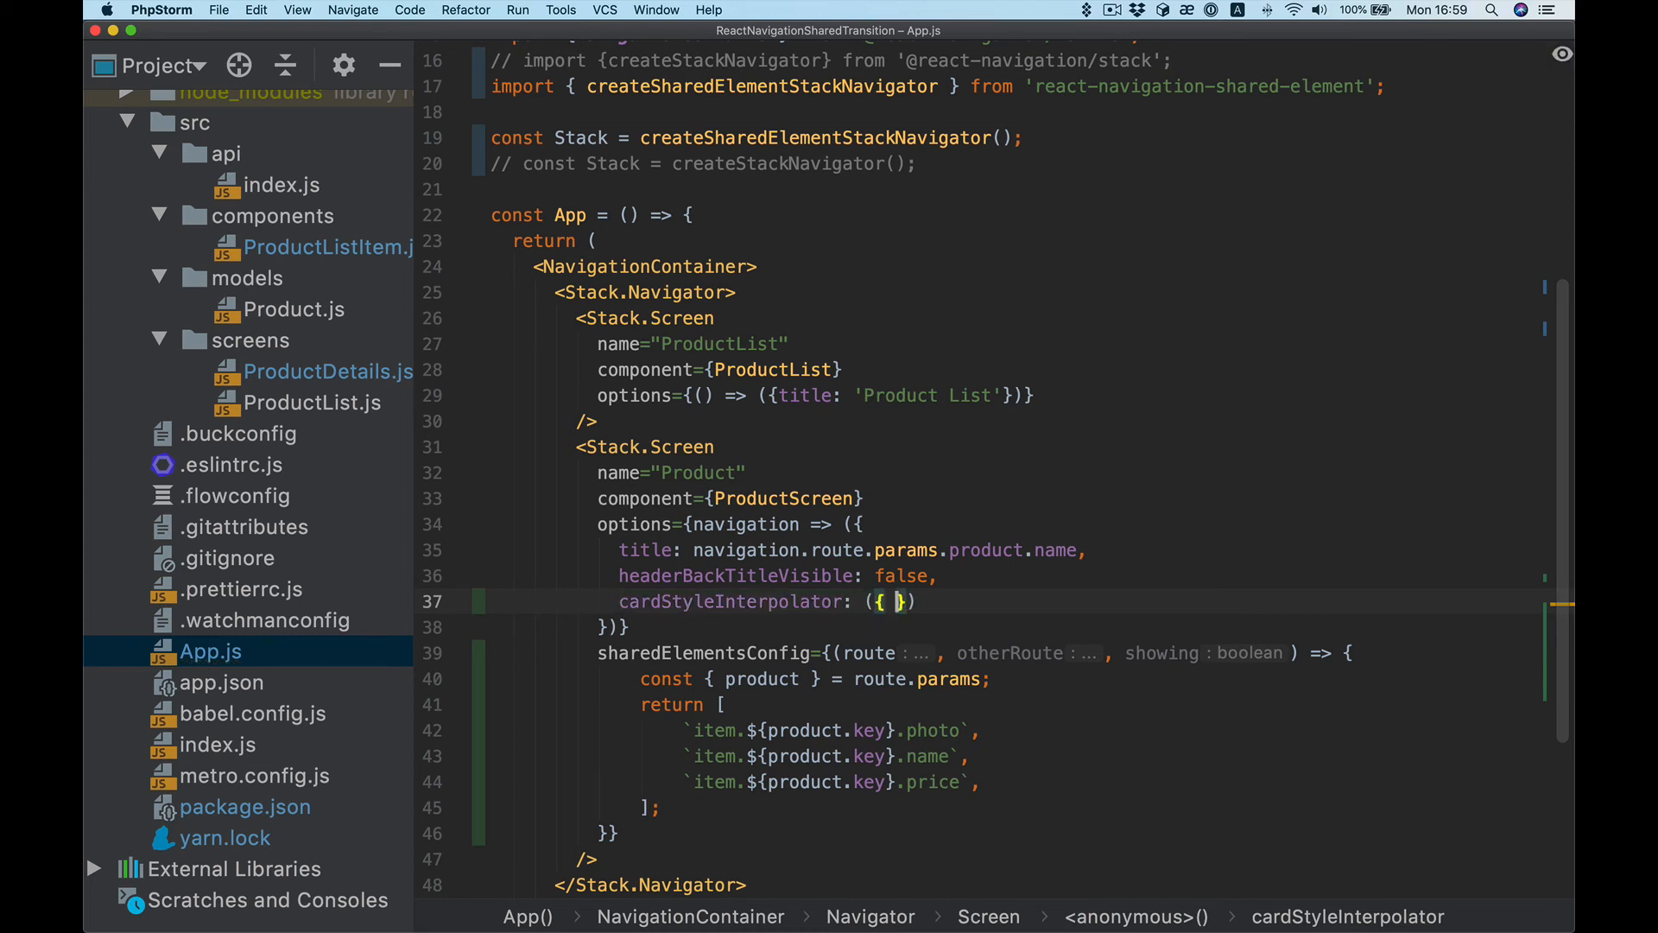
{"action": "type", "text": "cu"}
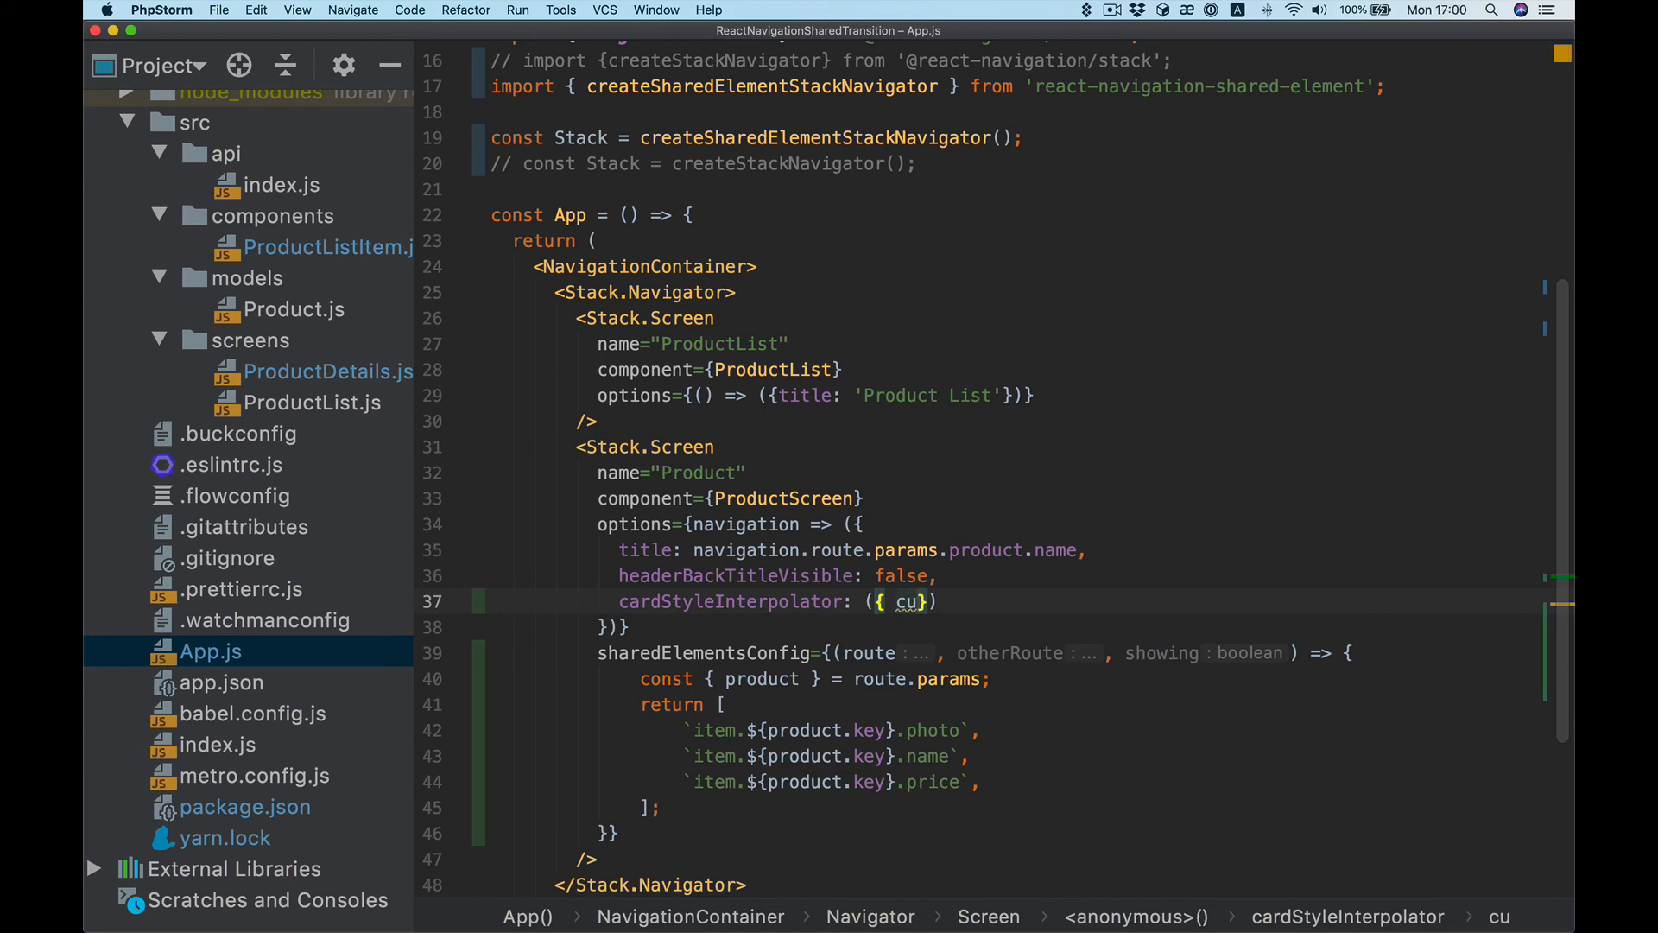
{"action": "type", "text": "rrent:"}
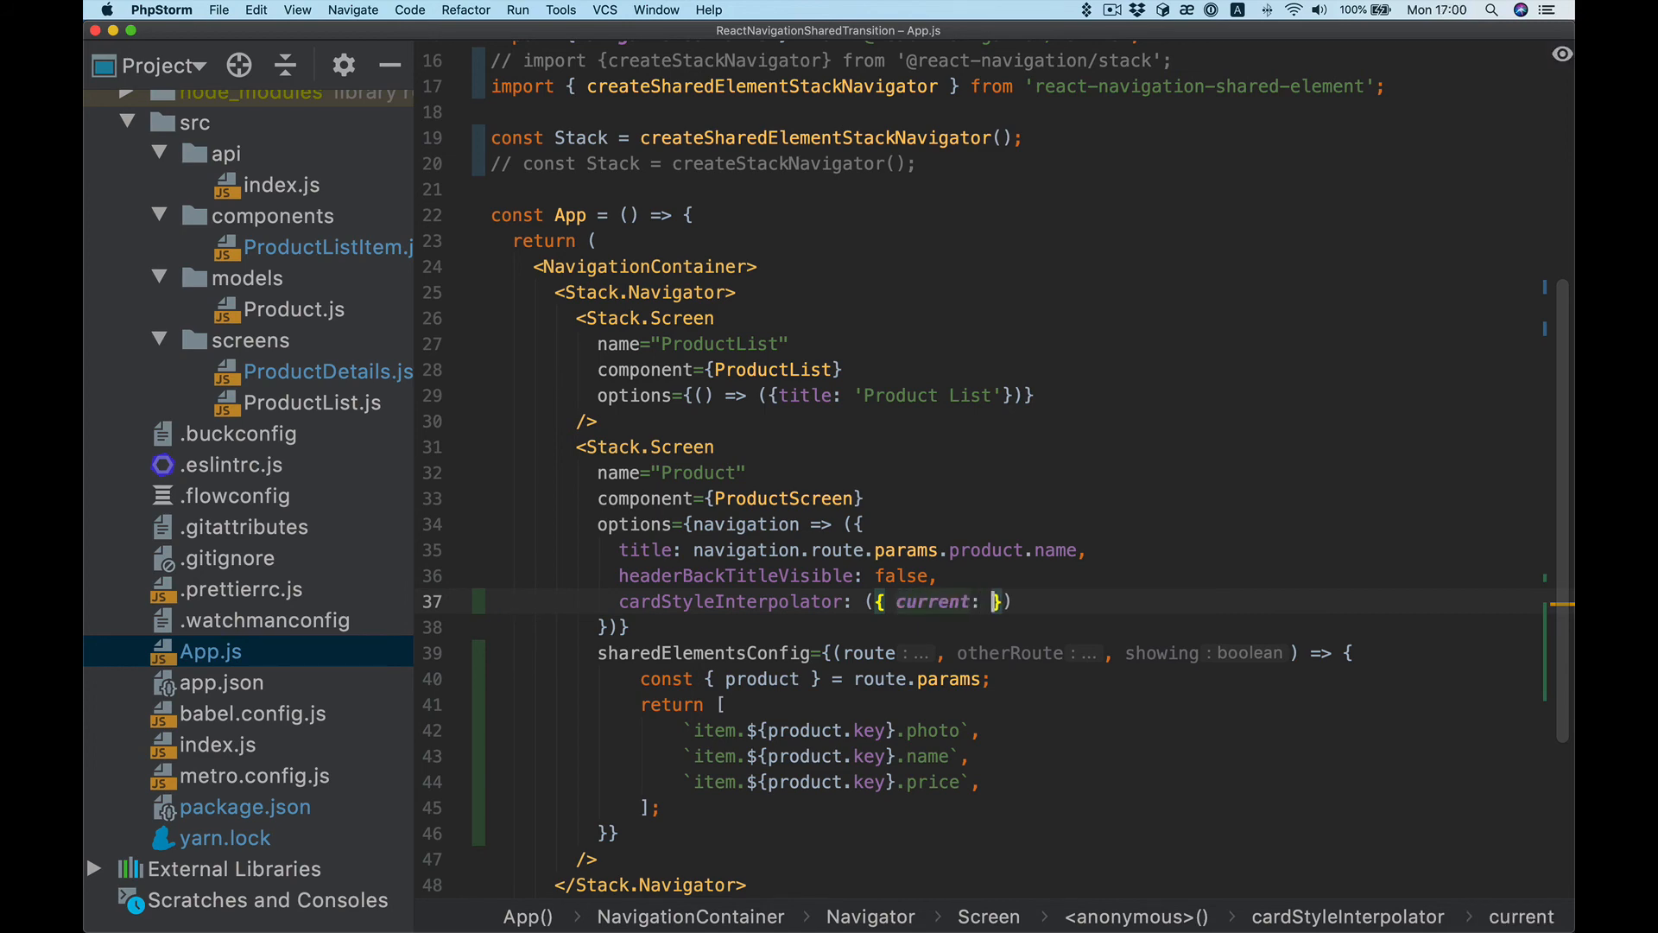
{"action": "type", "text": "p}"}
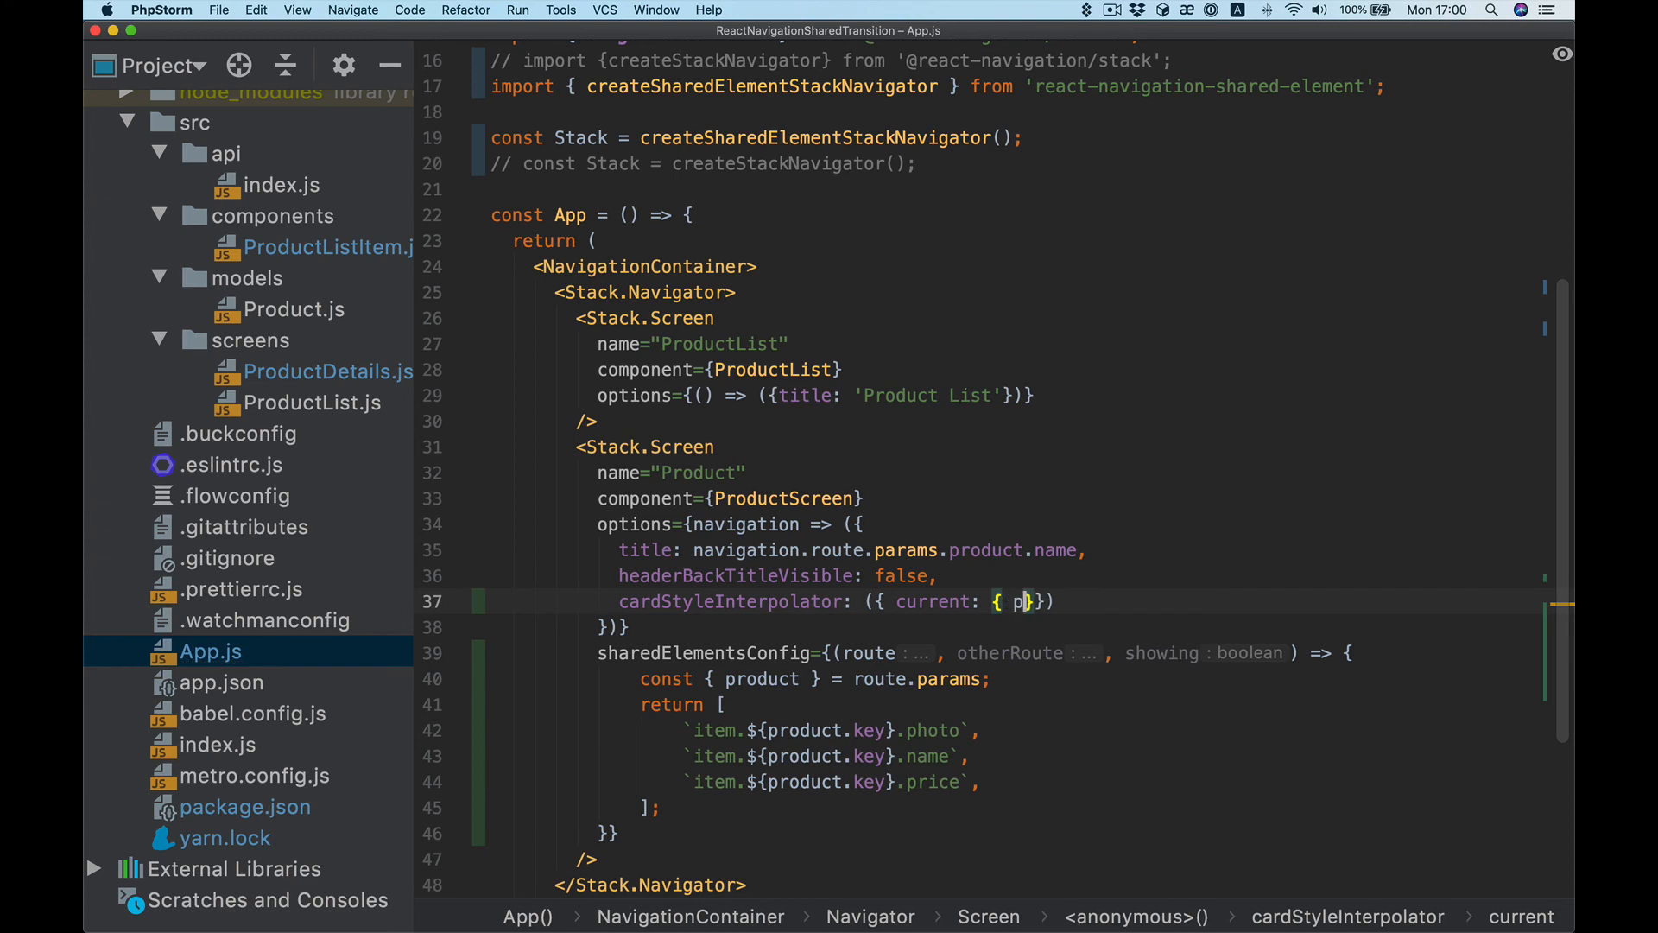
{"action": "type", "text": "rogre"}
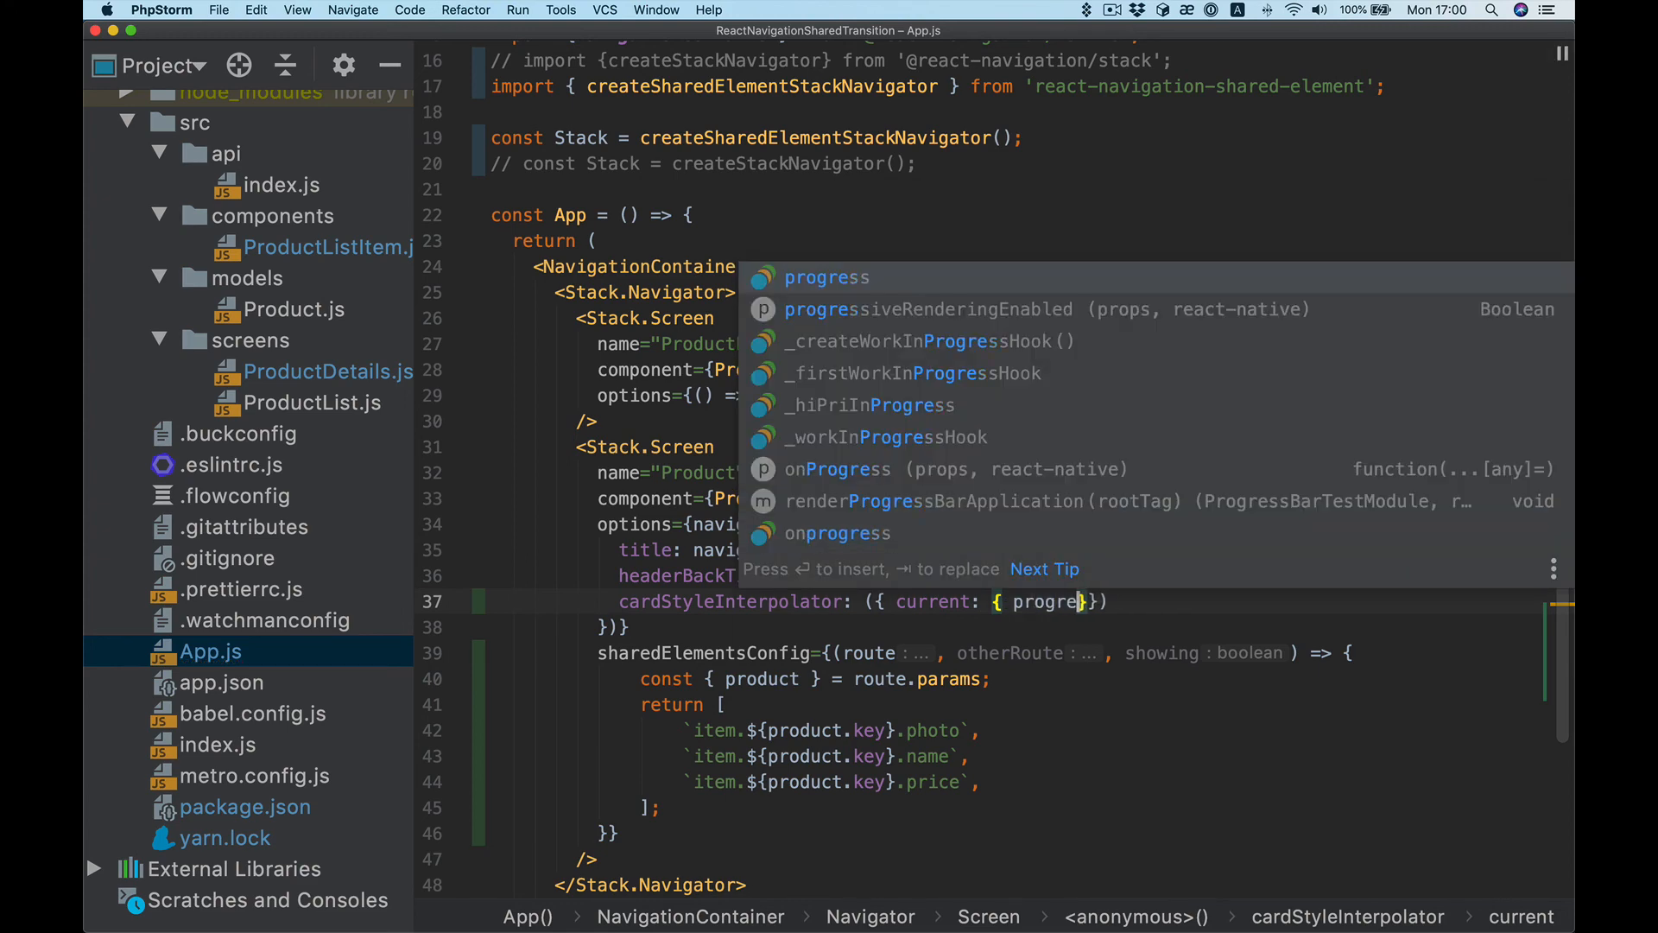
{"action": "key", "text": "enter"}
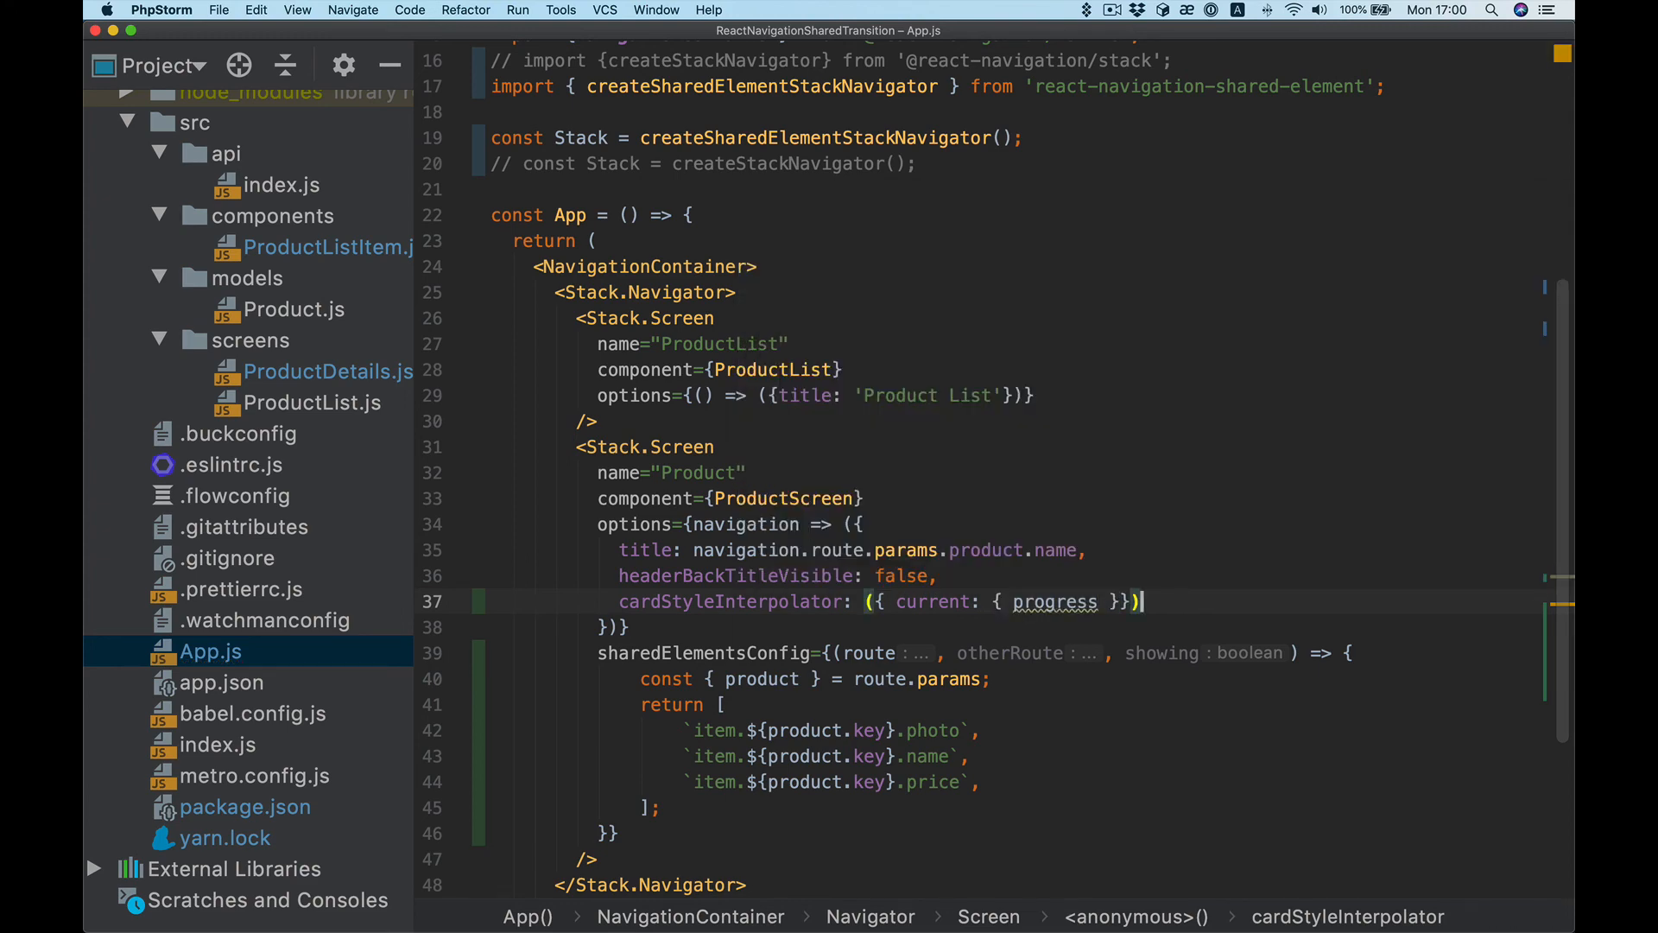
{"action": "type", "text": ": Animated.AnimatedInterpolation }}) => {}"}
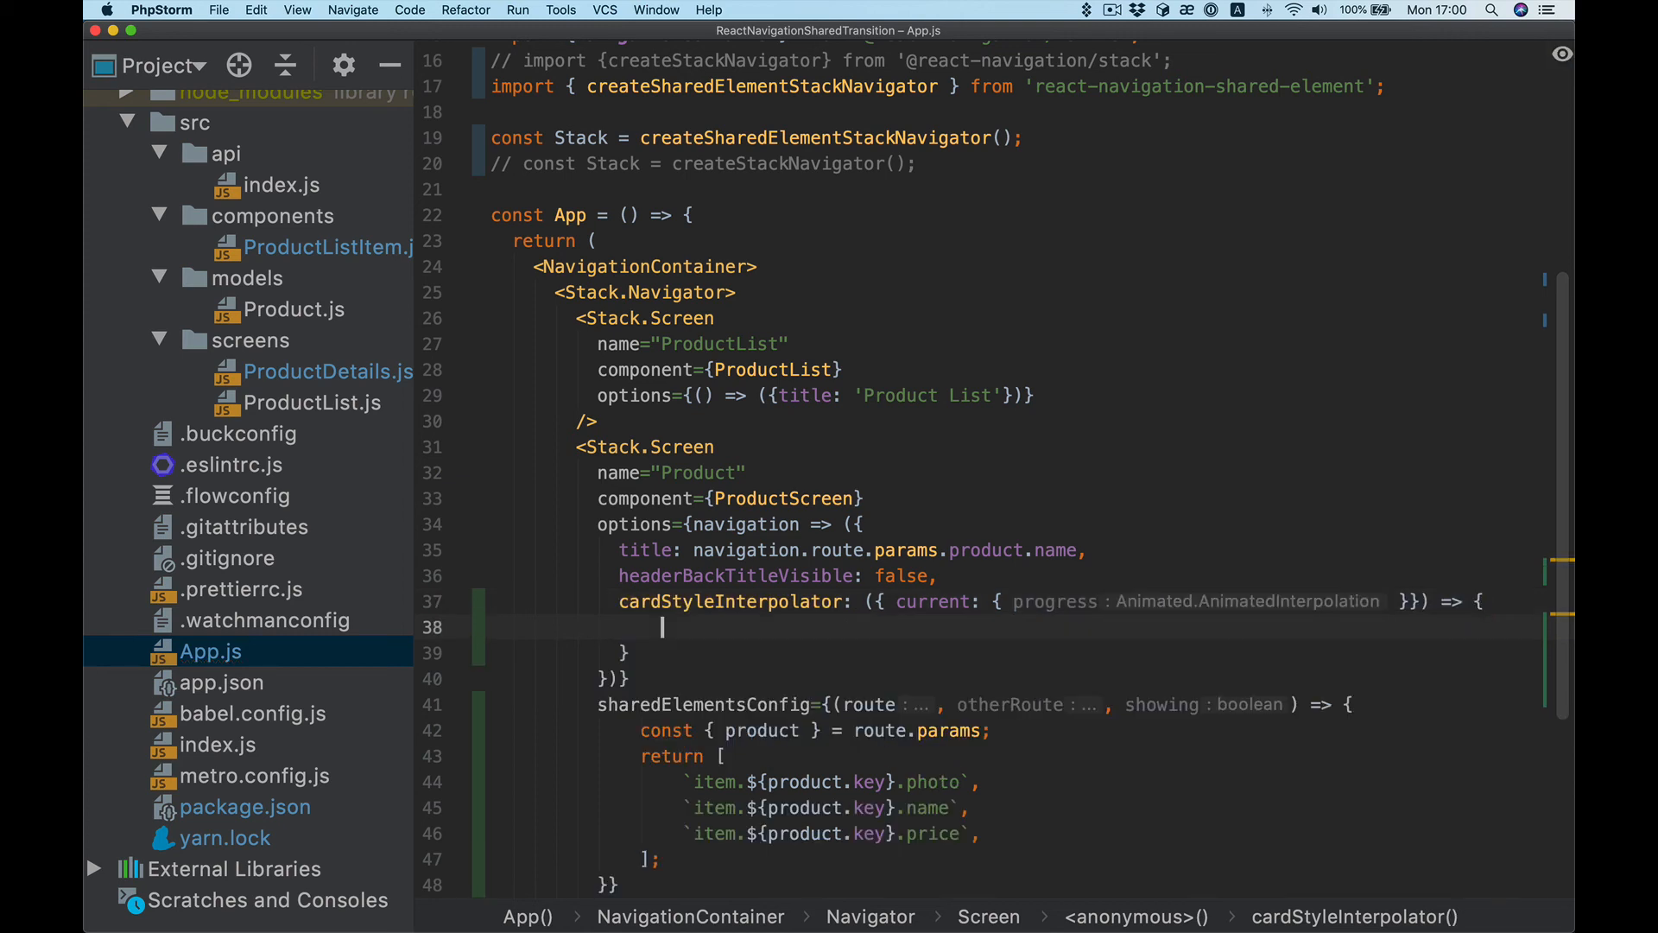
- Return a cardStyle with opacity set to progress from the interpolator
{"action": "type", "text": "return {"}
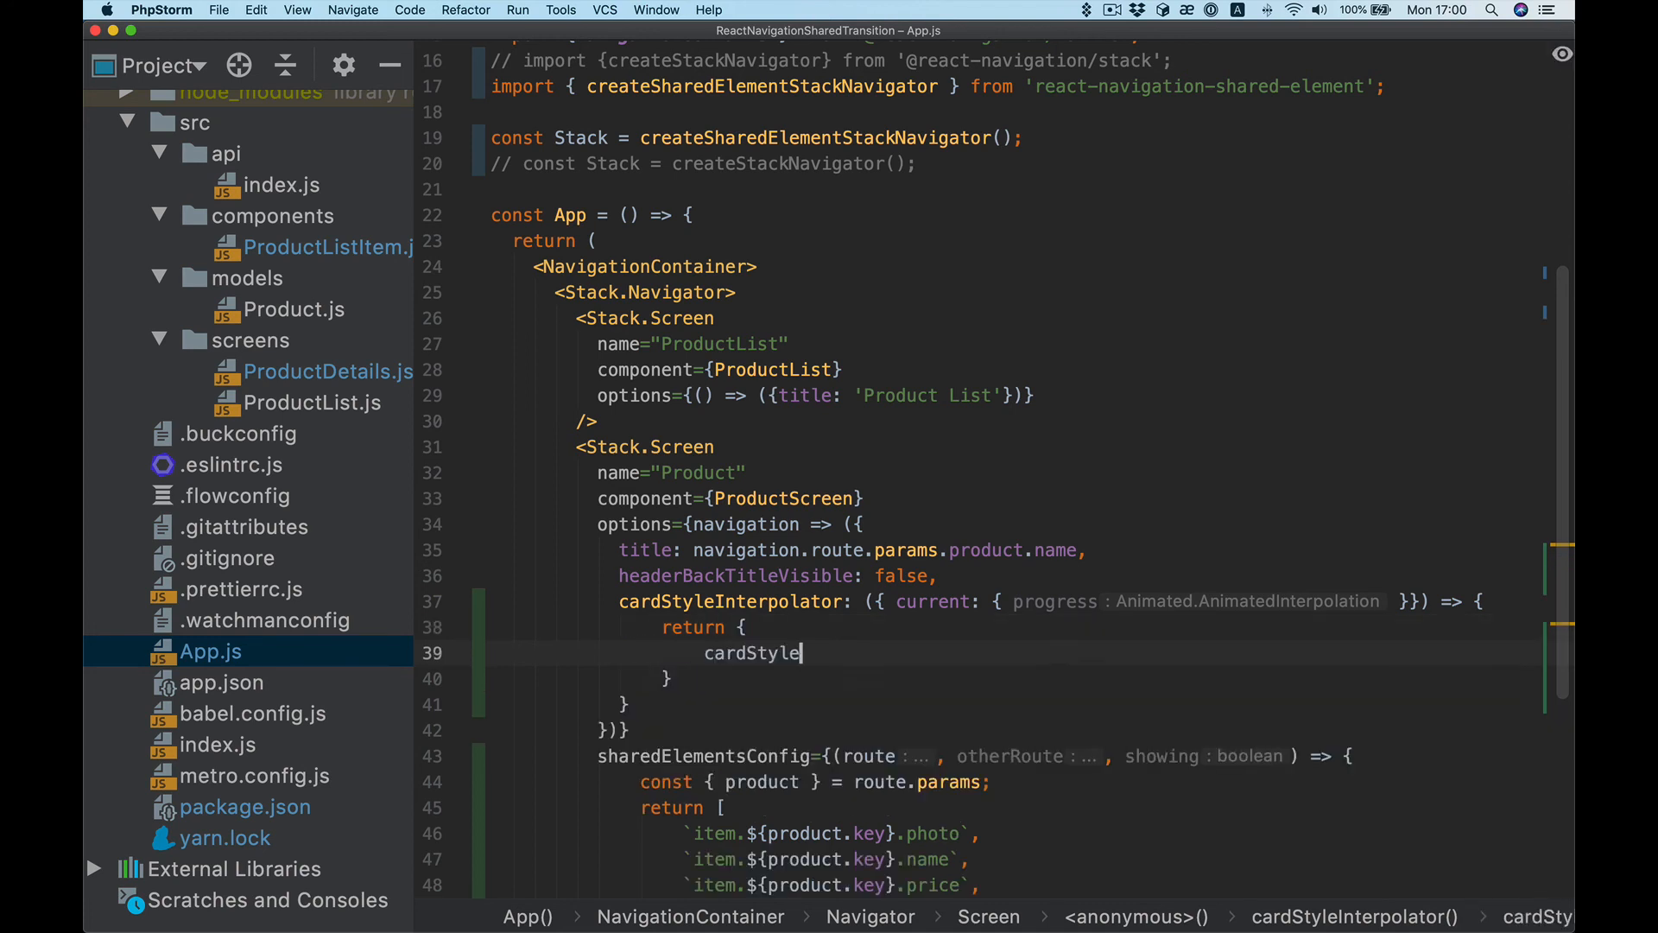
{"action": "type", "text": ": {}"}
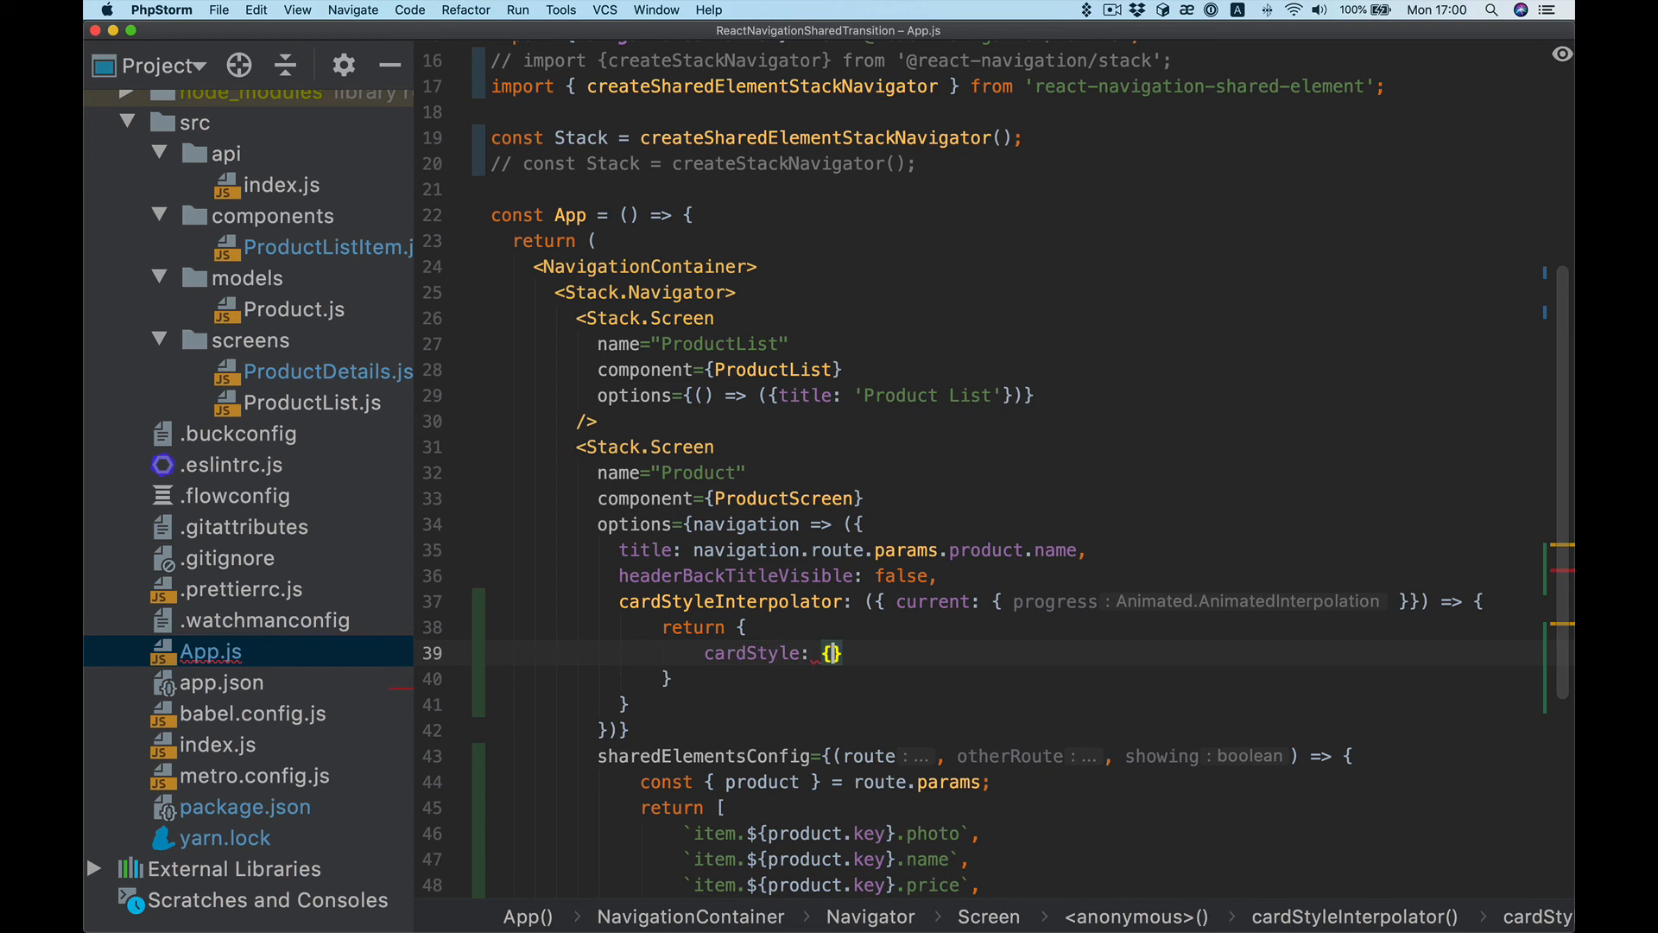
{"action": "type", "text": "o"}
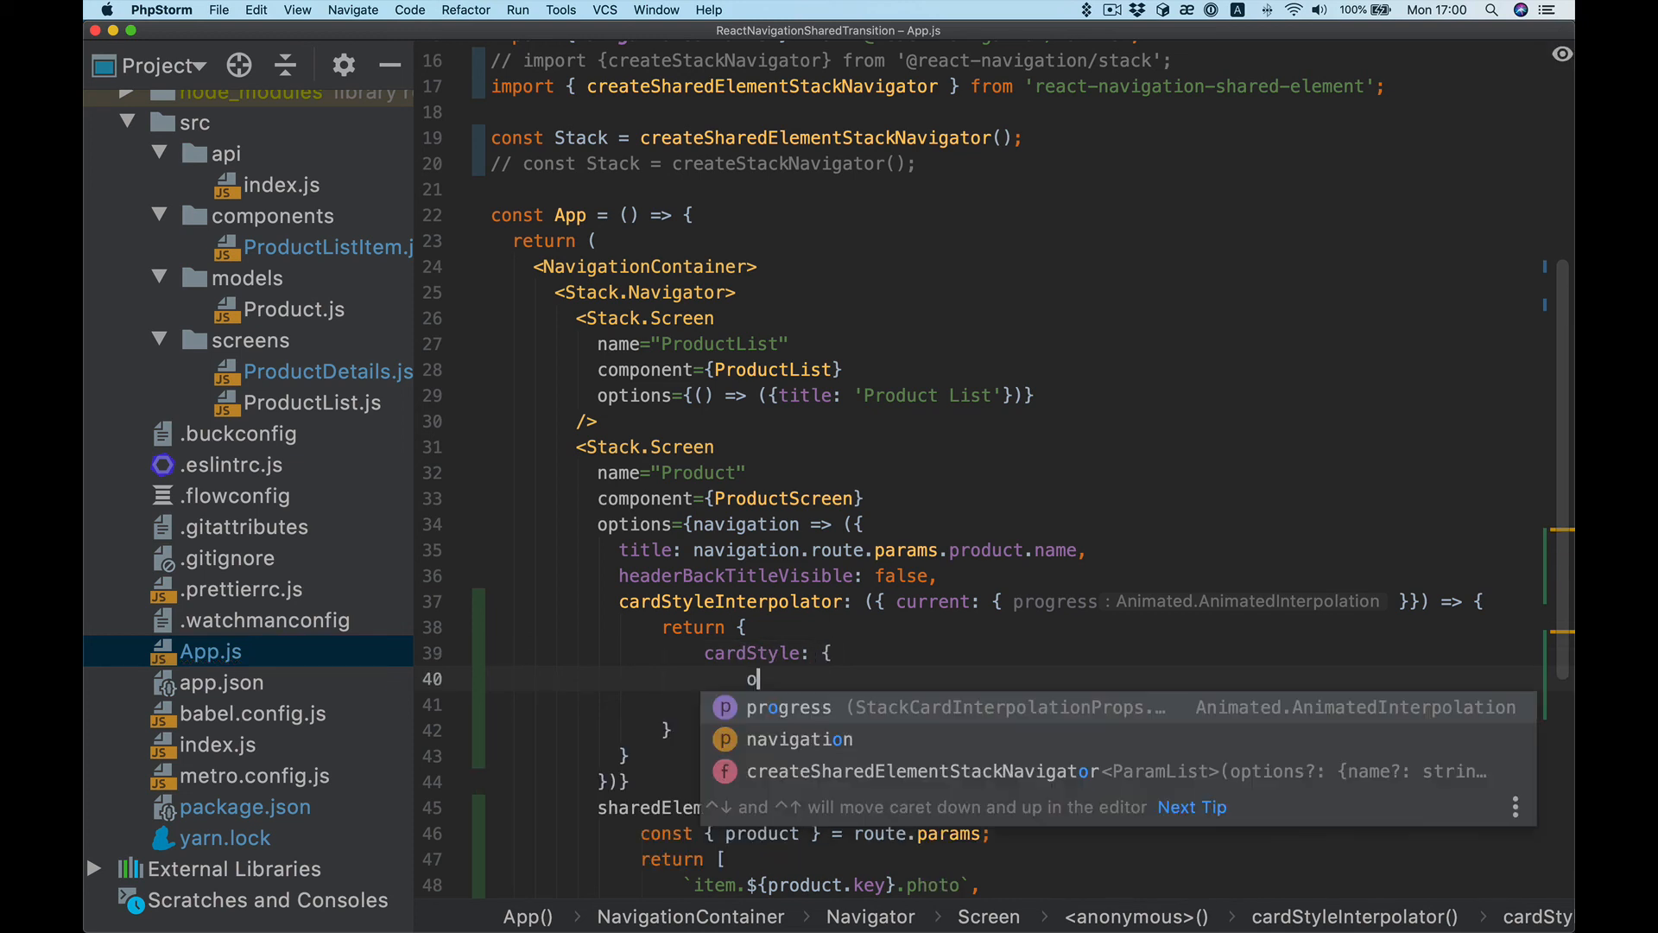
{"action": "type", "text": "pacity"}
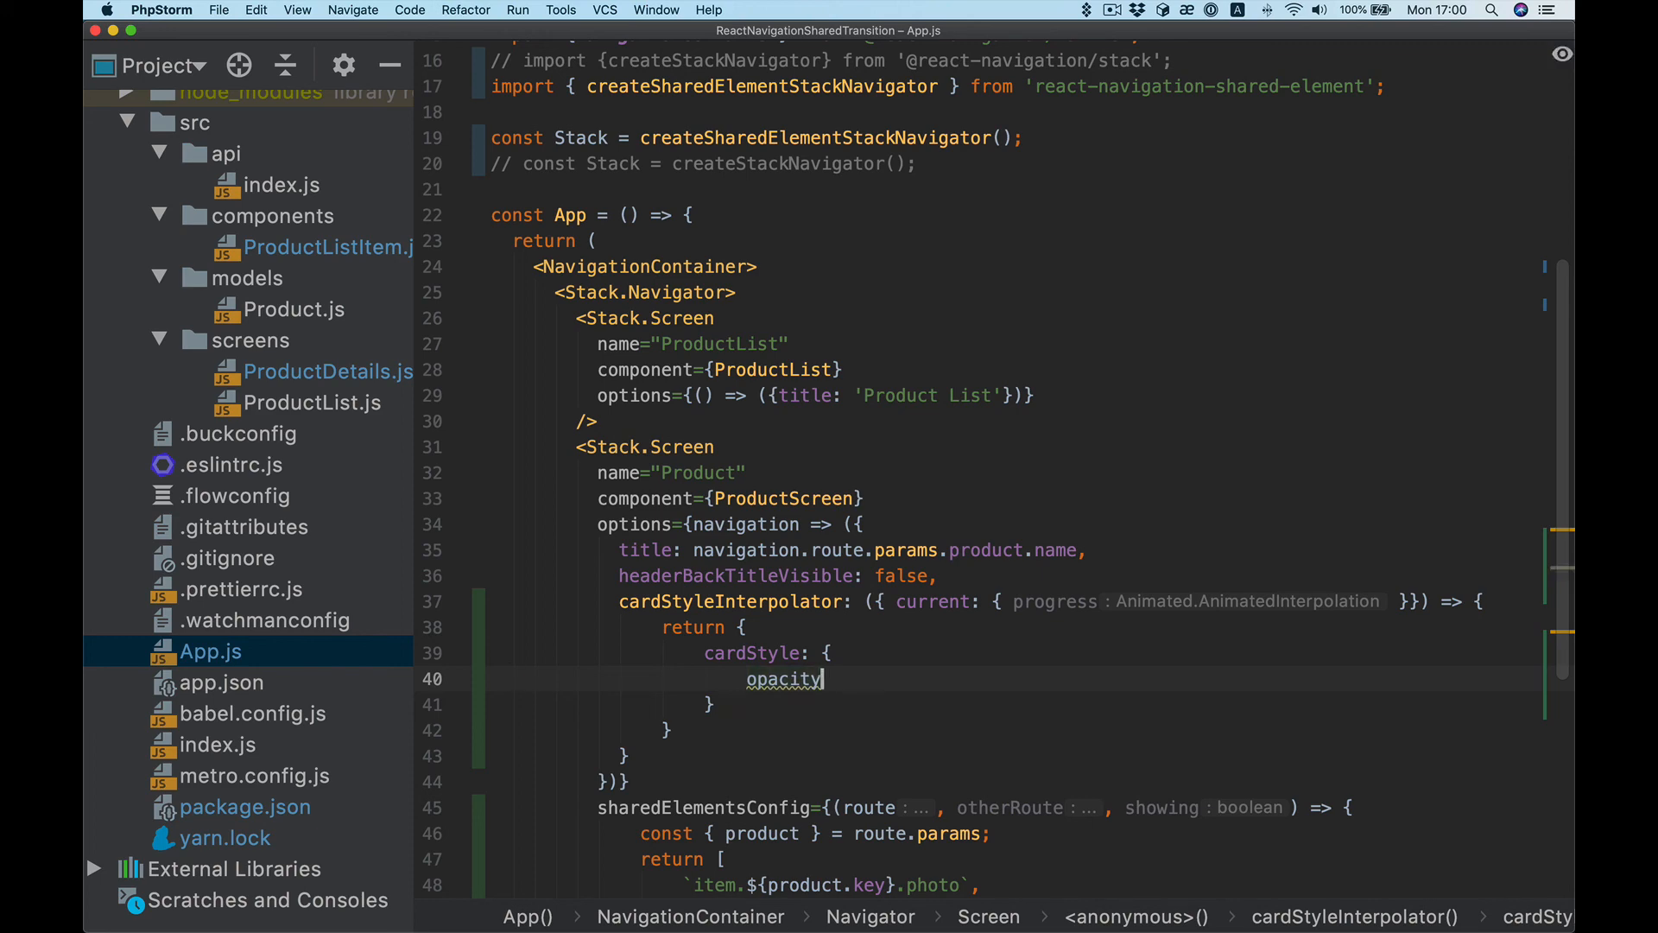
{"action": "type", "text": ":"}
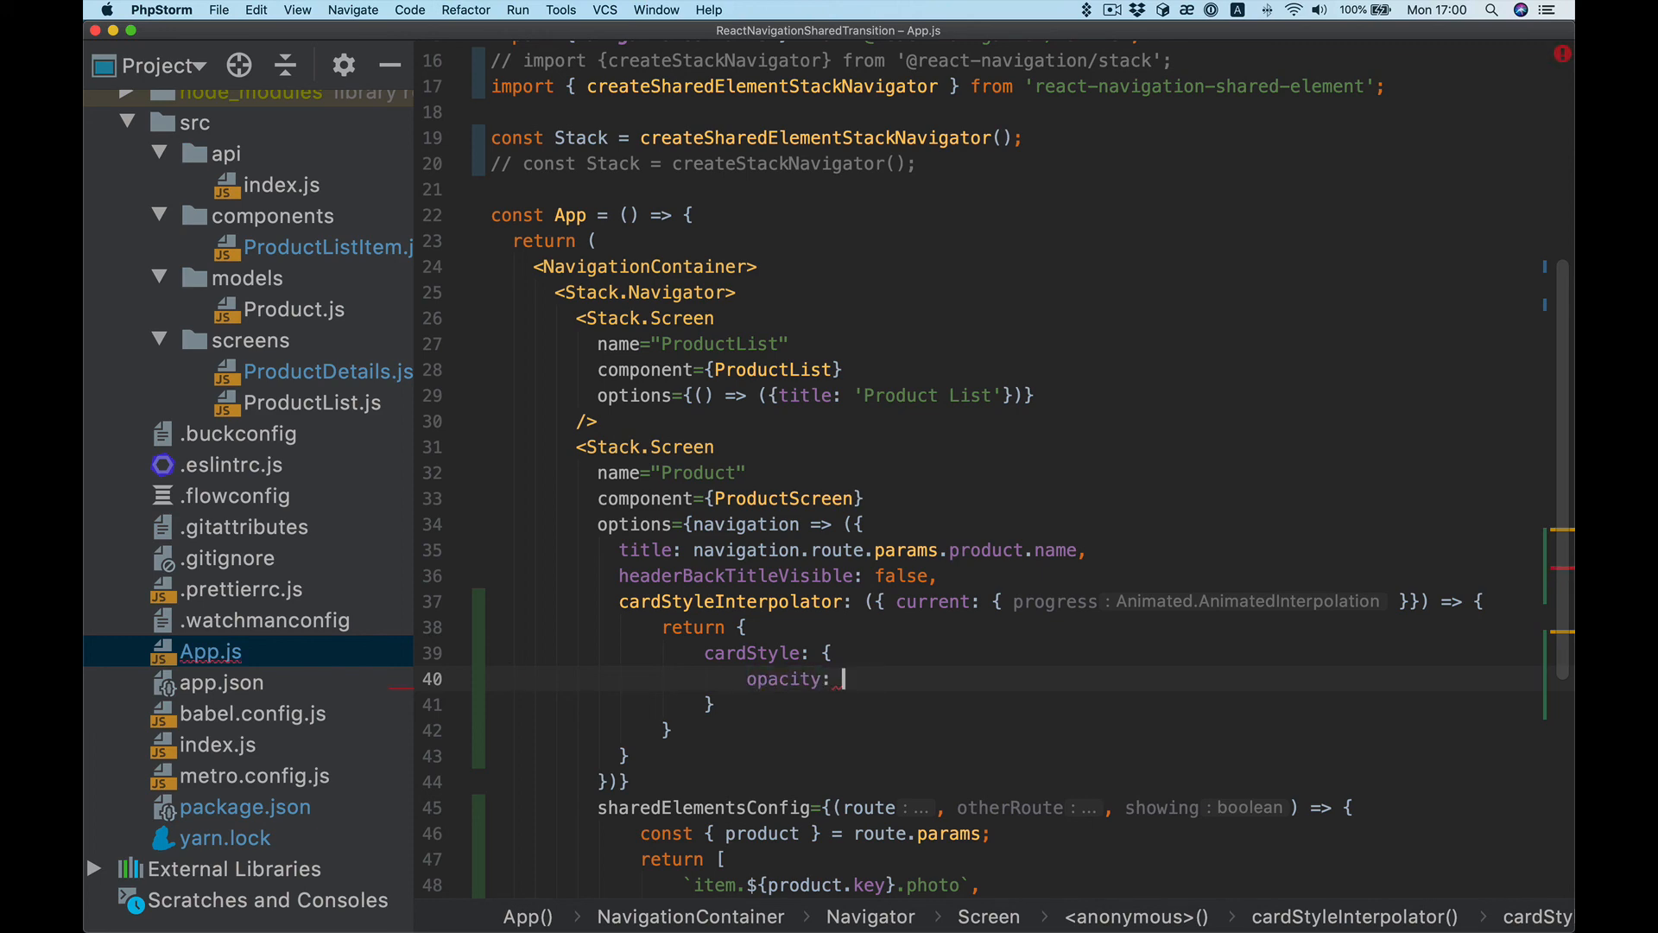
{"action": "type", "text": "progress"}
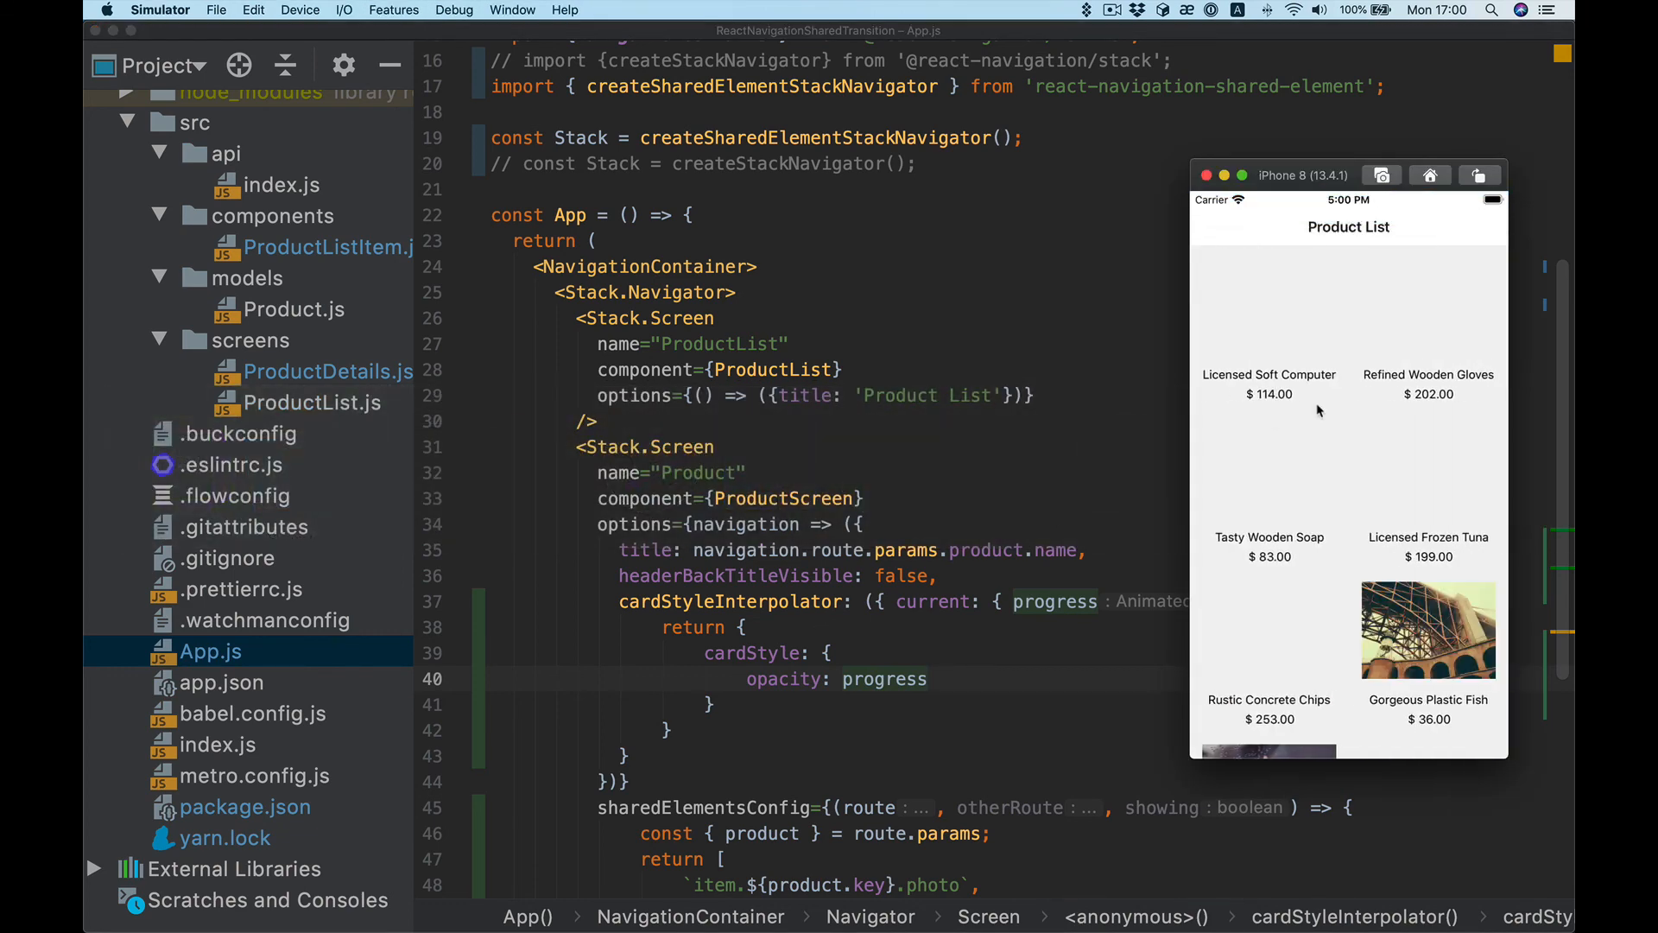
- Open Tasty Wooden Soap and Licensed Soft Computer with the fade transition, return, and scroll the list down
{"action": "left_click", "coordinate": [1428, 631]}
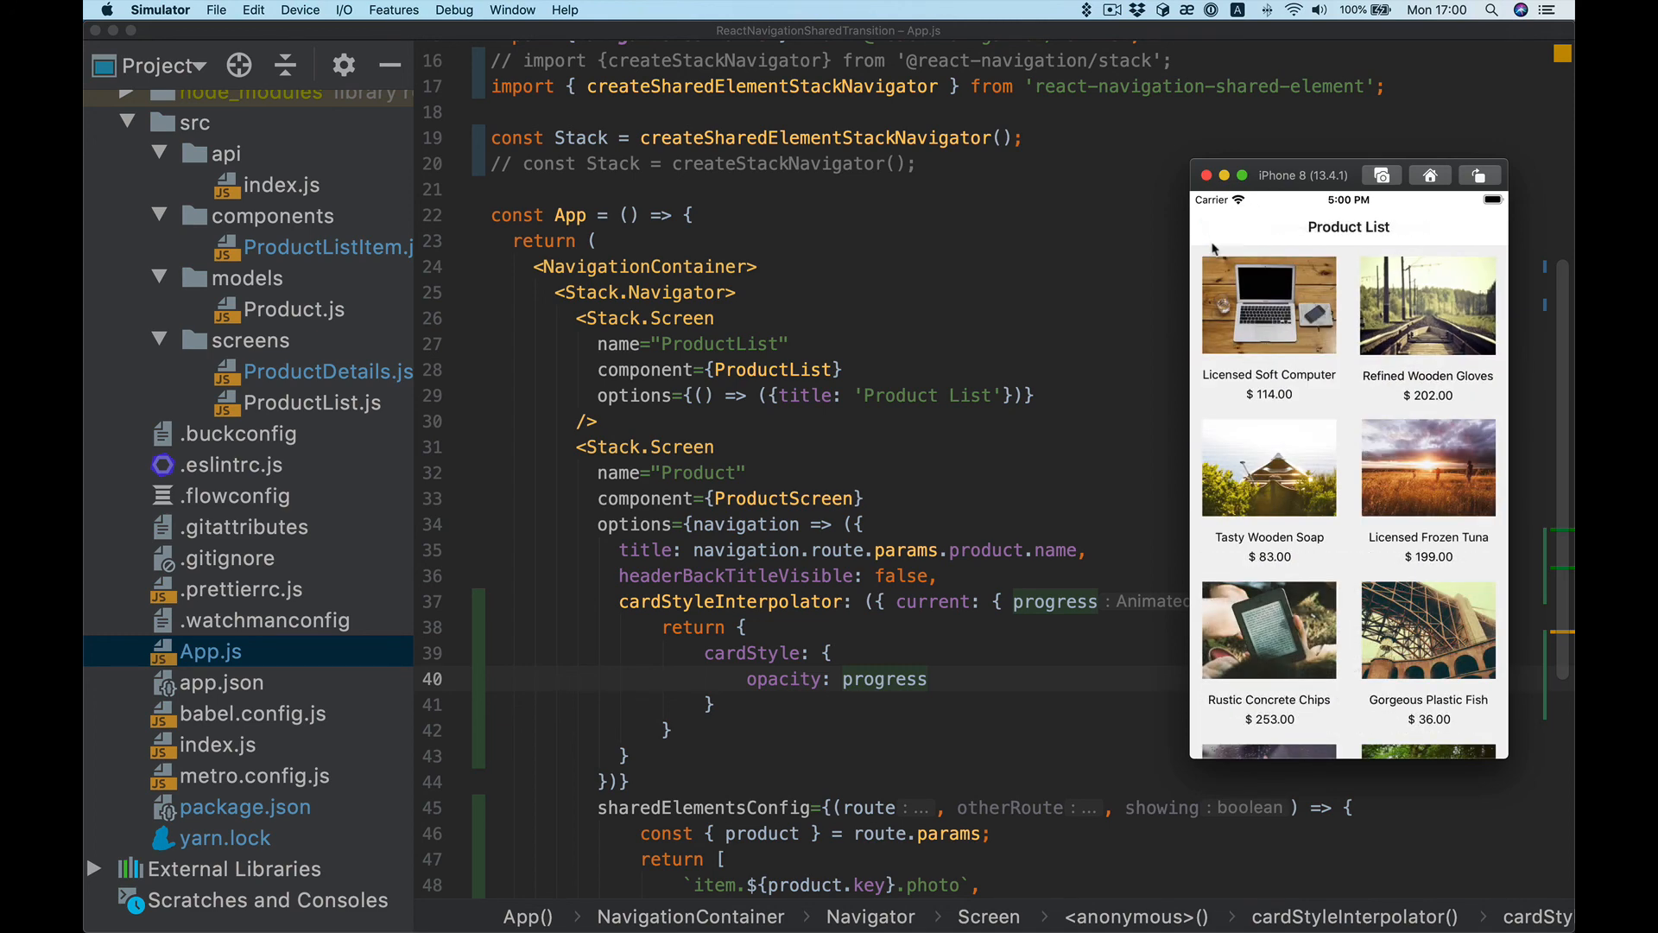
{"action": "left_click", "coordinate": [1268, 468]}
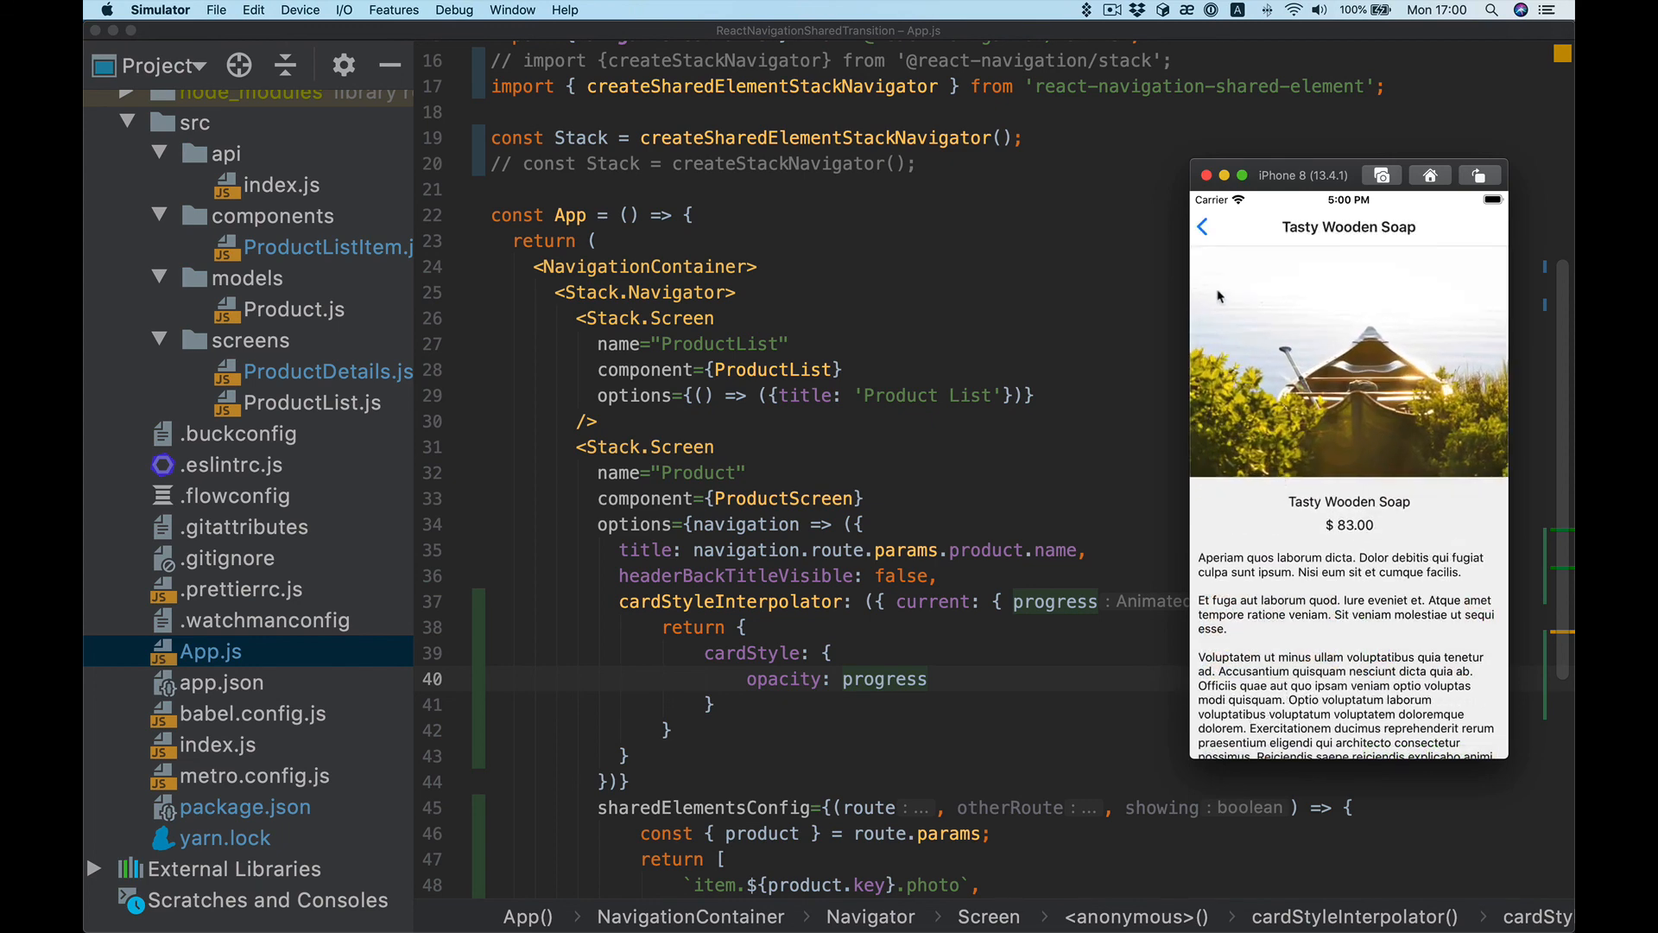
{"action": "mouse_move", "coordinate": [1249, 527]}
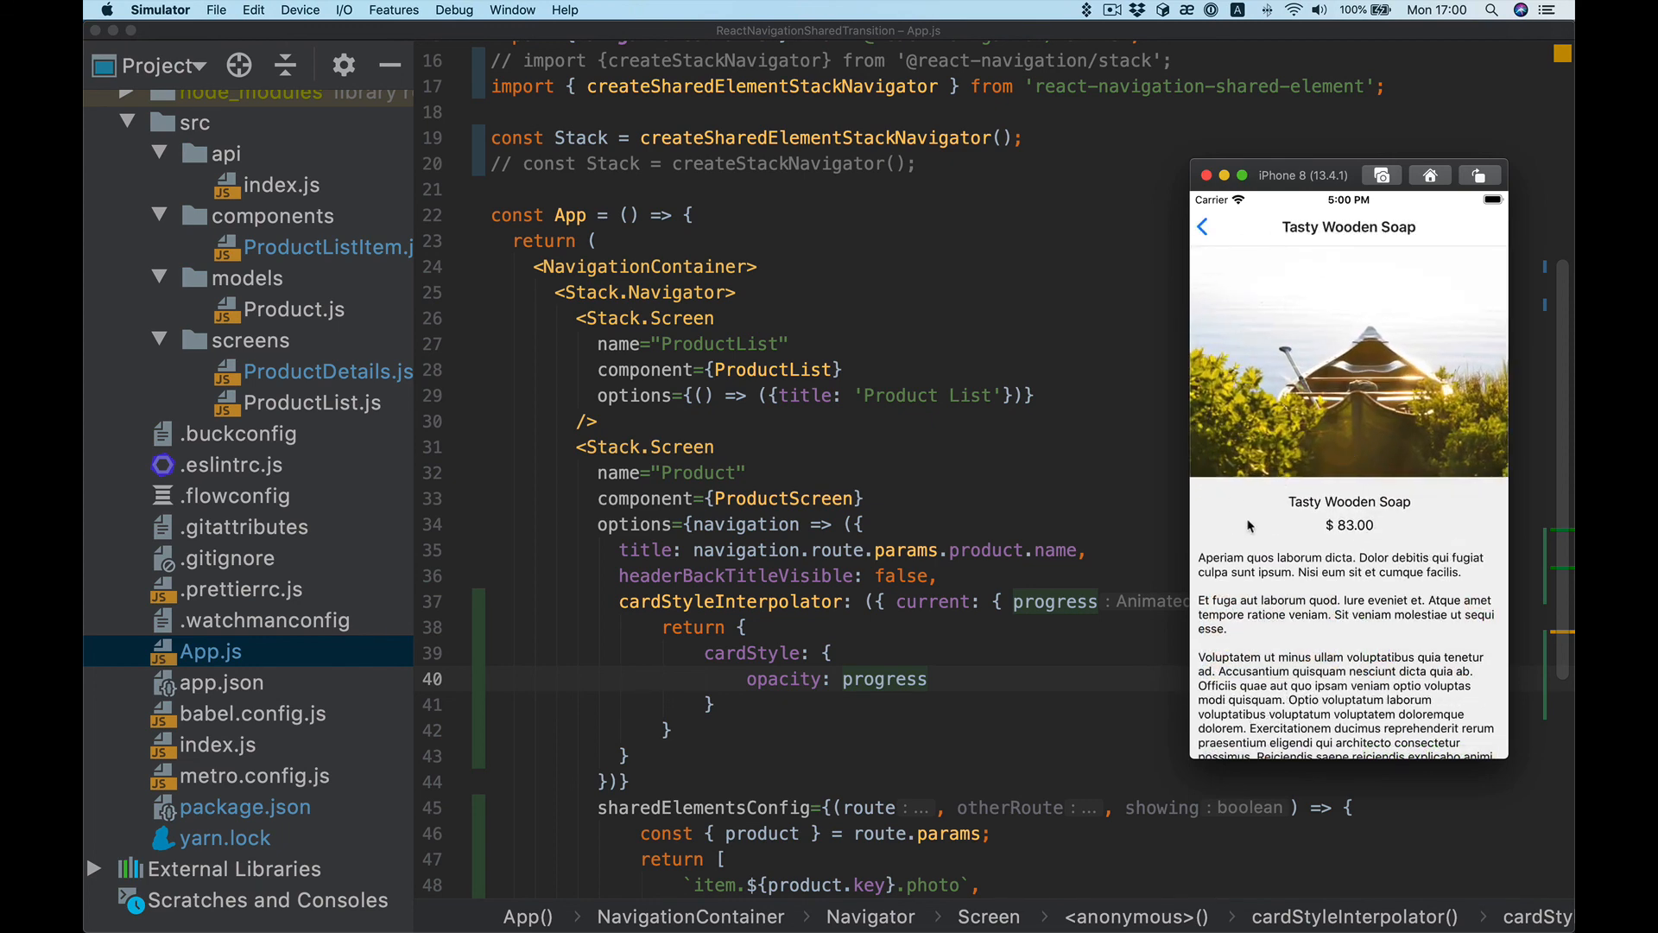
{"action": "left_click", "coordinate": [1201, 226]}
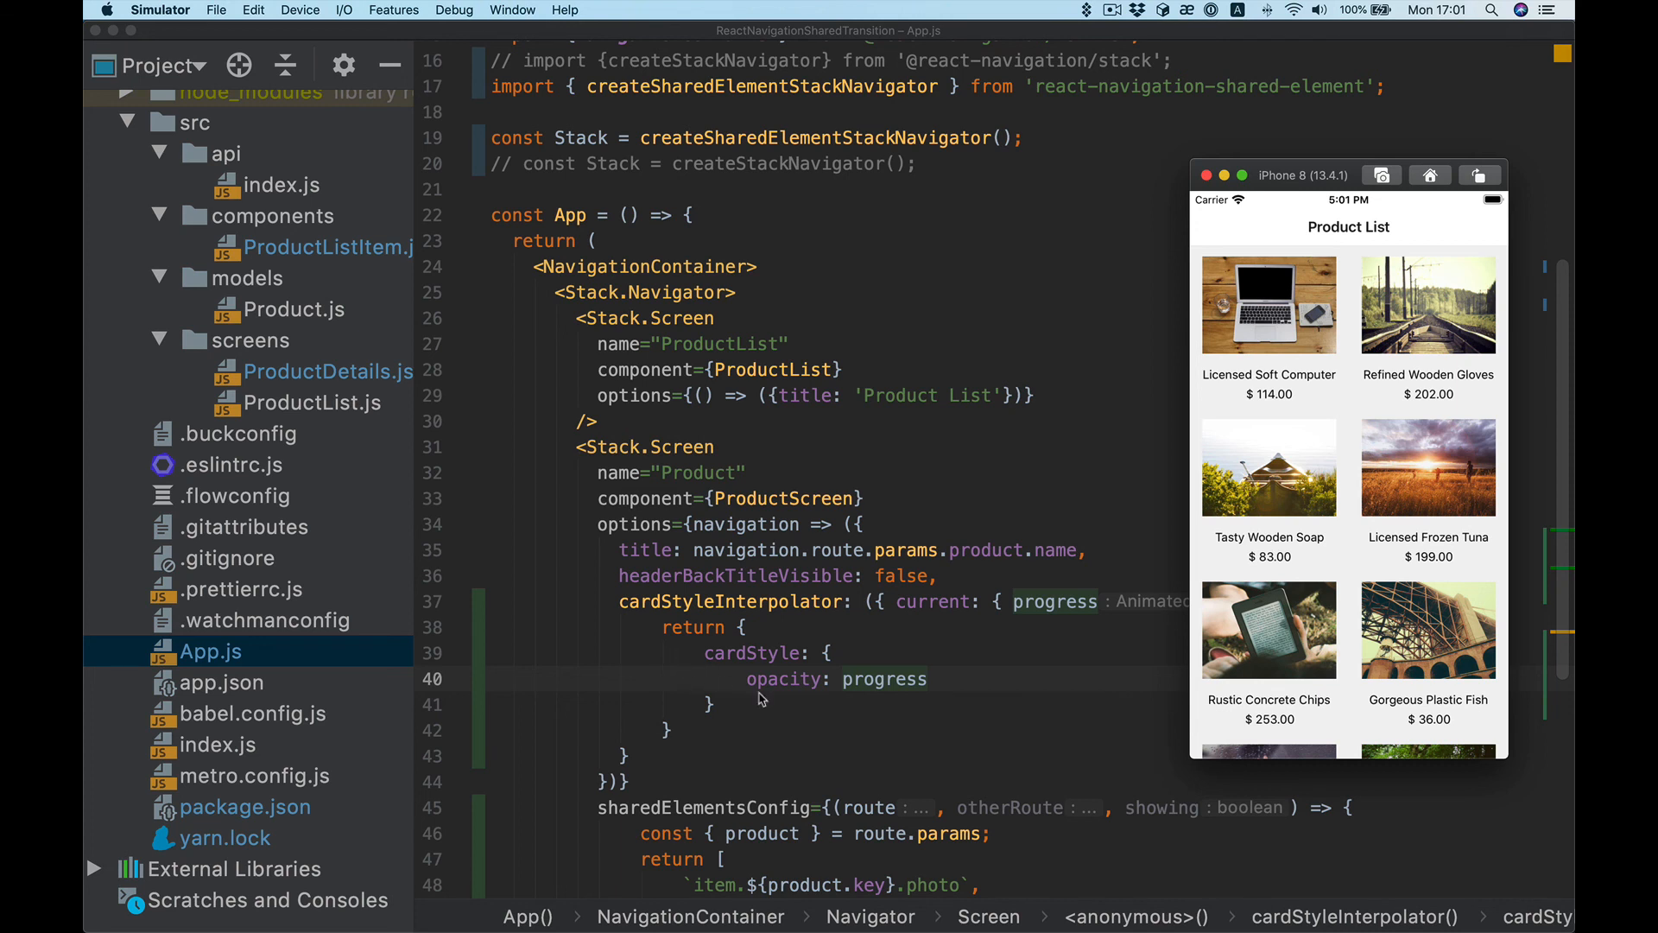
{"action": "mouse_move", "coordinate": [1321, 293]}
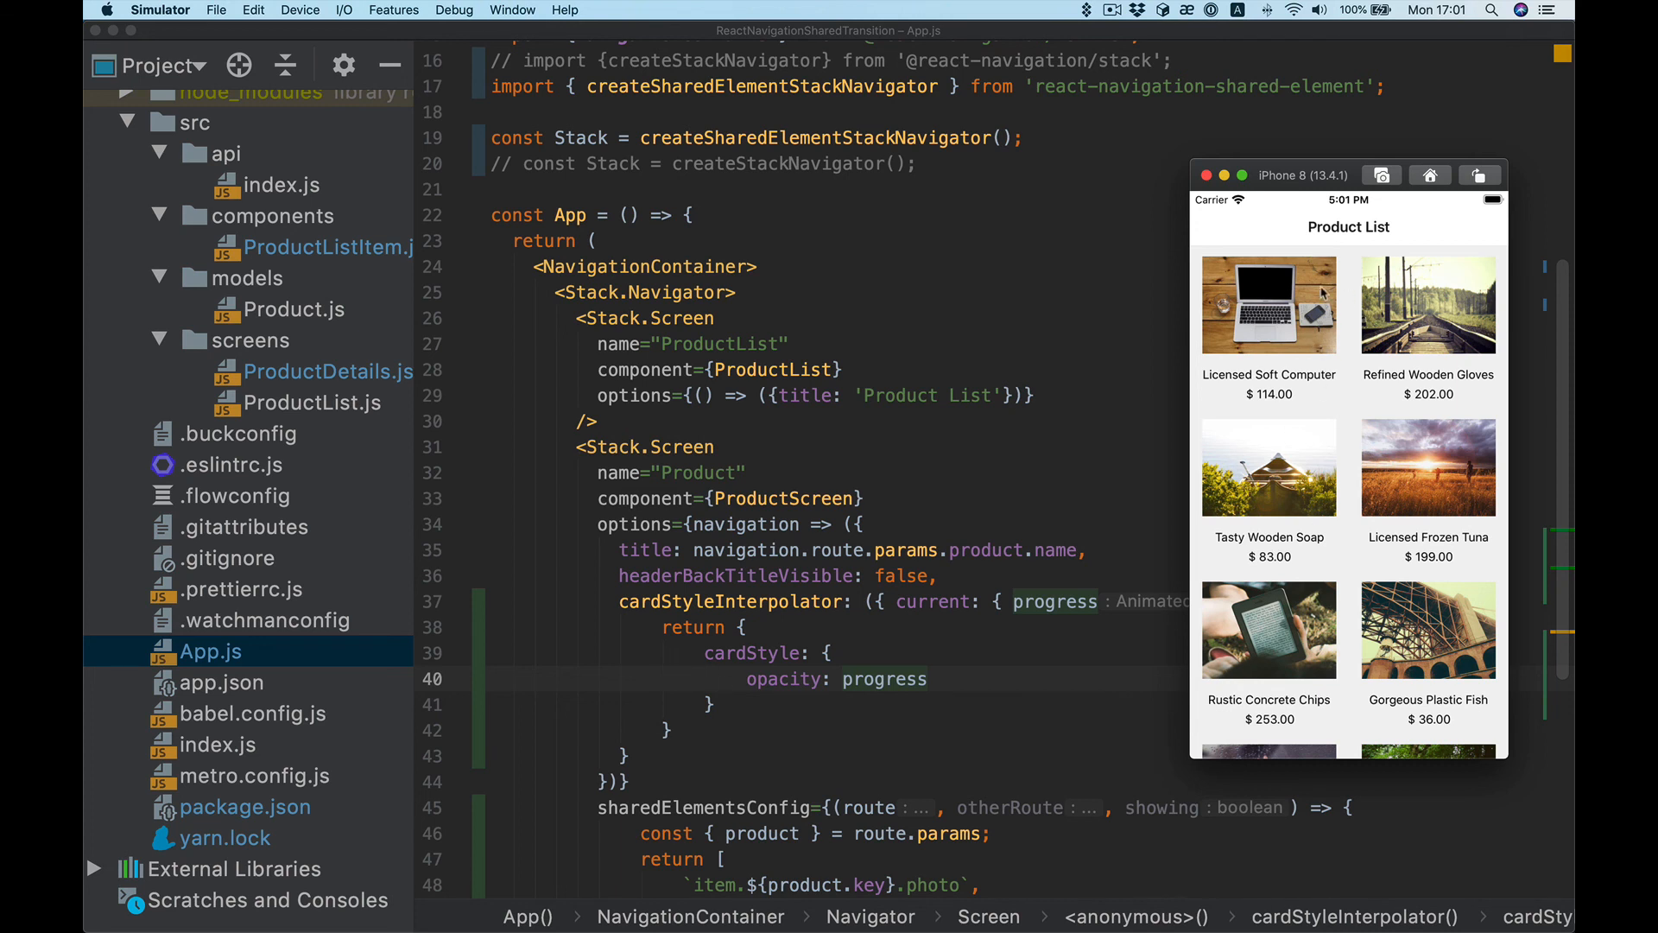
{"action": "mouse_move", "coordinate": [1396, 277]}
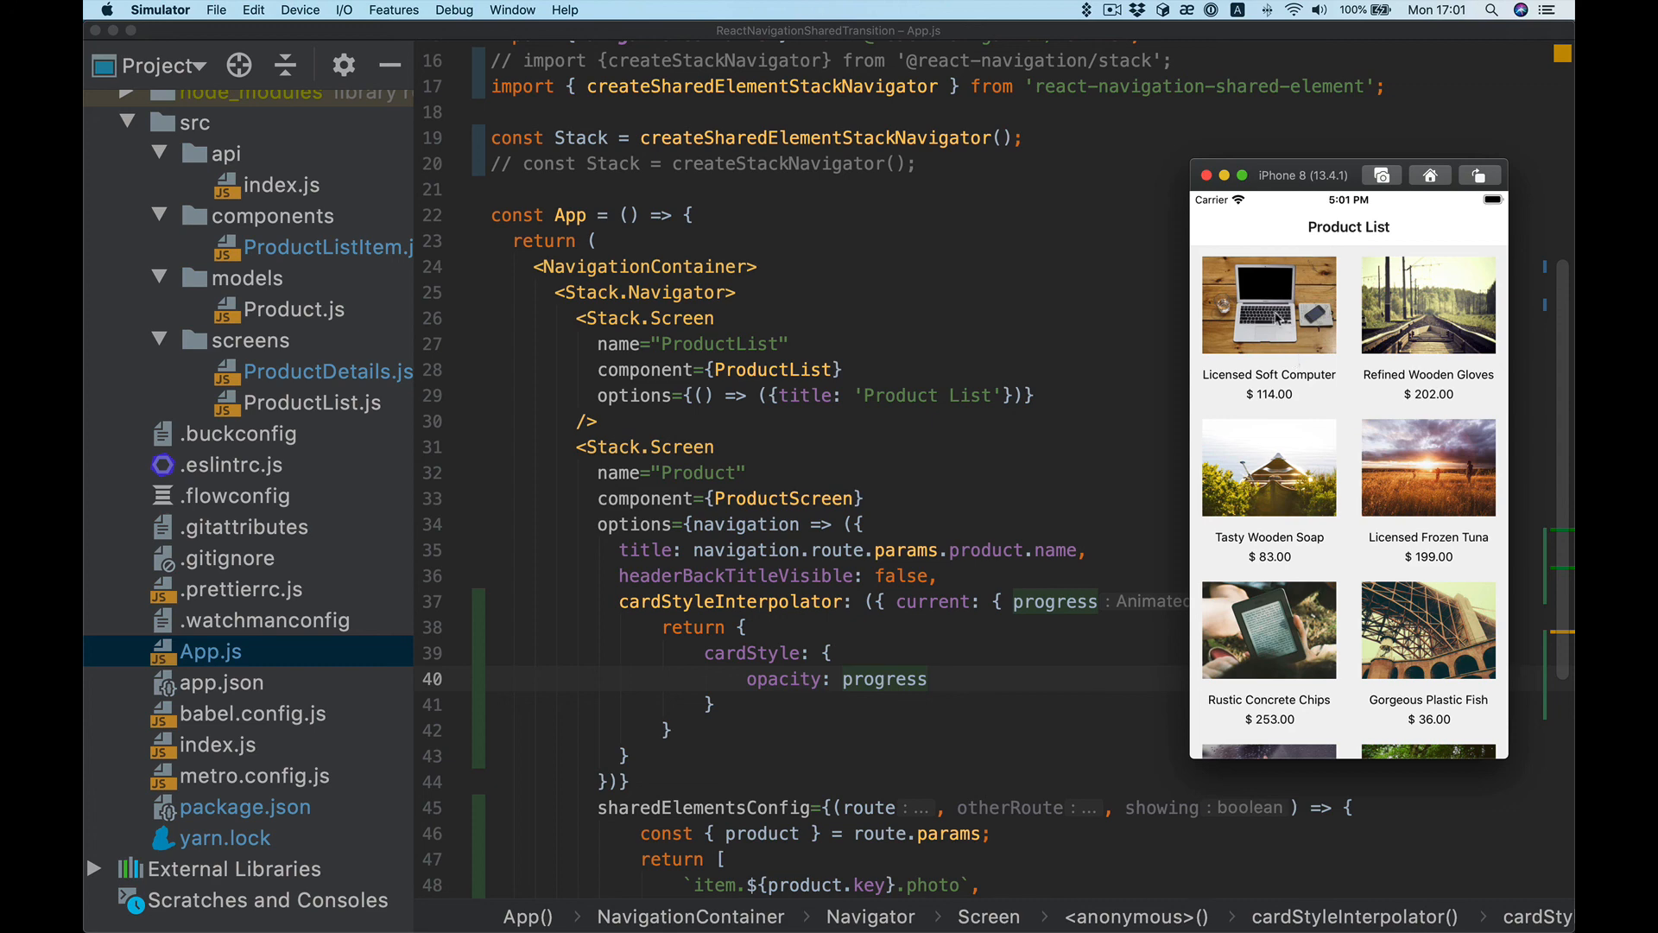
{"action": "left_click", "coordinate": [1269, 305]}
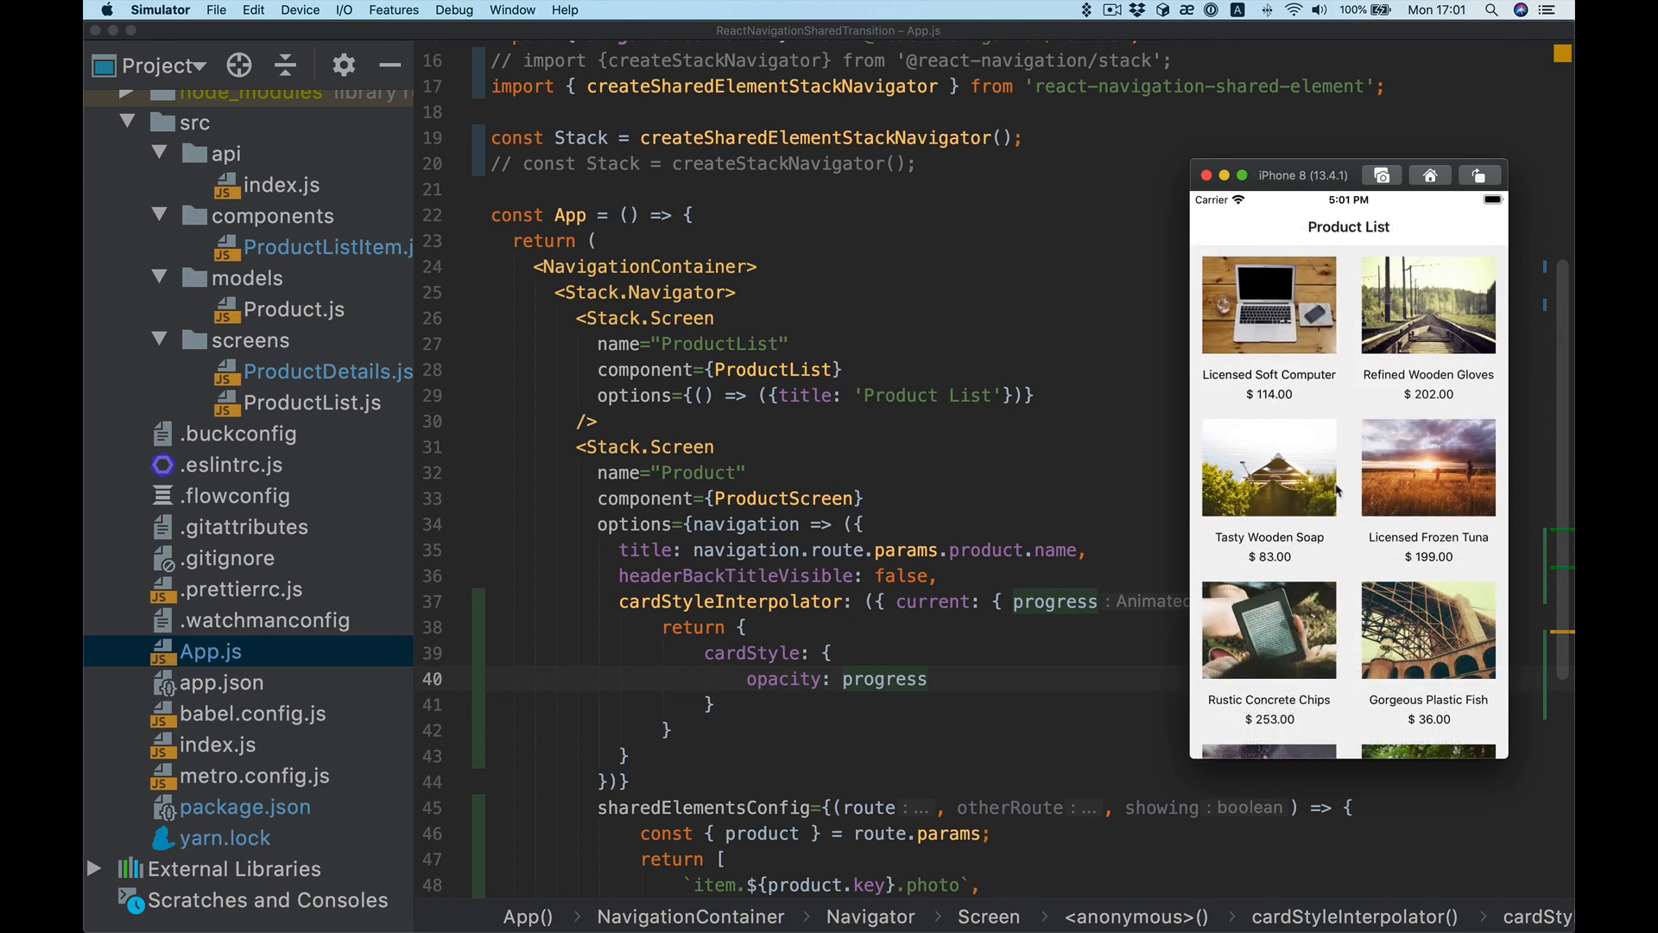
{"action": "mouse_move", "coordinate": [1307, 563]}
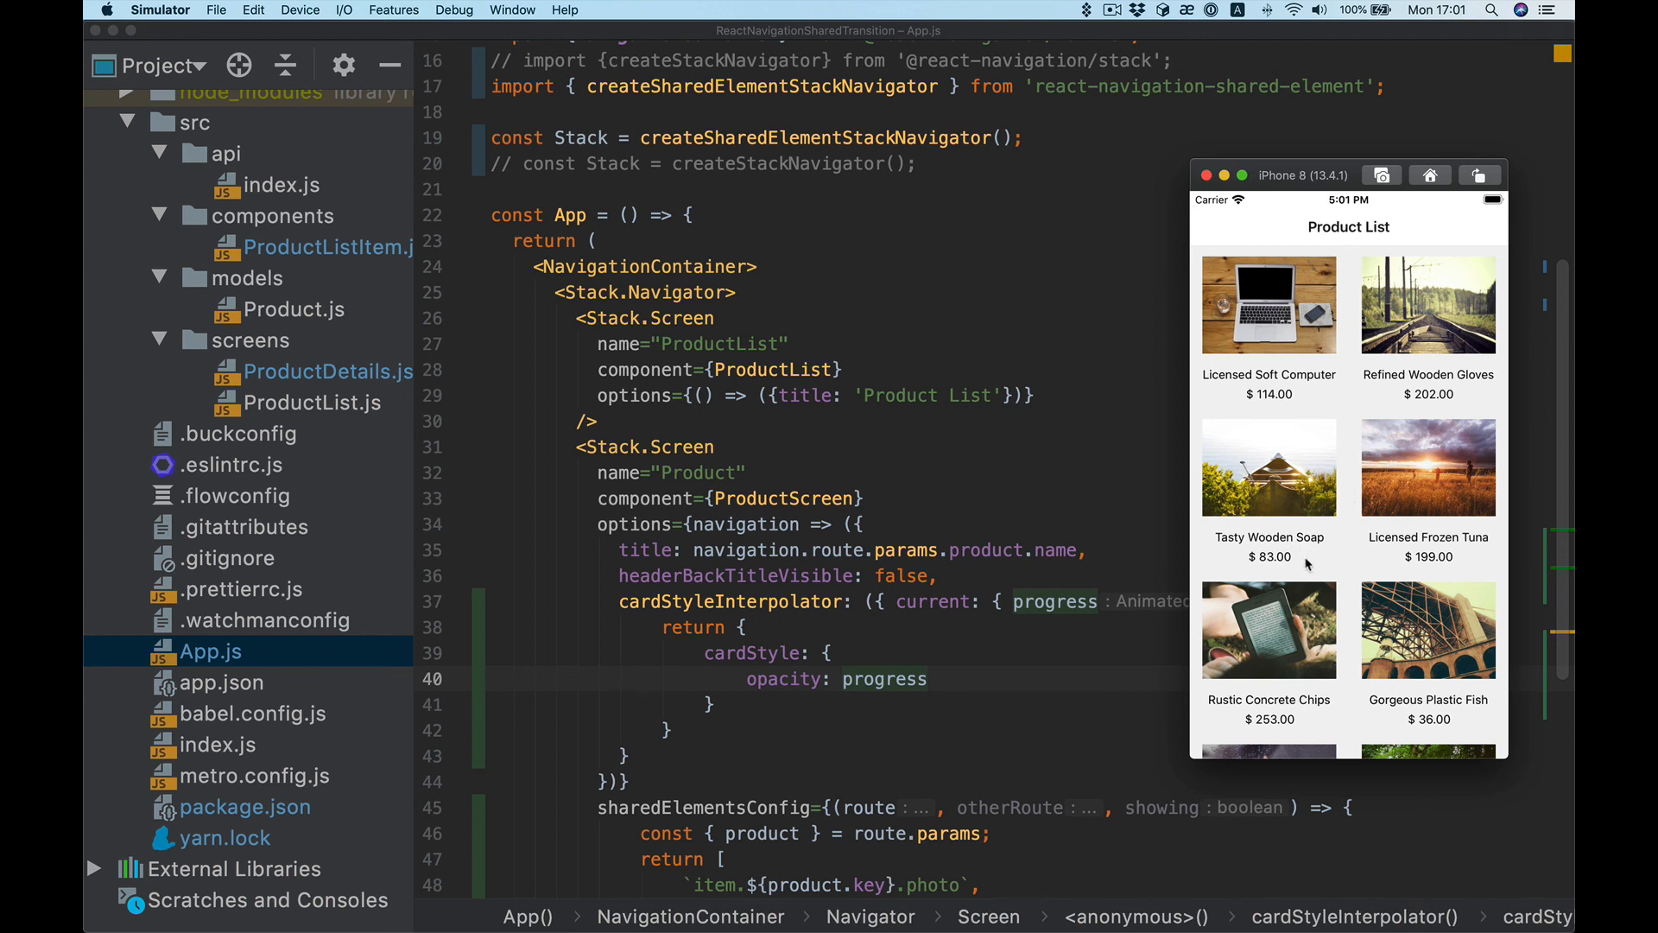
{"action": "mouse_move", "coordinate": [955, 276]}
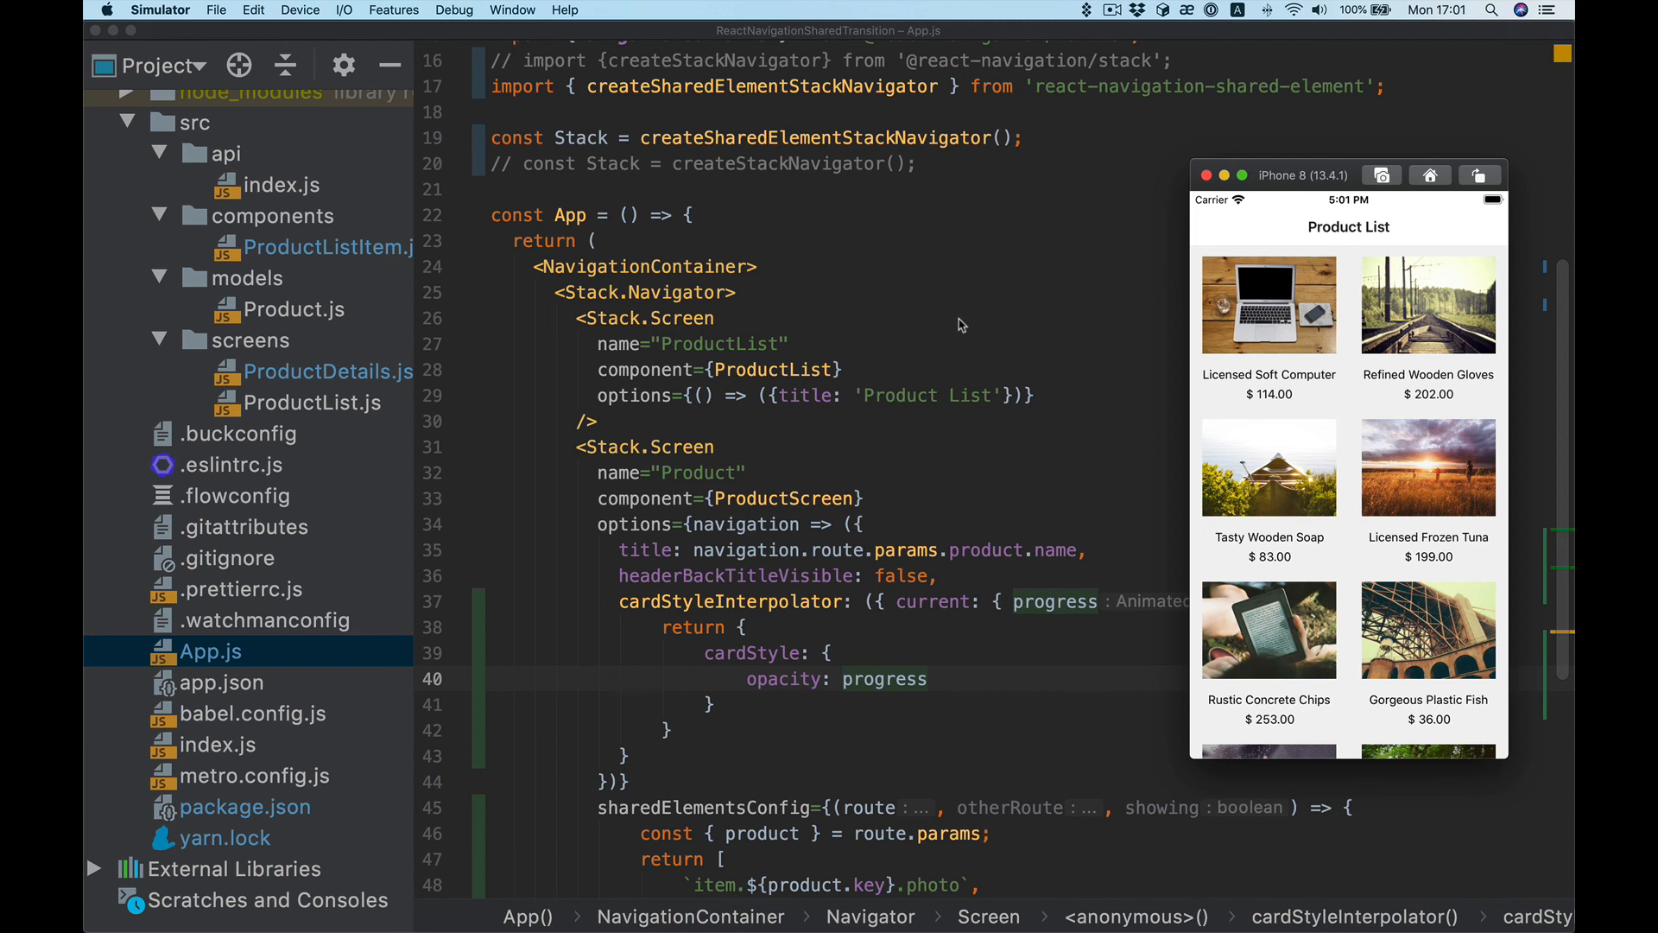
{"action": "mouse_move", "coordinate": [808, 463]}
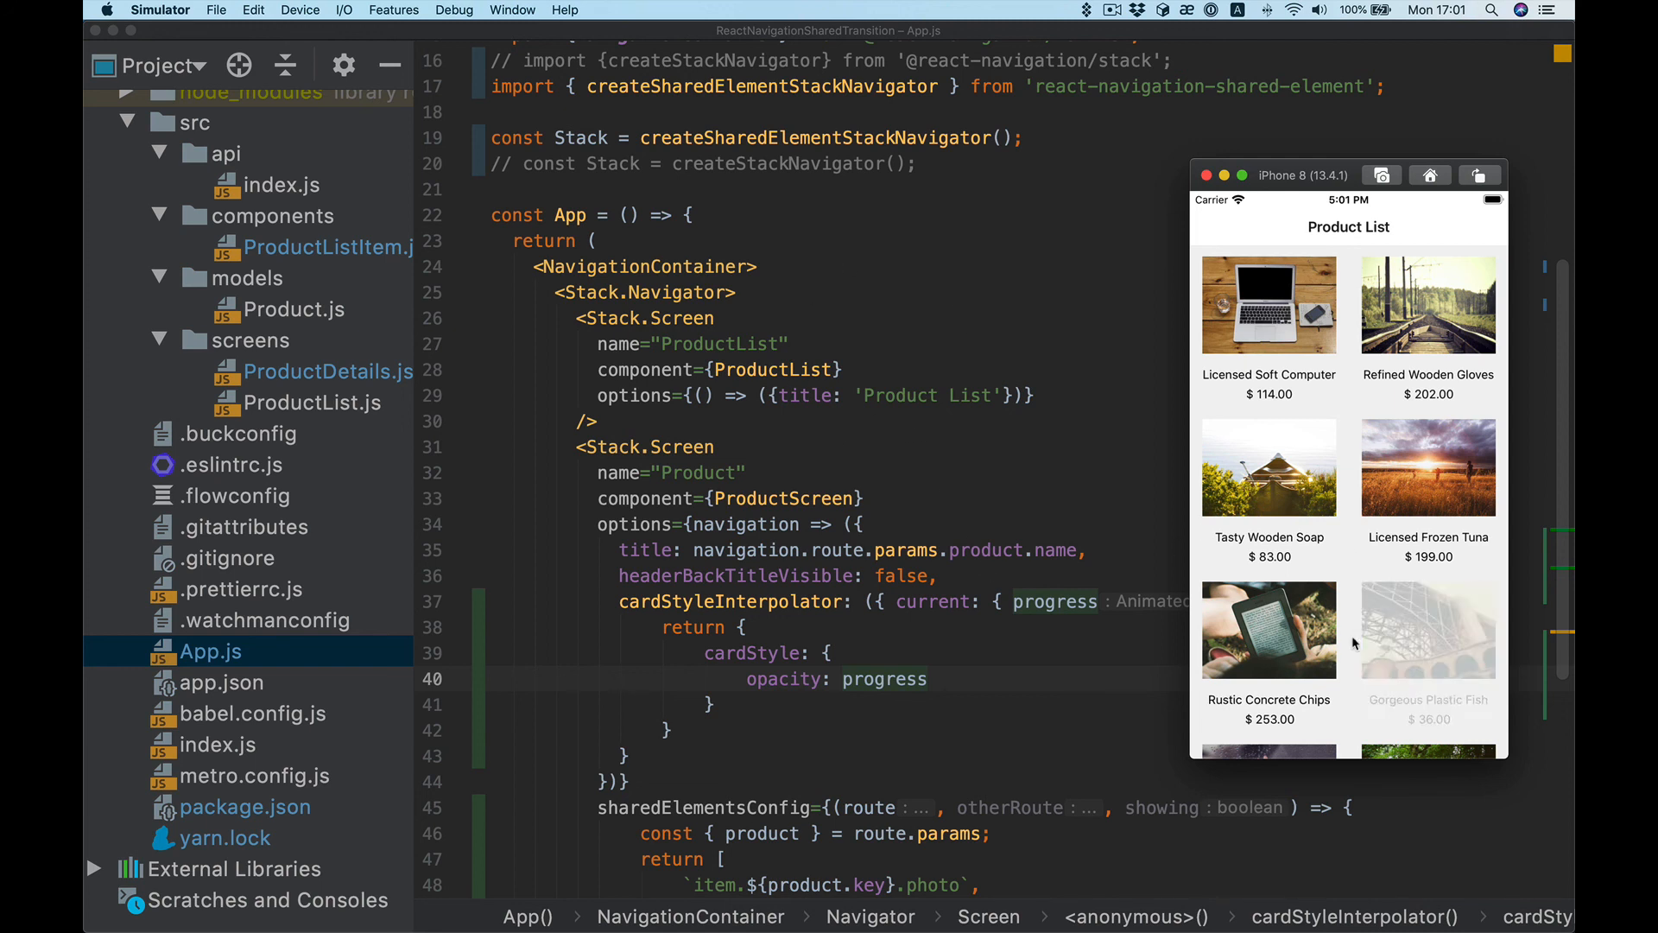
{"action": "scroll", "scroll_direction": "down", "scroll_amount": 3}
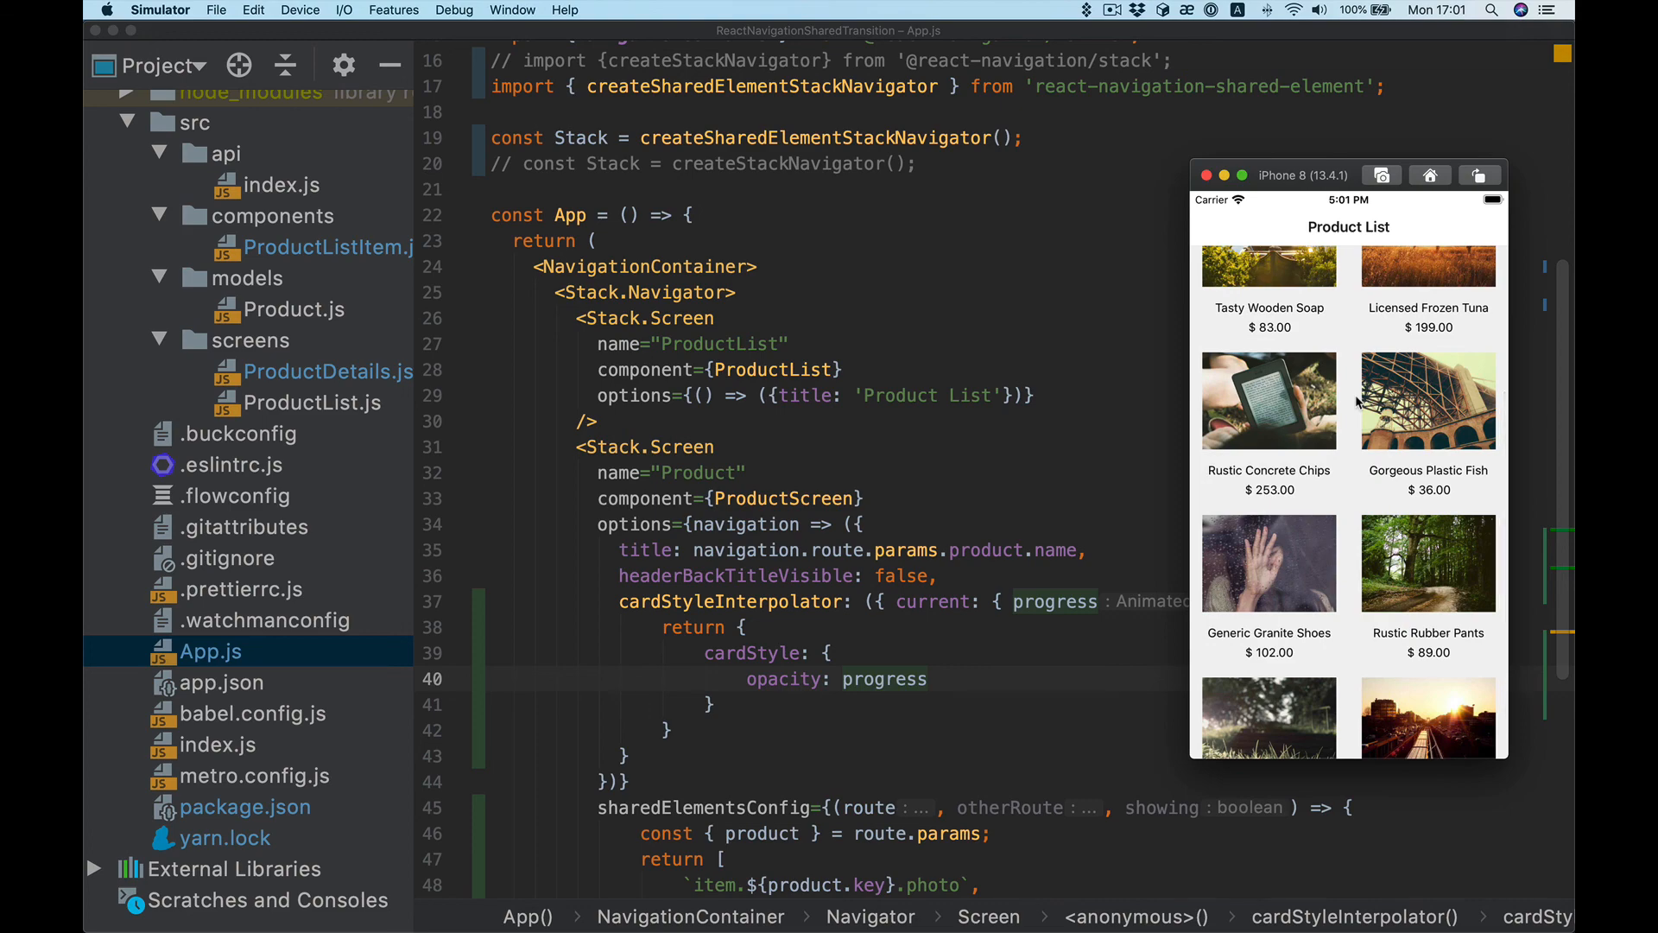